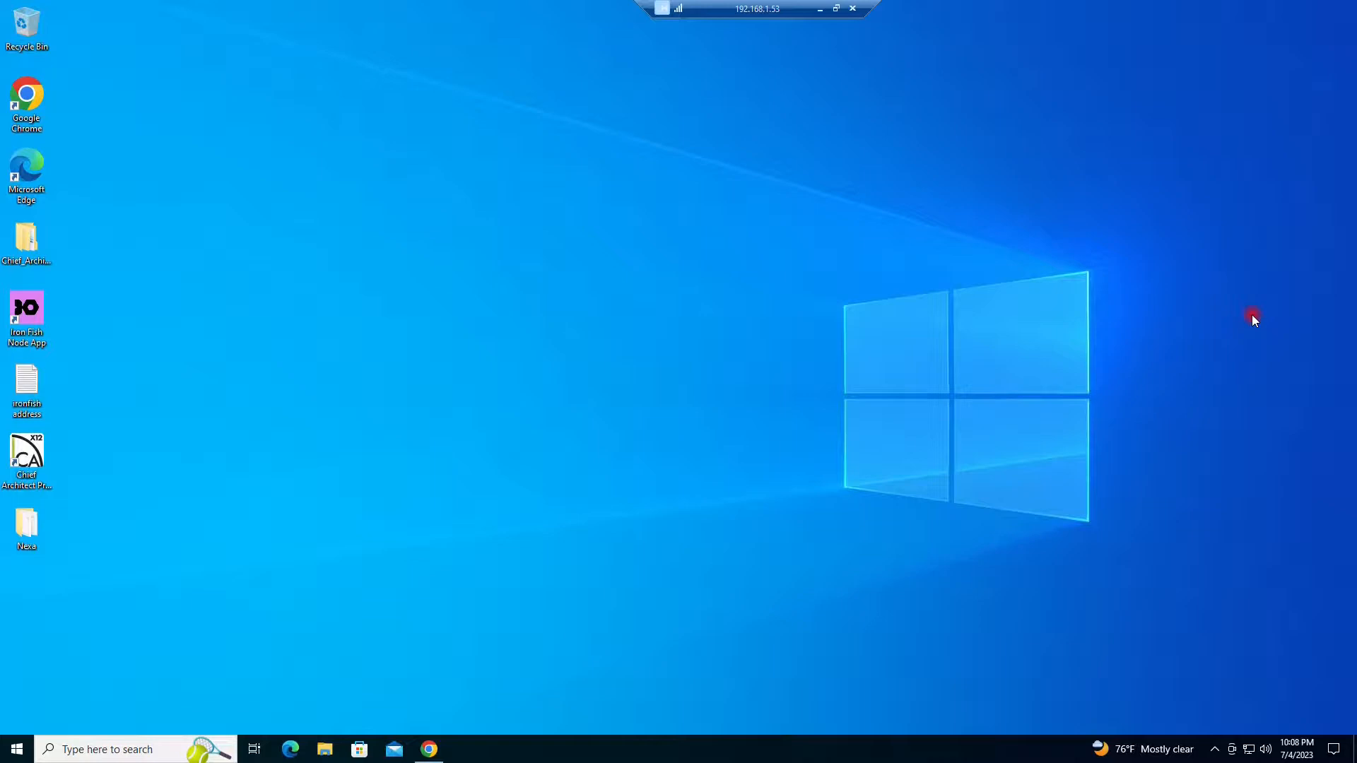
pyautogui.moveTo(1279, 336)
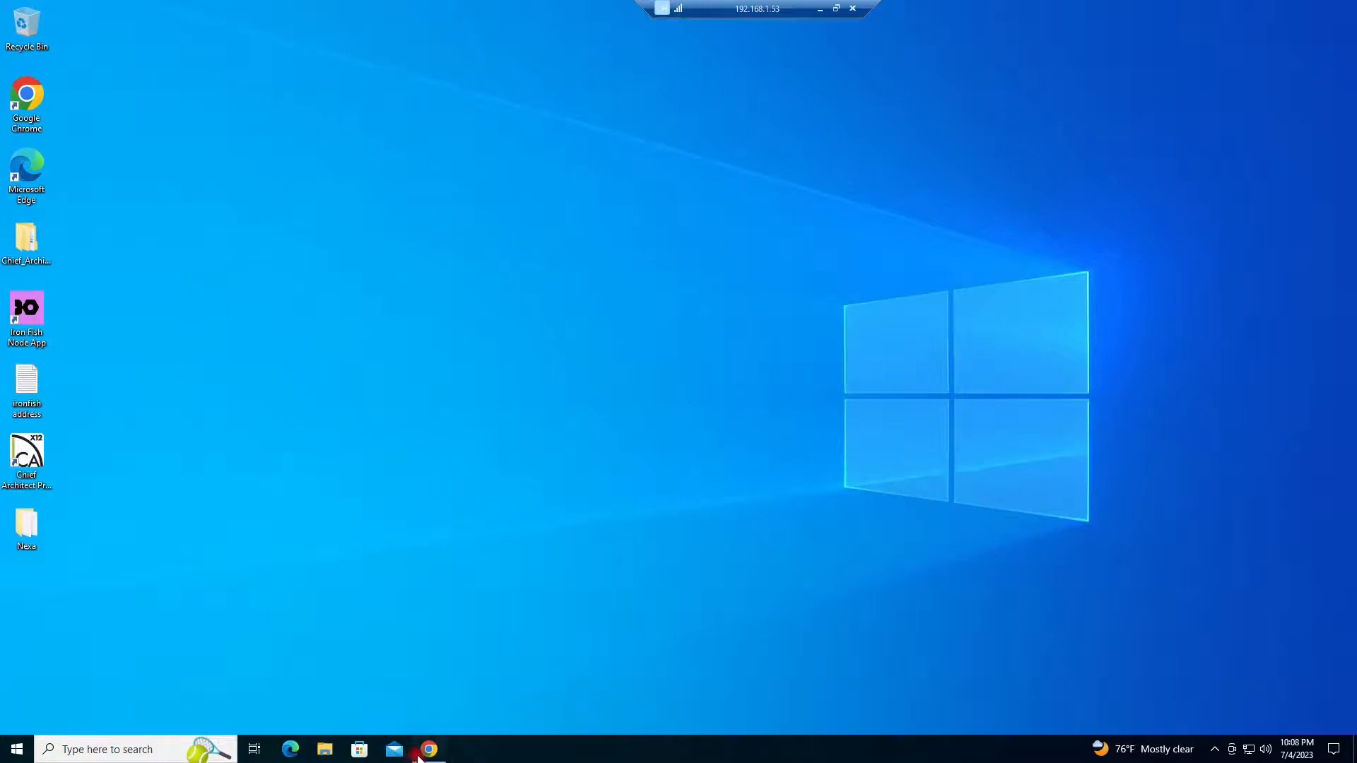
# Check Neurai's recommended medium overclock for the RX 6600 XT on hashrate.no.
pyautogui.click(429, 750)
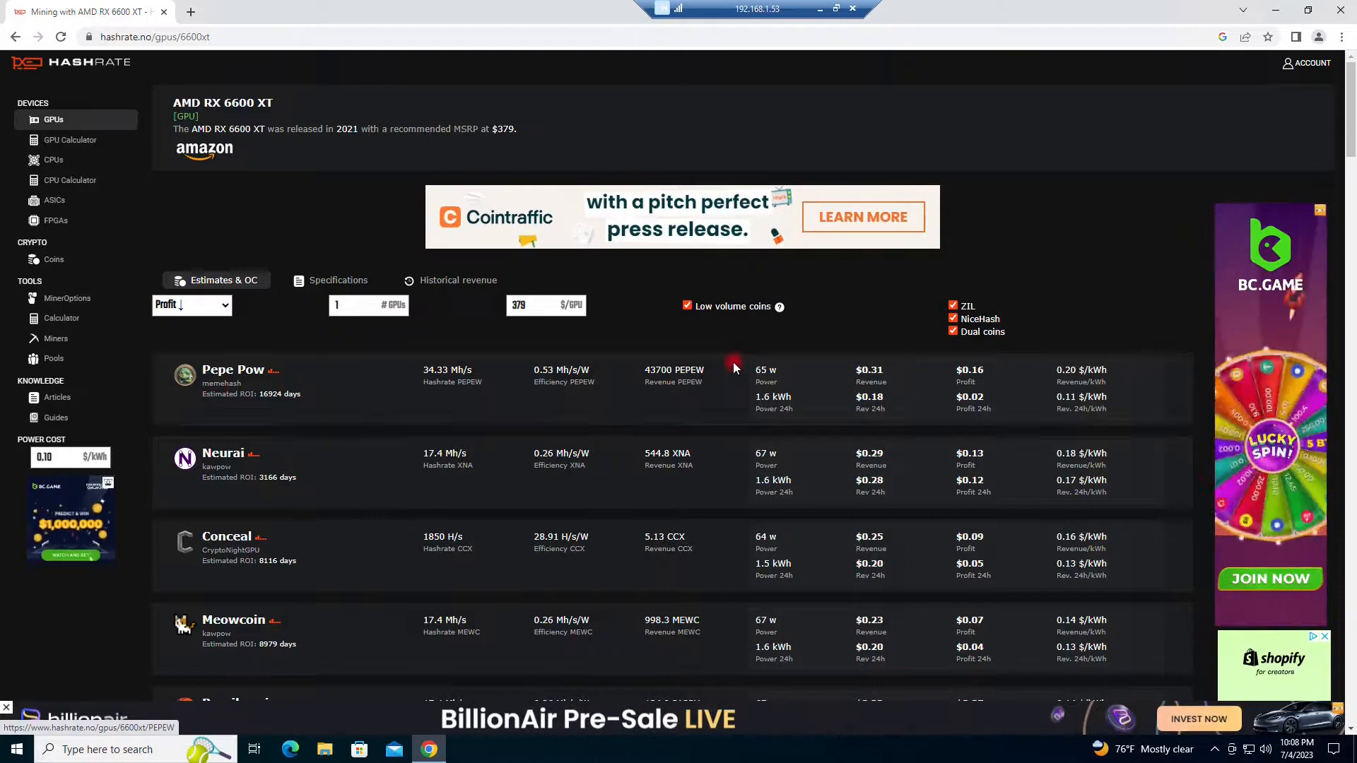
pyautogui.moveTo(683, 469)
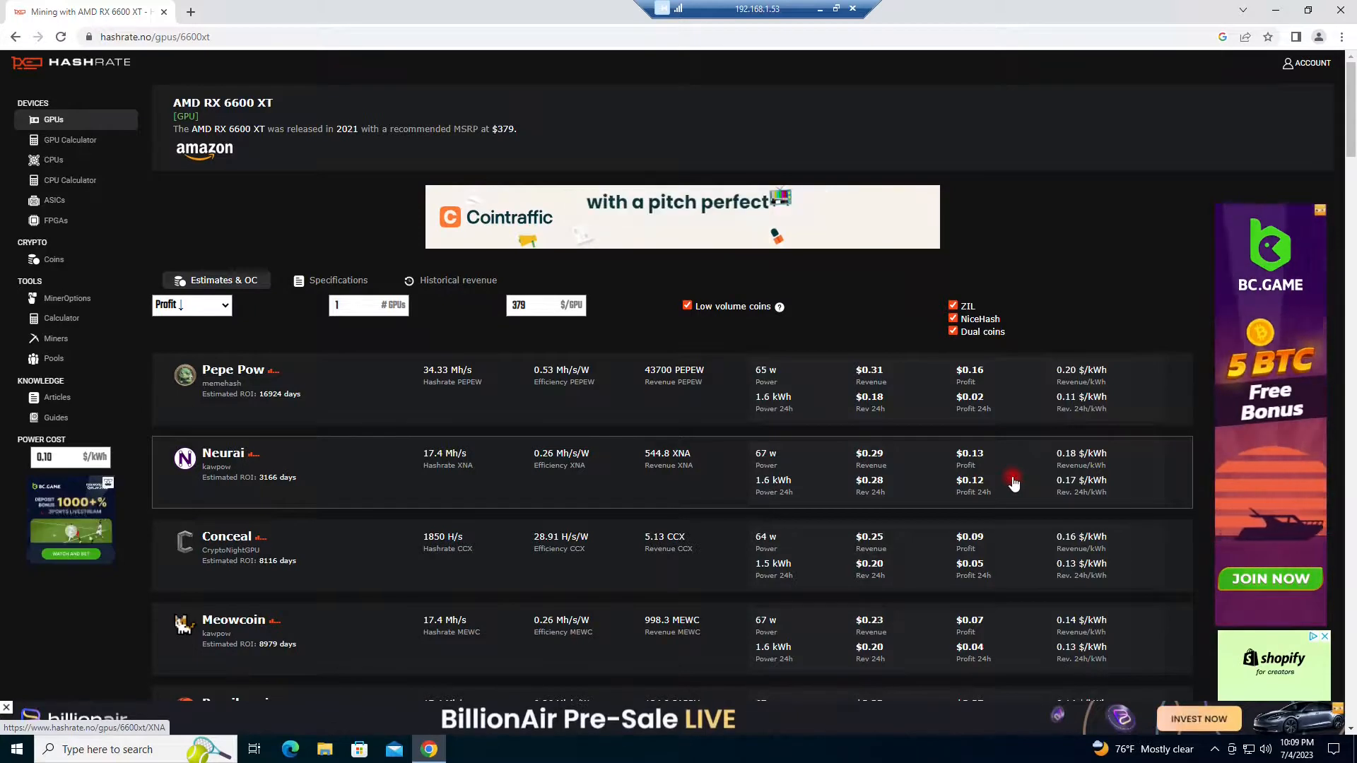
pyautogui.click(223, 453)
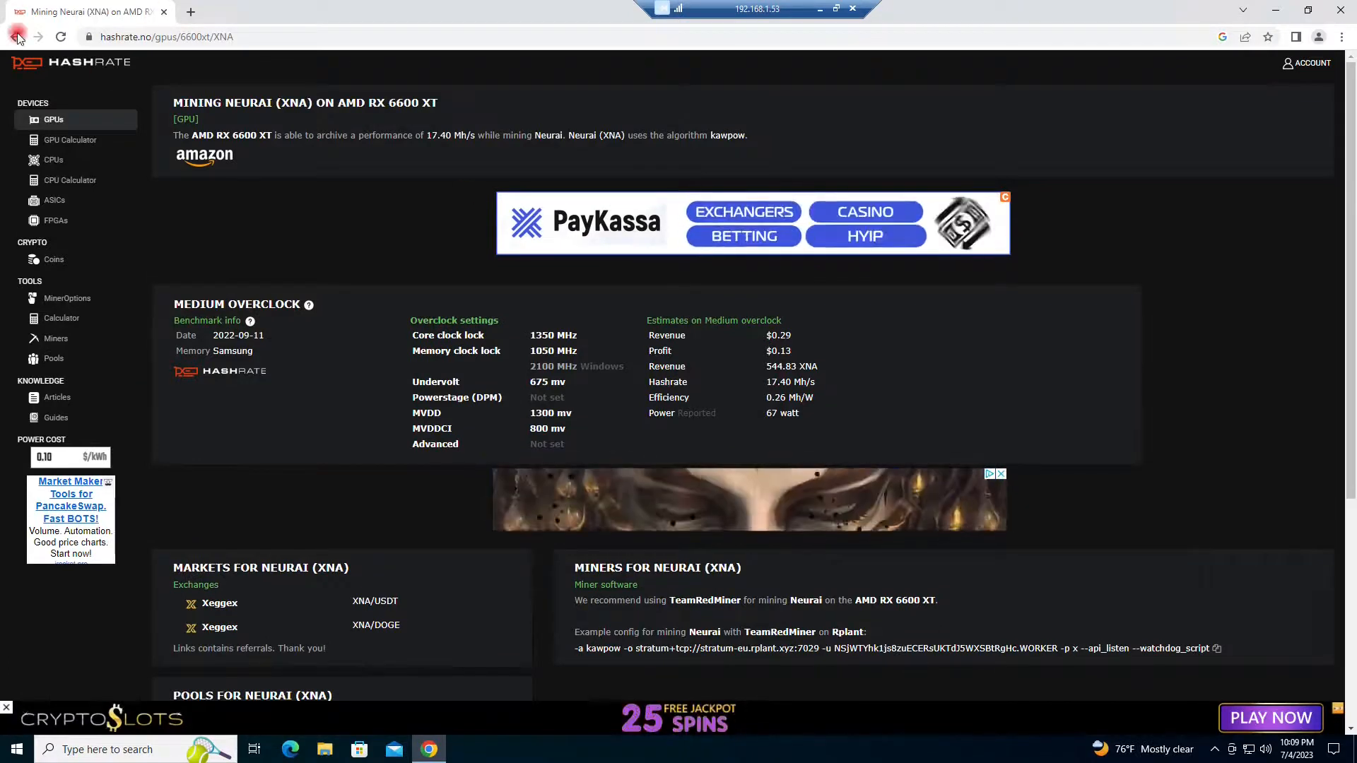
pyautogui.click(17, 37)
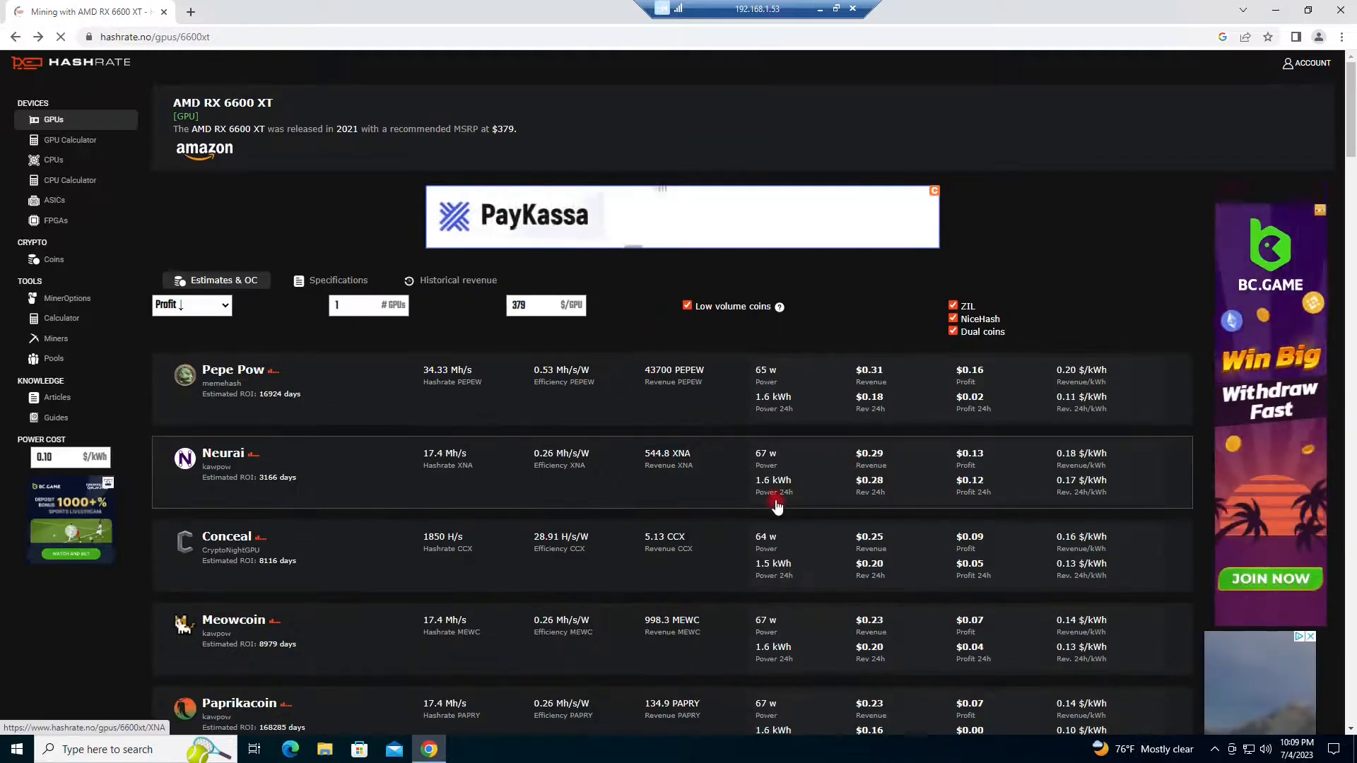
# Scroll through the RX 6600 XT coin profitability list down to low-profit entries.
pyautogui.scroll(-3)
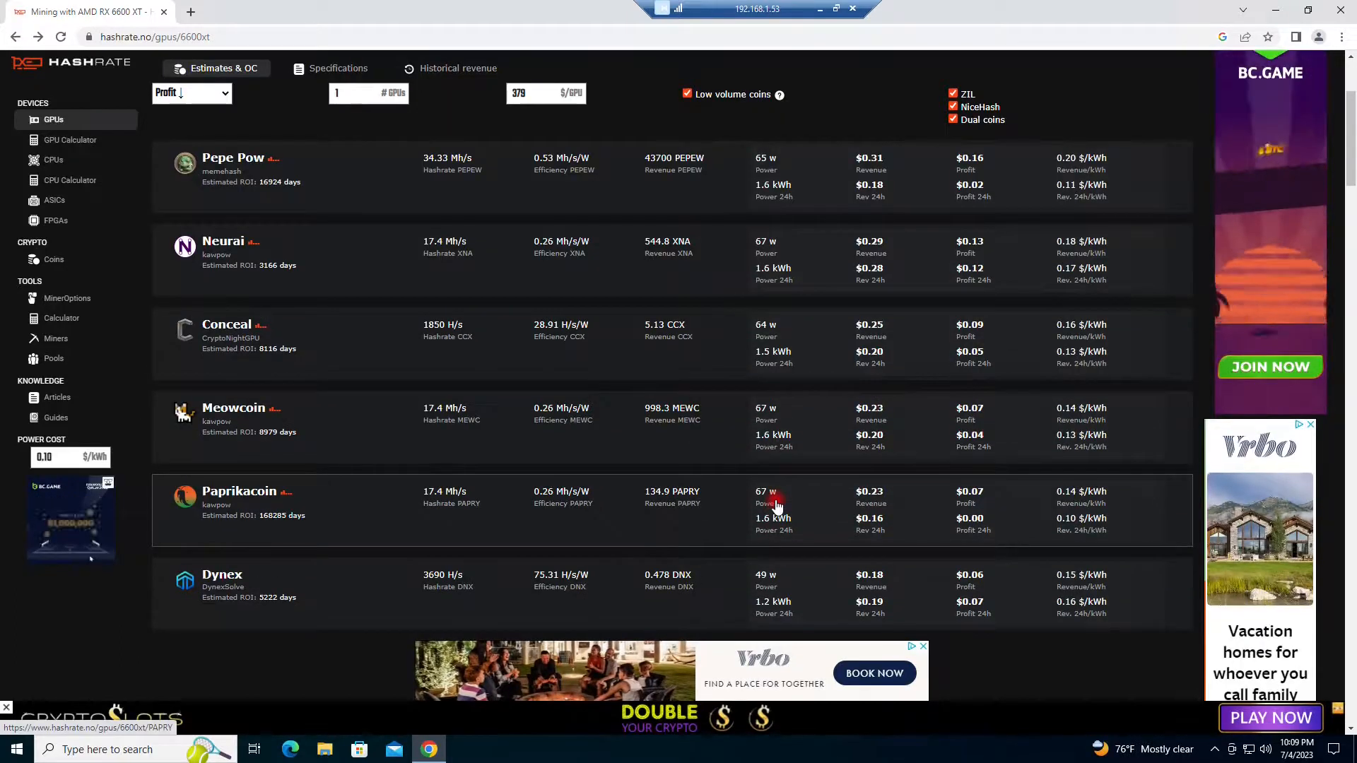
pyautogui.scroll(-3)
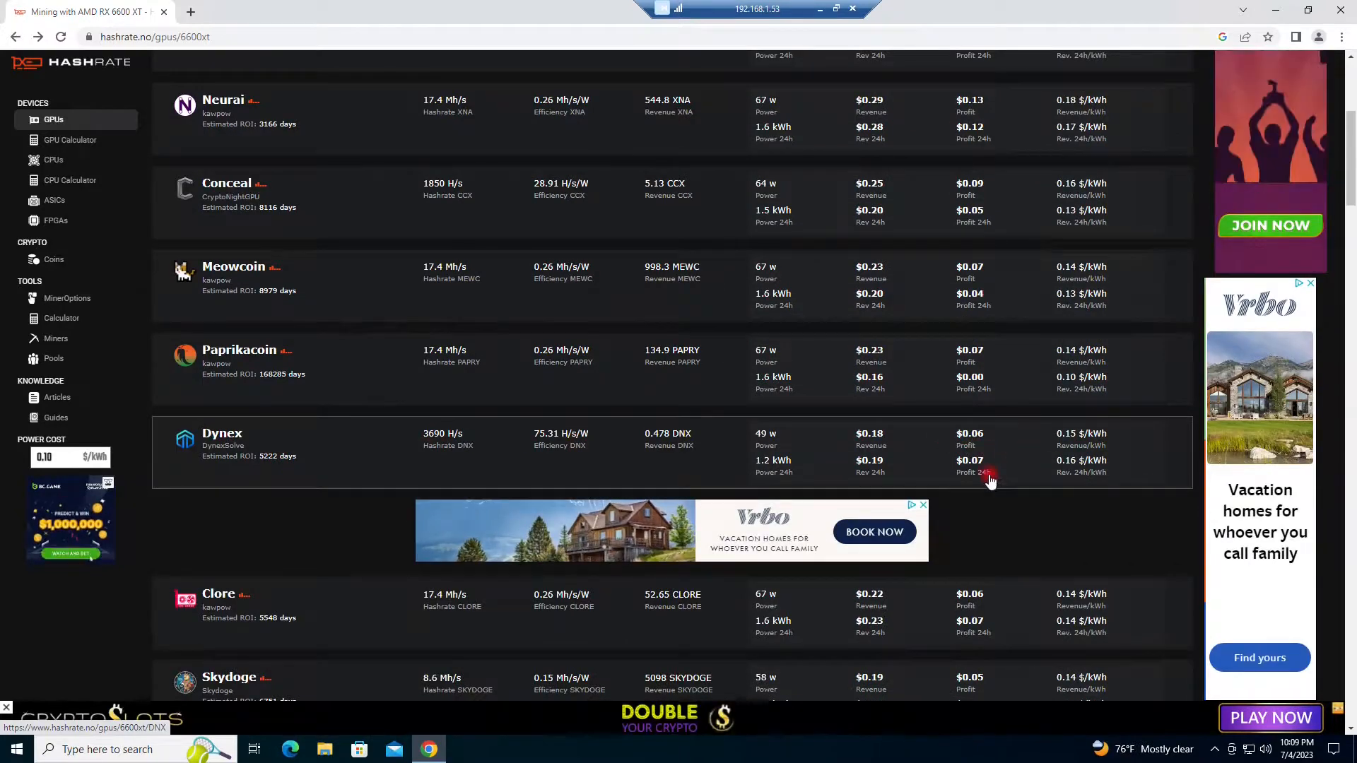
pyautogui.scroll(-3)
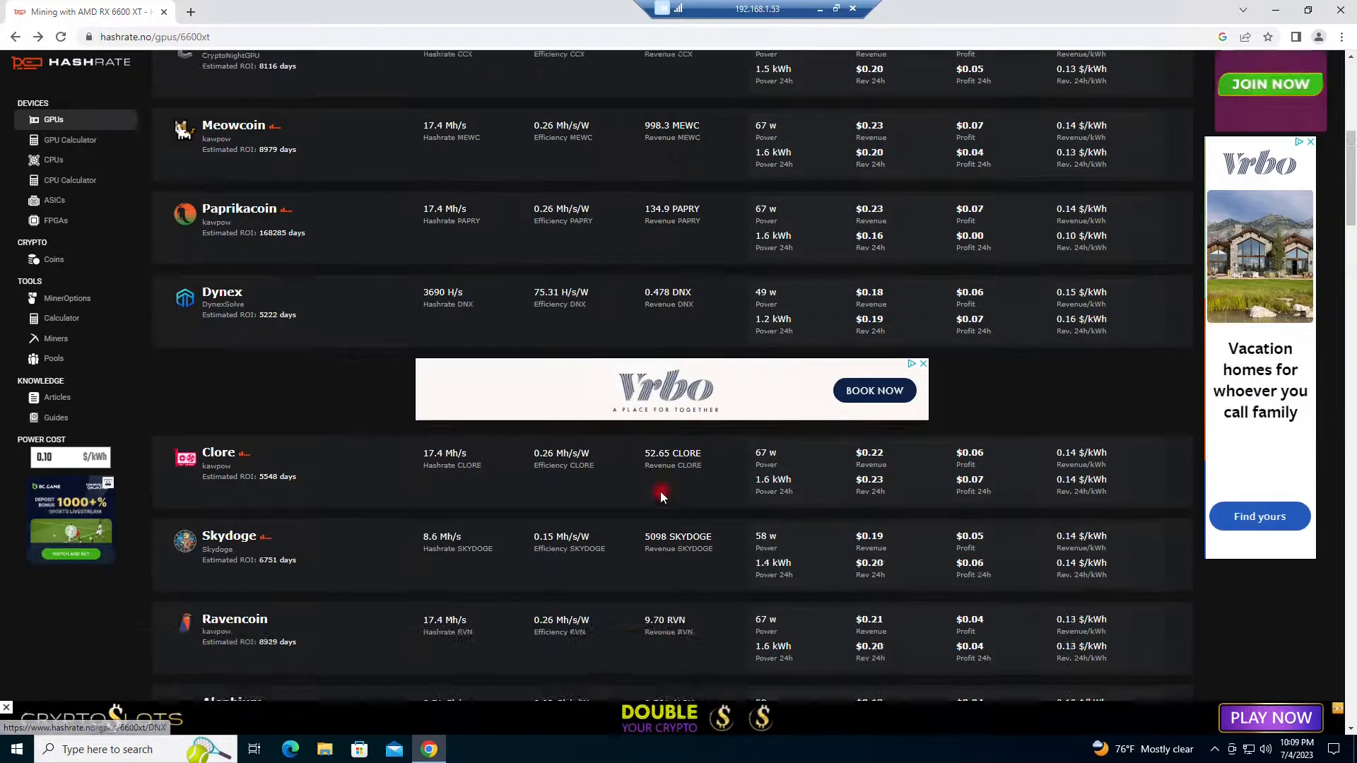
pyautogui.scroll(-3)
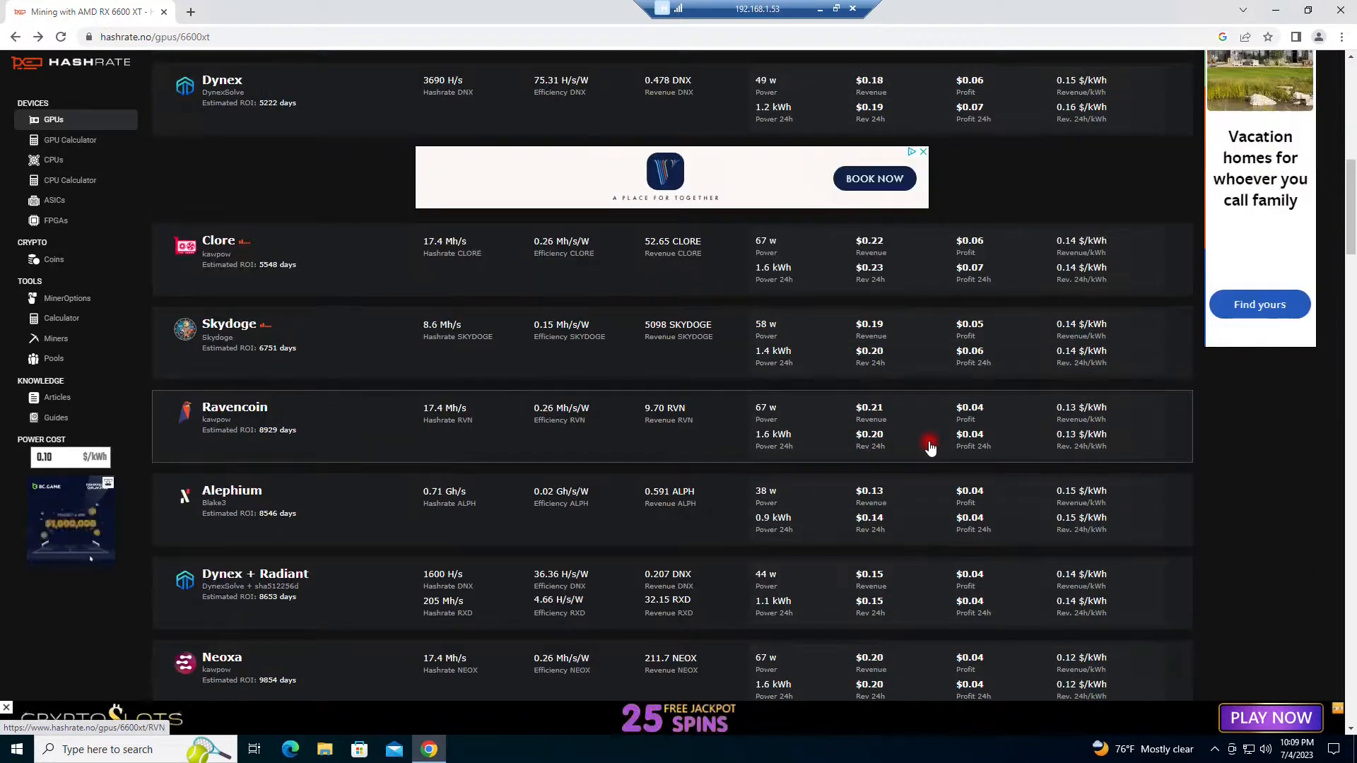
pyautogui.scroll(-3)
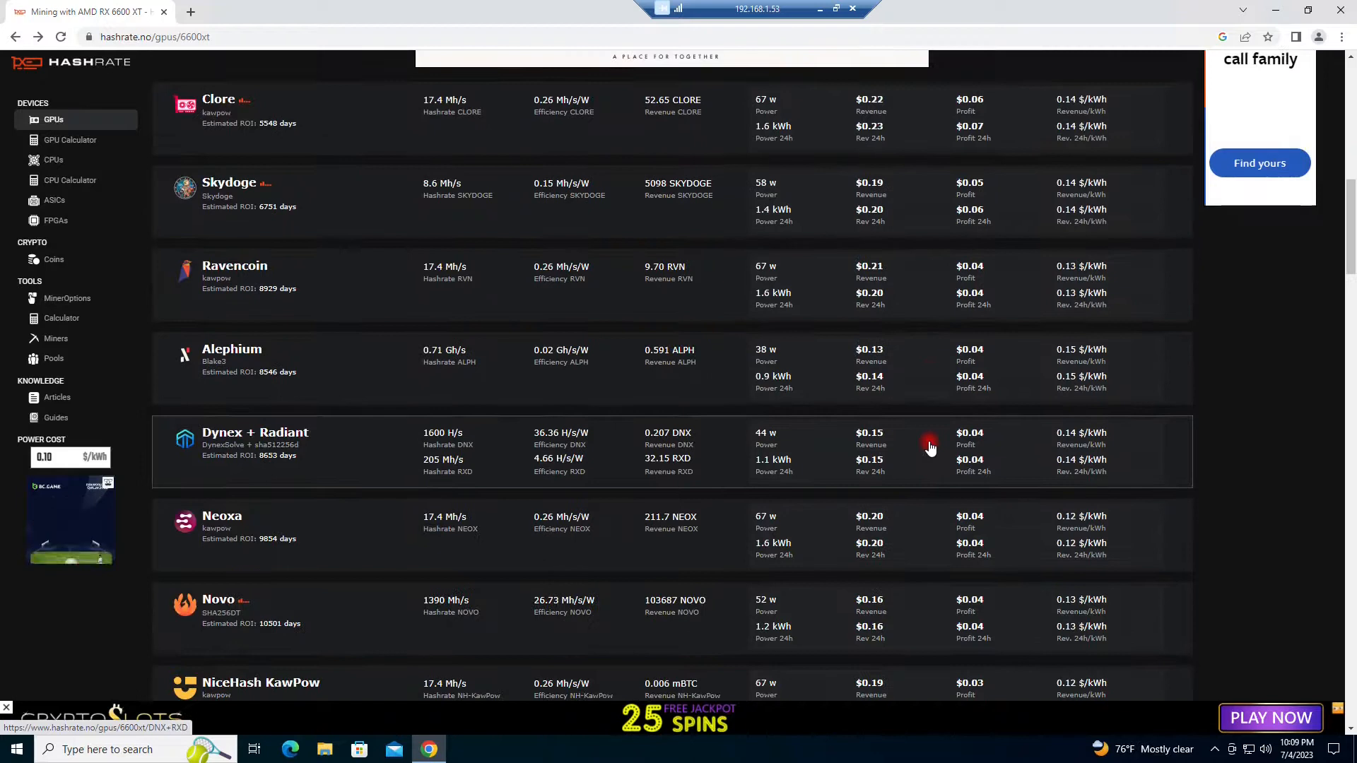
pyautogui.scroll(-3)
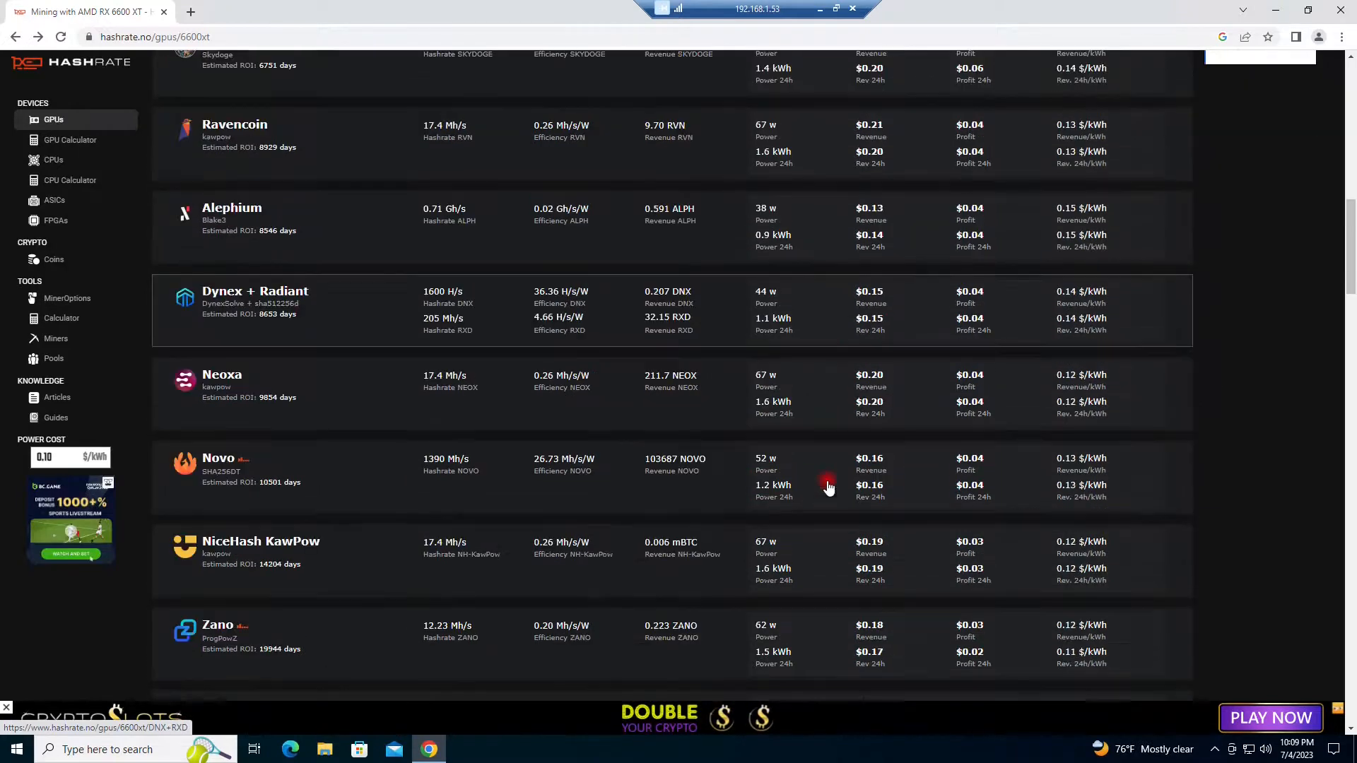
pyautogui.scroll(-3)
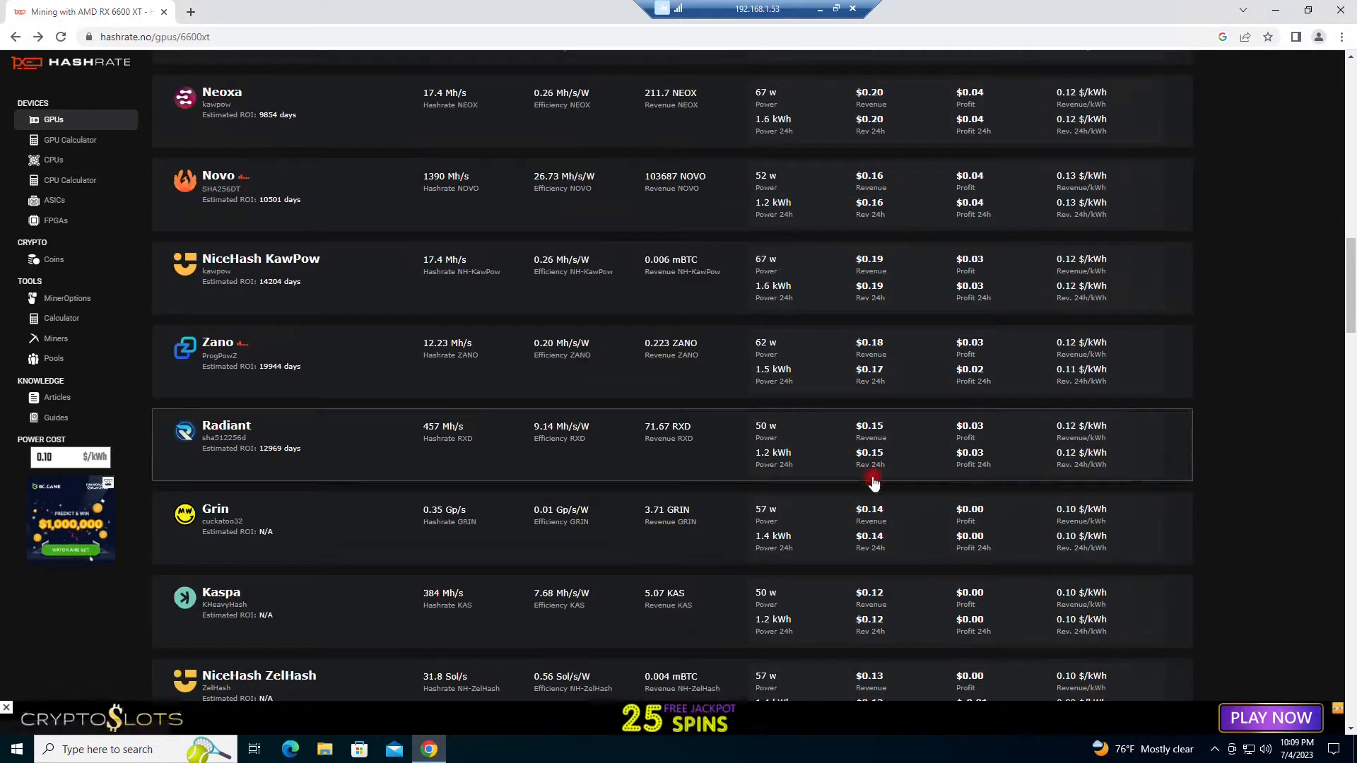
pyautogui.scroll(-3)
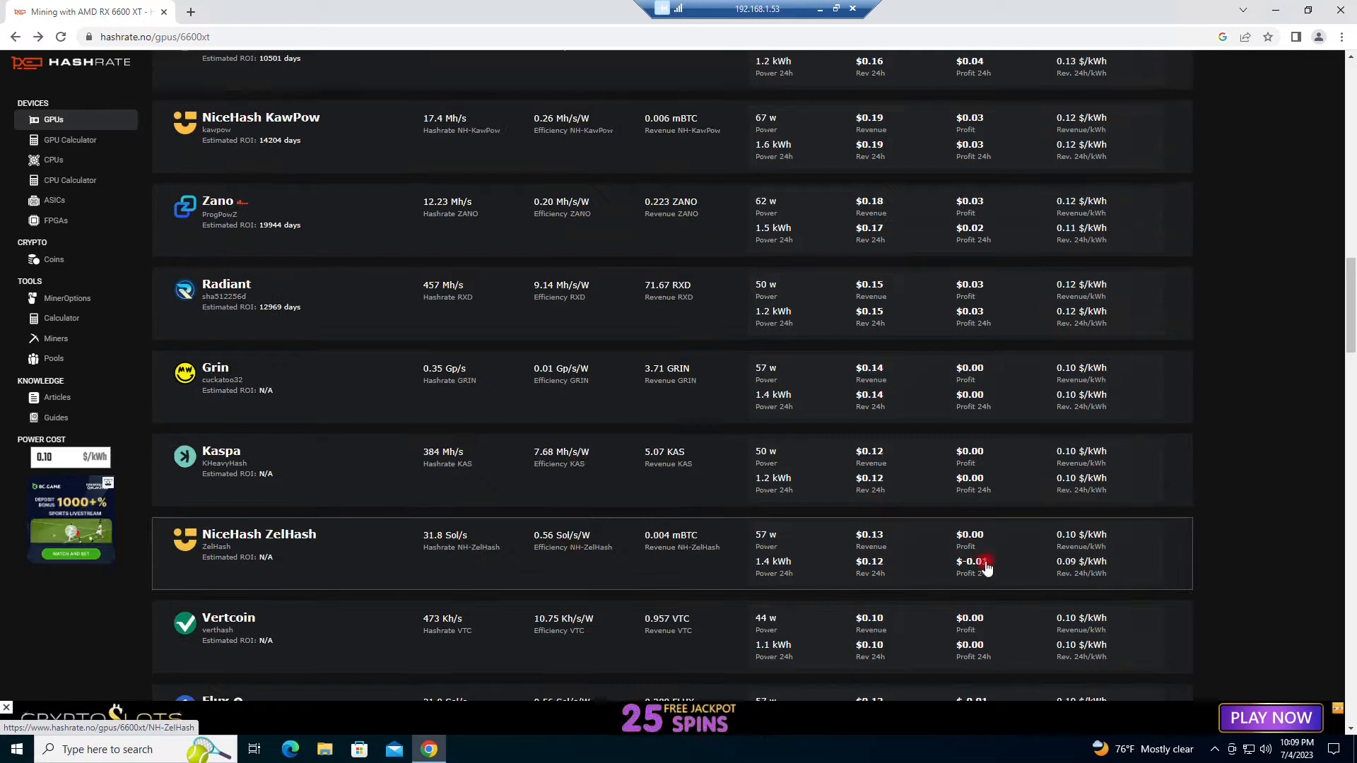
pyautogui.scroll(-3)
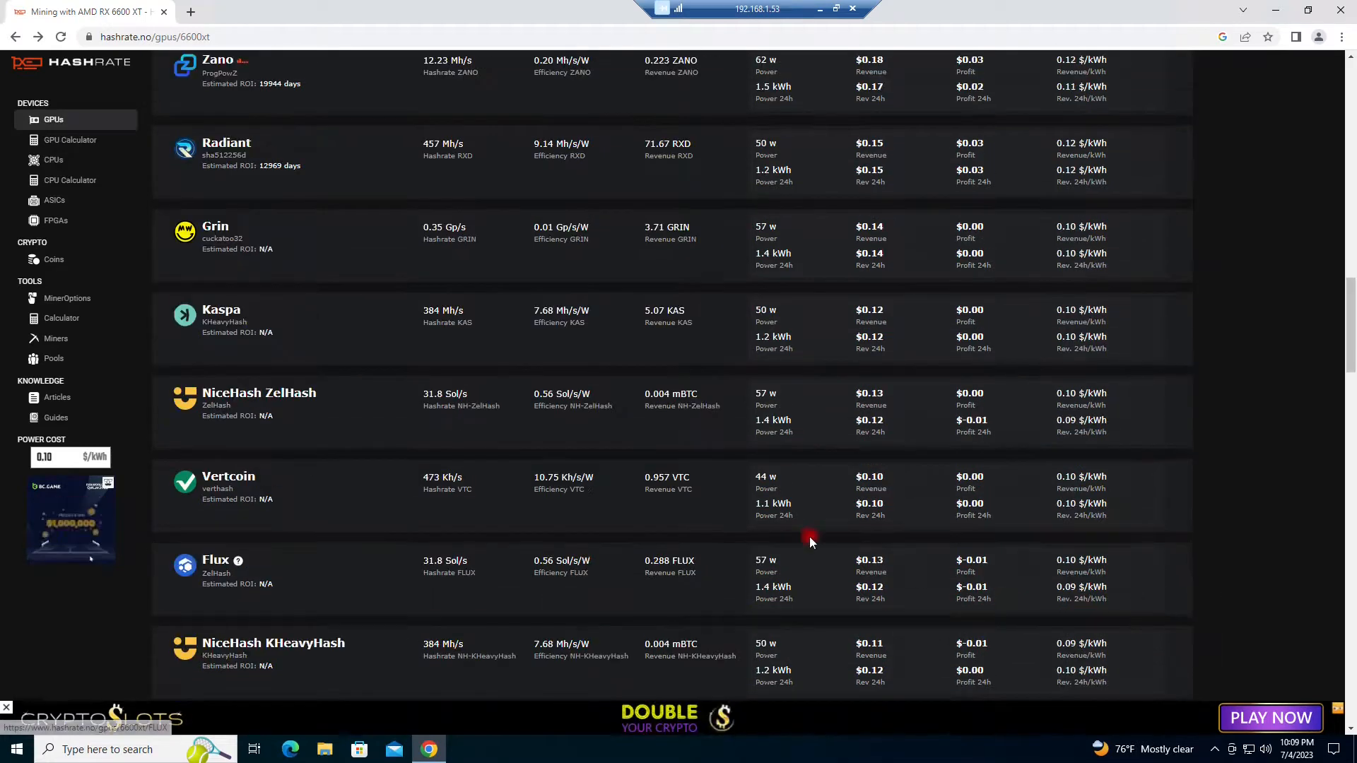
pyautogui.scroll(-3)
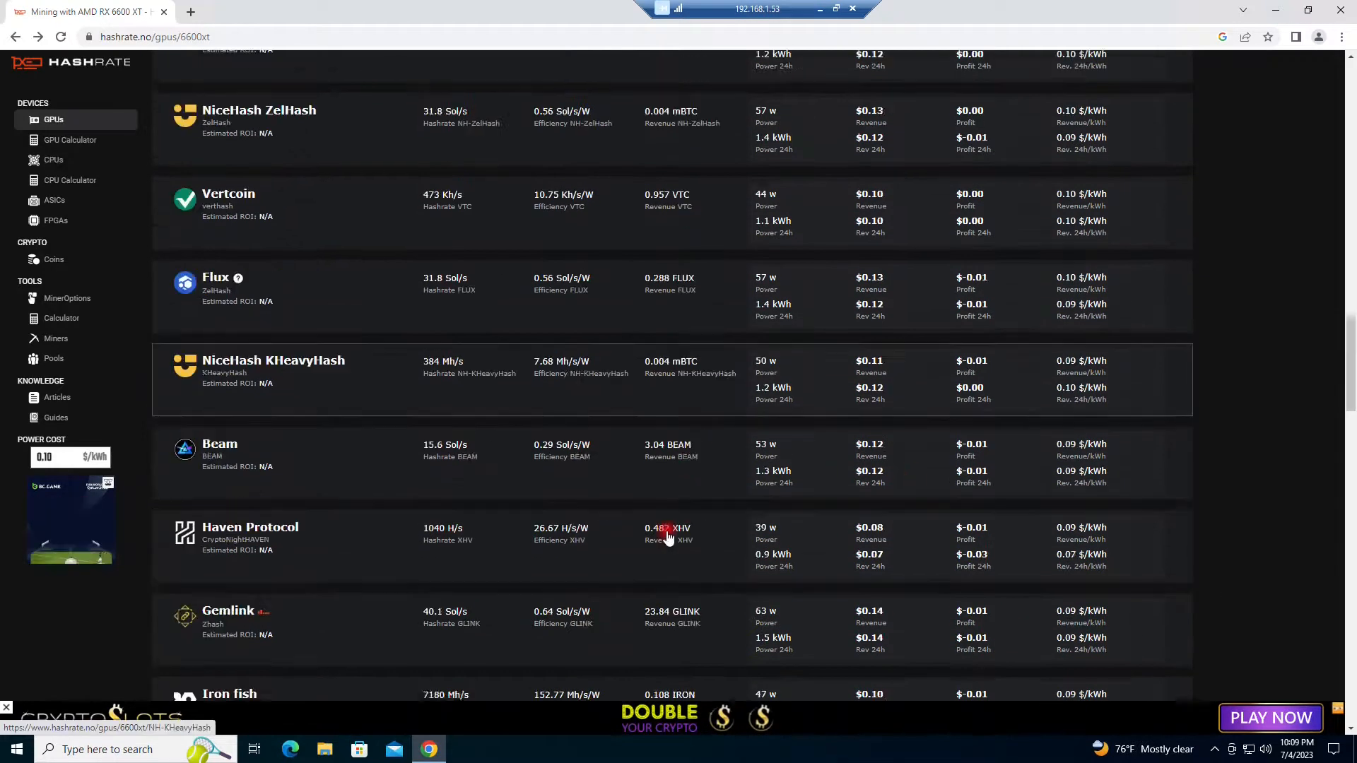
pyautogui.scroll(-3)
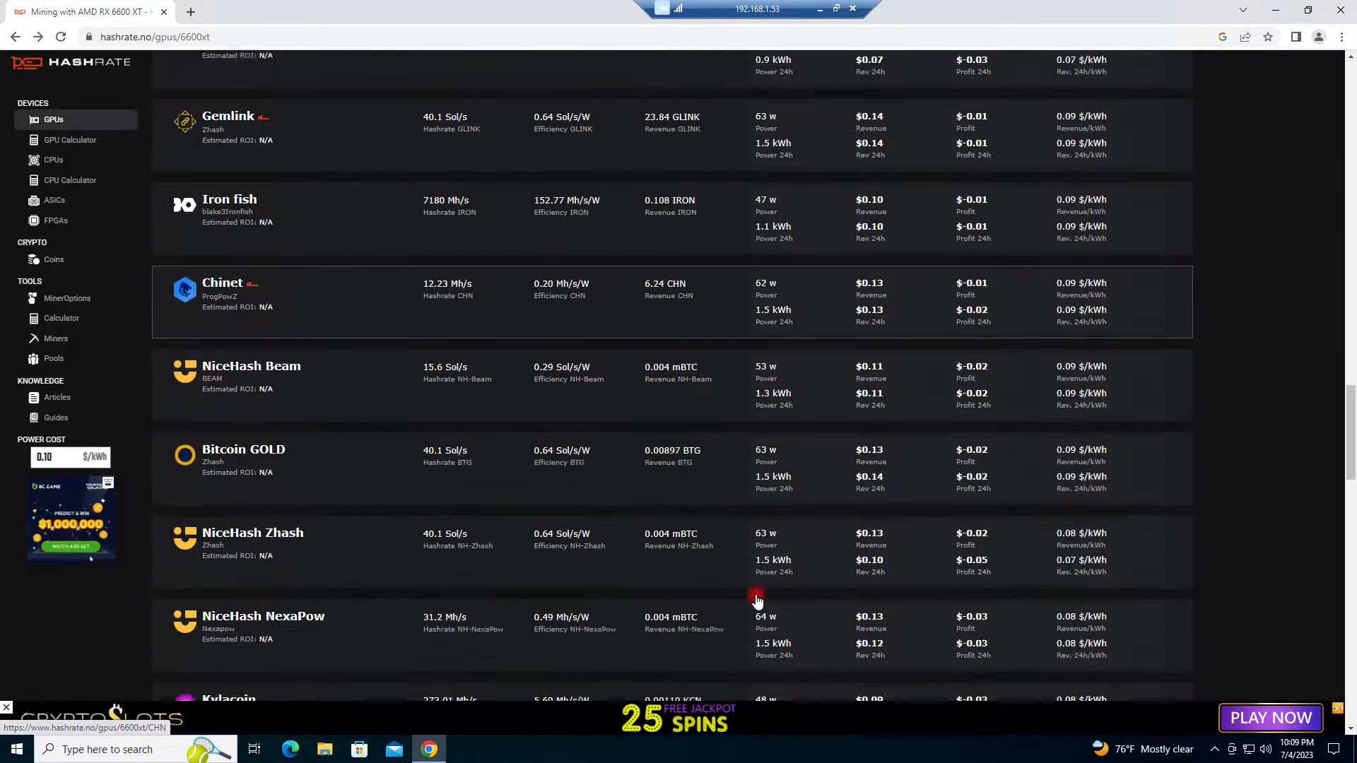
pyautogui.scroll(-3)
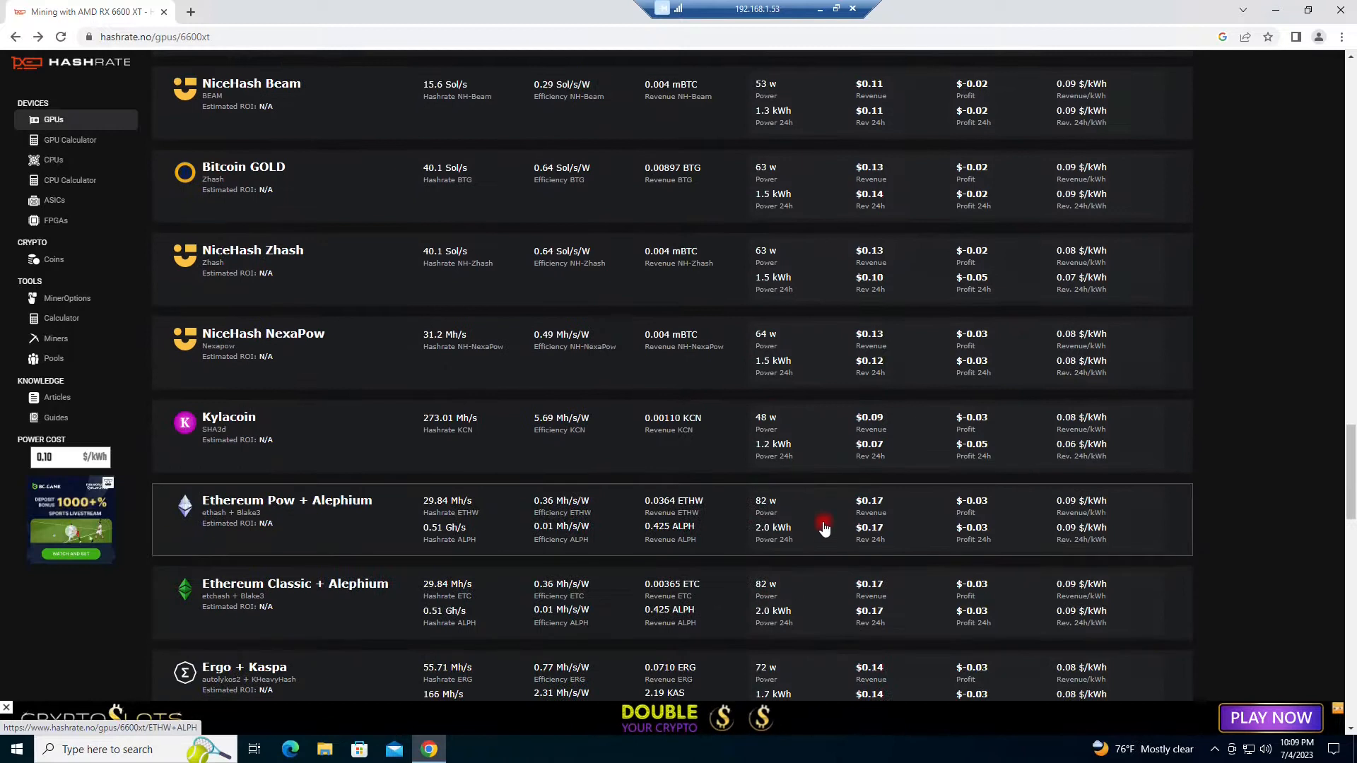
pyautogui.scroll(-3)
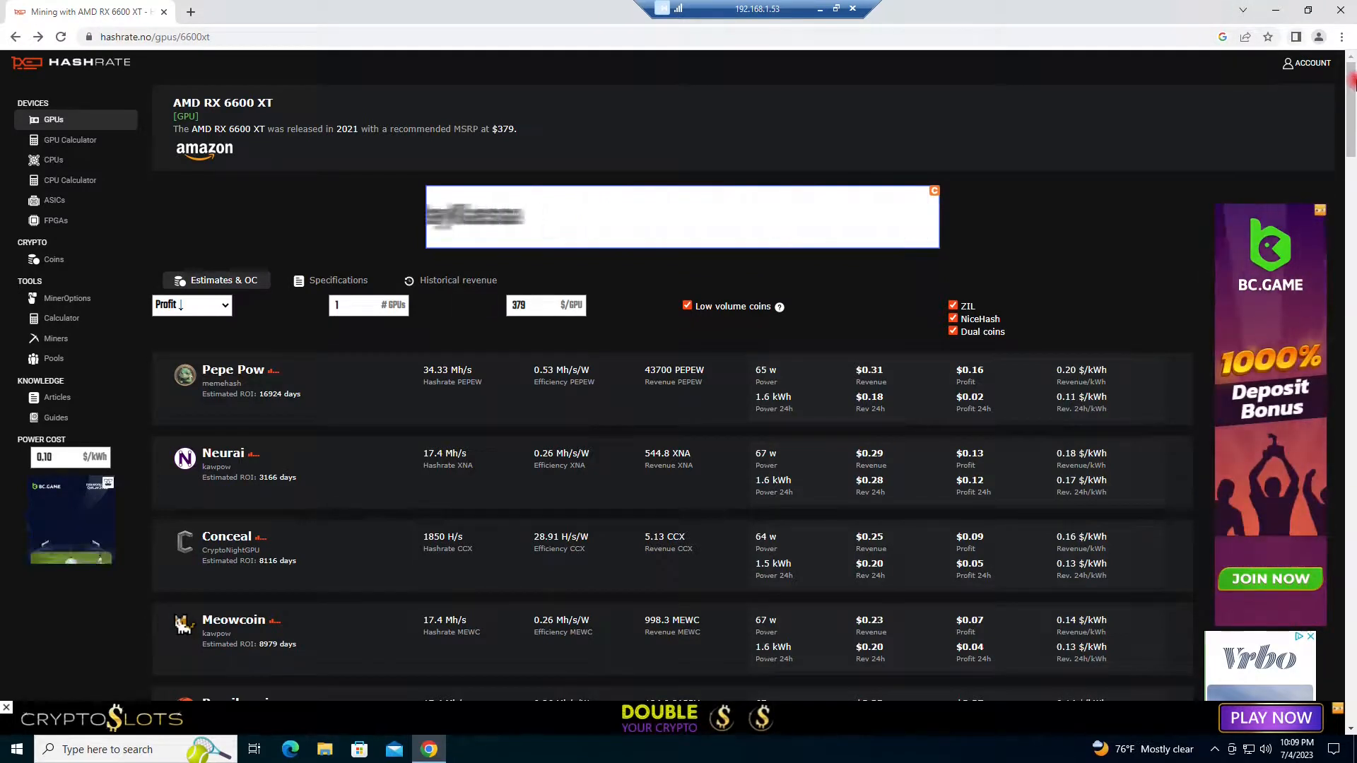
pyautogui.moveTo(1296, 37)
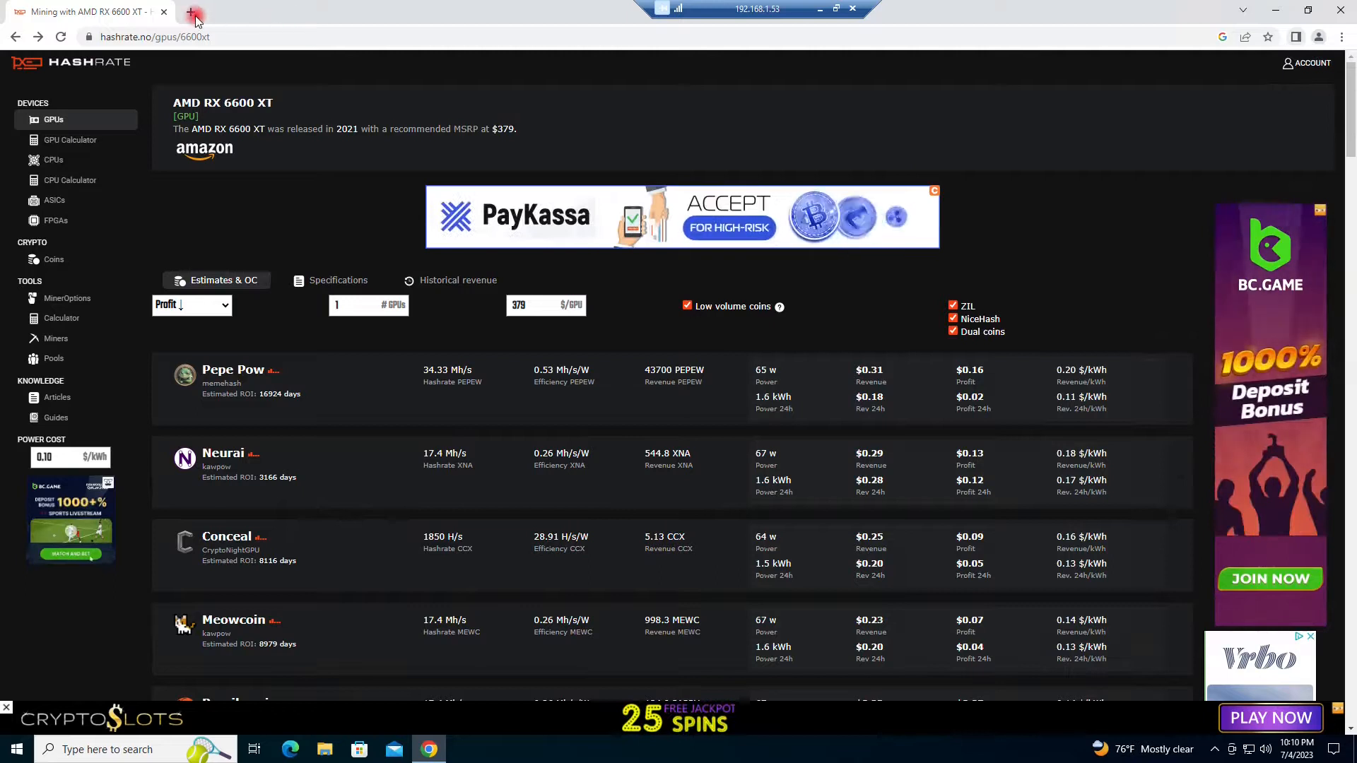
# Download Neurai-QT.Windows-V1.0.2.zip from the Neurai 1.0.2 GitHub release.
pyautogui.click(189, 12)
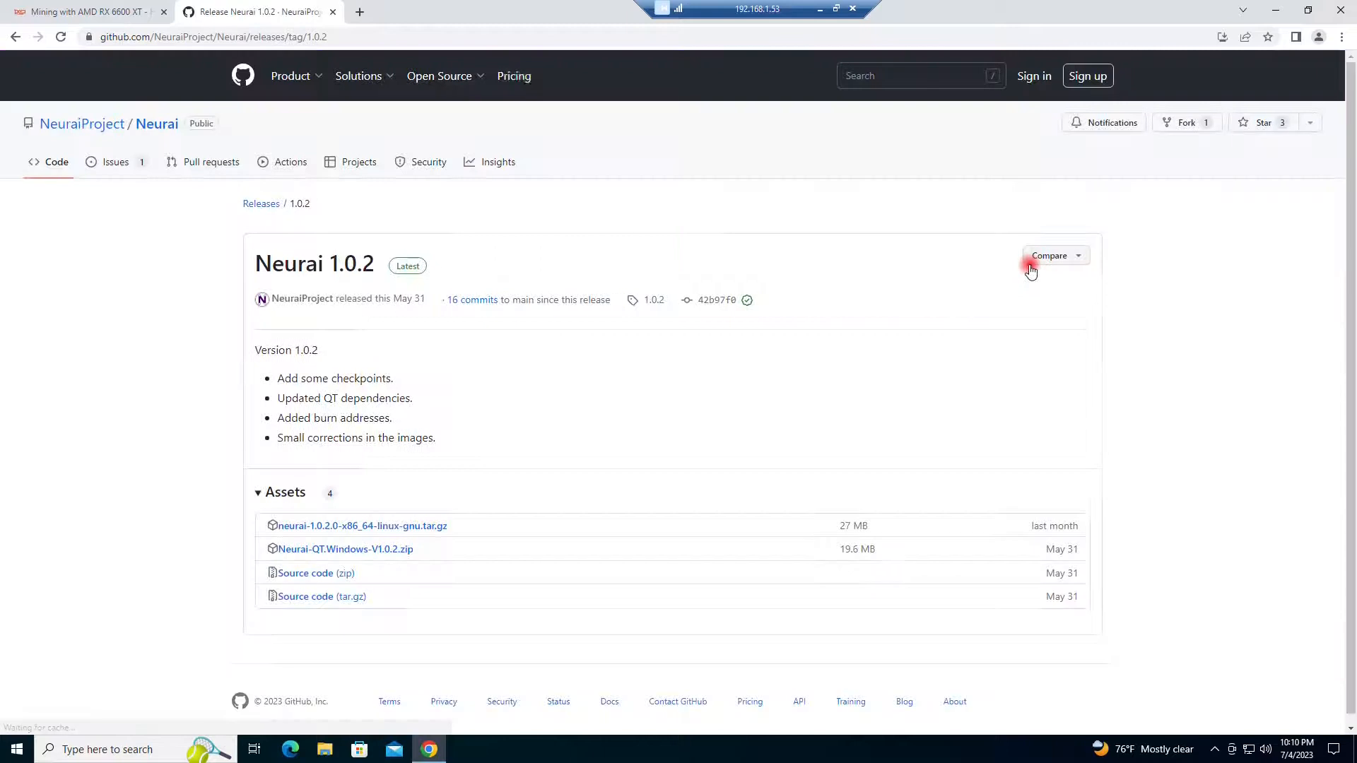
pyautogui.moveTo(293, 166)
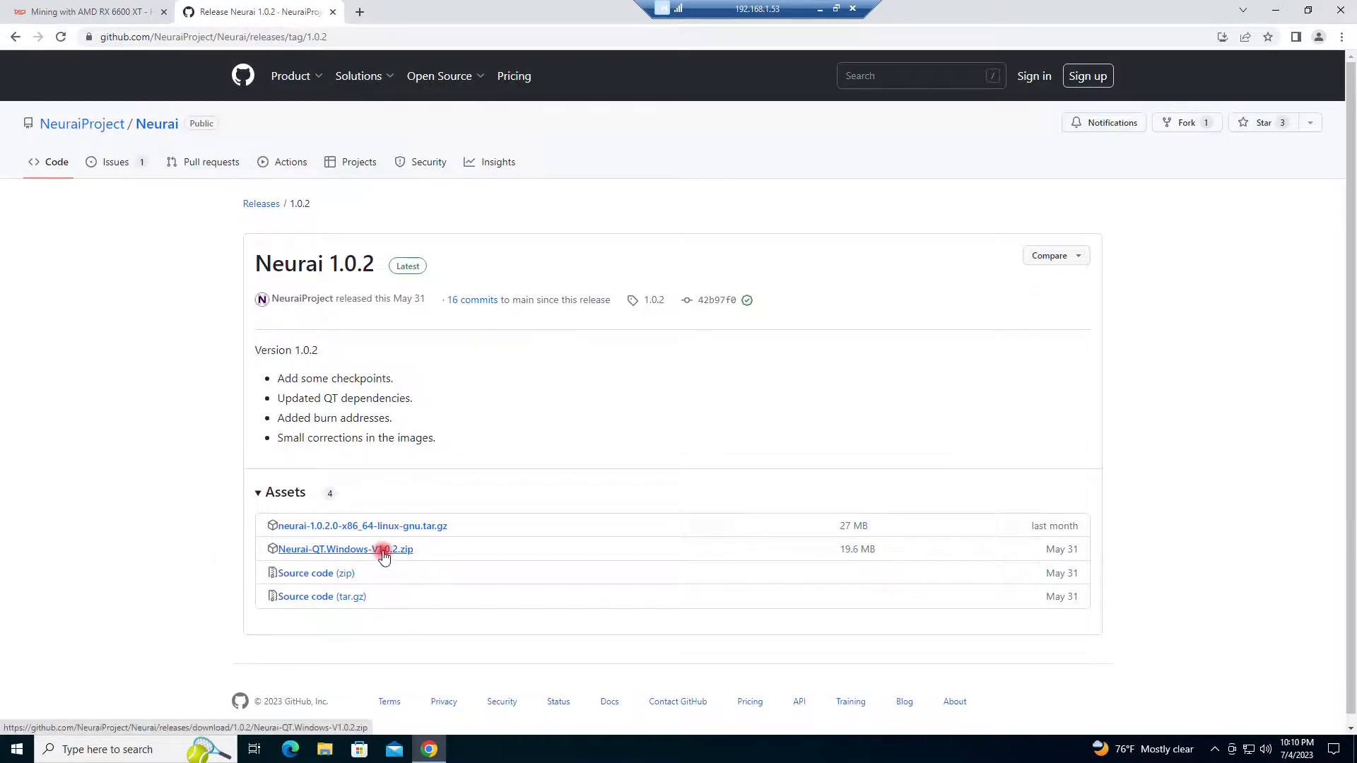
pyautogui.click(383, 549)
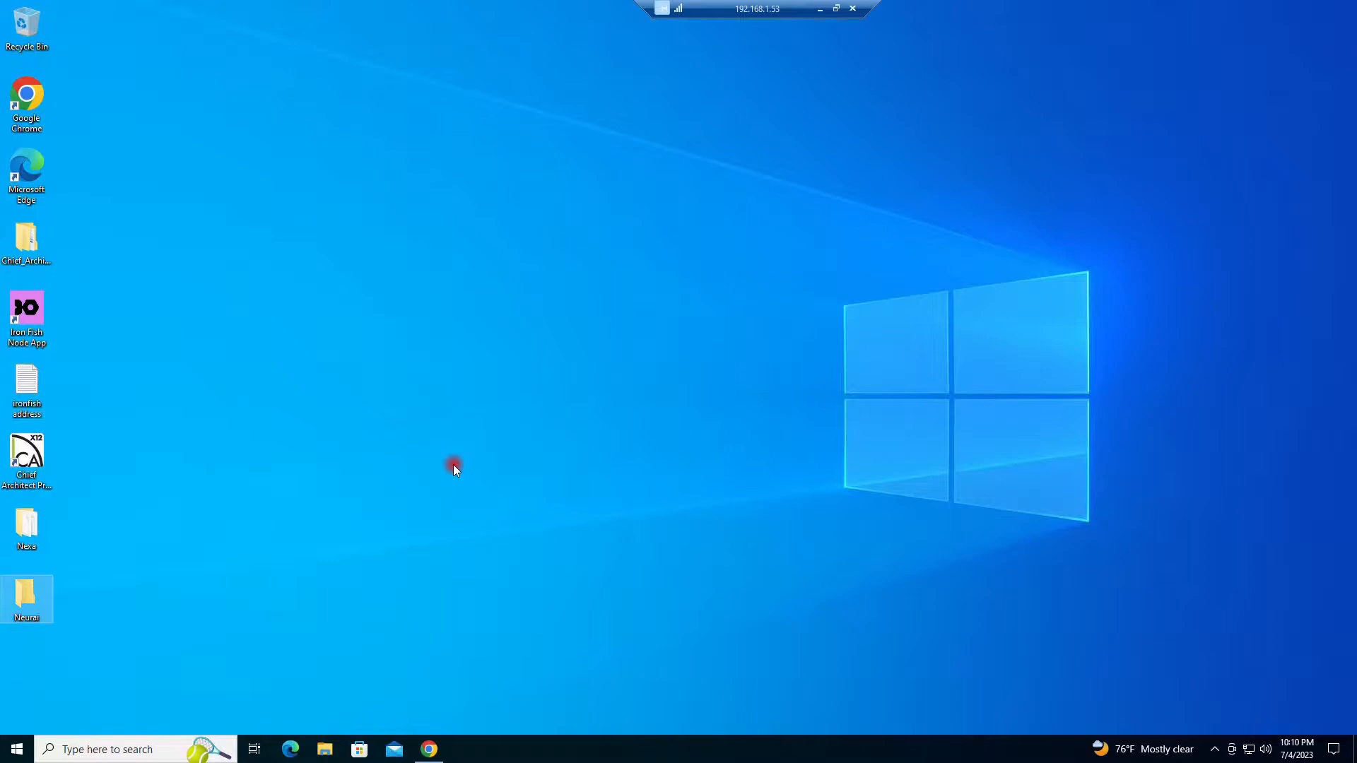
# Show the Windows Security quick actions menu from the system tray.
pyautogui.doubleClick(26, 593)
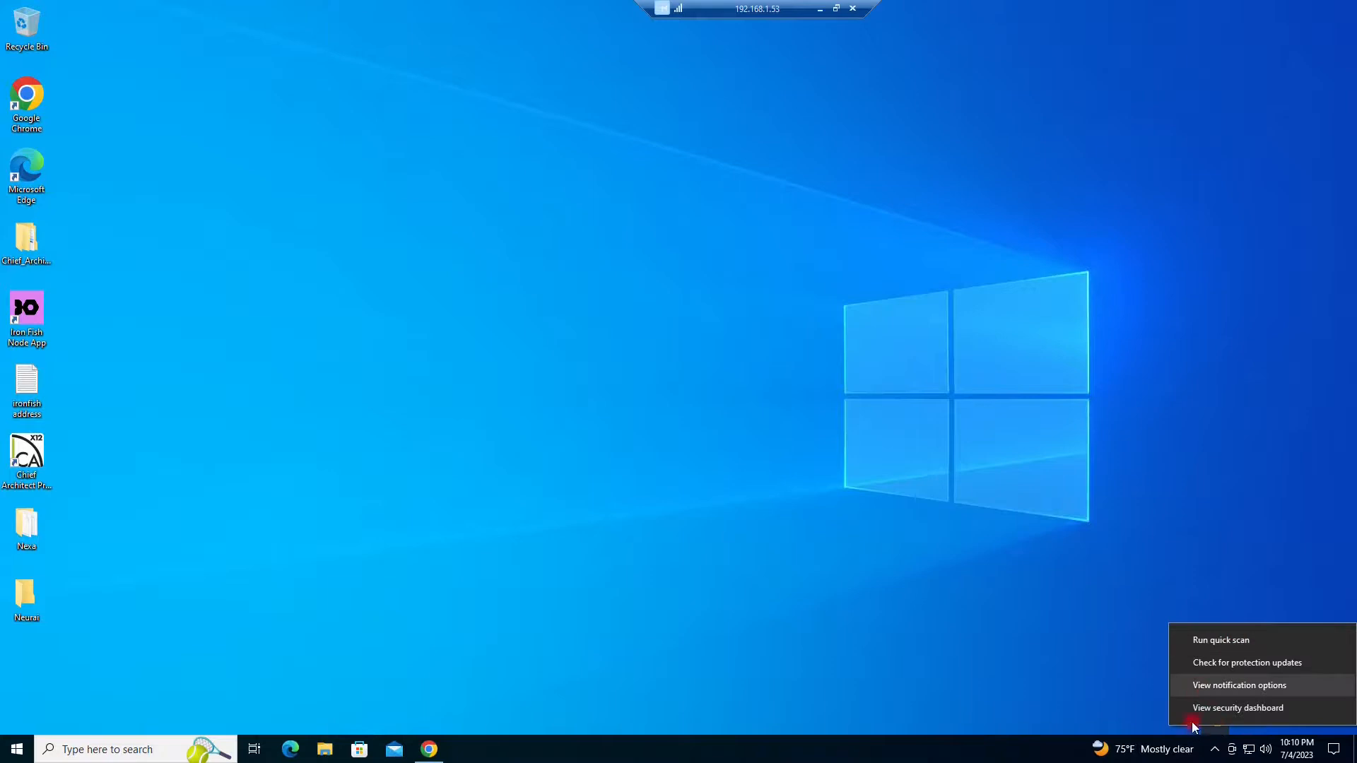
pyautogui.moveTo(1208, 749)
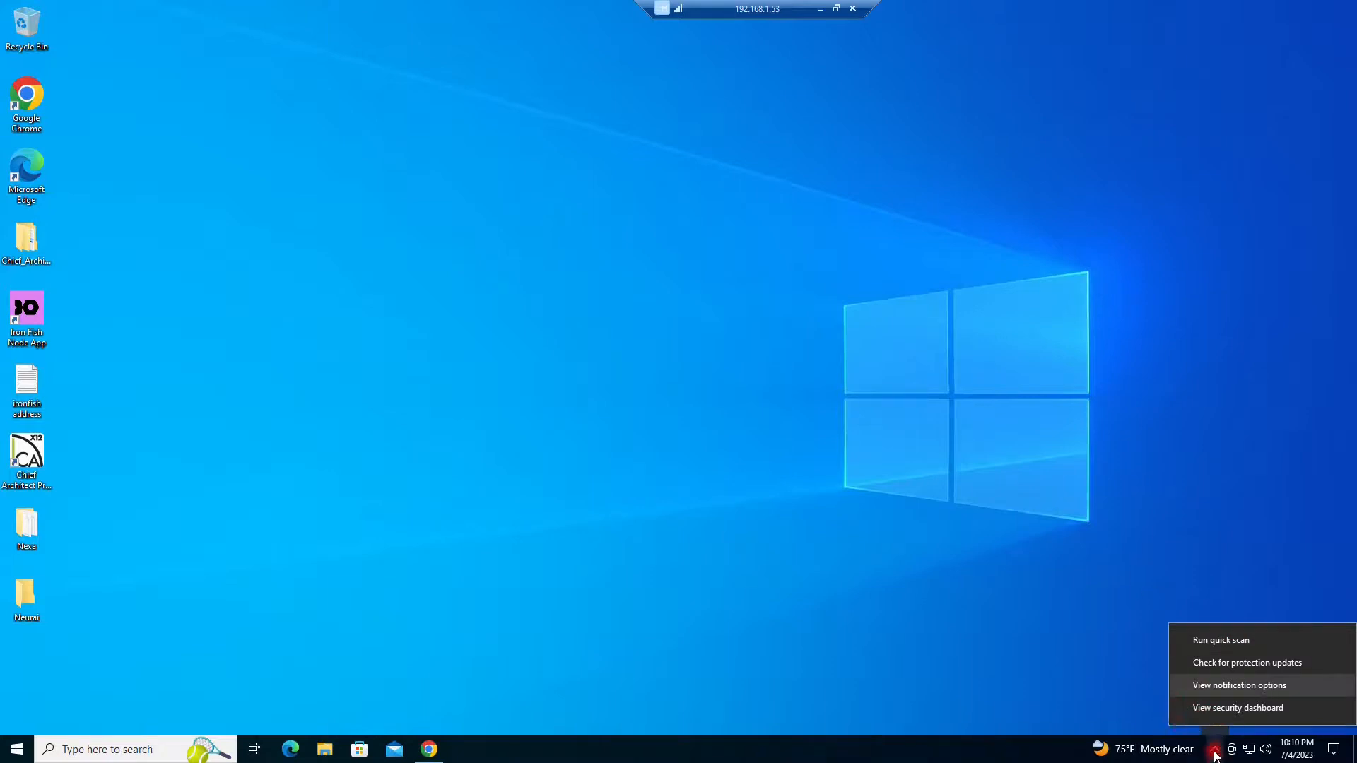
# Add Desktop\Neurai as a Defender folder exclusion and close Windows Security.
pyautogui.click(1214, 749)
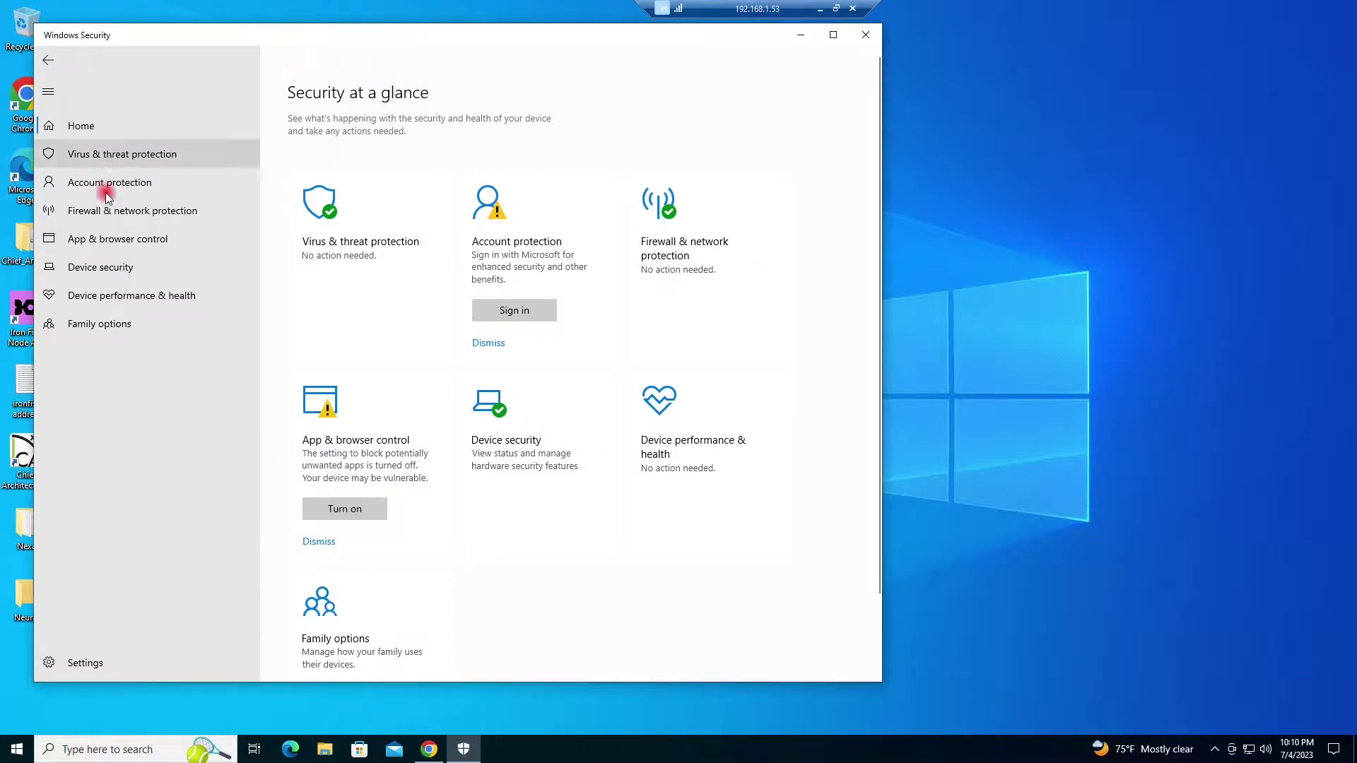
pyautogui.click(121, 154)
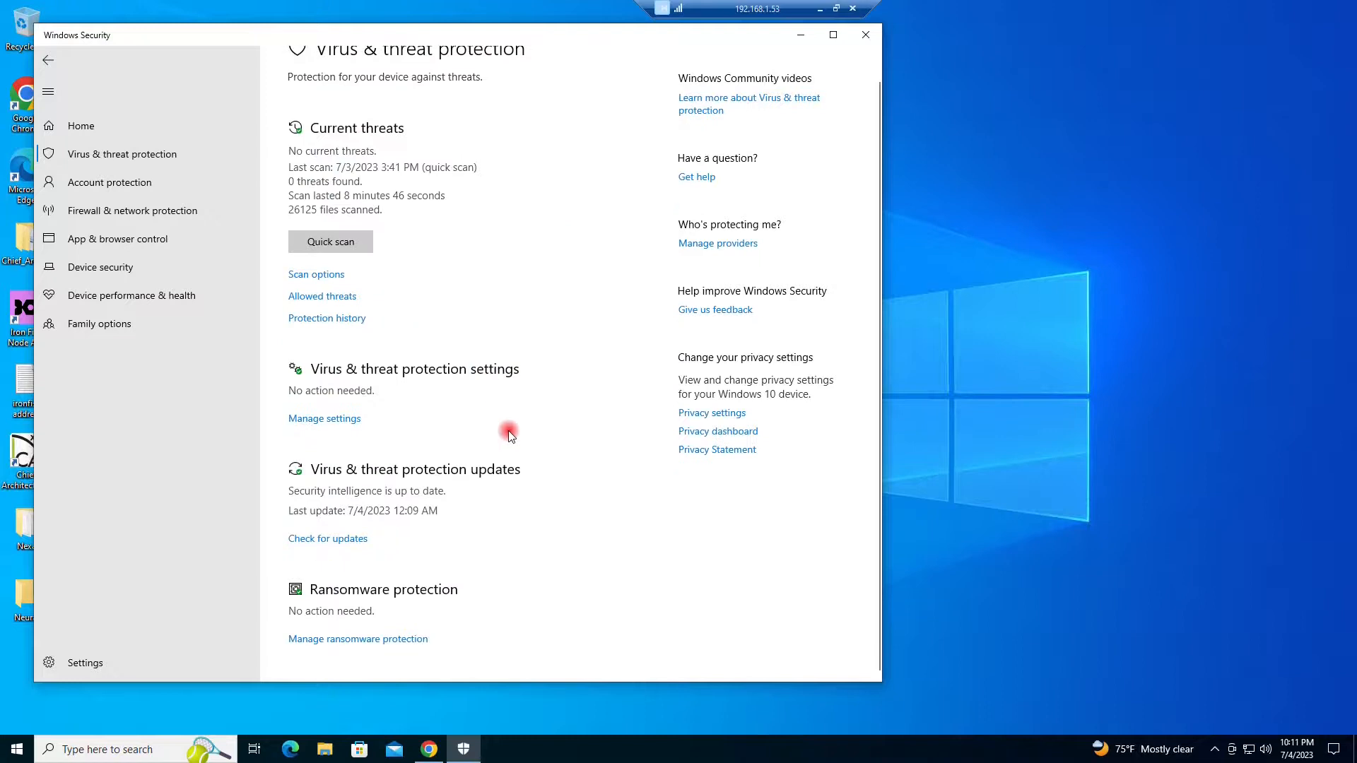
pyautogui.moveTo(359, 462)
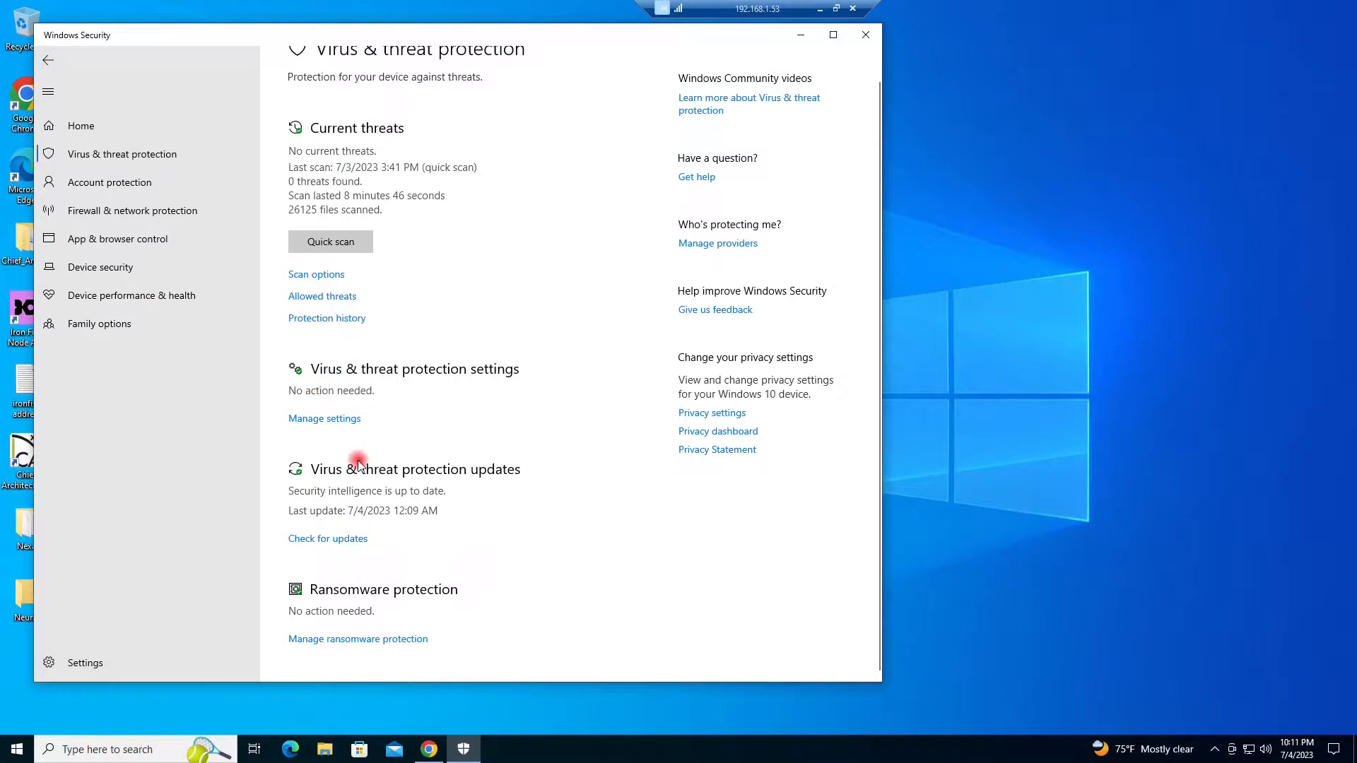
pyautogui.click(324, 419)
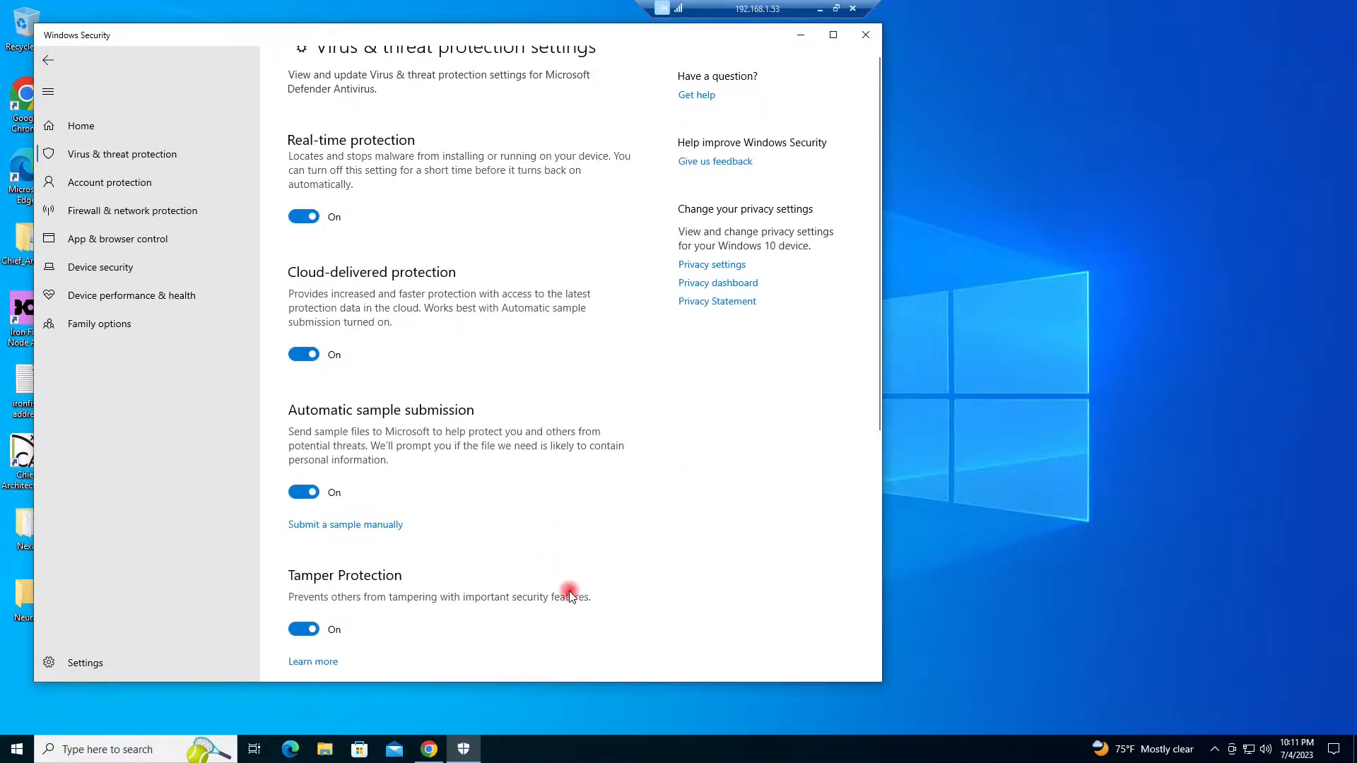
pyautogui.scroll(-3)
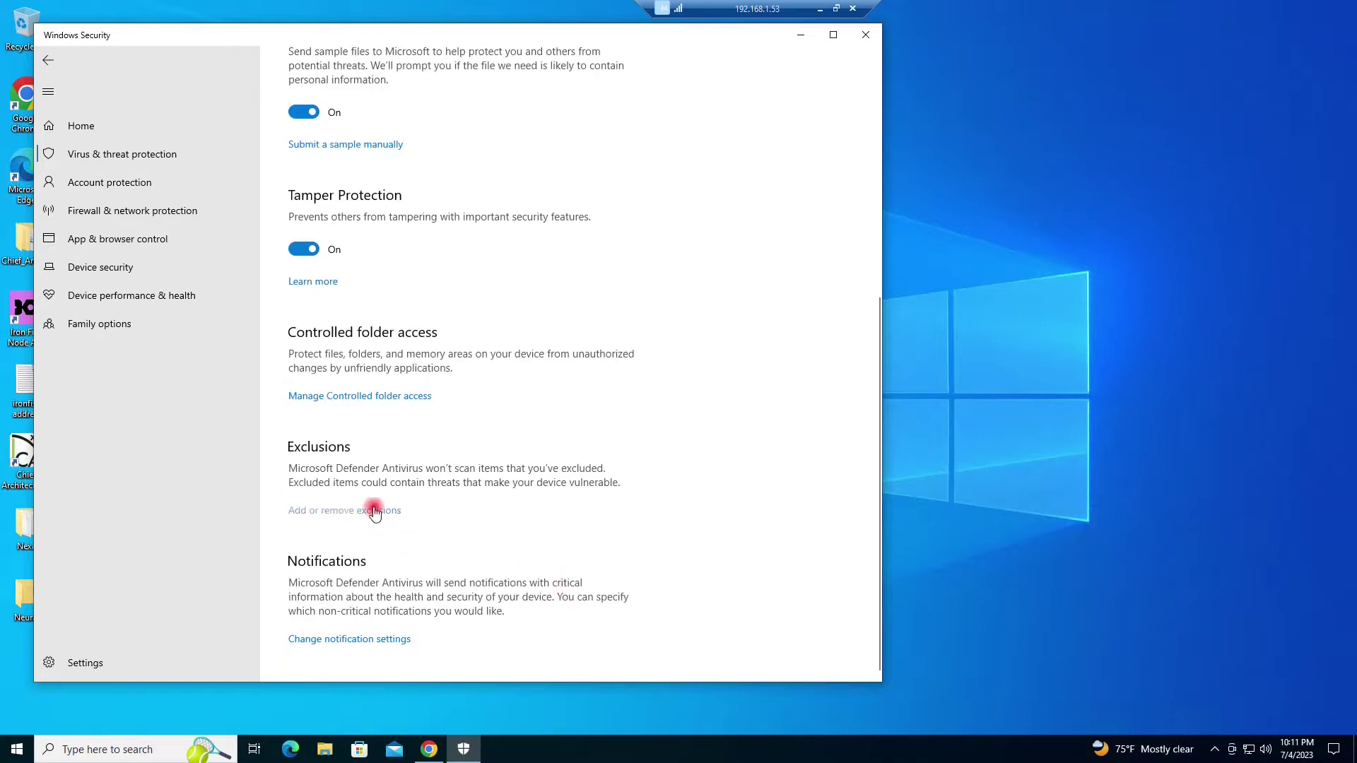
pyautogui.click(345, 511)
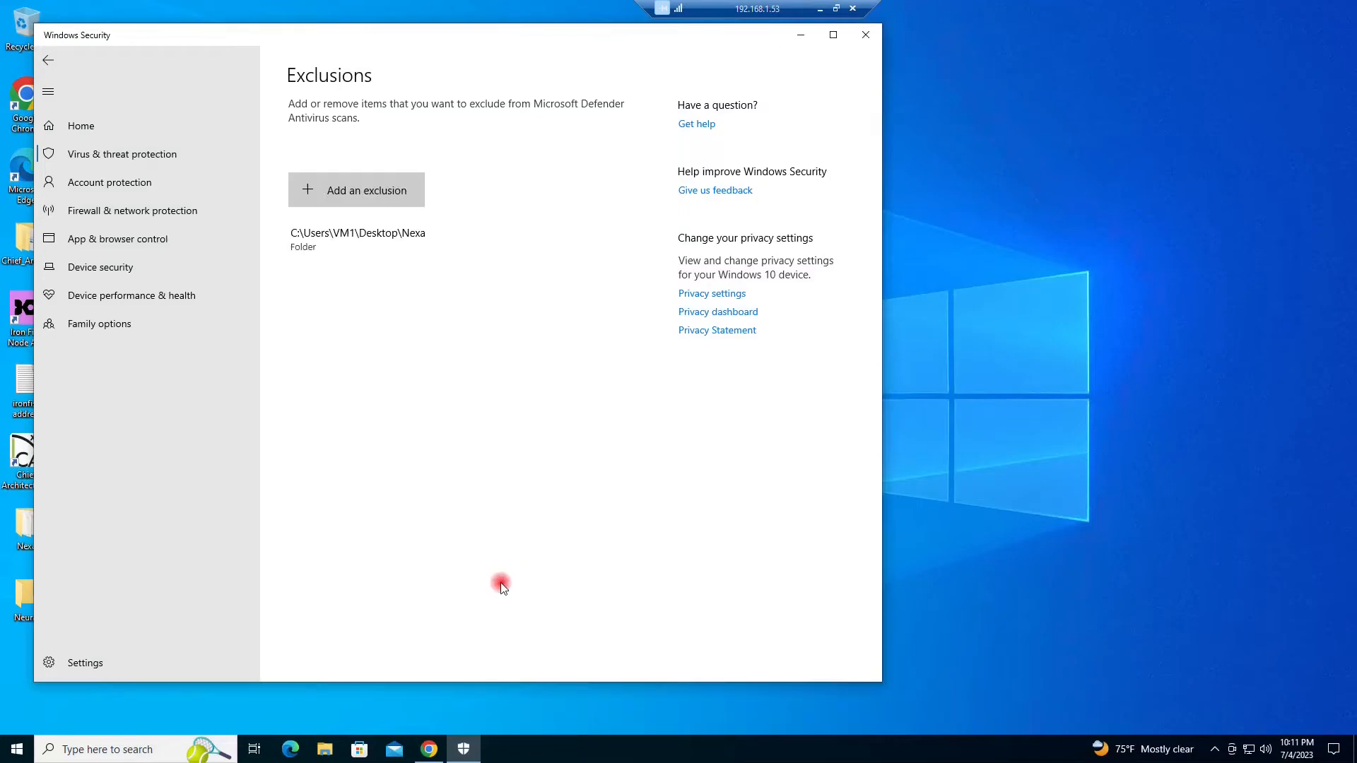
pyautogui.click(356, 189)
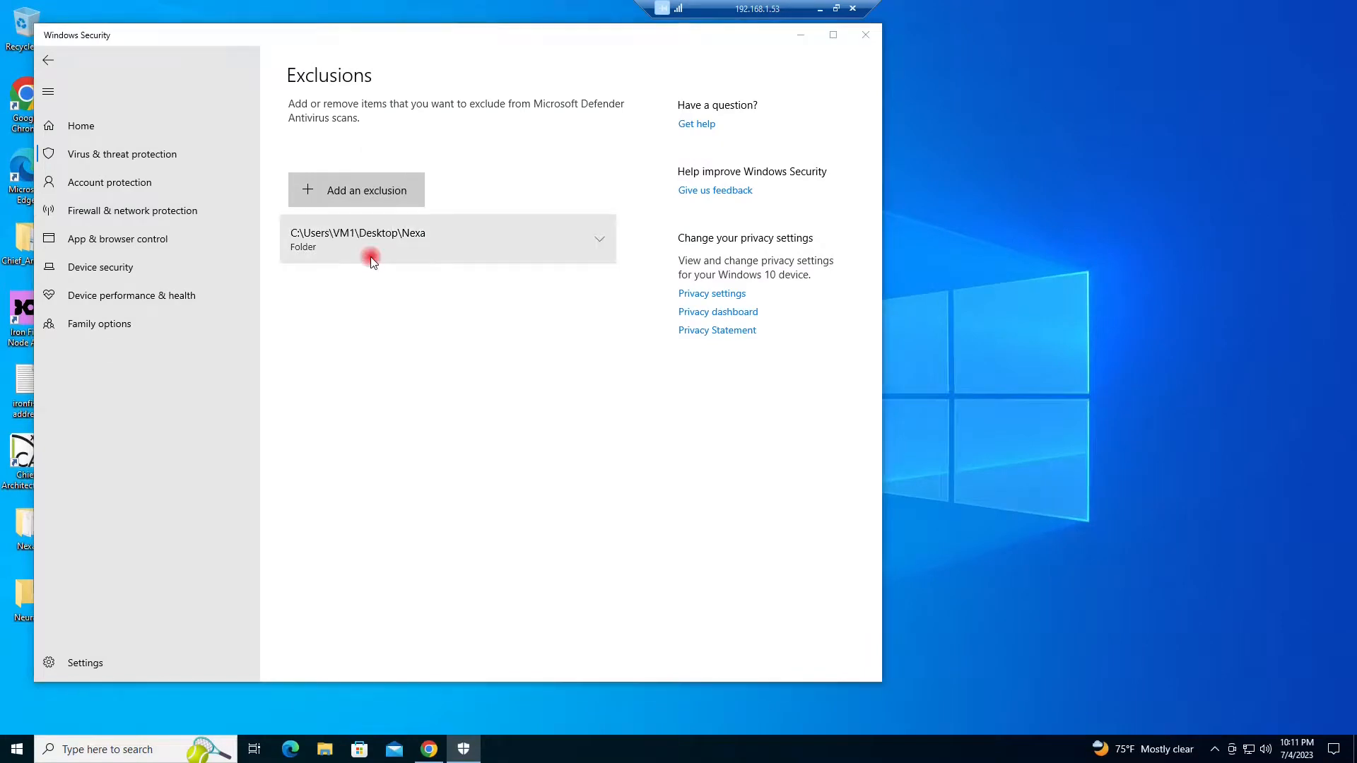
pyautogui.click(357, 189)
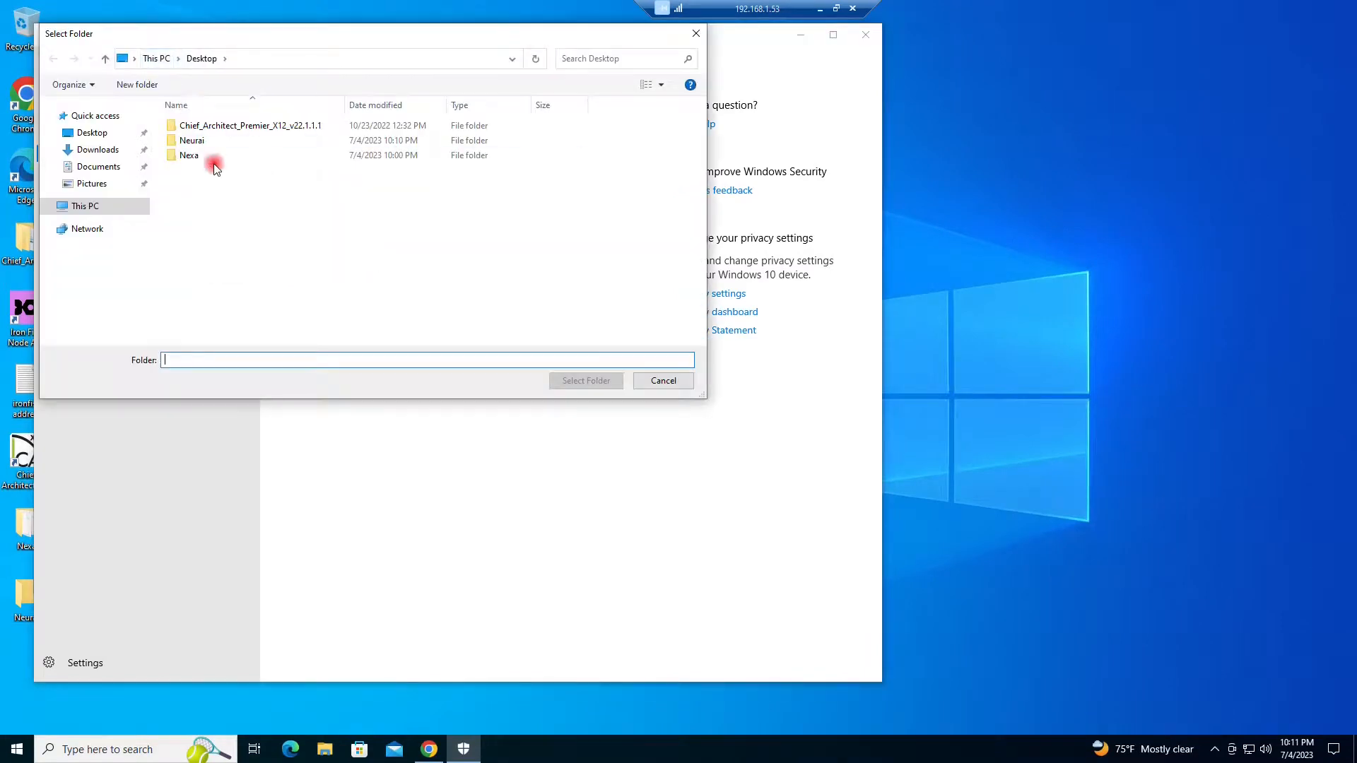
pyautogui.click(192, 140)
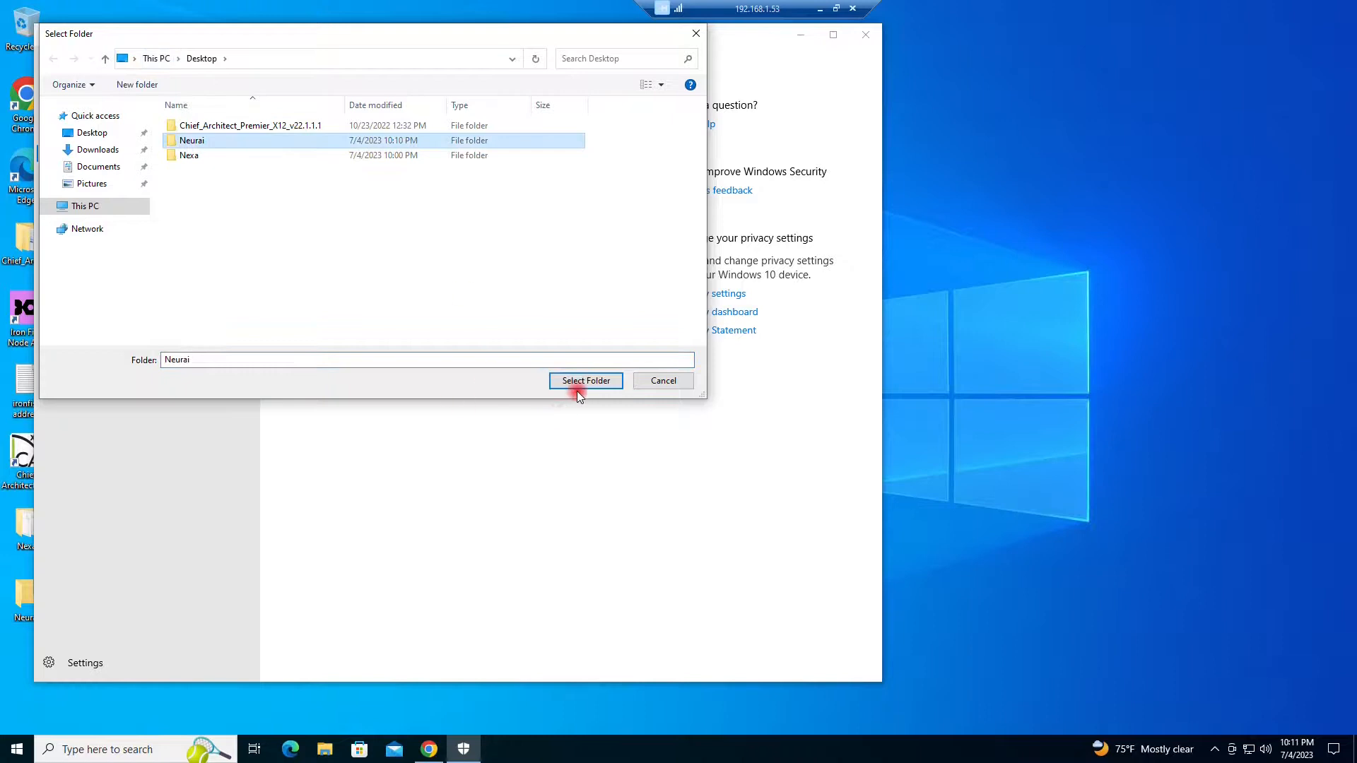
pyautogui.click(585, 381)
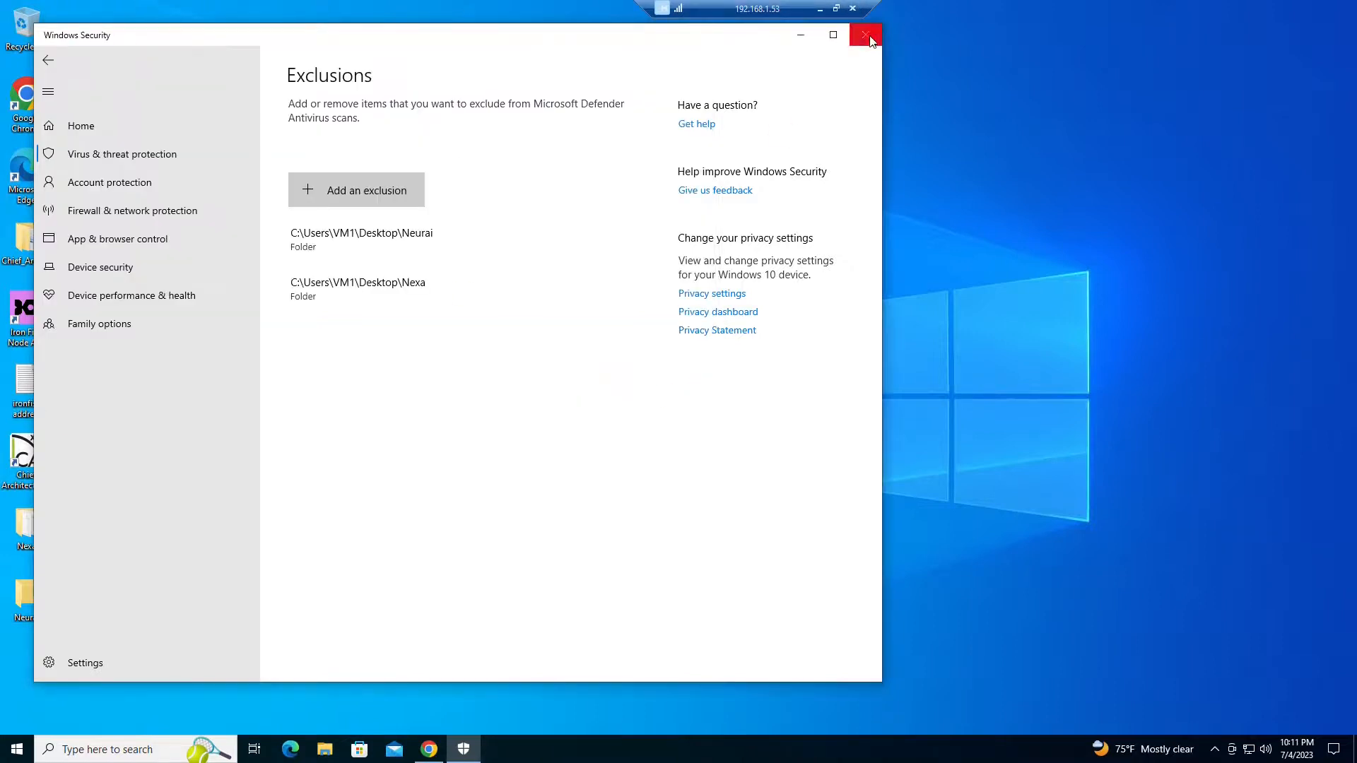
pyautogui.click(865, 35)
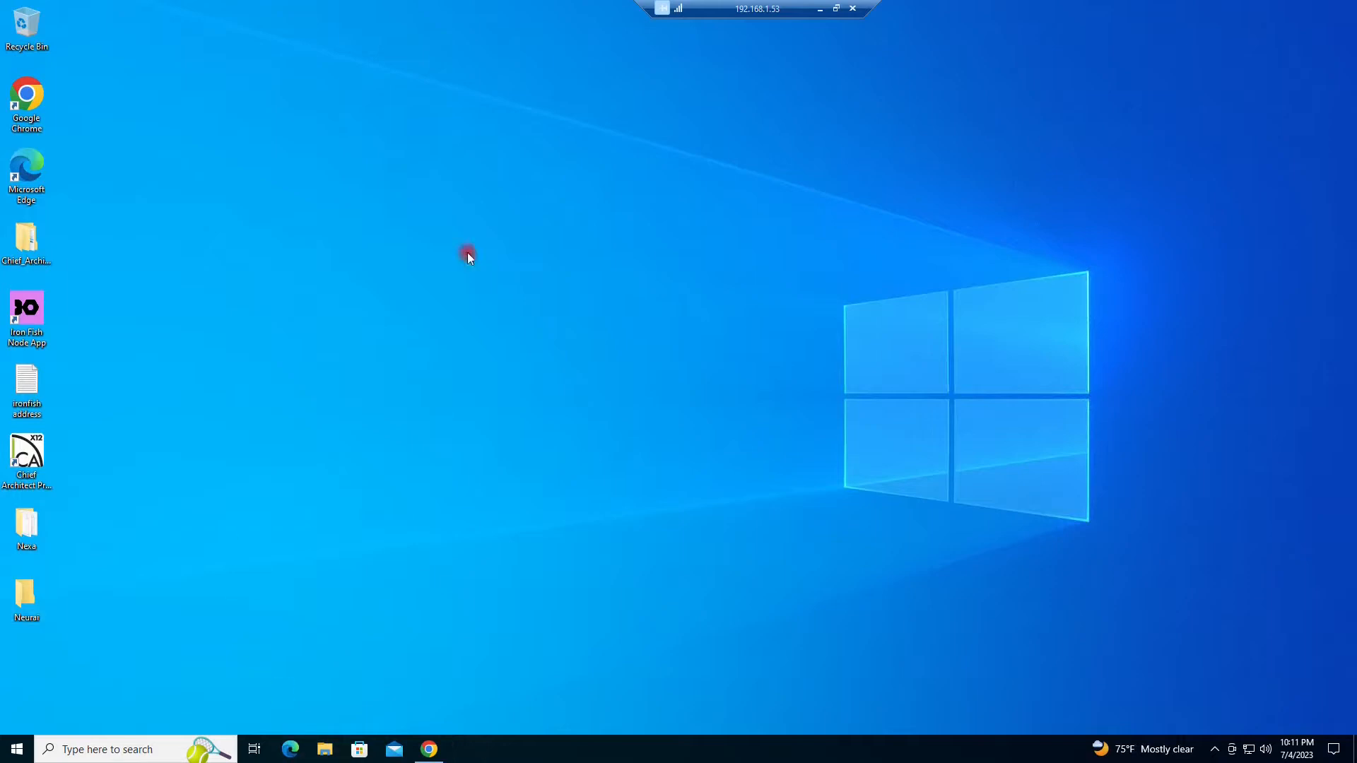
# Extract Neurai-QT.Windows-V1.0.2.zip from Downloads into Desktop\Neurai.
pyautogui.click(325, 750)
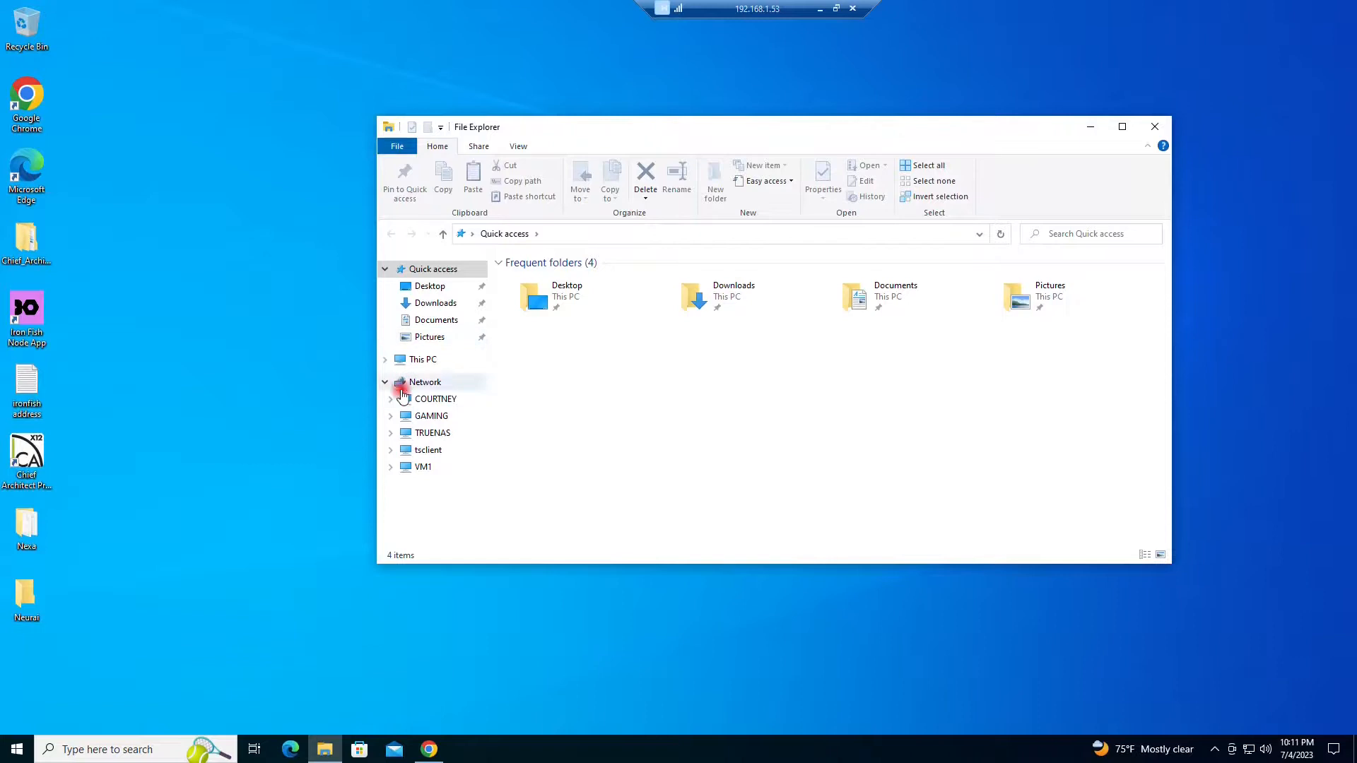
pyautogui.click(436, 303)
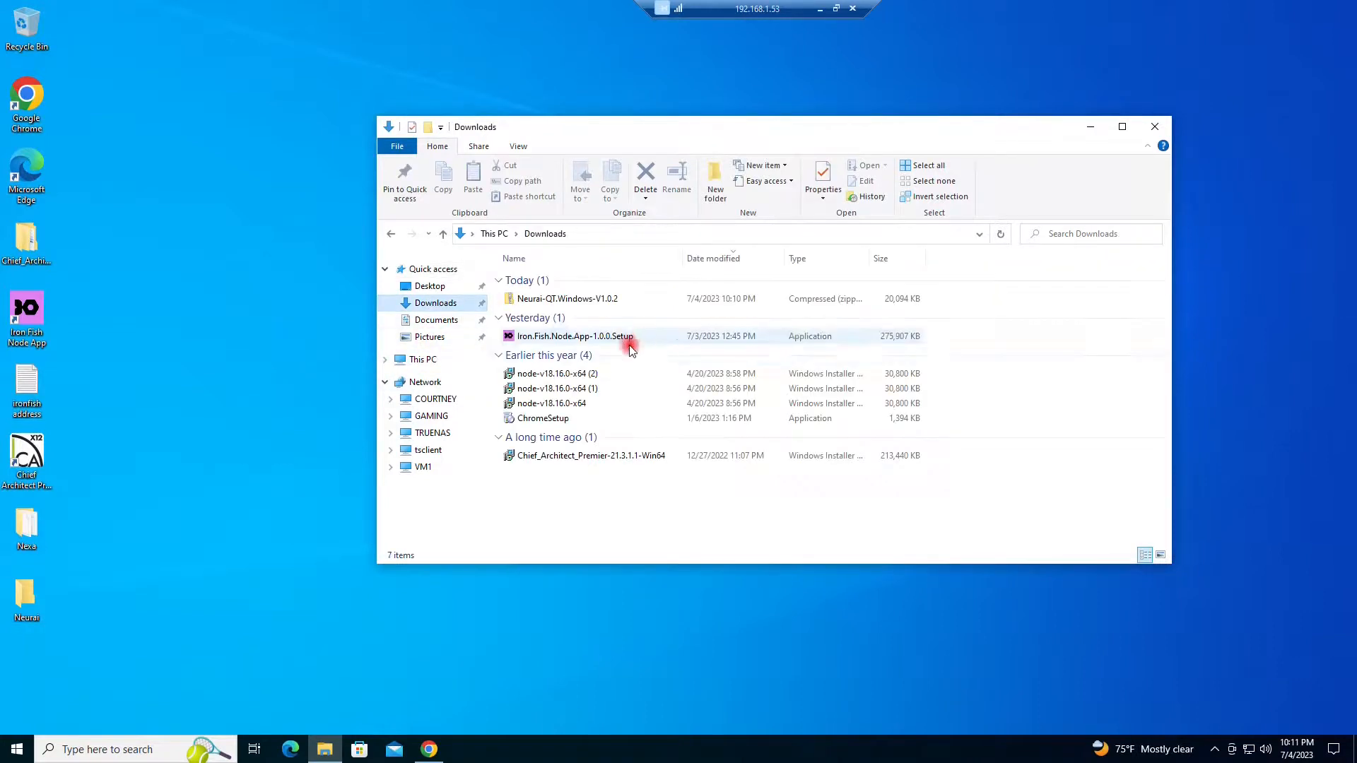
pyautogui.rightClick(567, 299)
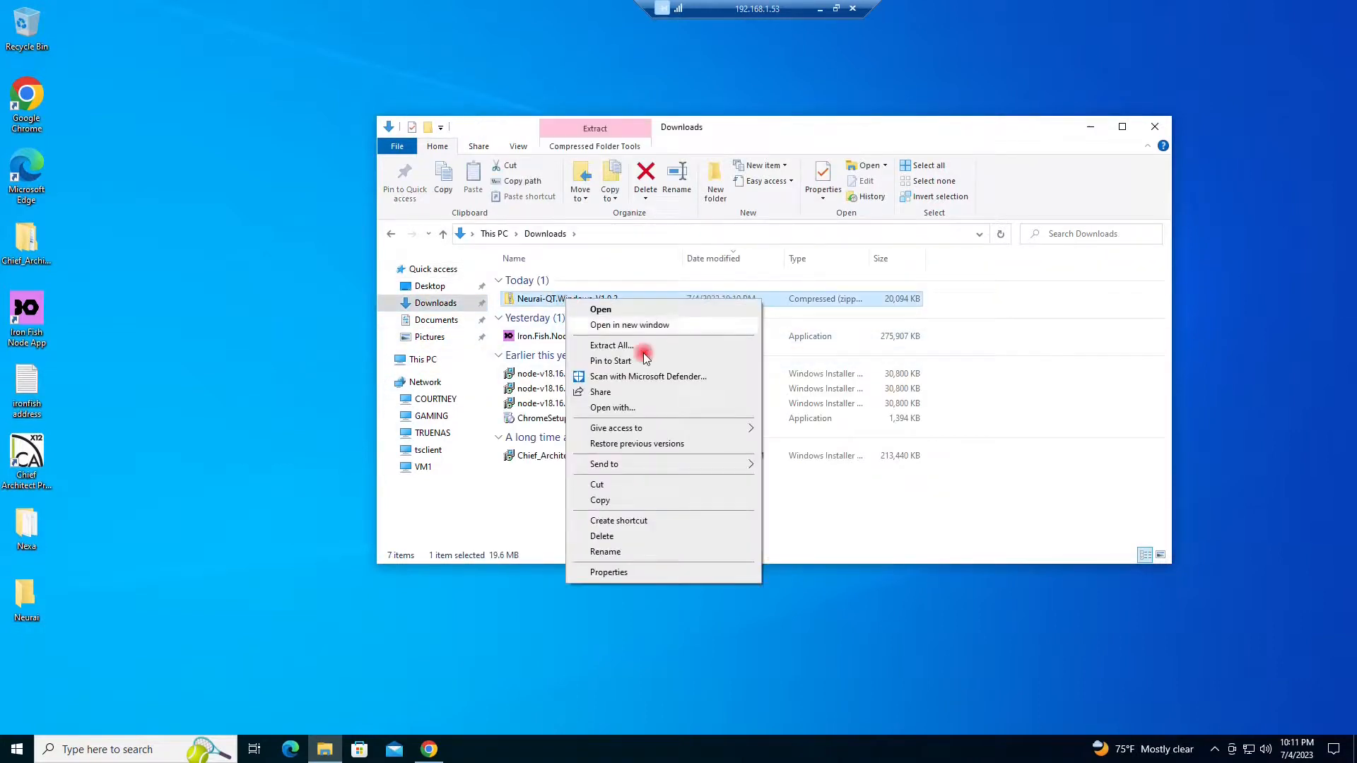
pyautogui.click(611, 346)
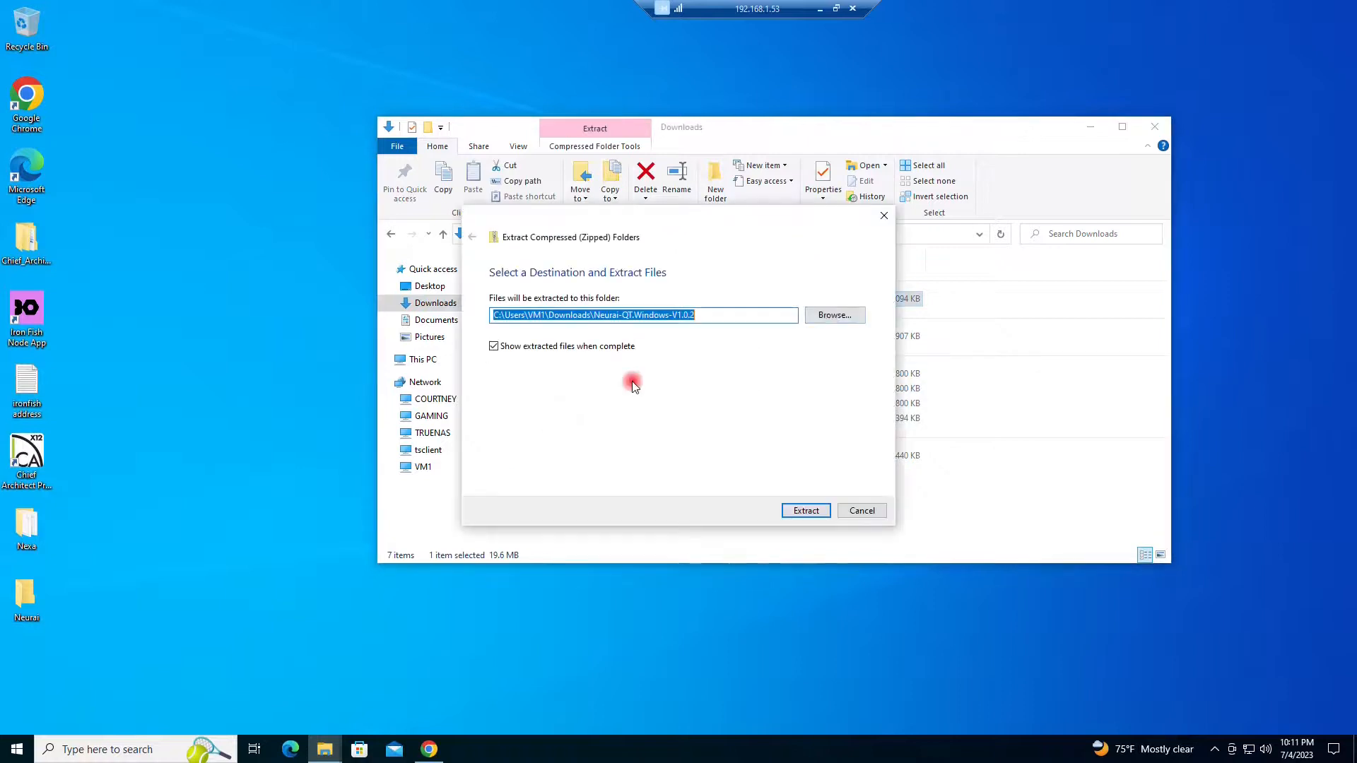
pyautogui.click(835, 315)
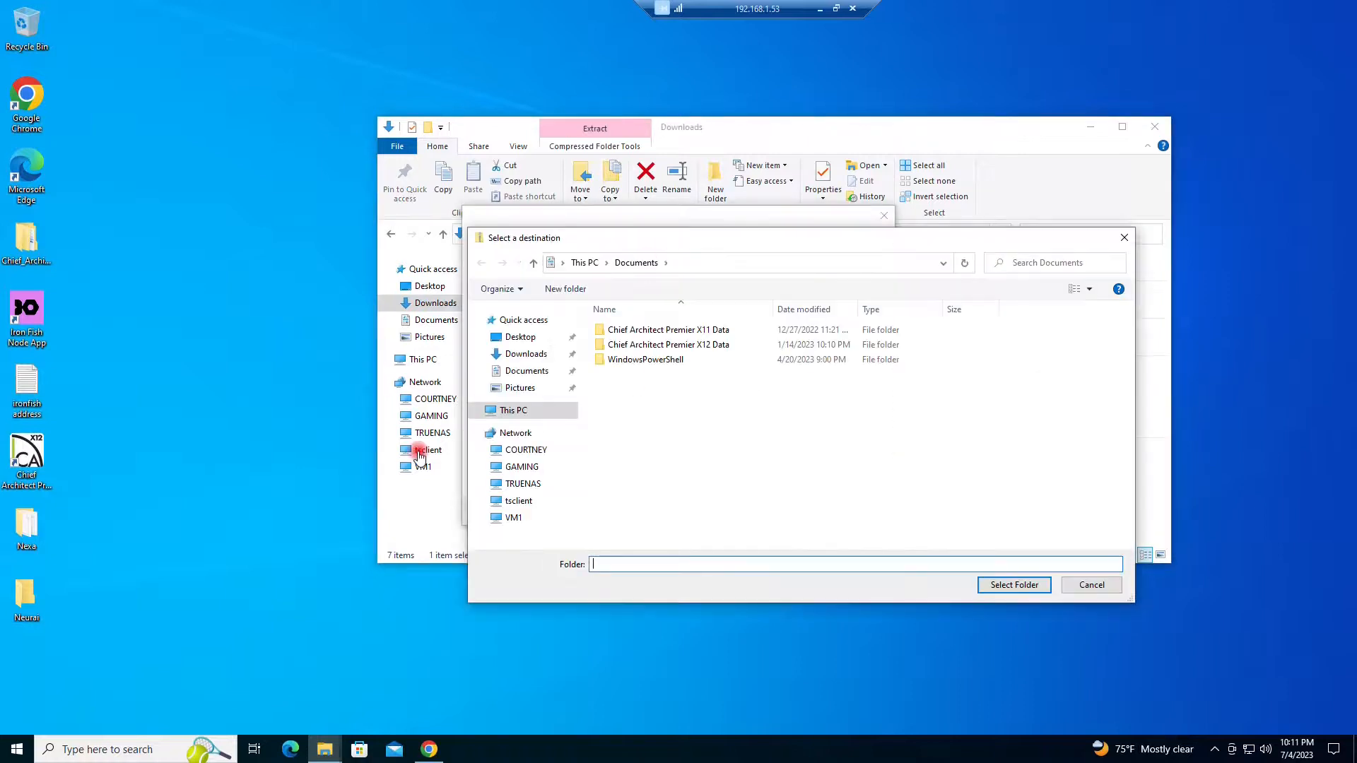
pyautogui.click(520, 337)
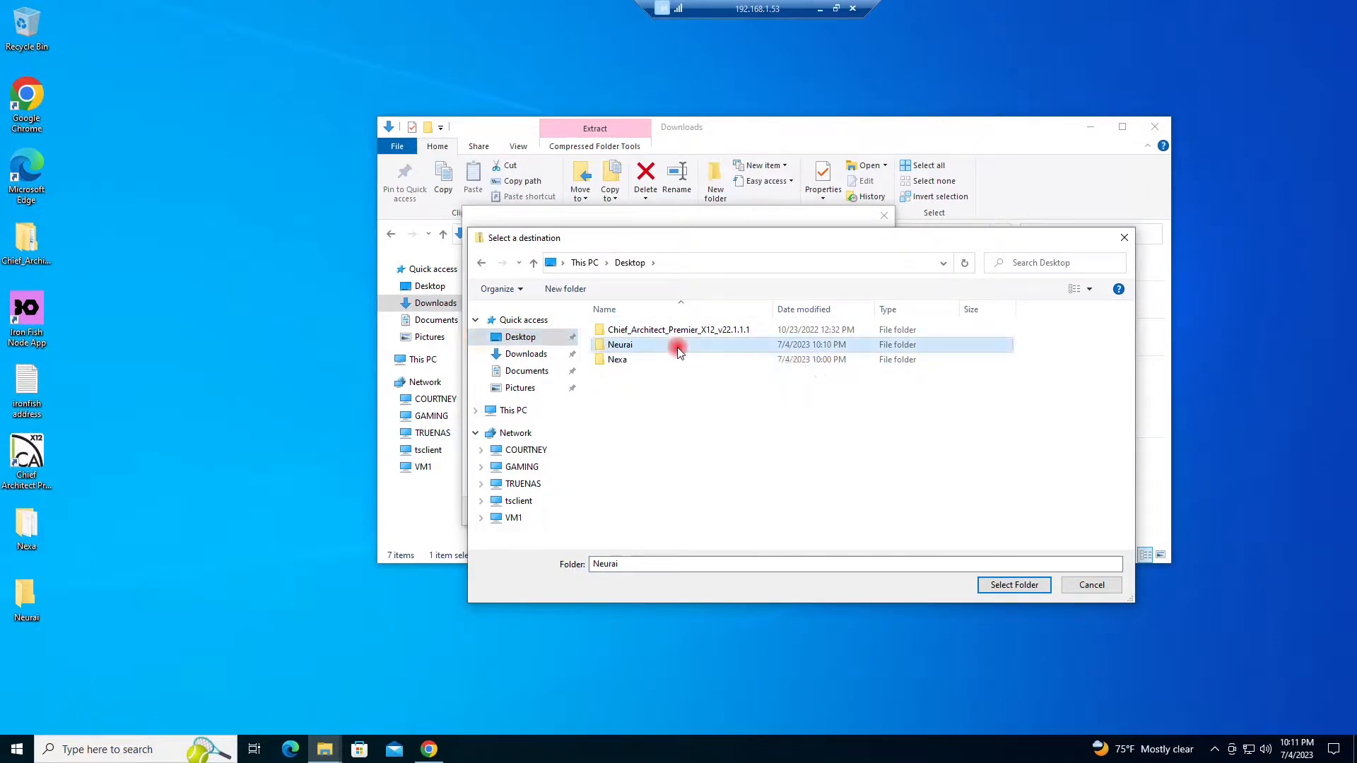
pyautogui.doubleClick(620, 344)
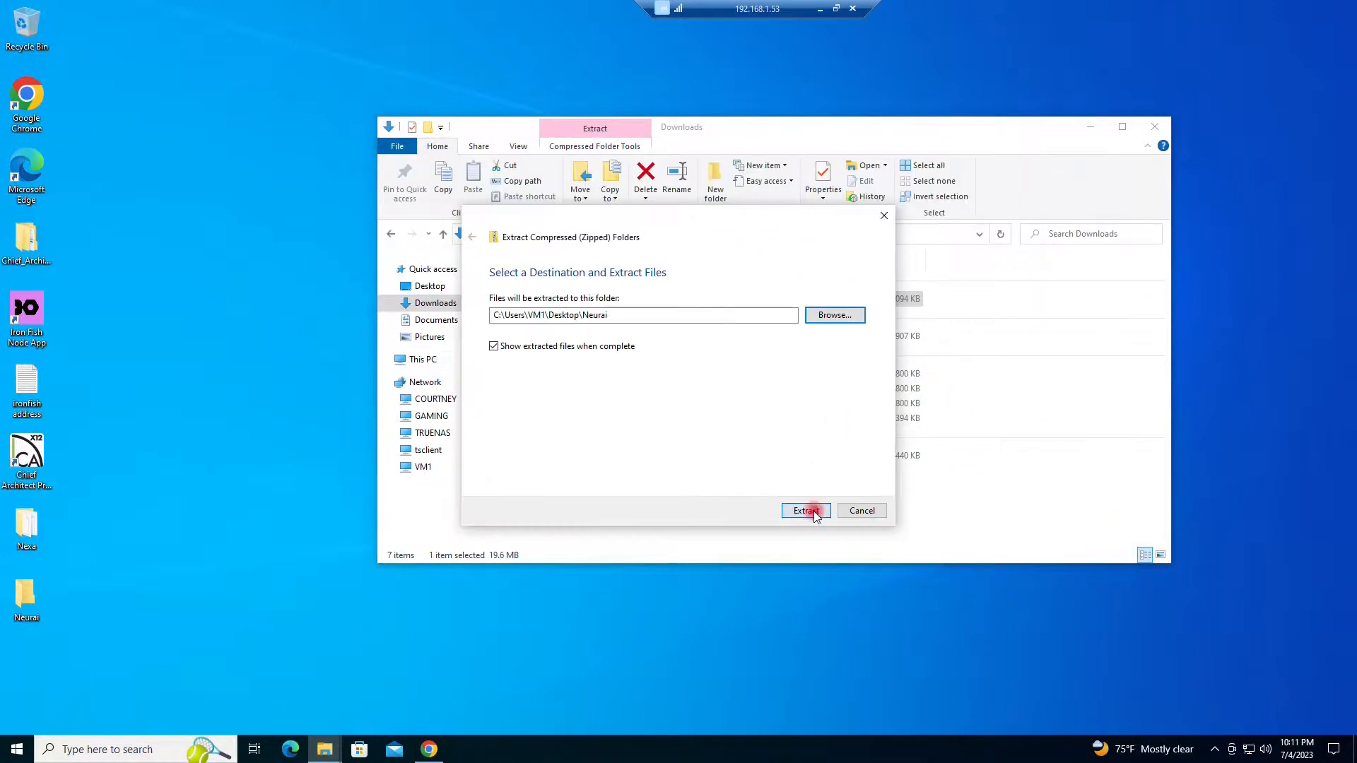
pyautogui.click(806, 510)
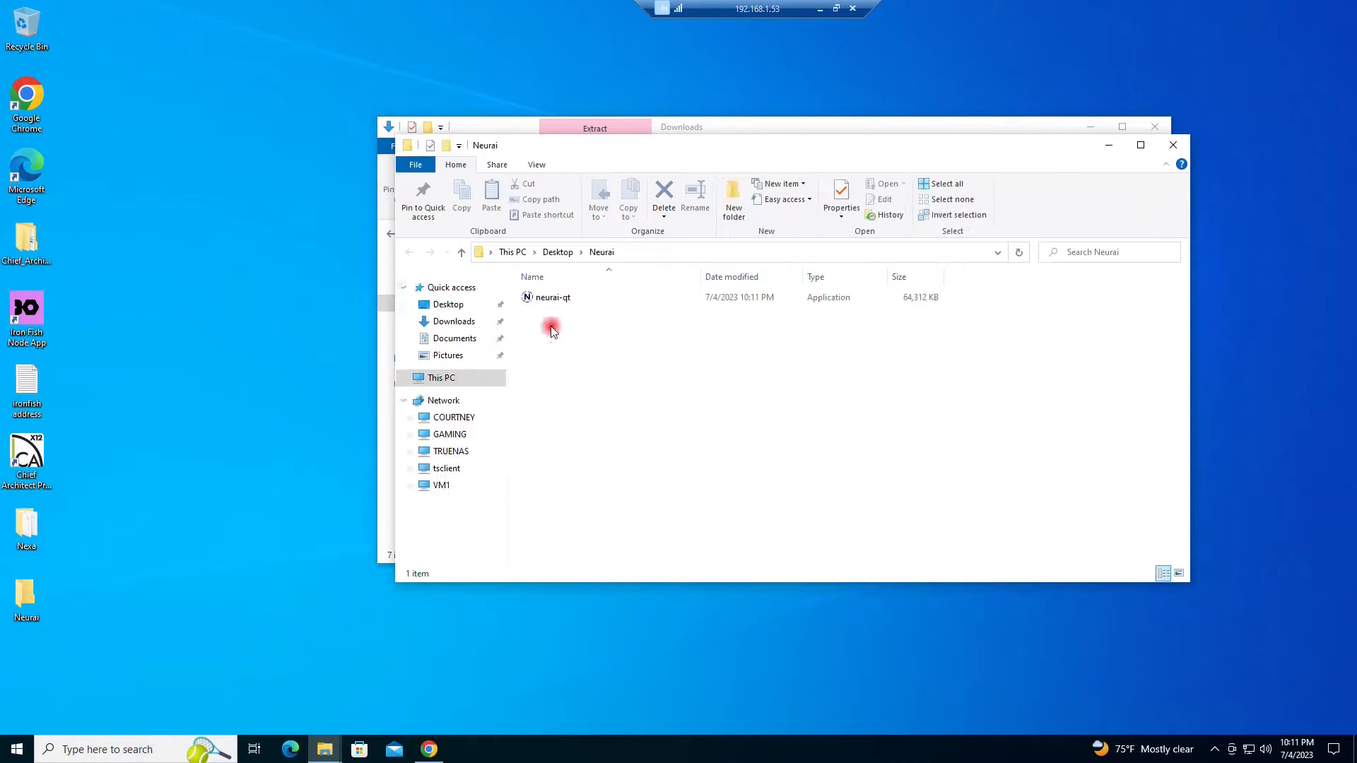
pyautogui.moveTo(567, 297)
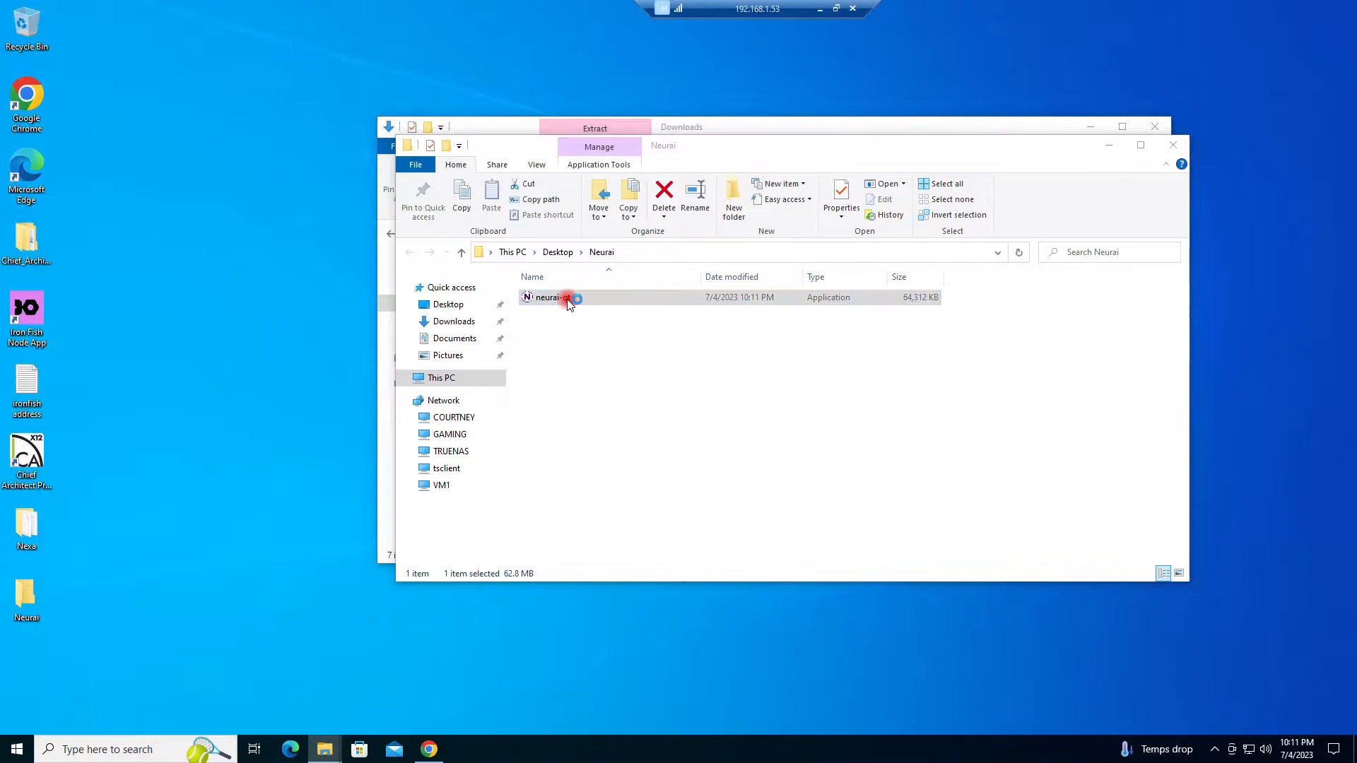
# Run neurai-qt despite the warning, using Desktop\Neurai as a custom data directory.
pyautogui.doubleClick(550, 297)
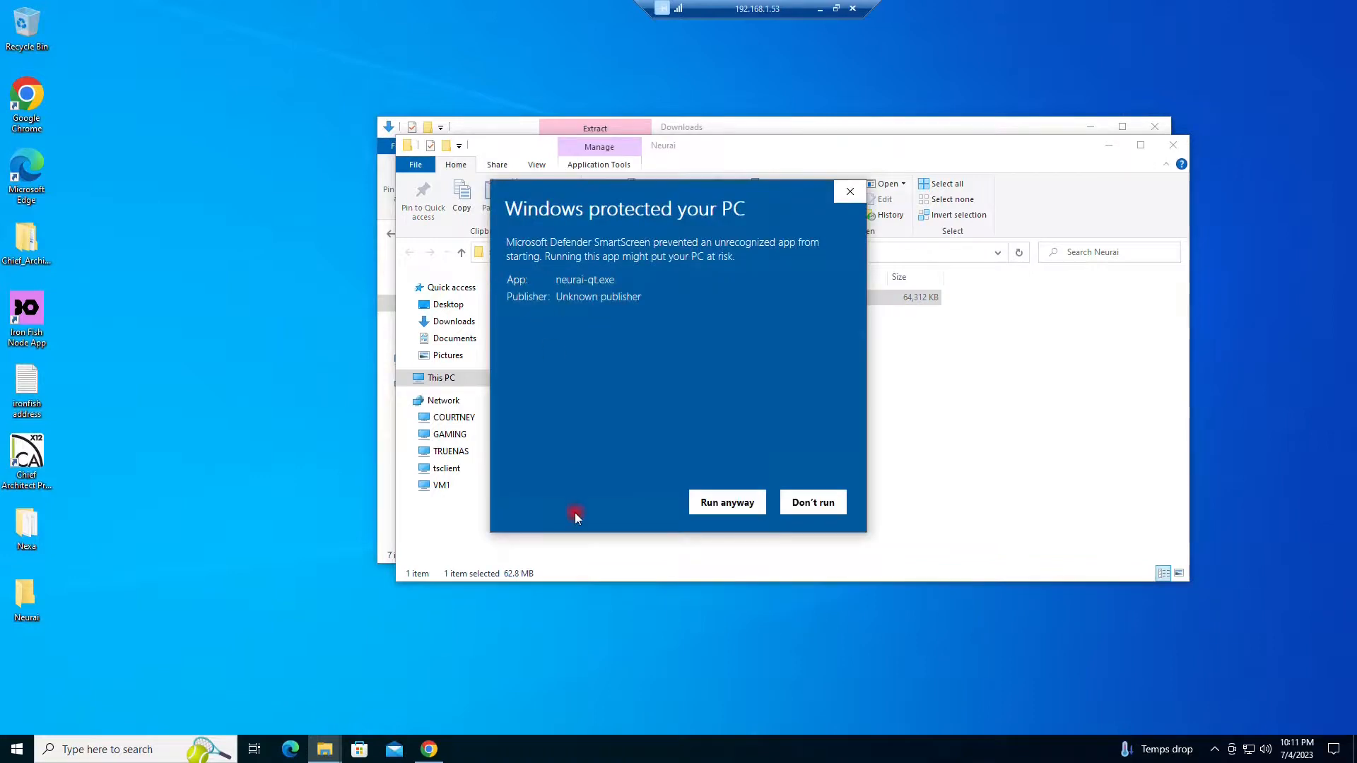
pyautogui.click(728, 503)
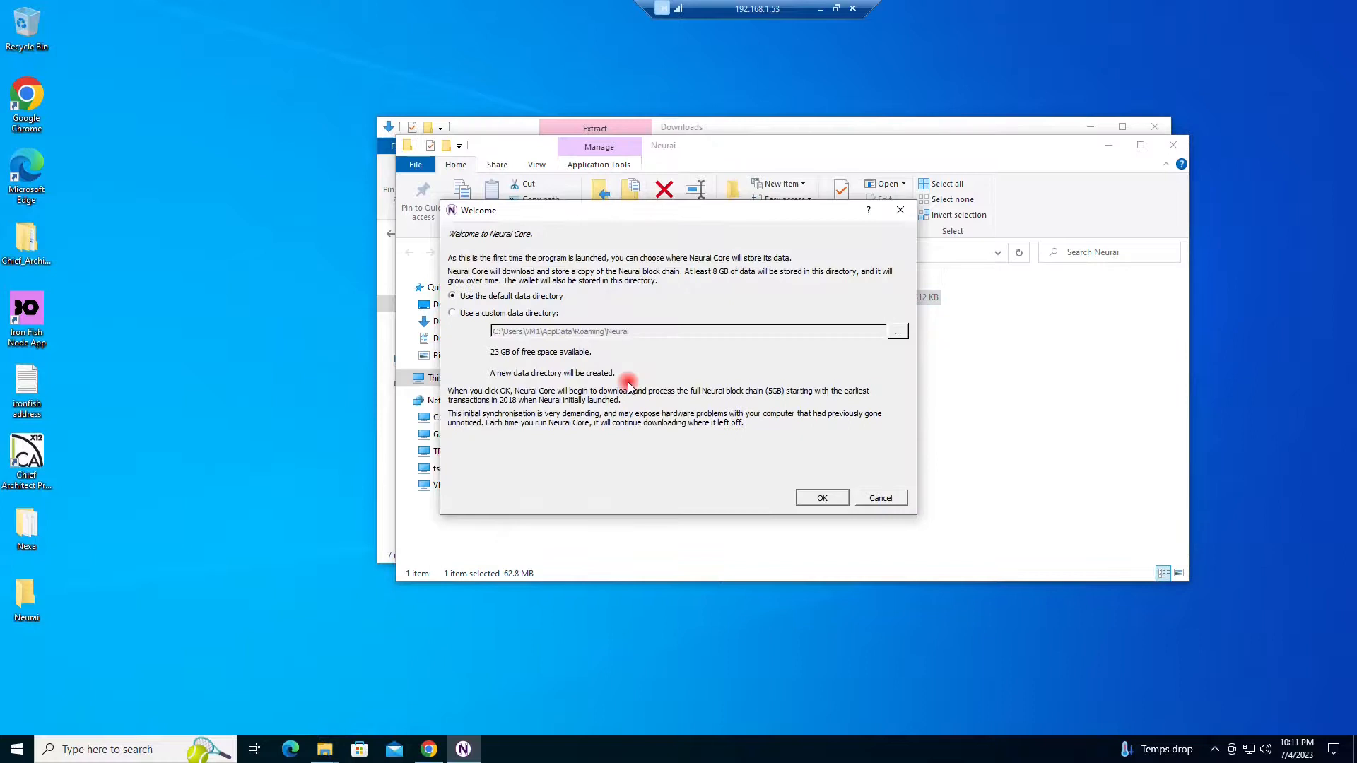
pyautogui.click(452, 313)
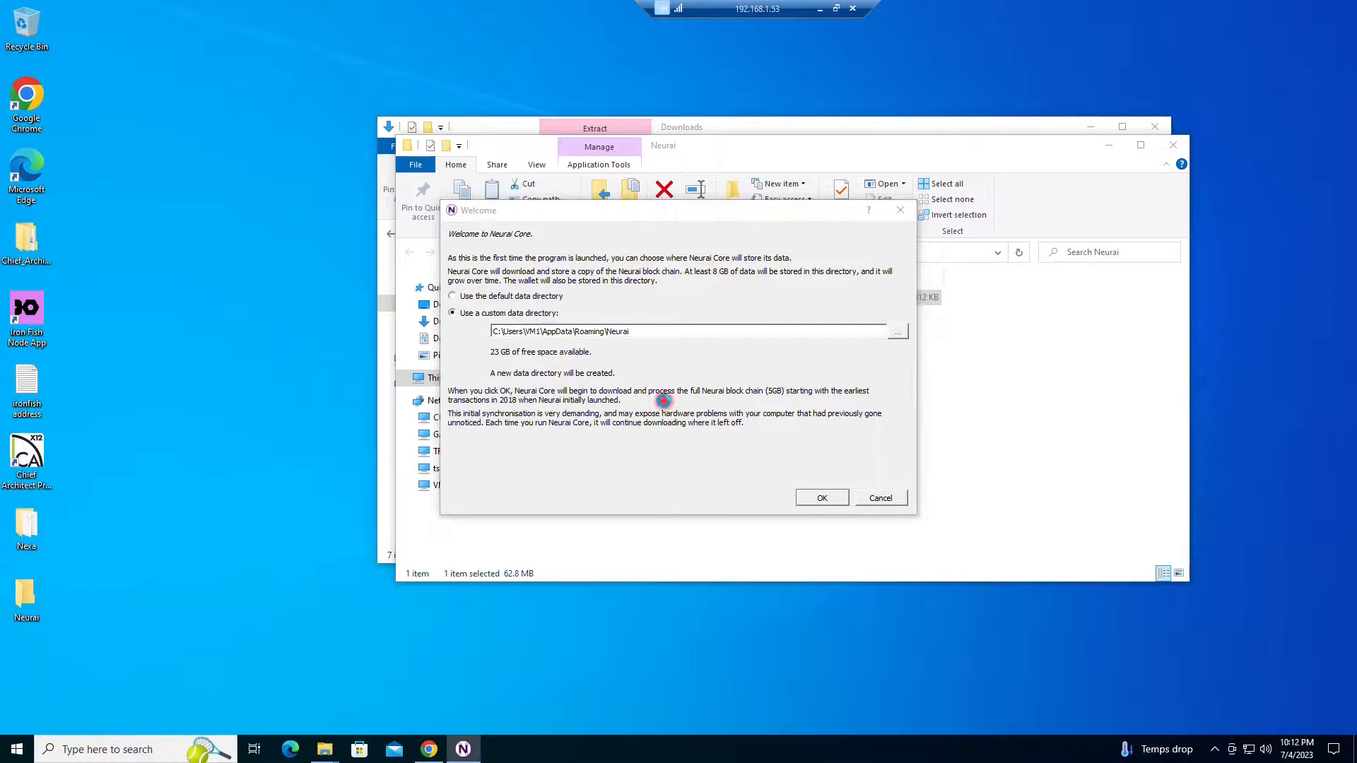
pyautogui.click(897, 331)
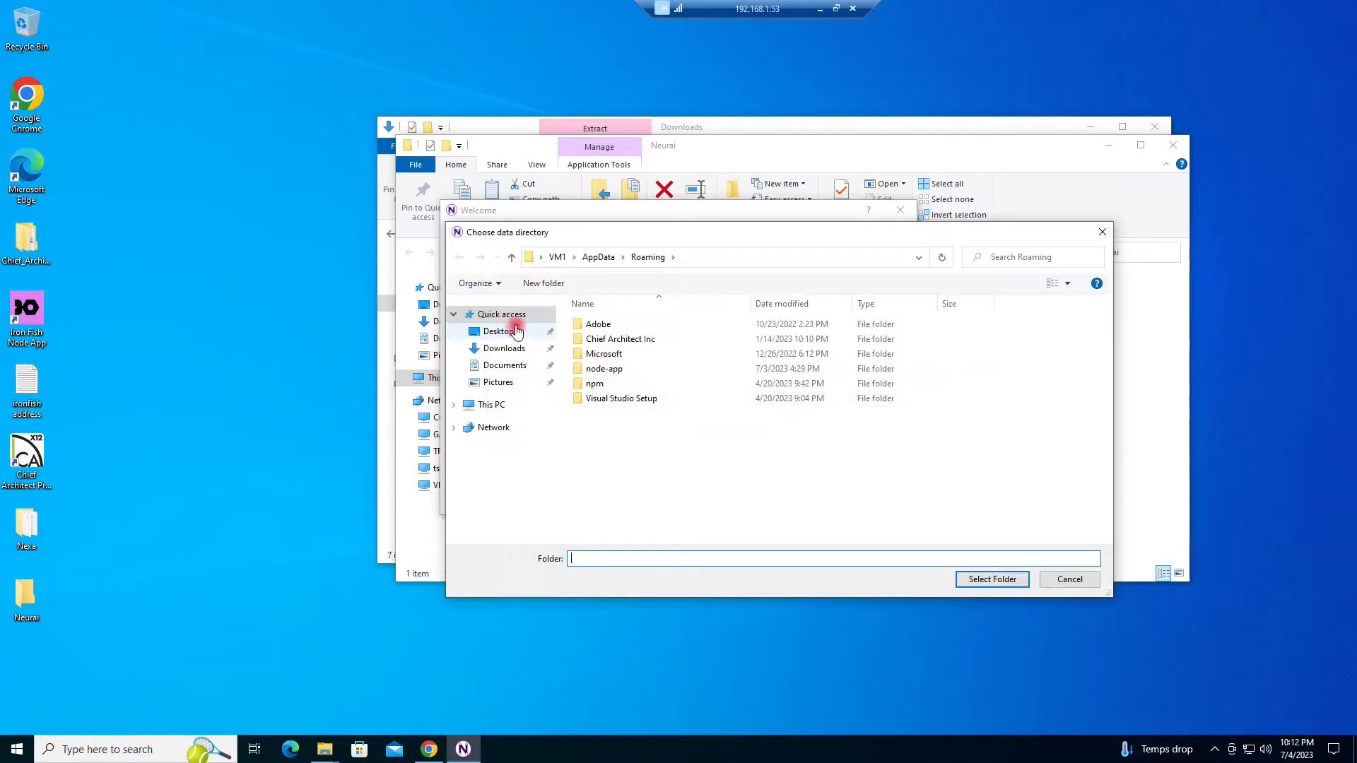
pyautogui.click(498, 331)
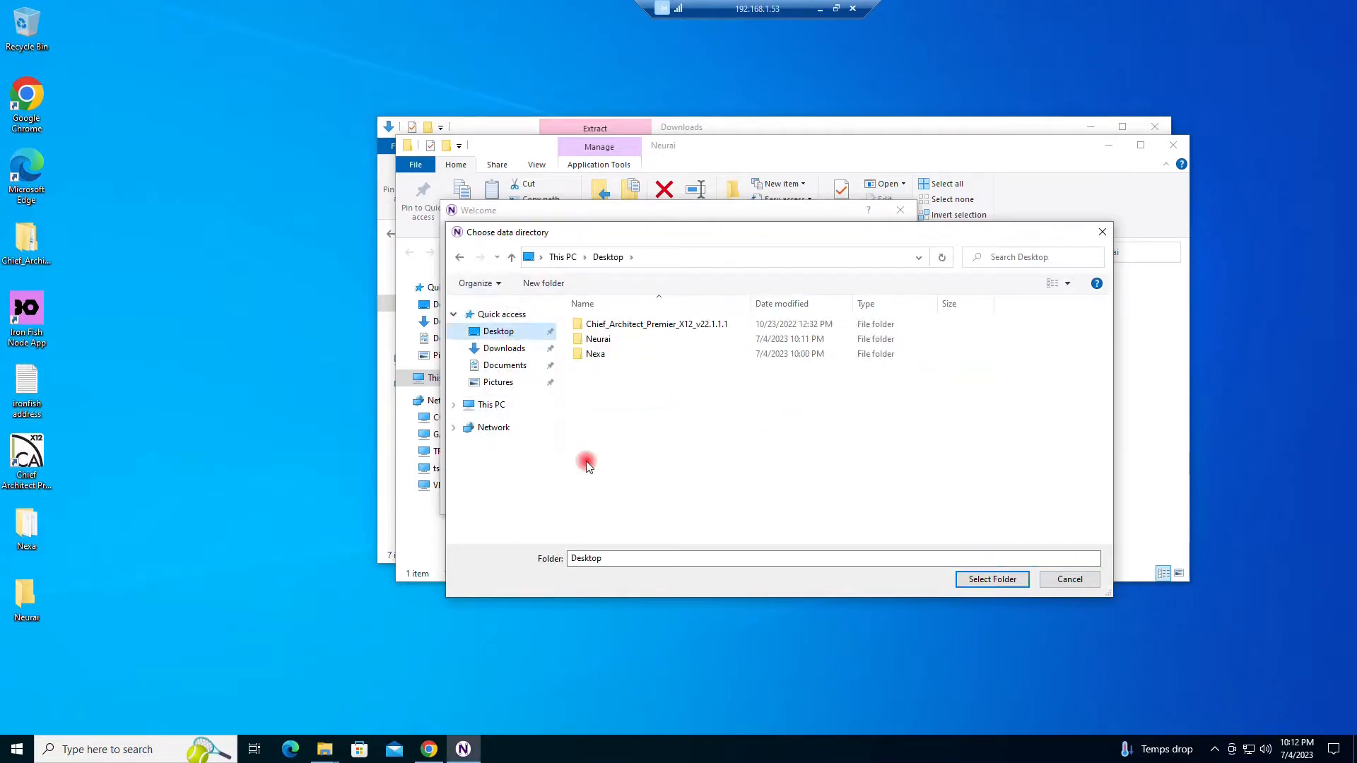
pyautogui.doubleClick(598, 339)
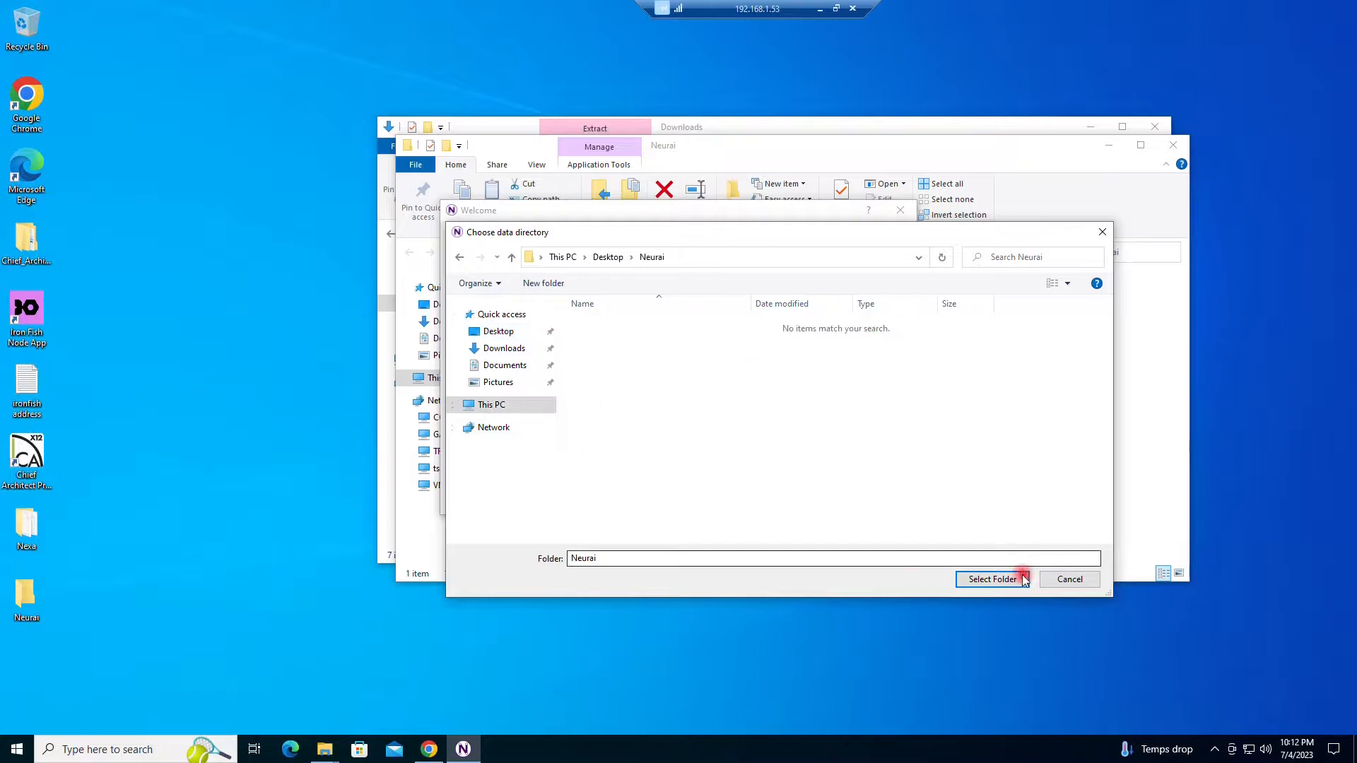
pyautogui.click(993, 580)
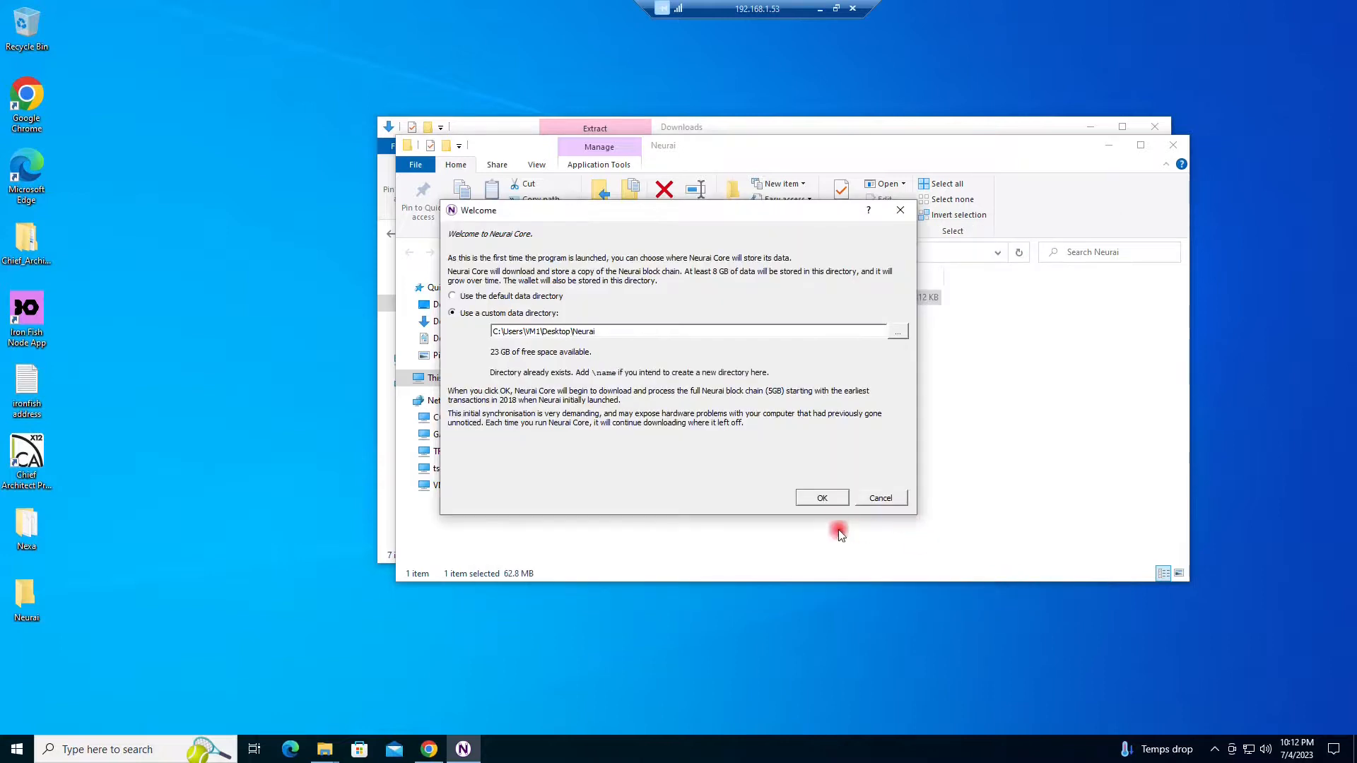
pyautogui.click(822, 497)
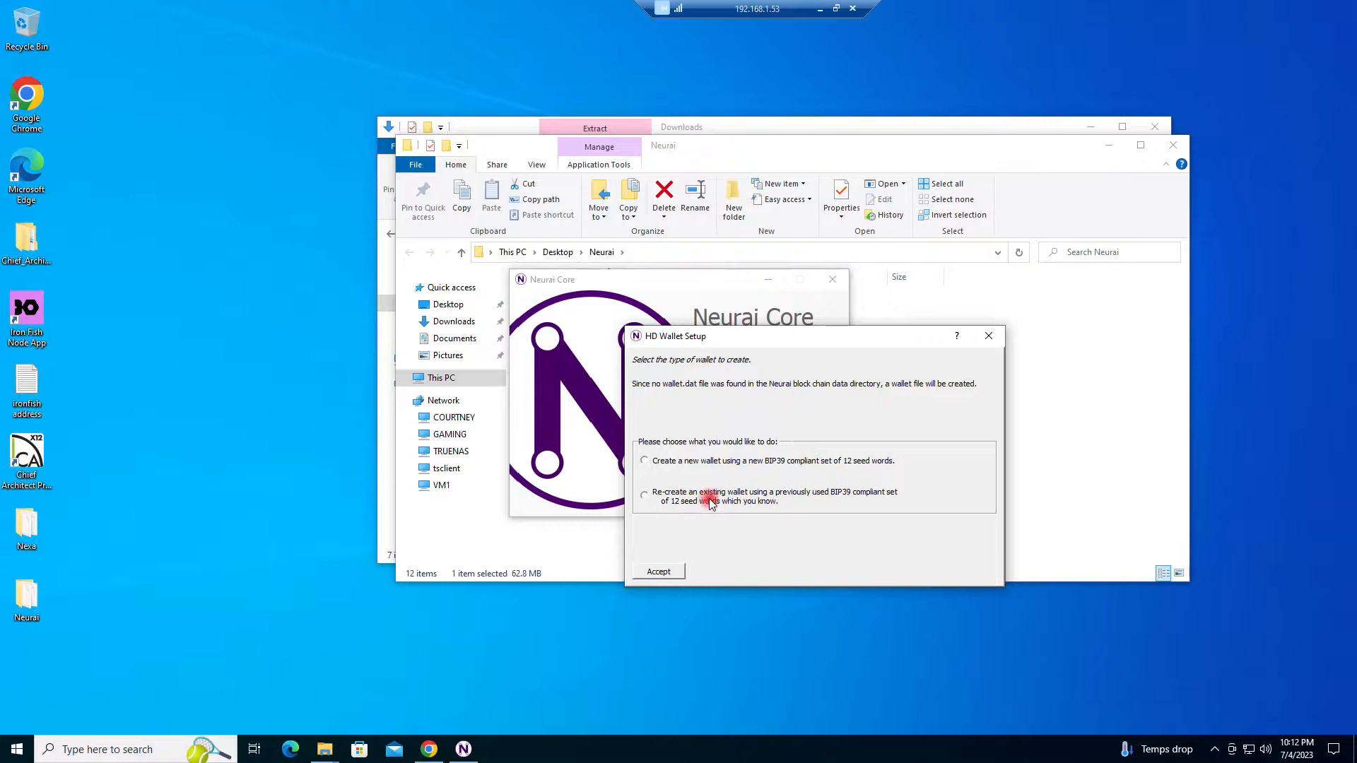
# Choose Create a new wallet in HD Wallet Setup and accept the generated seed words.
pyautogui.click(645, 460)
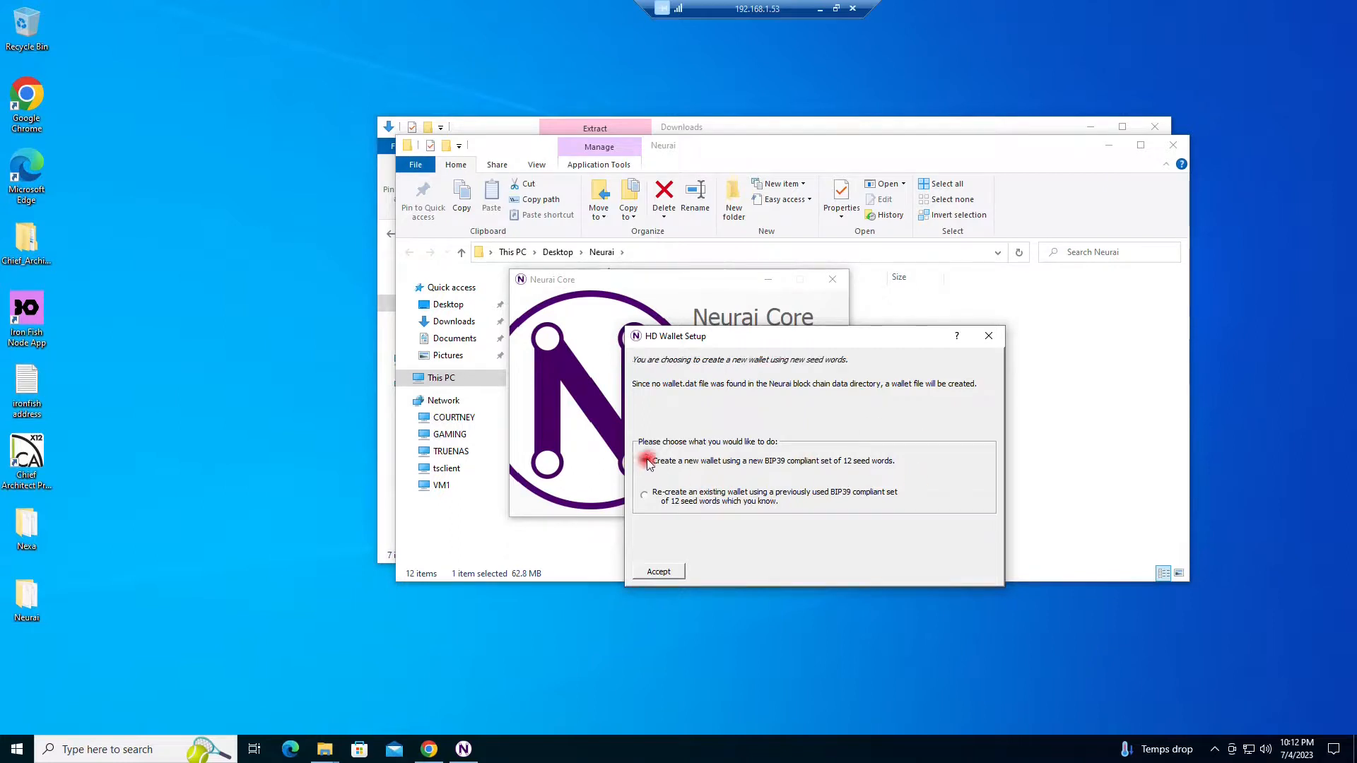
pyautogui.click(658, 571)
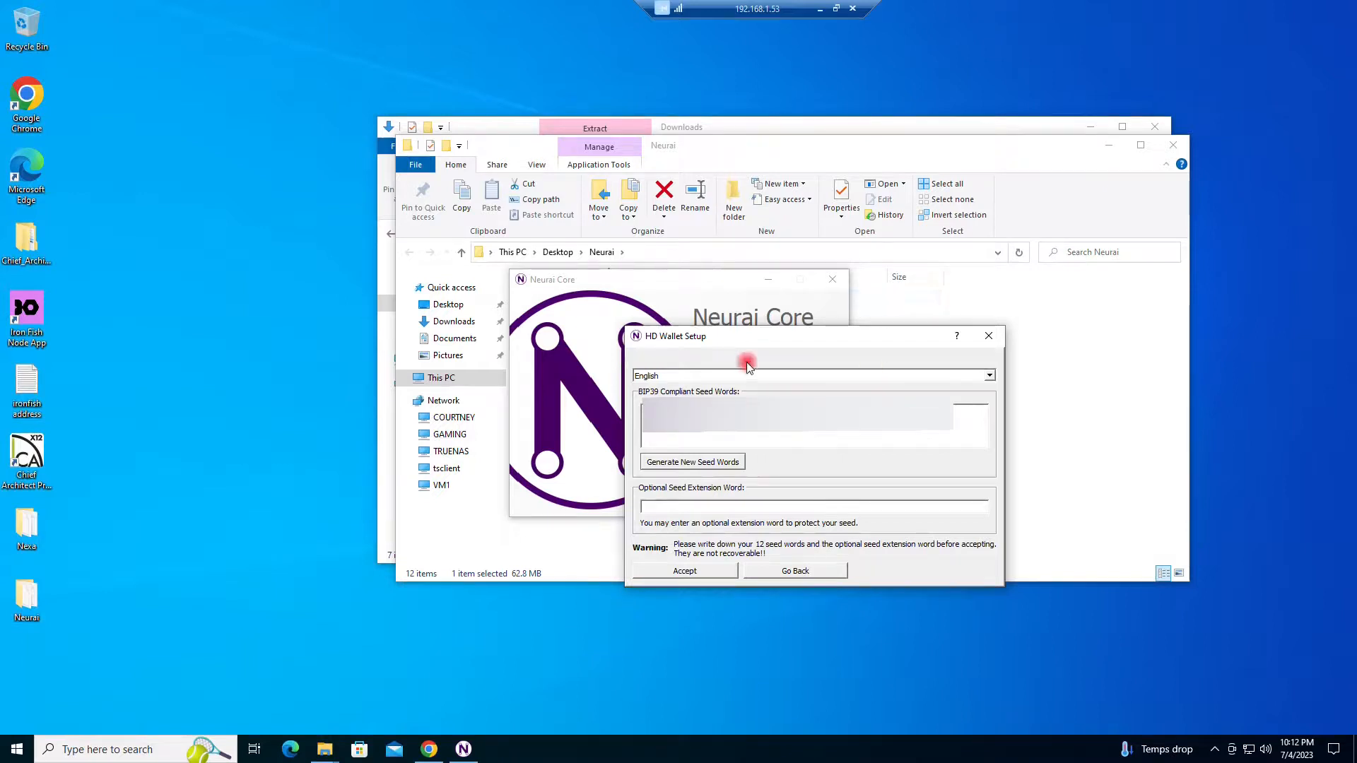
pyautogui.moveTo(783, 481)
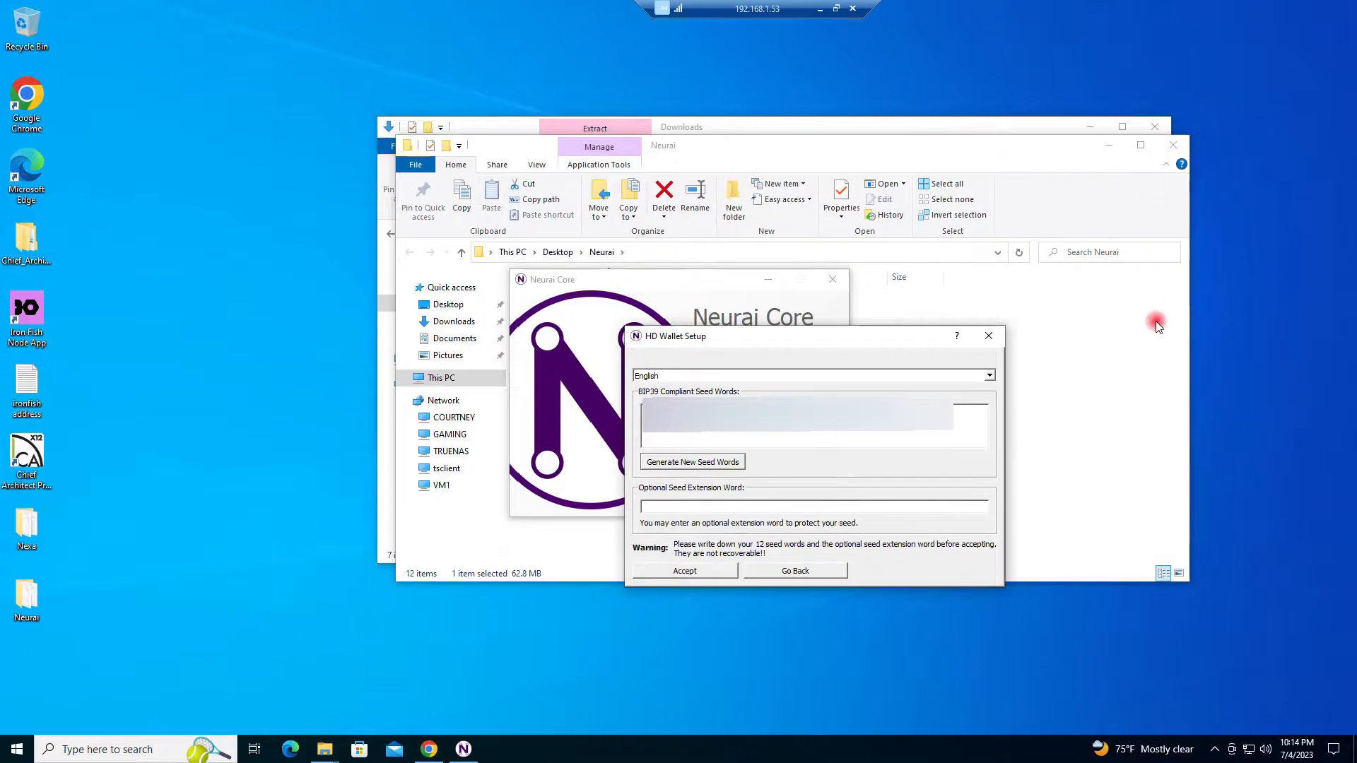
pyautogui.moveTo(725, 535)
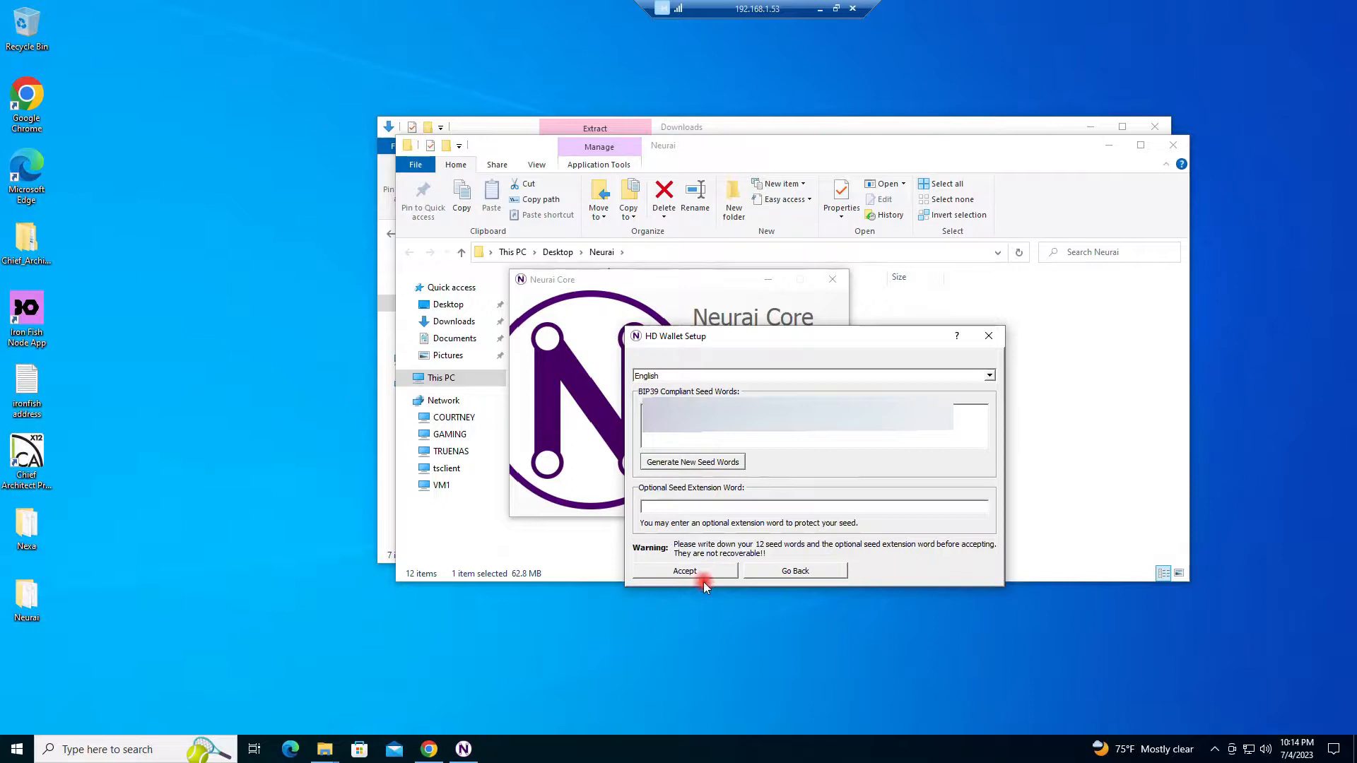
pyautogui.click(684, 570)
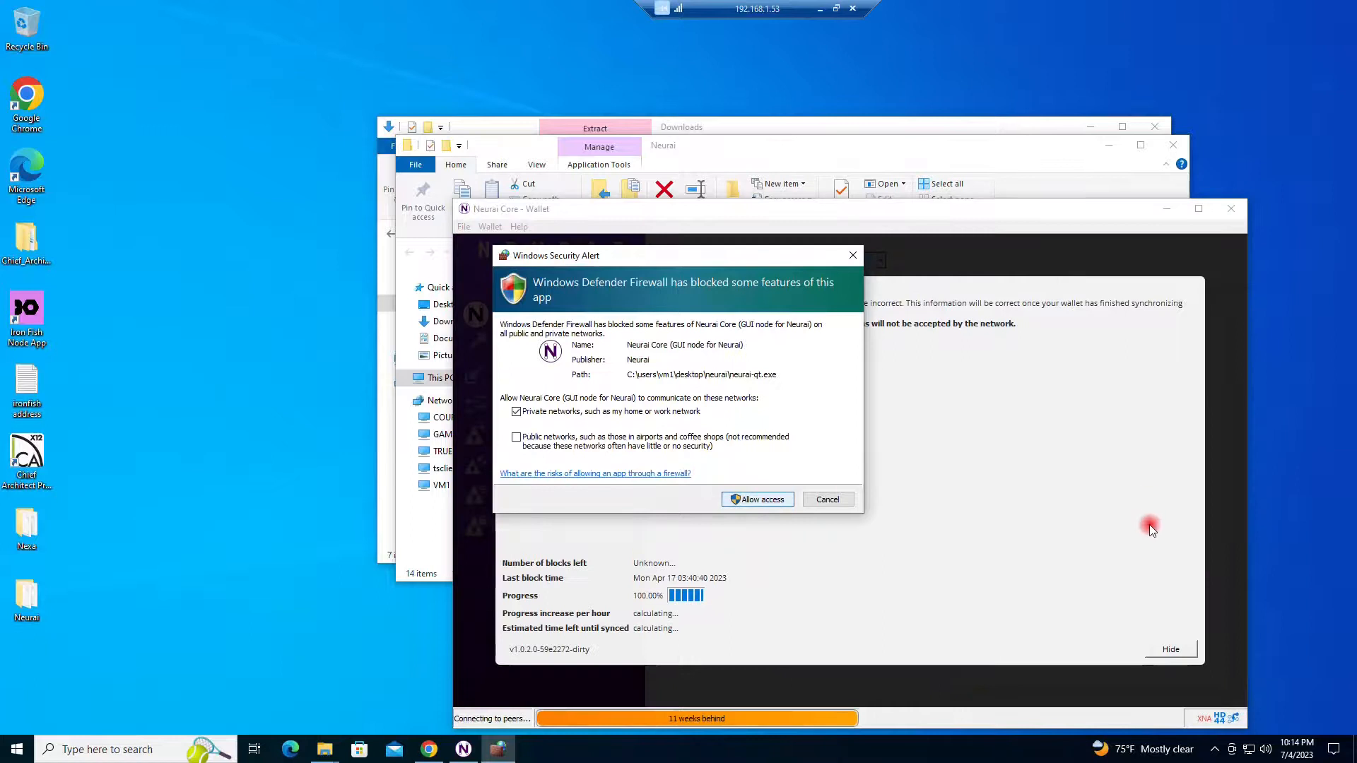
# Allow Neurai Core through the firewall and hide the sync overlay.
pyautogui.click(757, 499)
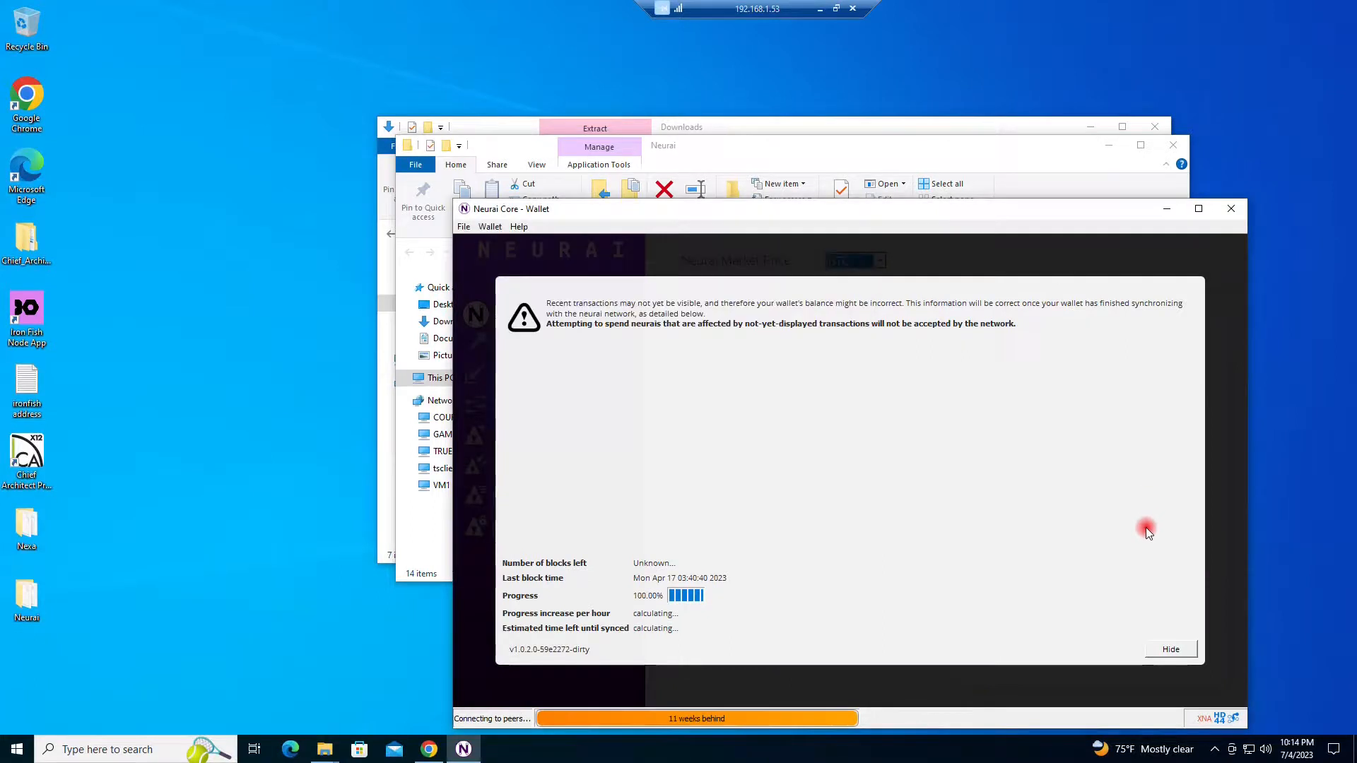
pyautogui.moveTo(1137, 546)
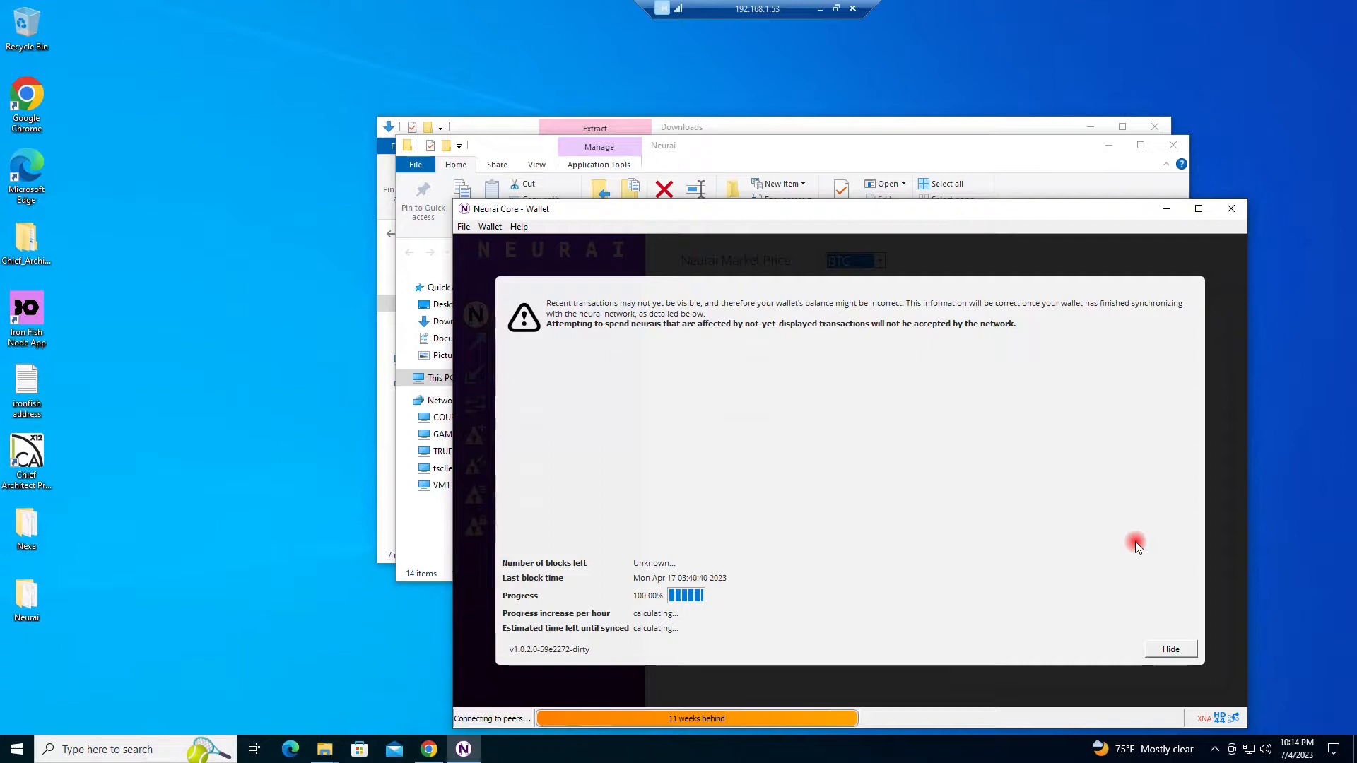
pyautogui.moveTo(856, 679)
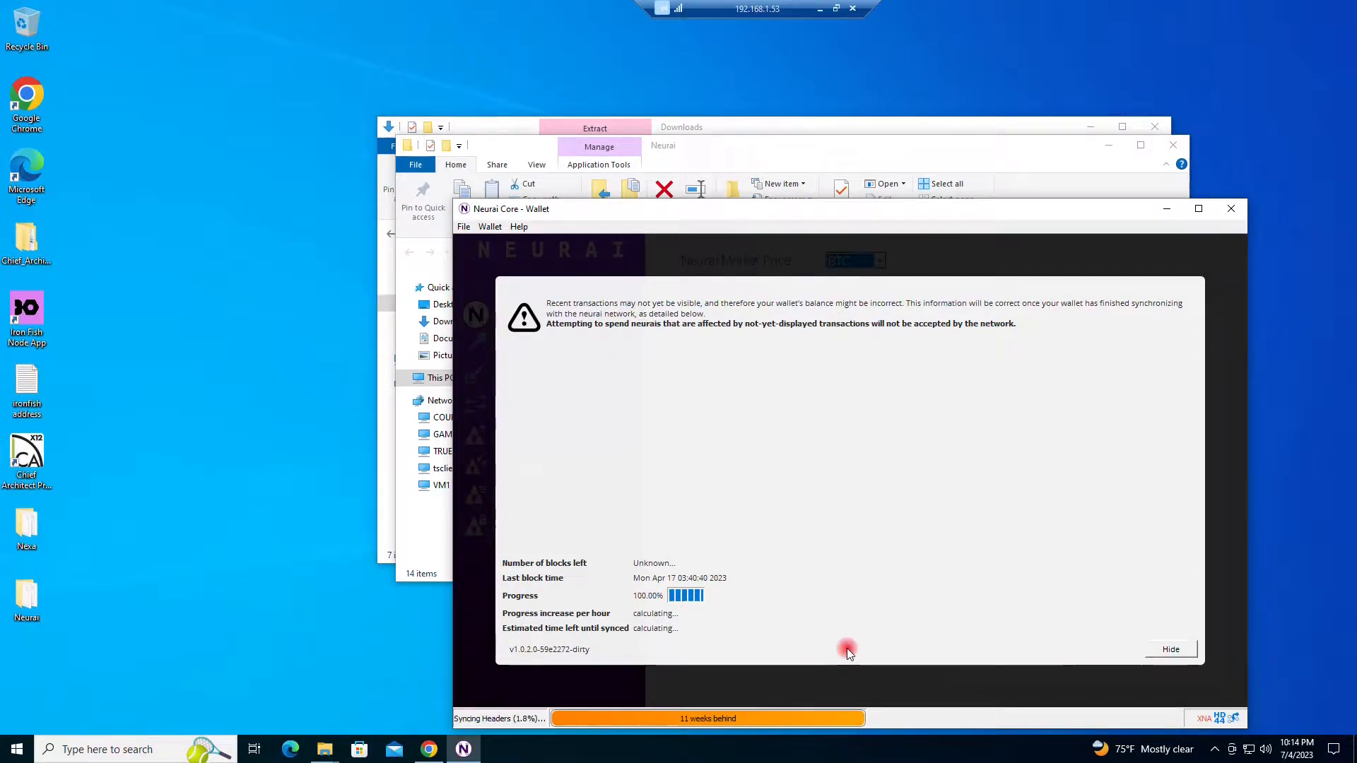
pyautogui.click(1170, 649)
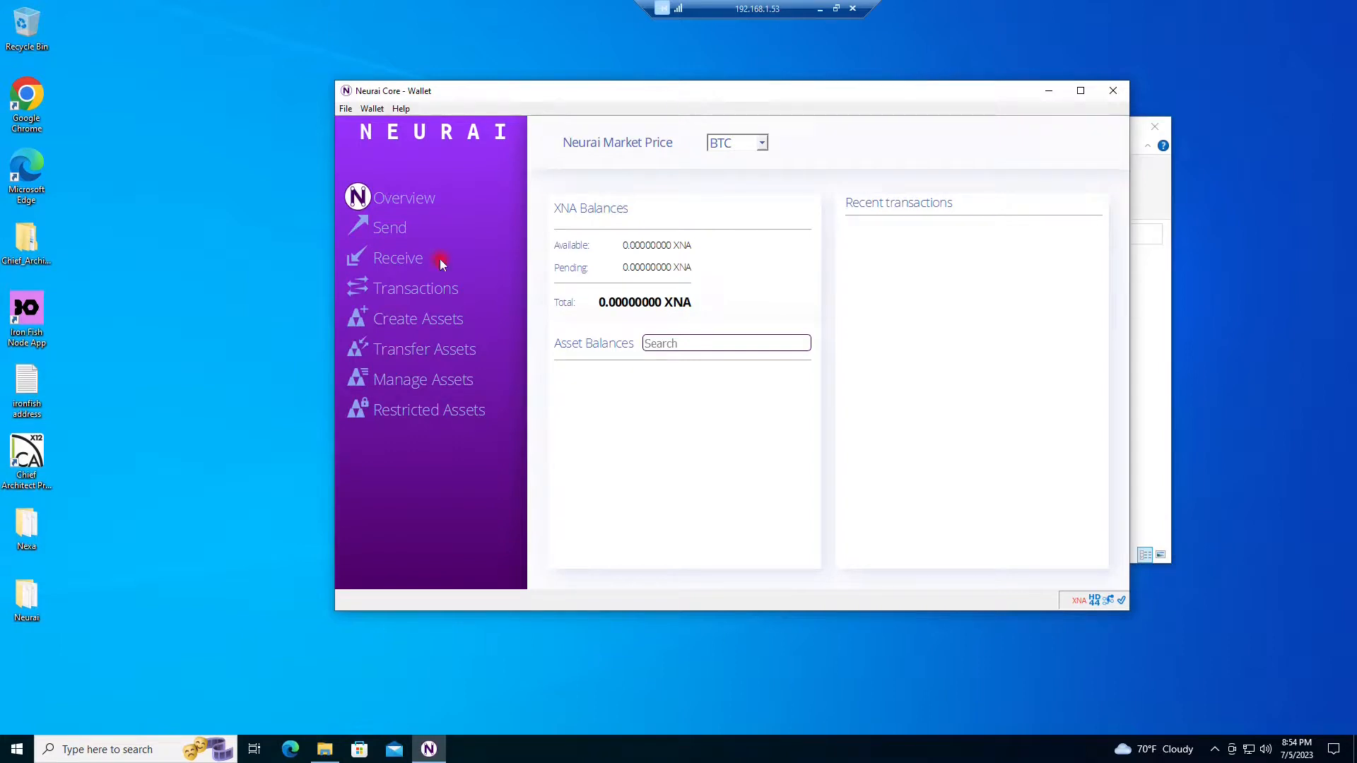
pyautogui.moveTo(375, 325)
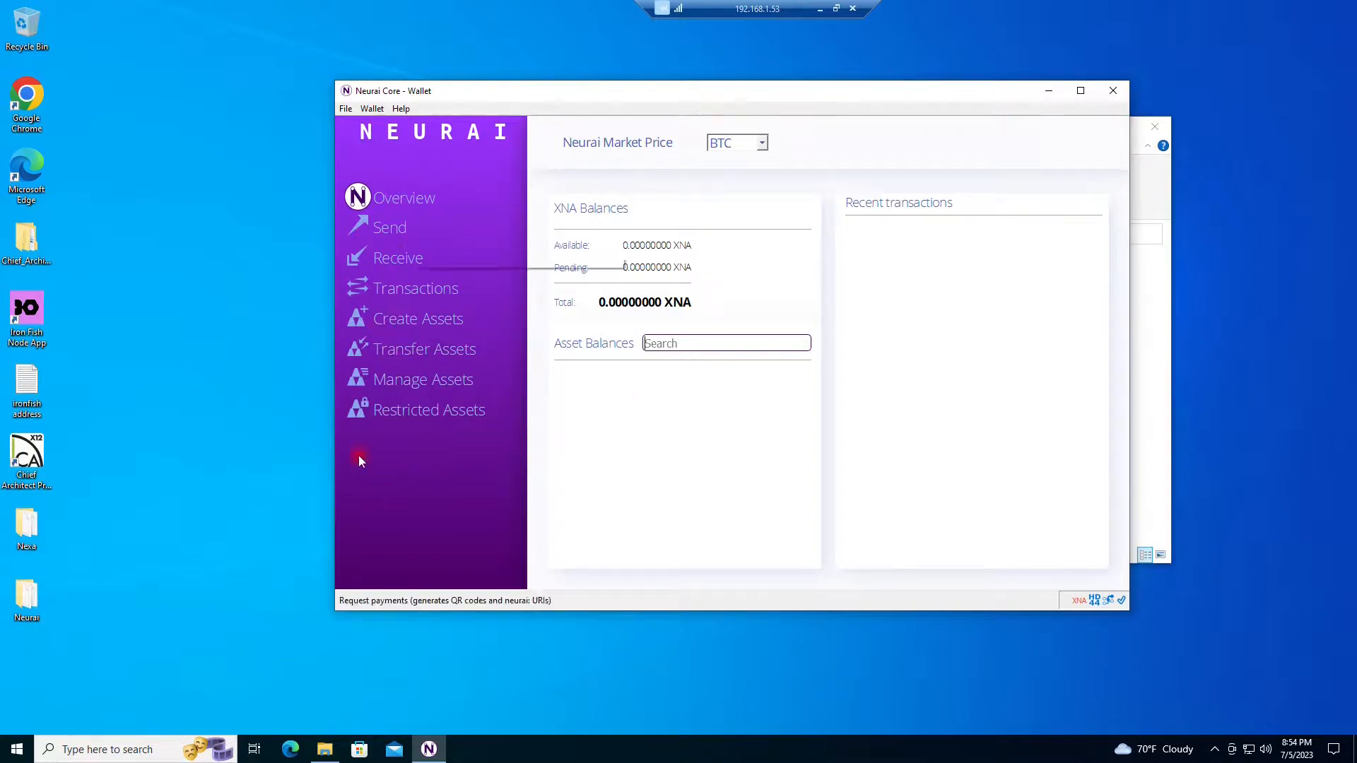
# Request a payment address labelled 'mining' to show its QR code.
pyautogui.click(398, 258)
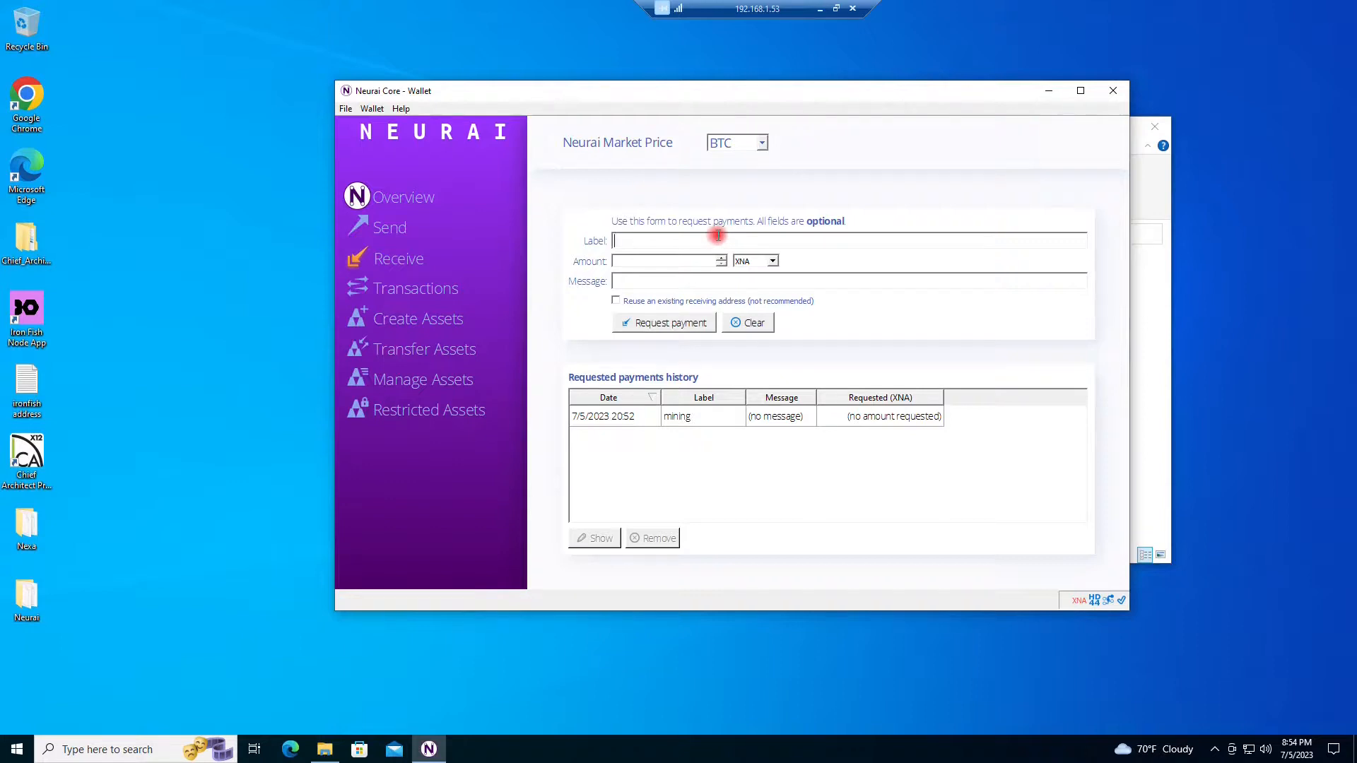
pyautogui.write('minig')
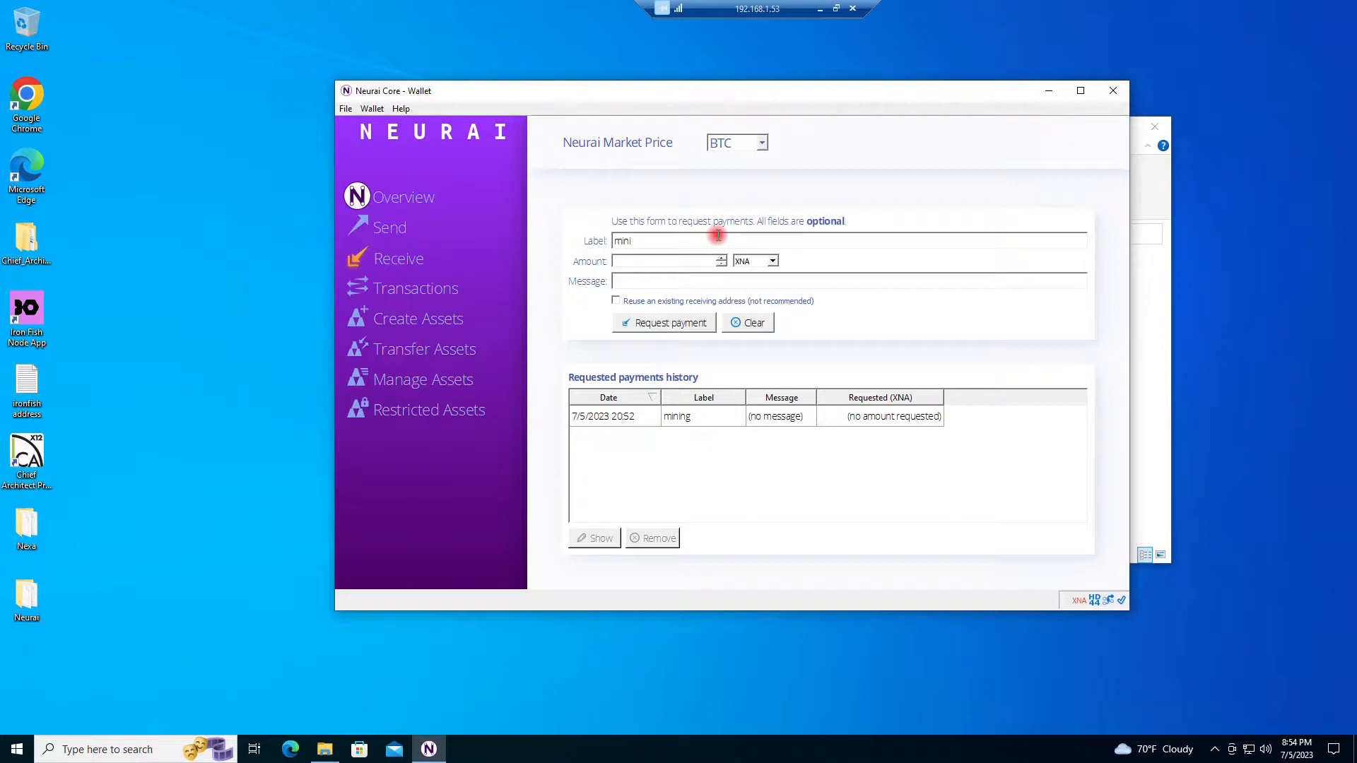
pyautogui.write('ng')
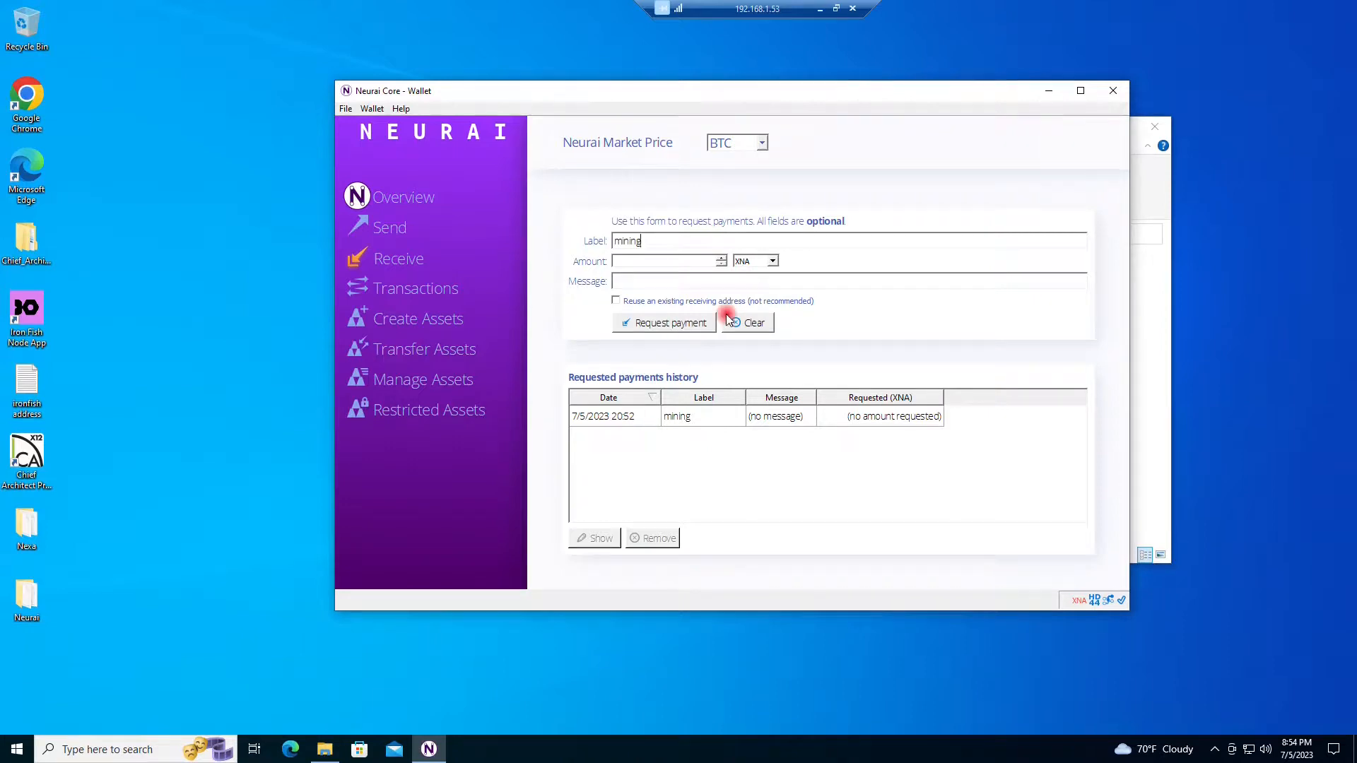
pyautogui.click(670, 322)
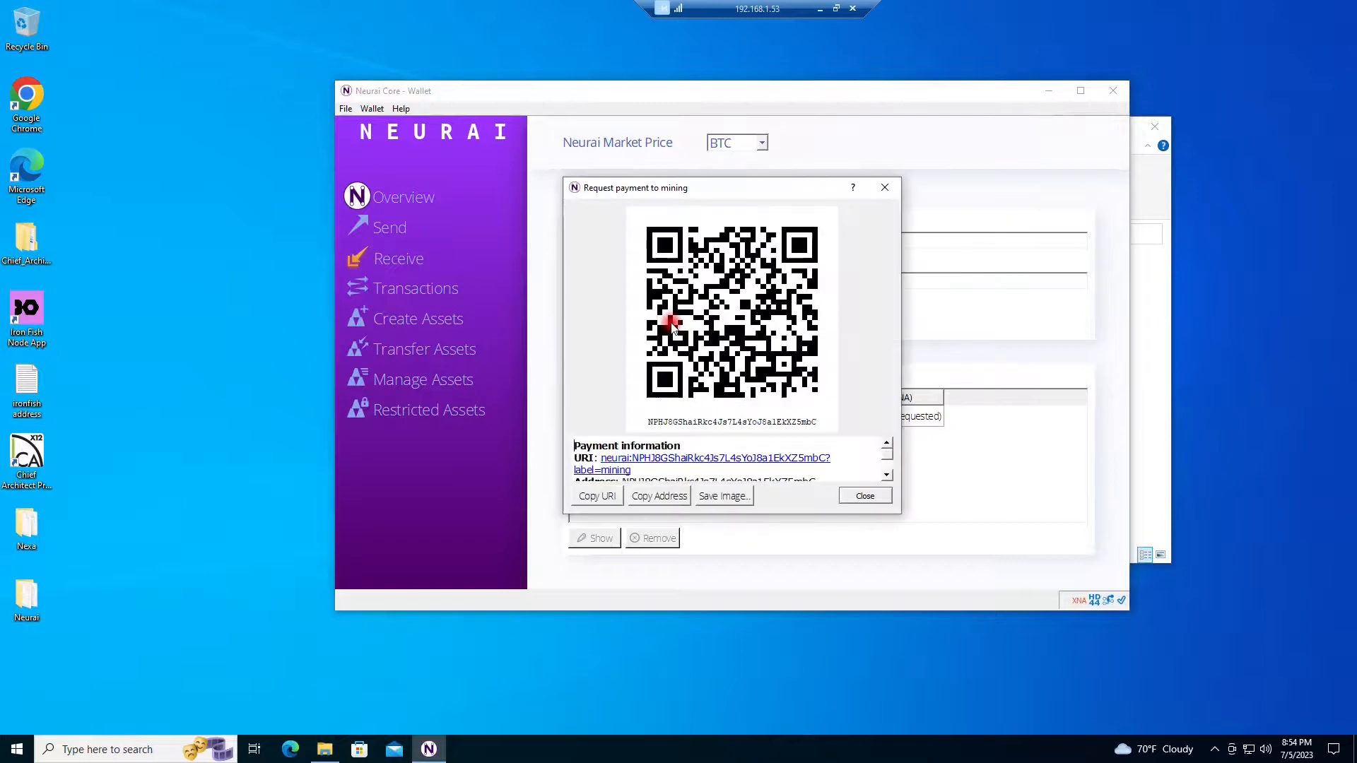
pyautogui.click(659, 496)
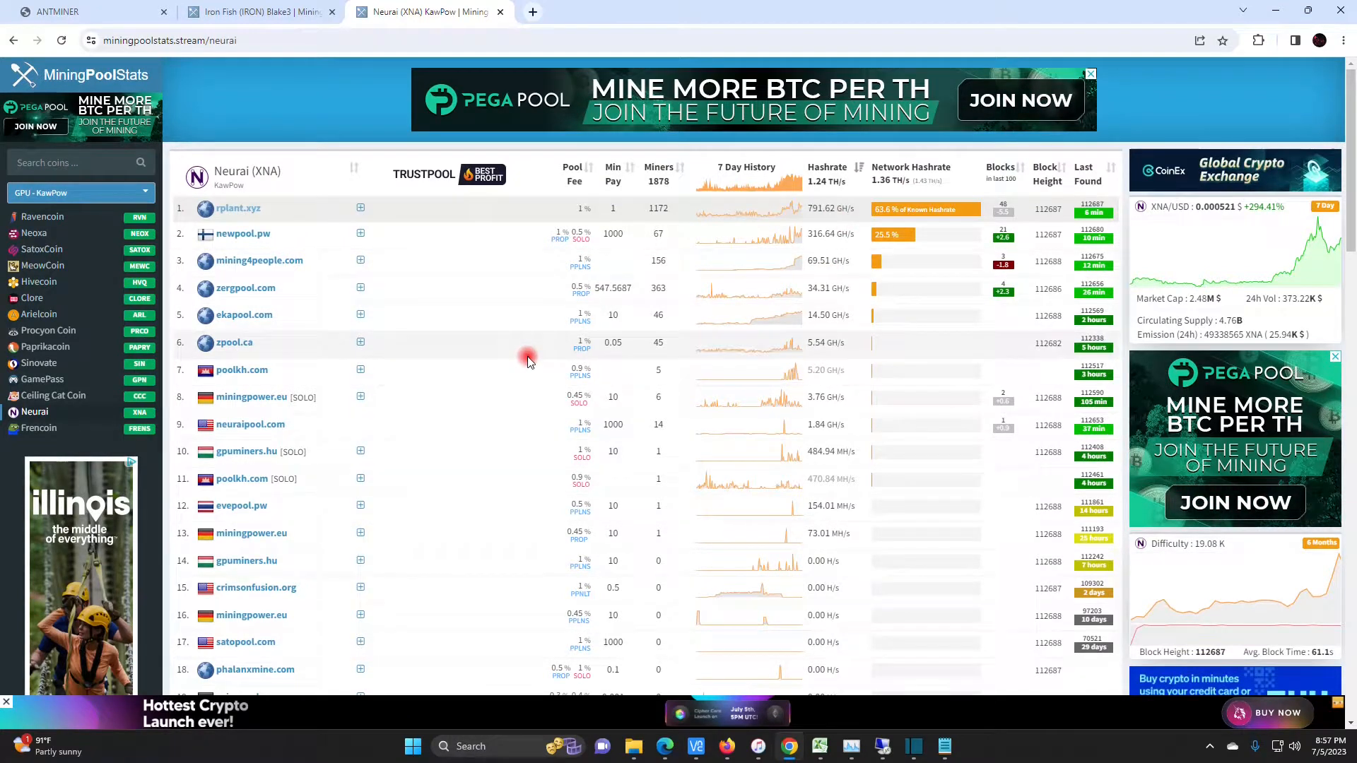
# Open rplant.xyz from MiningPoolStats and show its Connect miner settings.
pyautogui.click(237, 208)
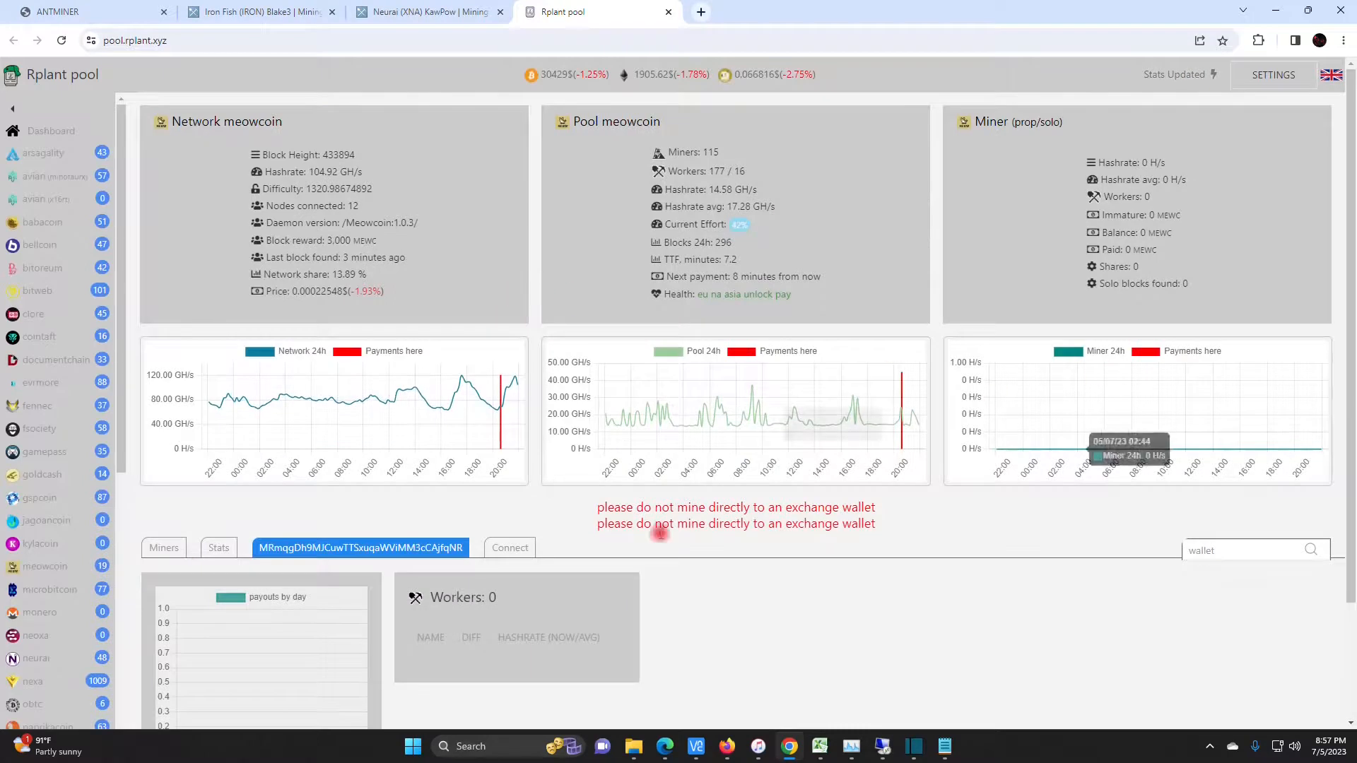
pyautogui.scroll(-3)
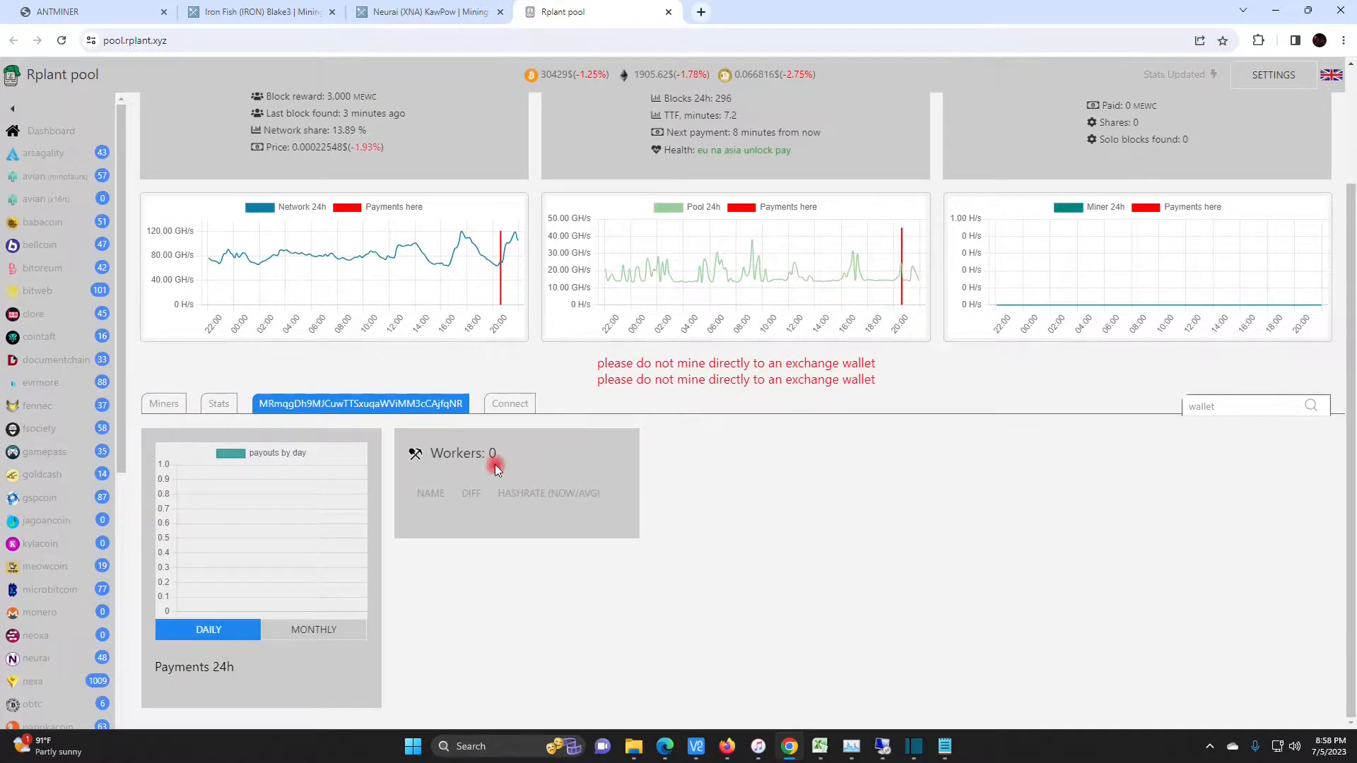
pyautogui.click(510, 404)
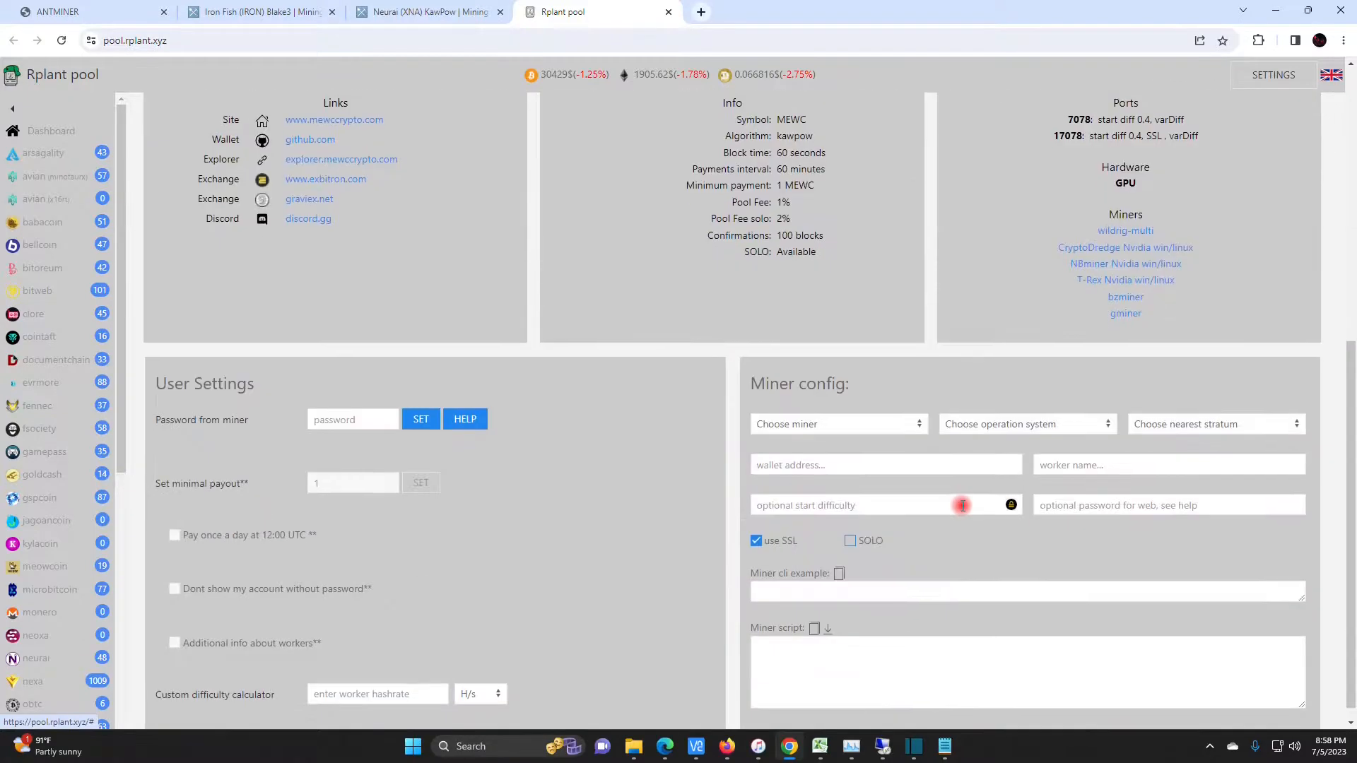
# Set Rplant's miner config to bzminer, Linux/MacOS and the America stratum region.
pyautogui.click(838, 408)
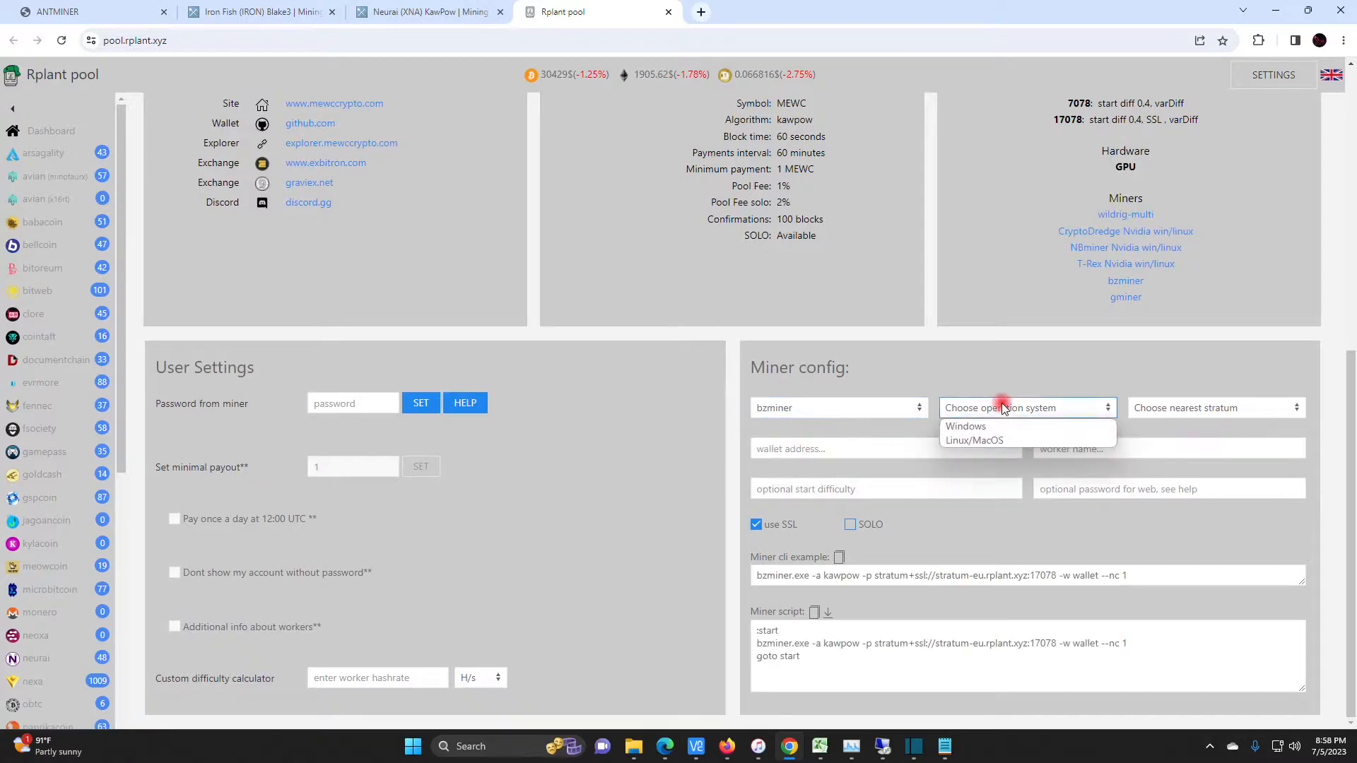
pyautogui.click(974, 440)
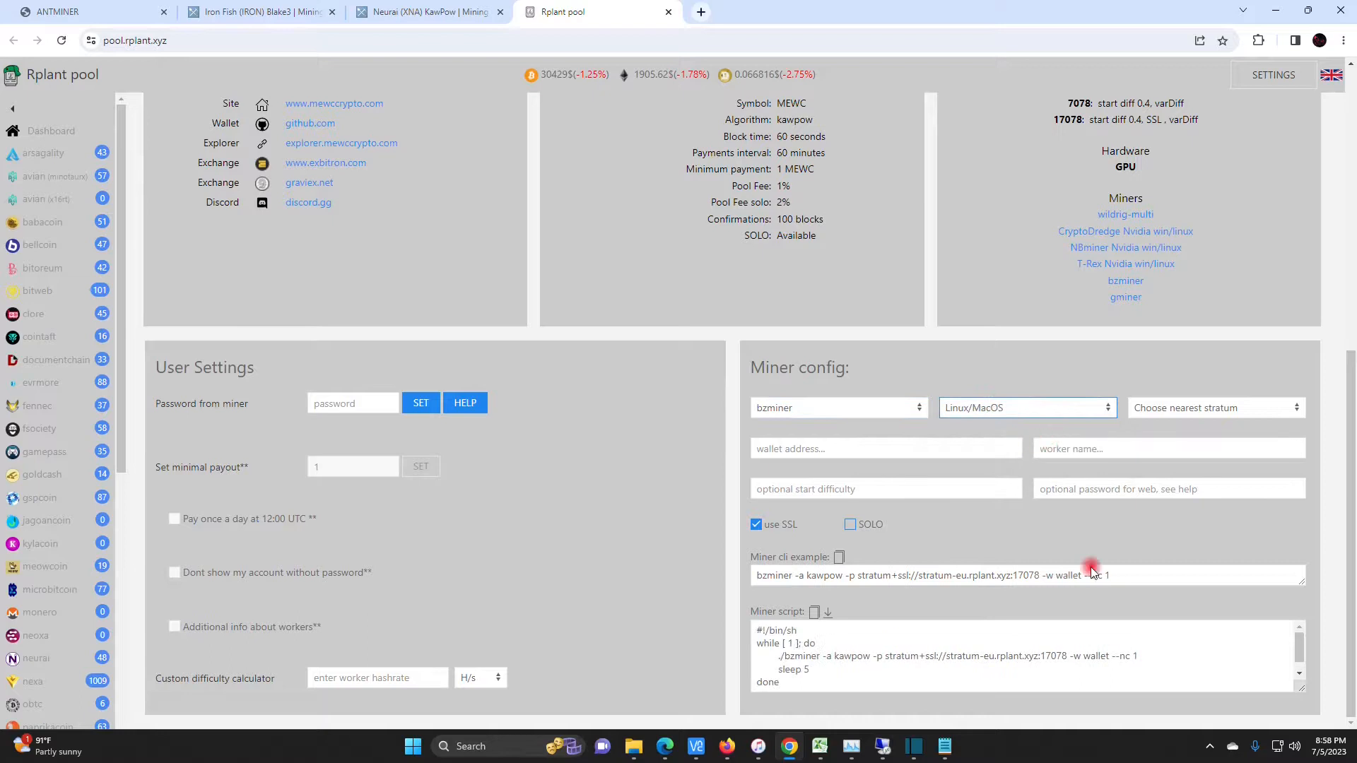
pyautogui.click(1216, 408)
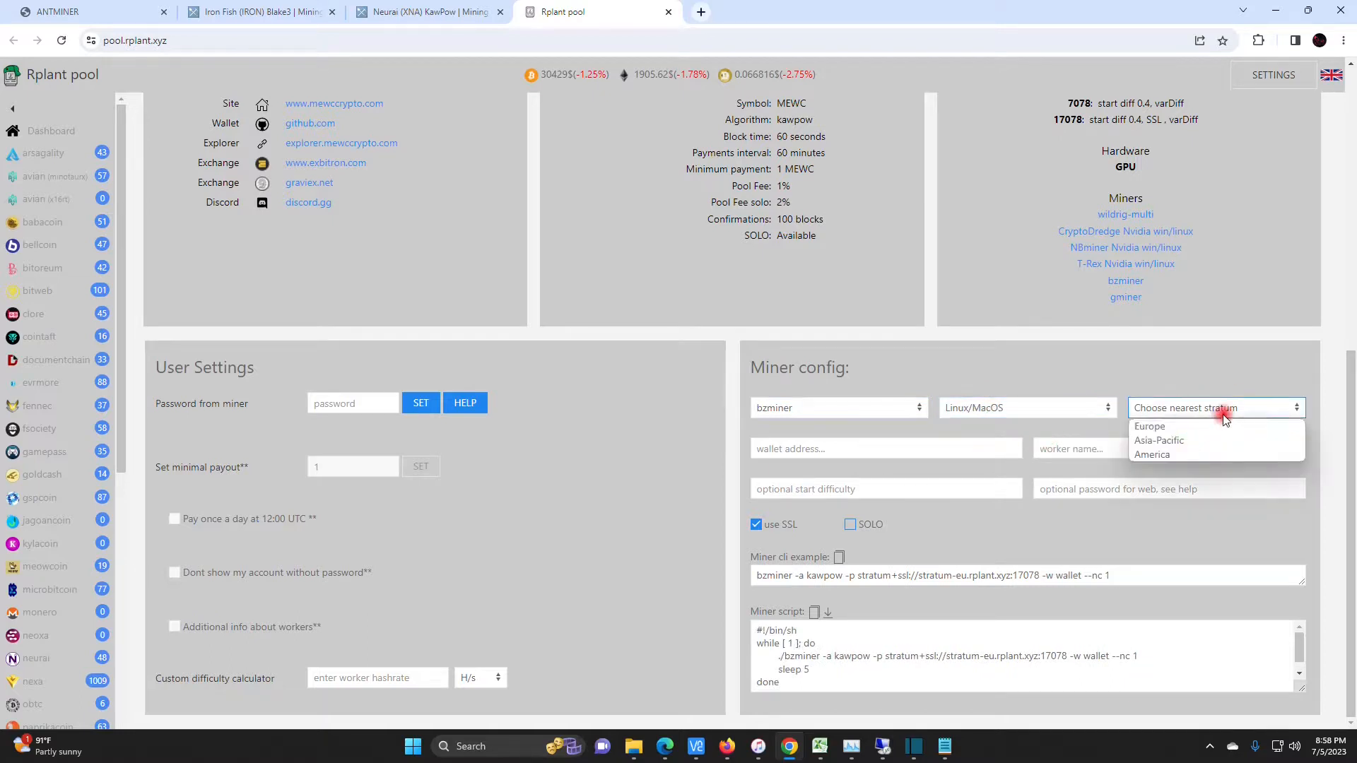
pyautogui.click(1152, 455)
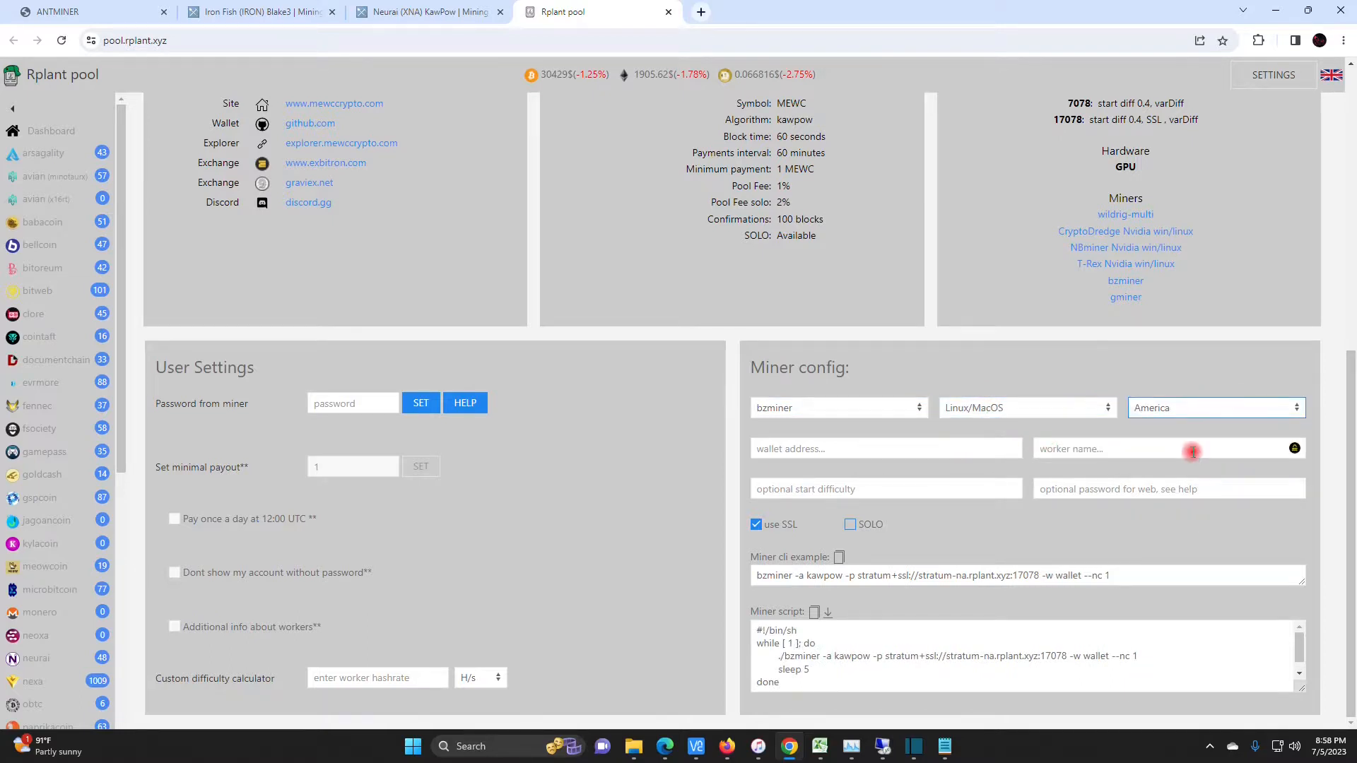
pyautogui.click(1027, 408)
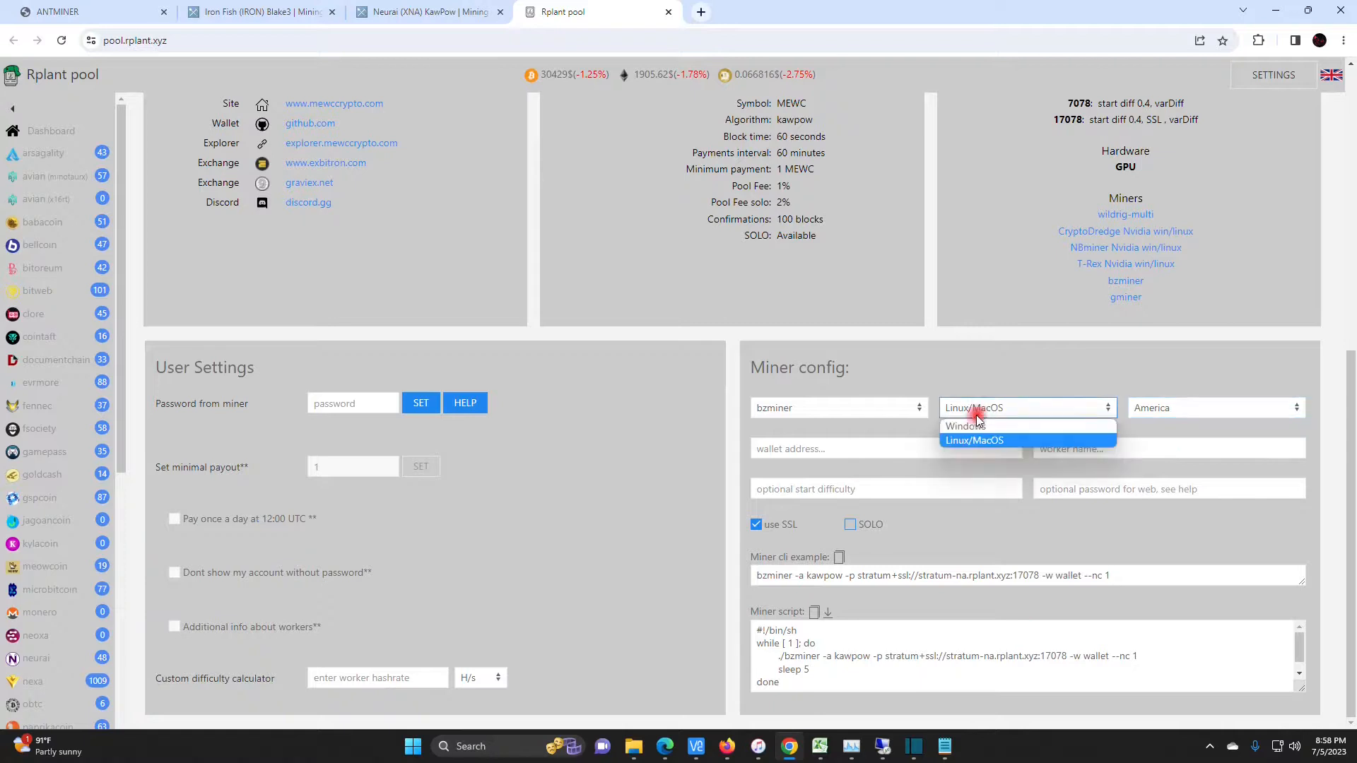
pyautogui.click(974, 441)
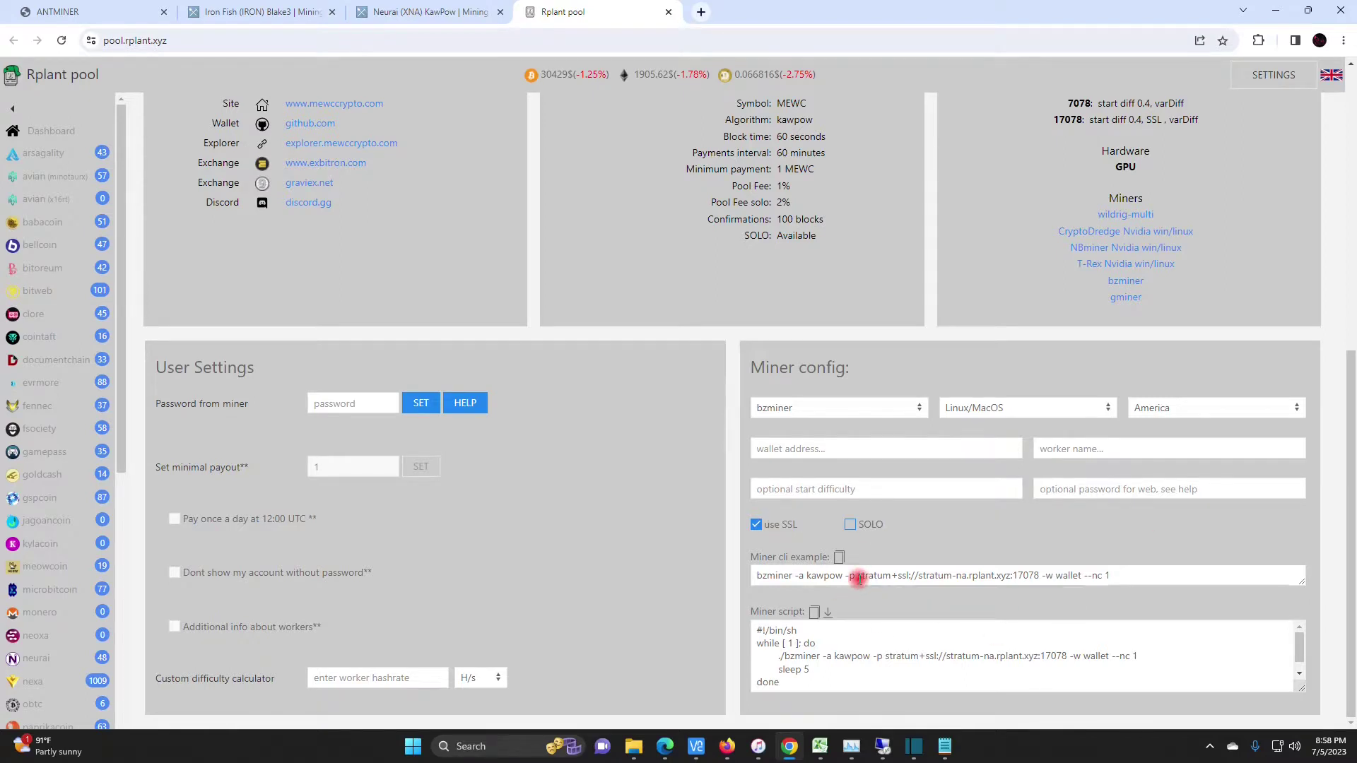
# Note stratum+ssl://stratum-na.rplant.xyz:17078 in Notepad on a new line below the wallet address.
pyautogui.doubleClick(947, 575)
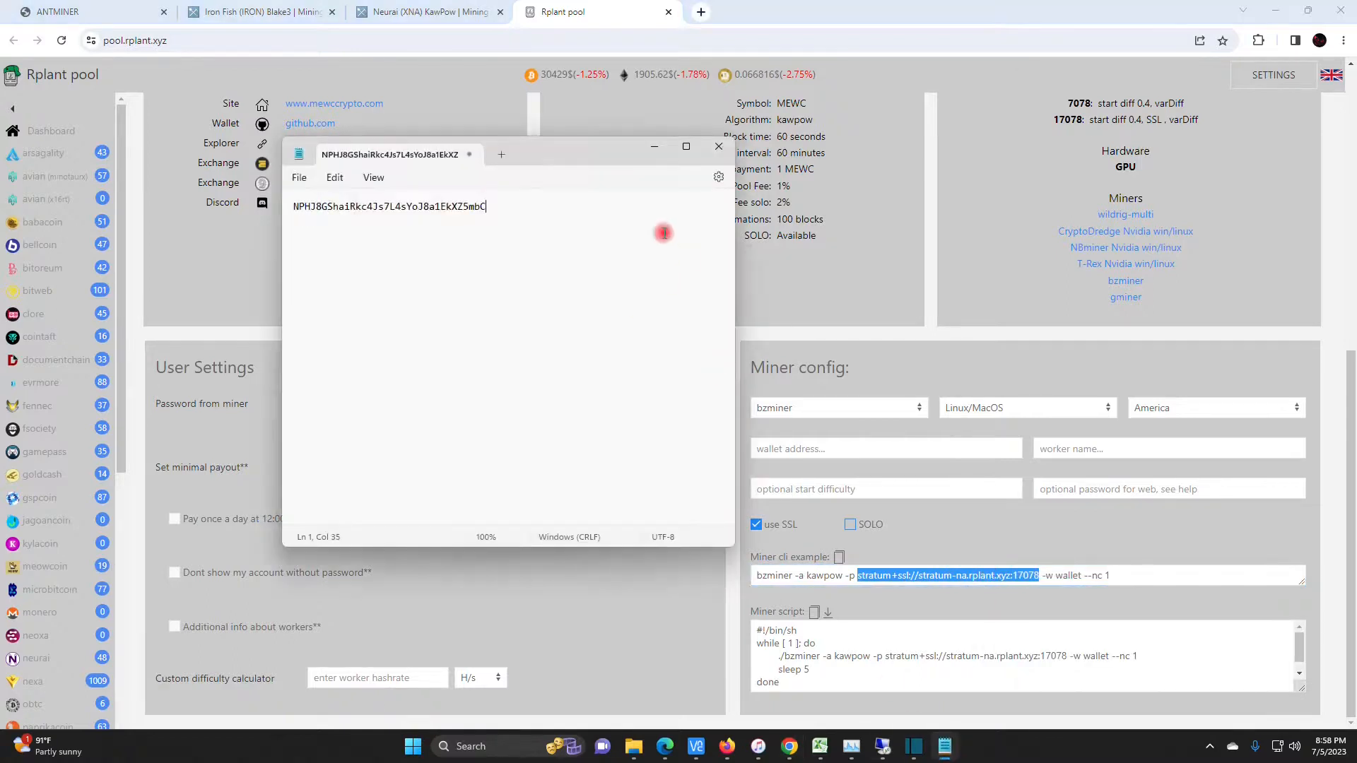
pyautogui.press('Enter')
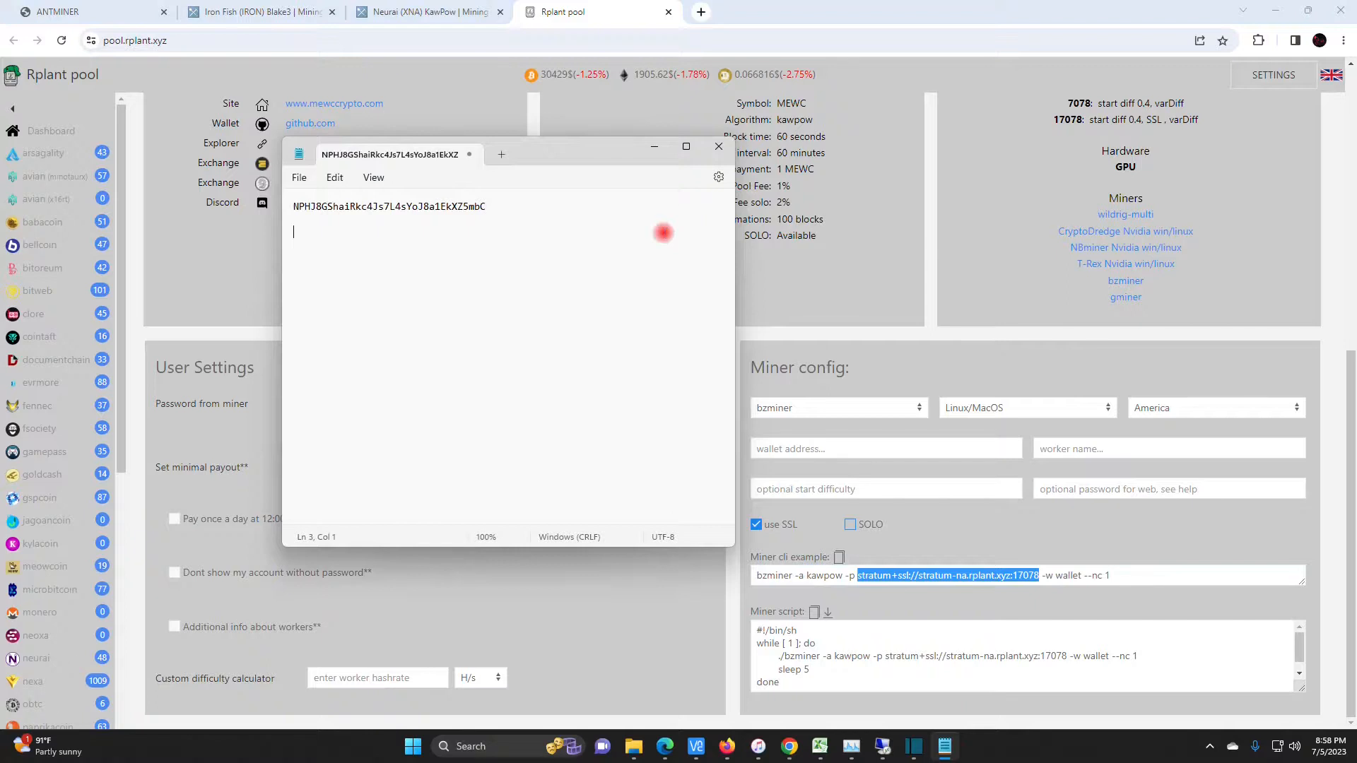
pyautogui.write('stratum+ssl://stratum-na.rplant.xyz:17078')
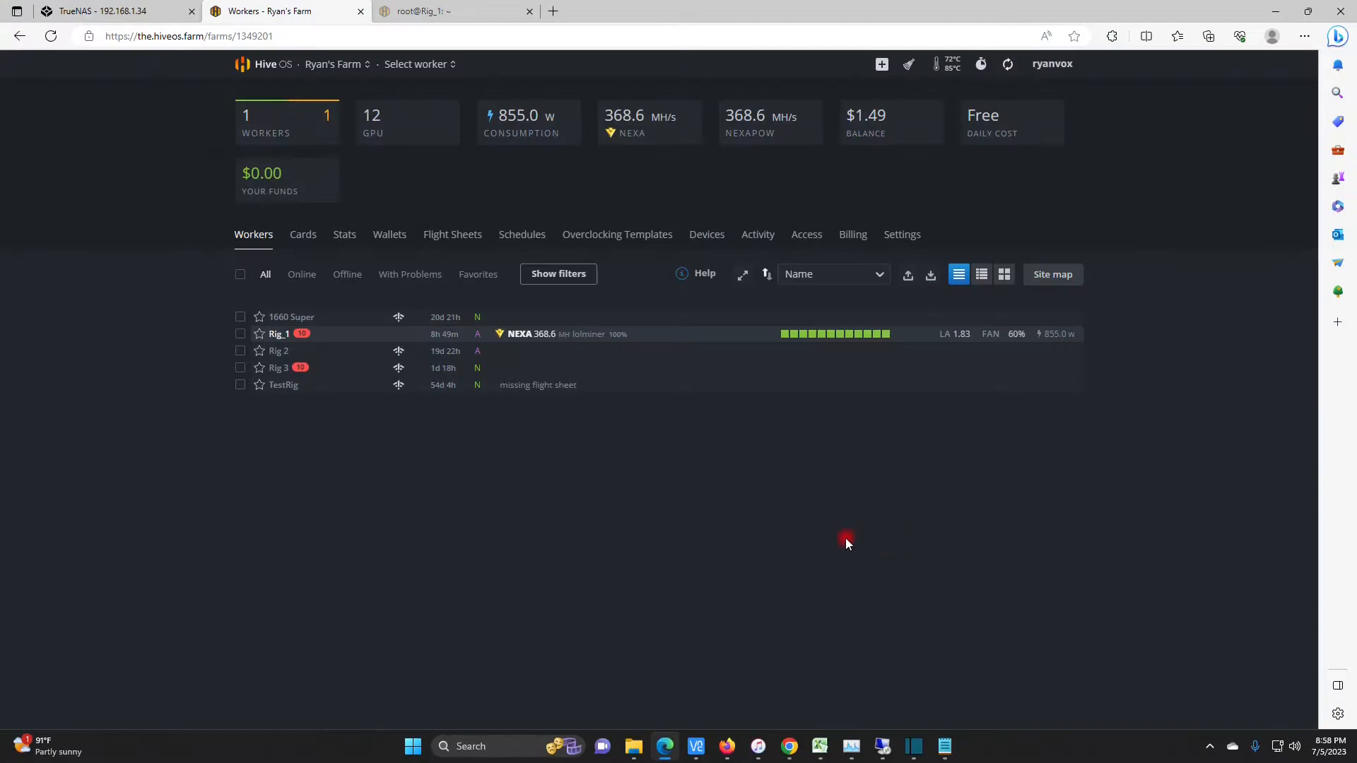
pyautogui.moveTo(759, 334)
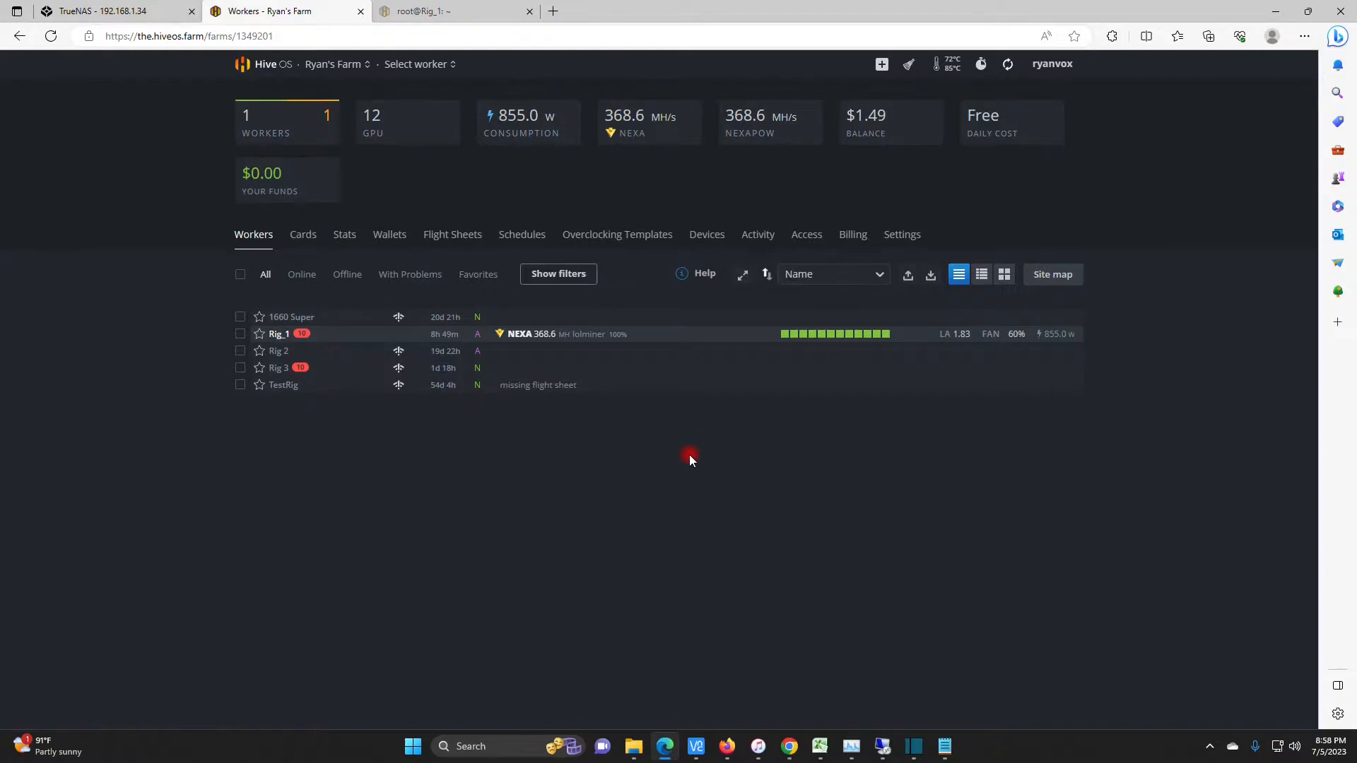
pyautogui.moveTo(319, 265)
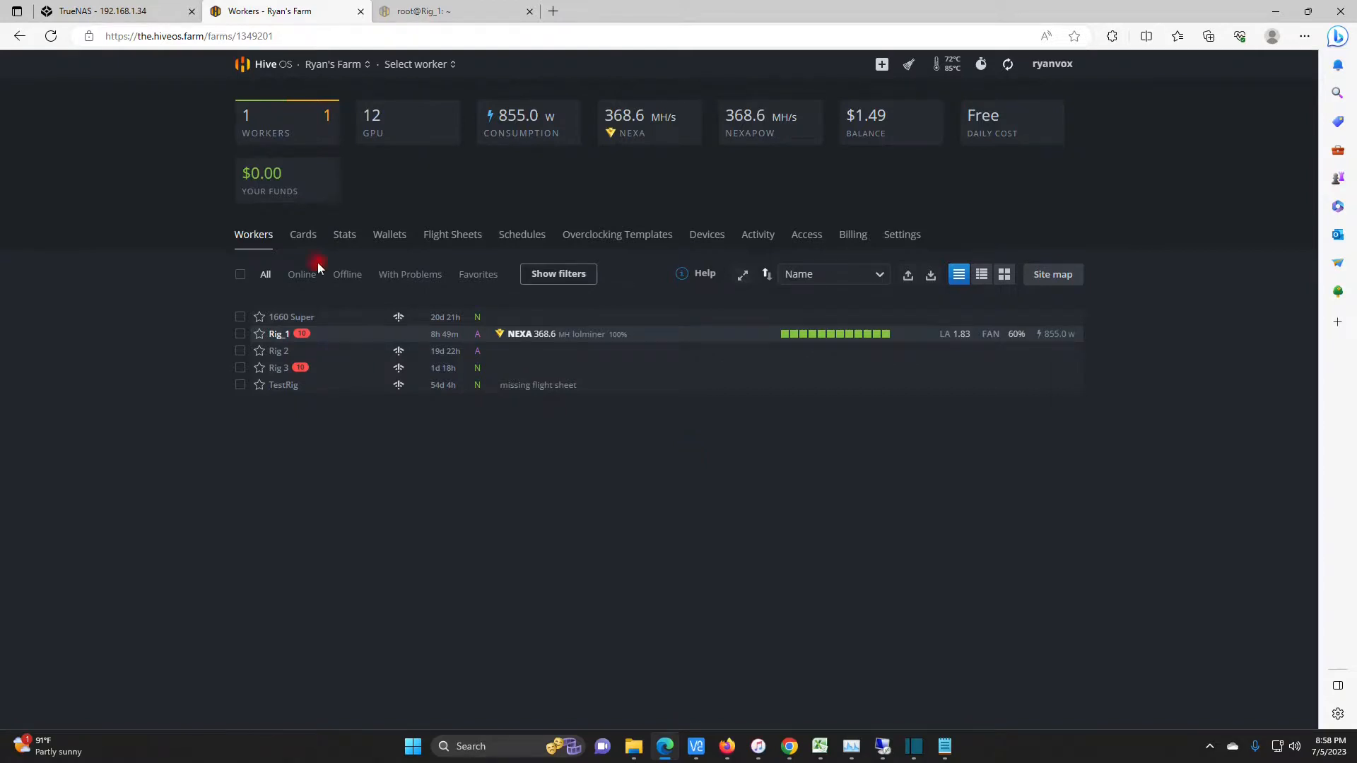
# Open Rig_1 and scroll its Overview to the table of twelve AMD GPUs.
pyautogui.click(277, 333)
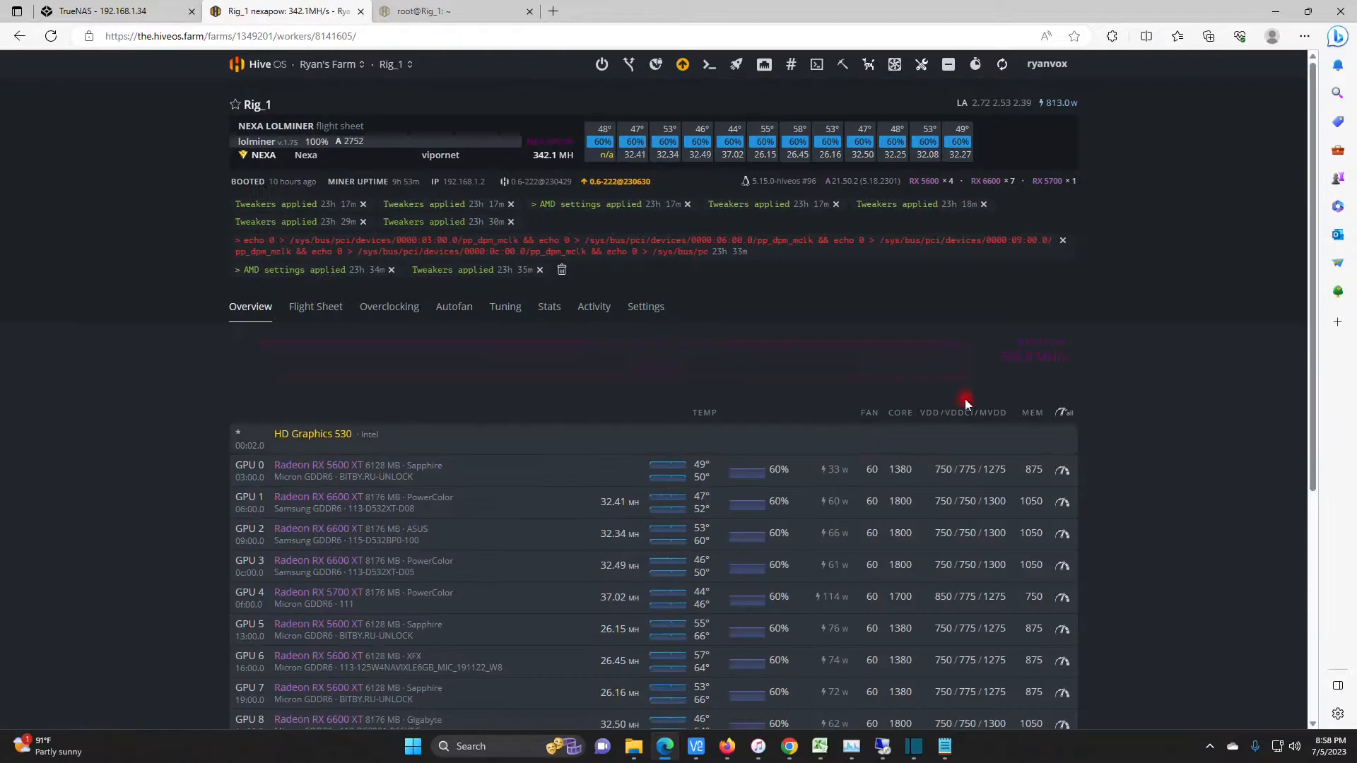
pyautogui.scroll(-3)
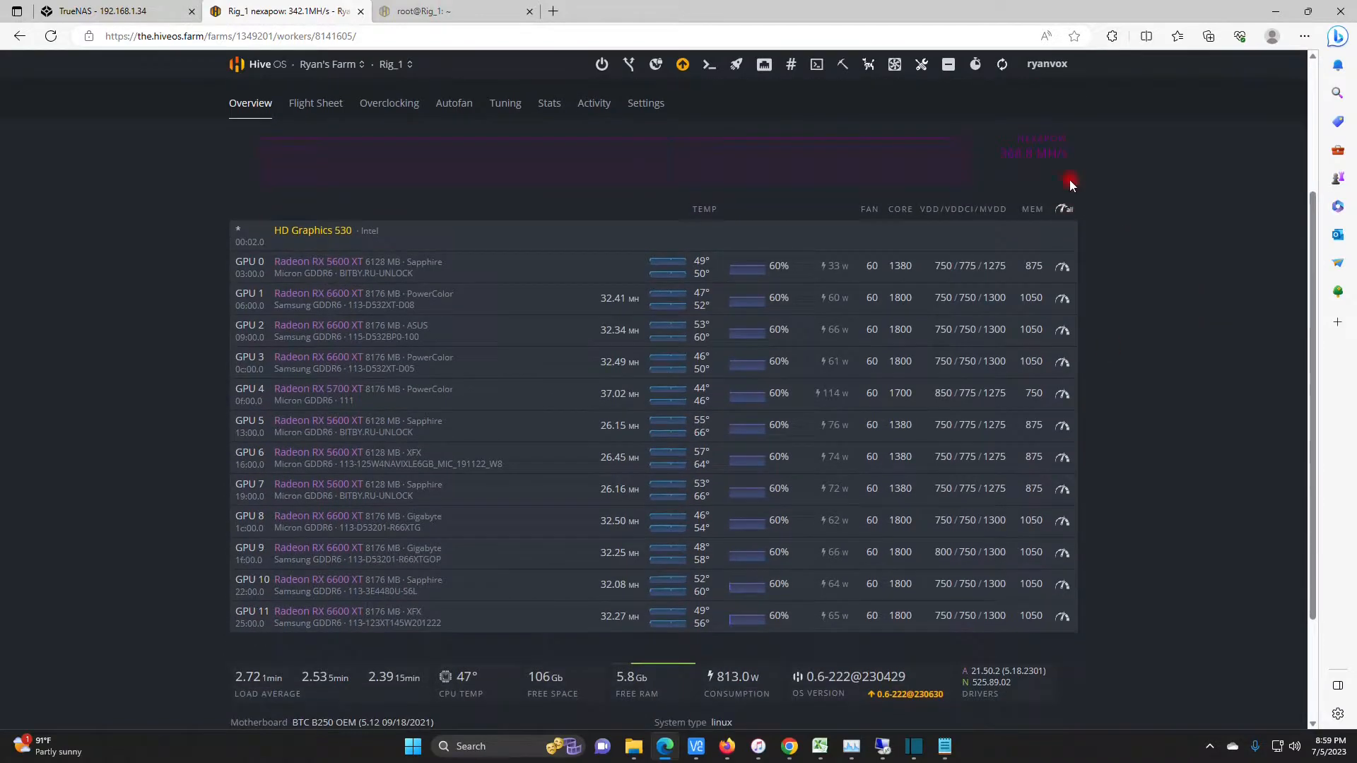
pyautogui.moveTo(889, 154)
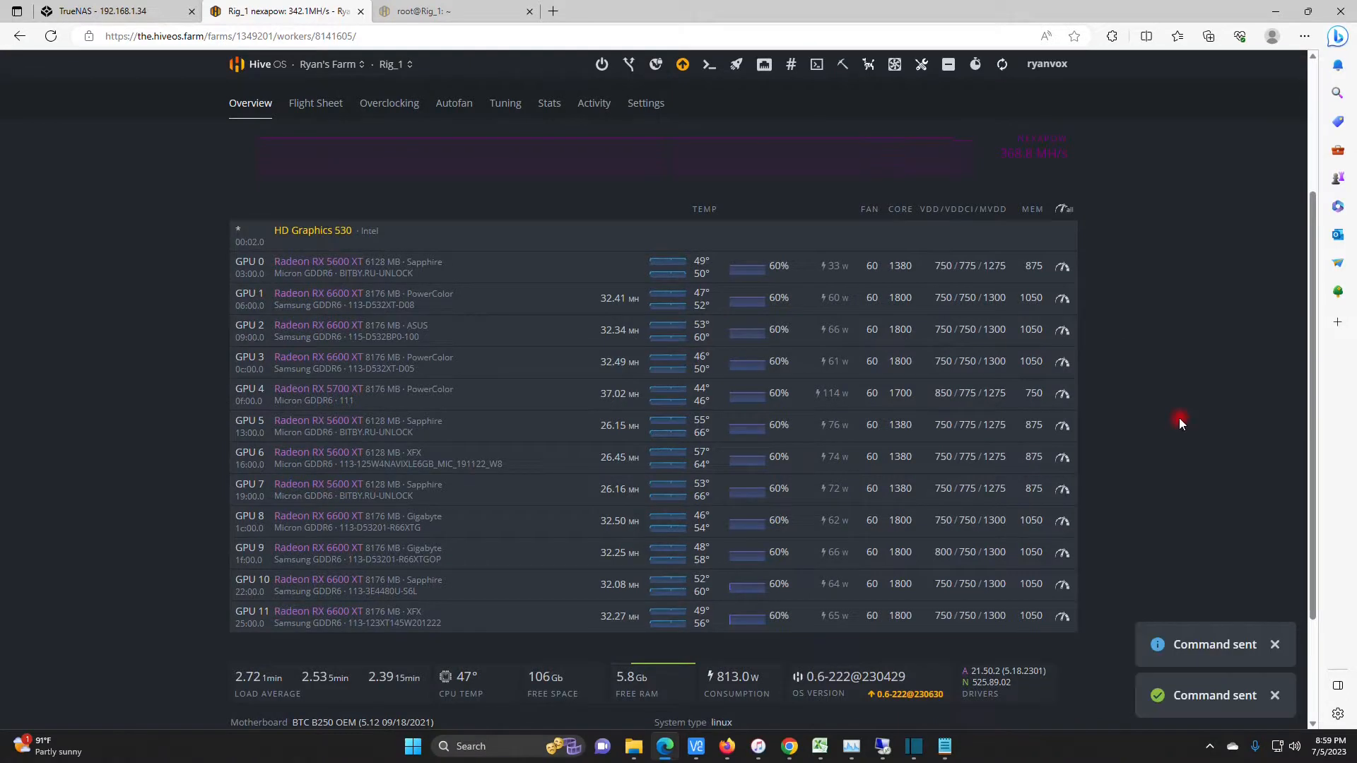
pyautogui.moveTo(1222, 317)
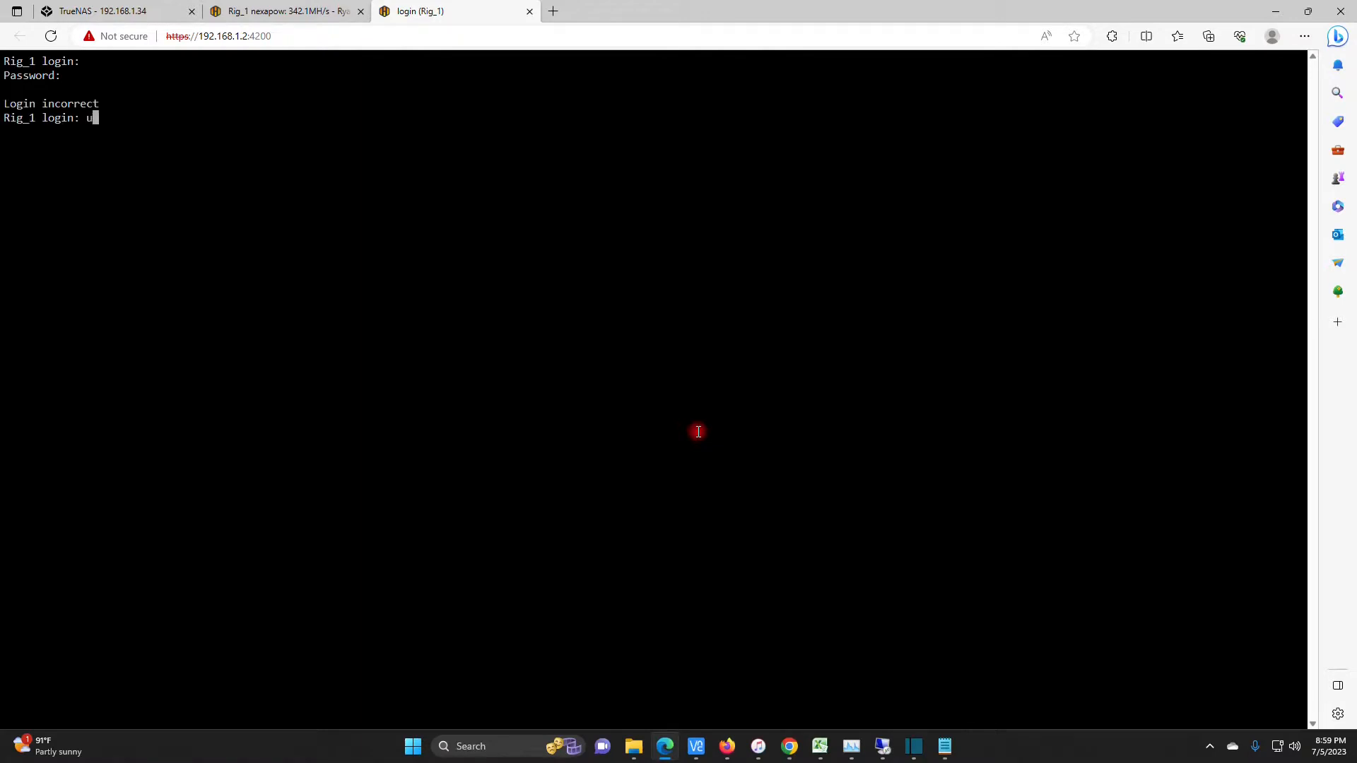
# Log in to Rig_1's web shell as 'user', run 'miner', then return to Hive OS.
pyautogui.write('ser')
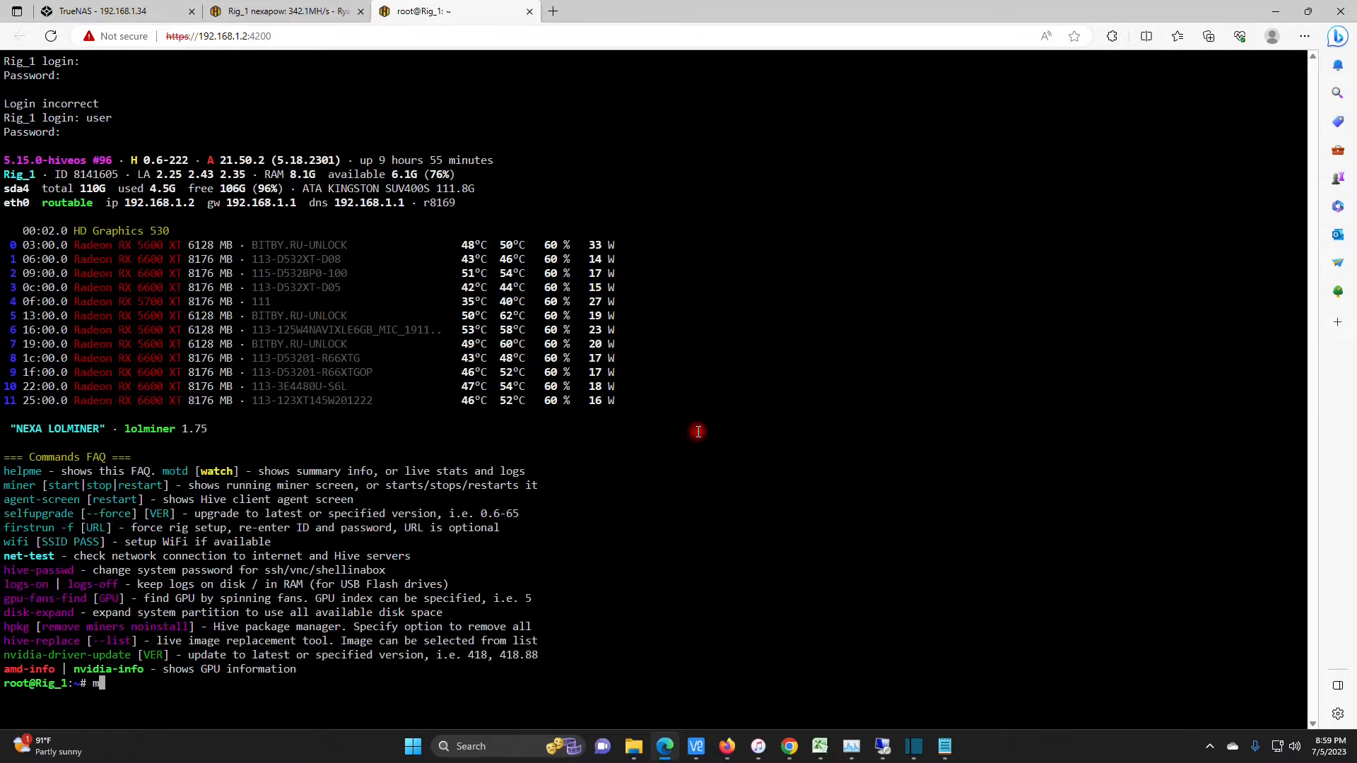
pyautogui.write('miner')
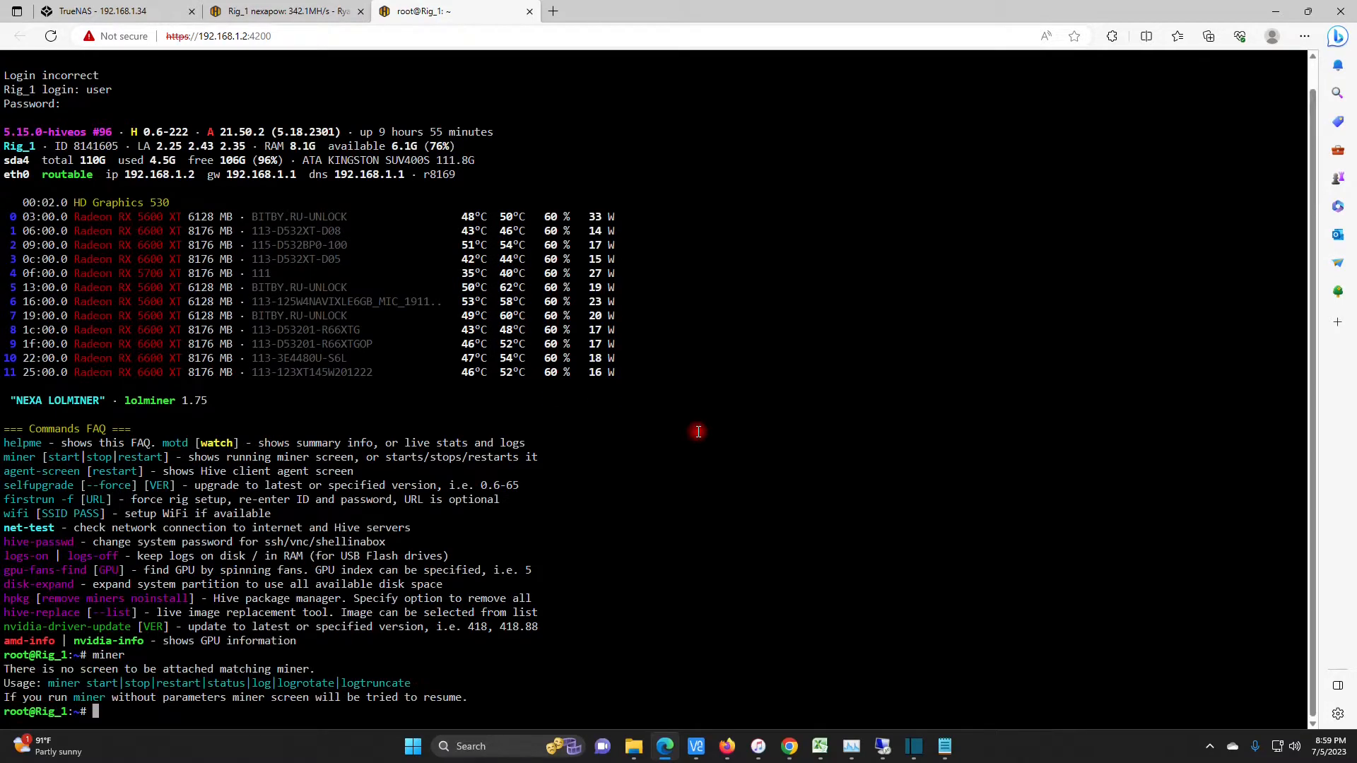
pyautogui.moveTo(711, 392)
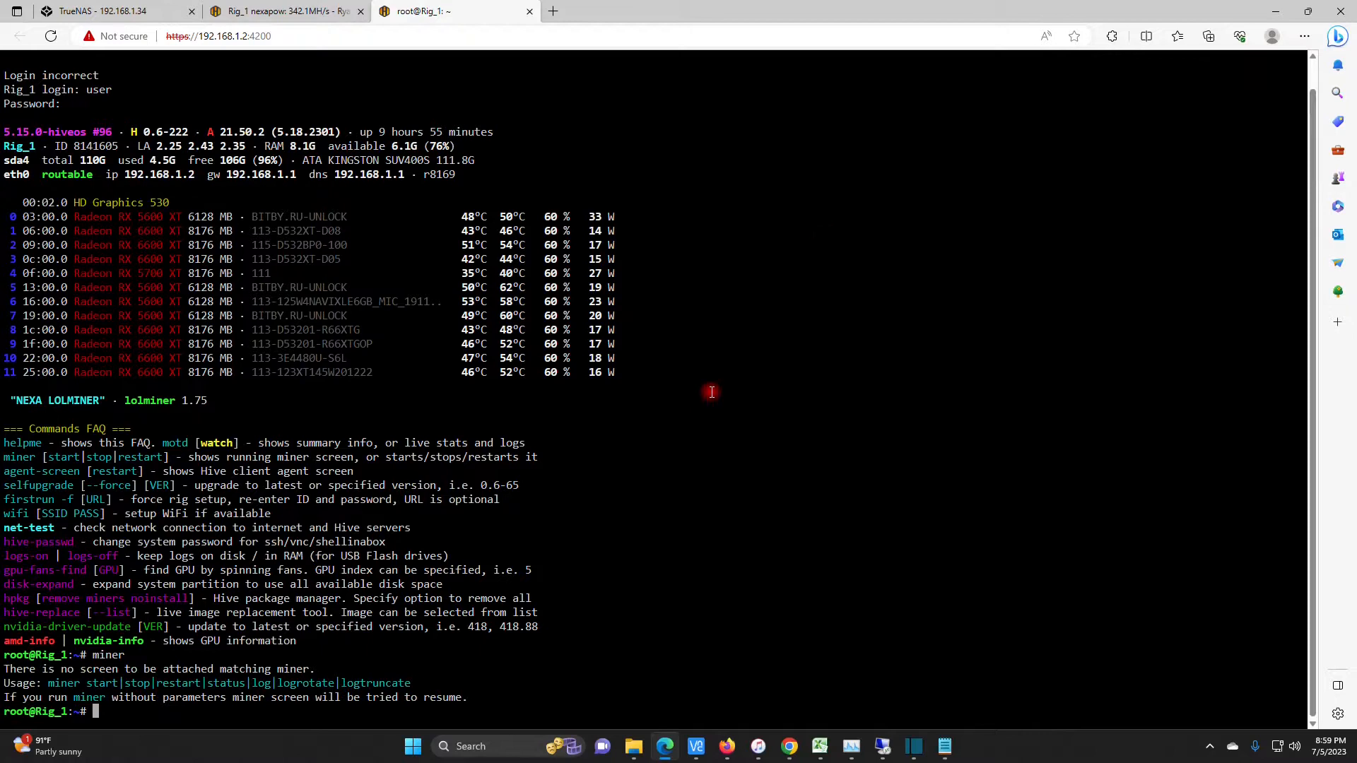
pyautogui.click(286, 11)
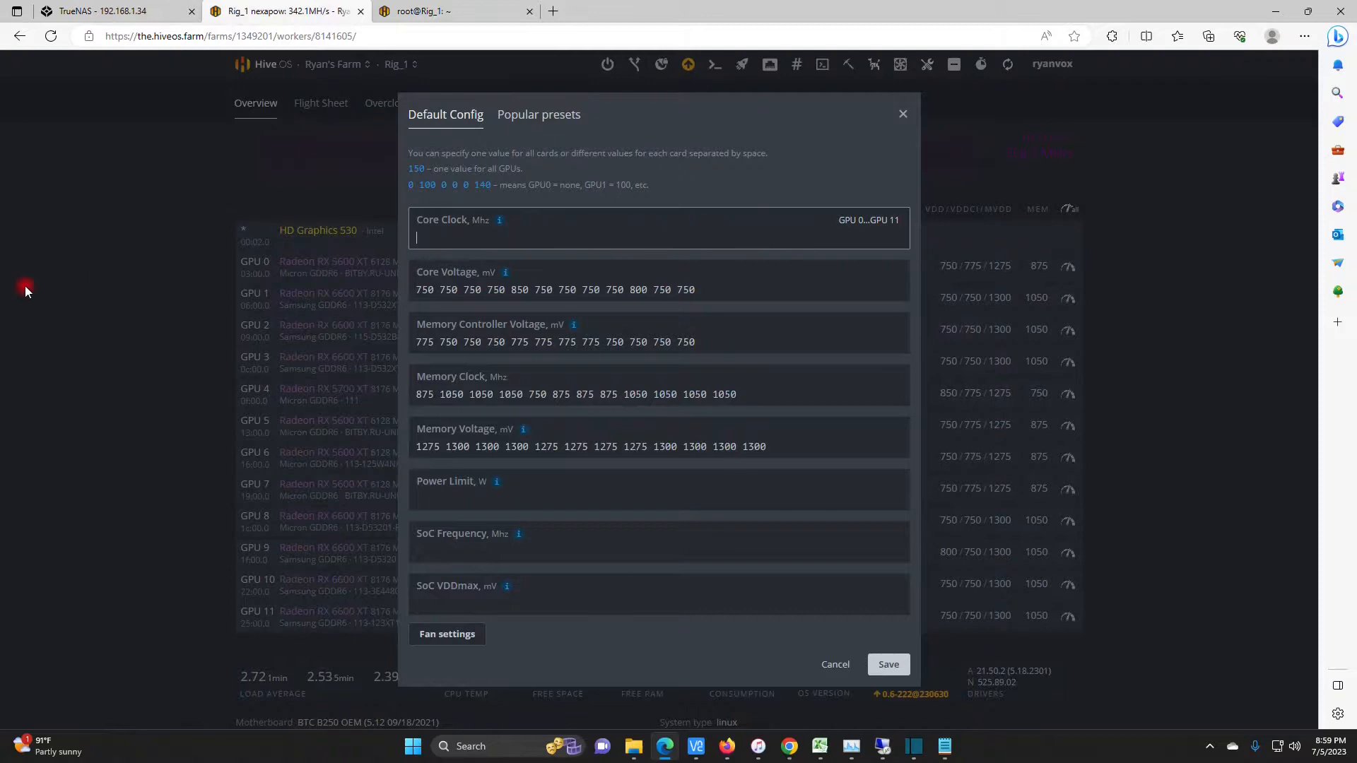
# Clear and save Rig_1's overclock values for all GPUs.
pyautogui.click(657, 290)
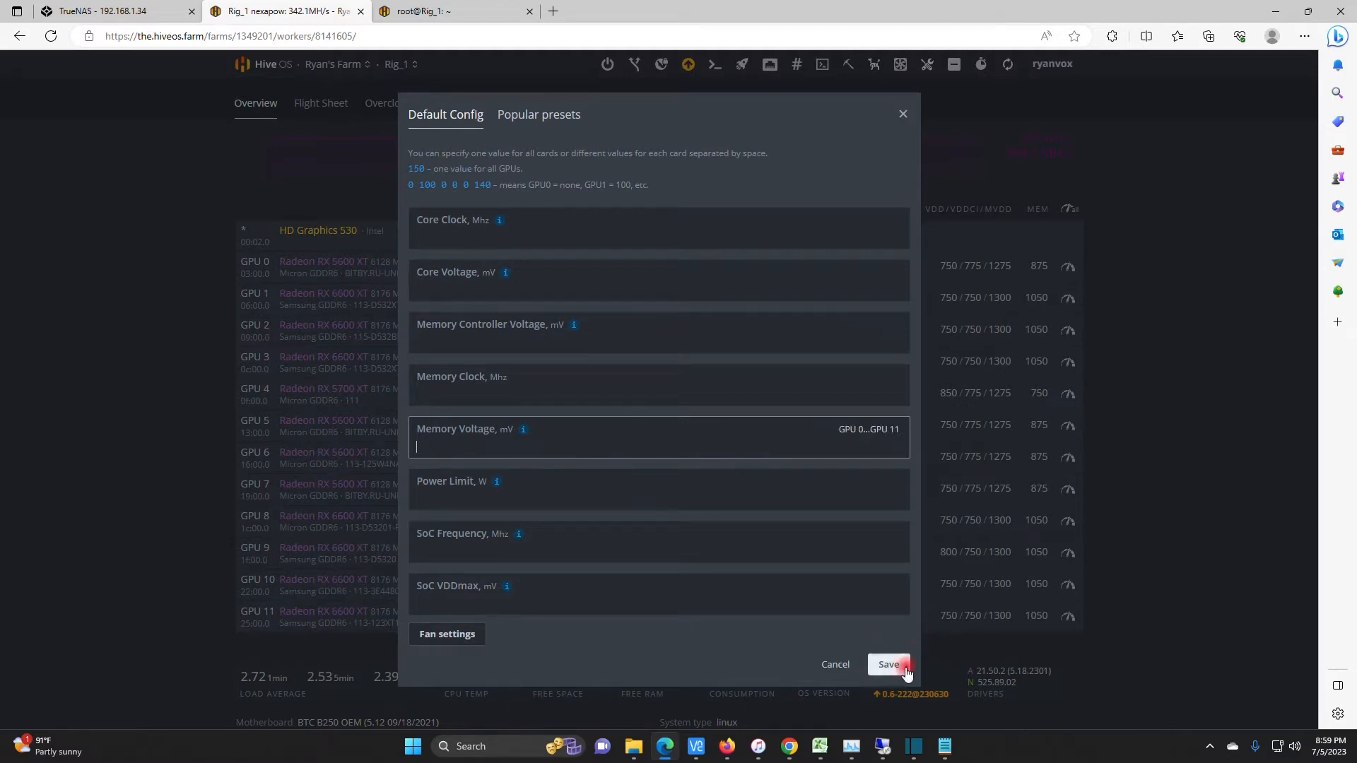
pyautogui.click(889, 664)
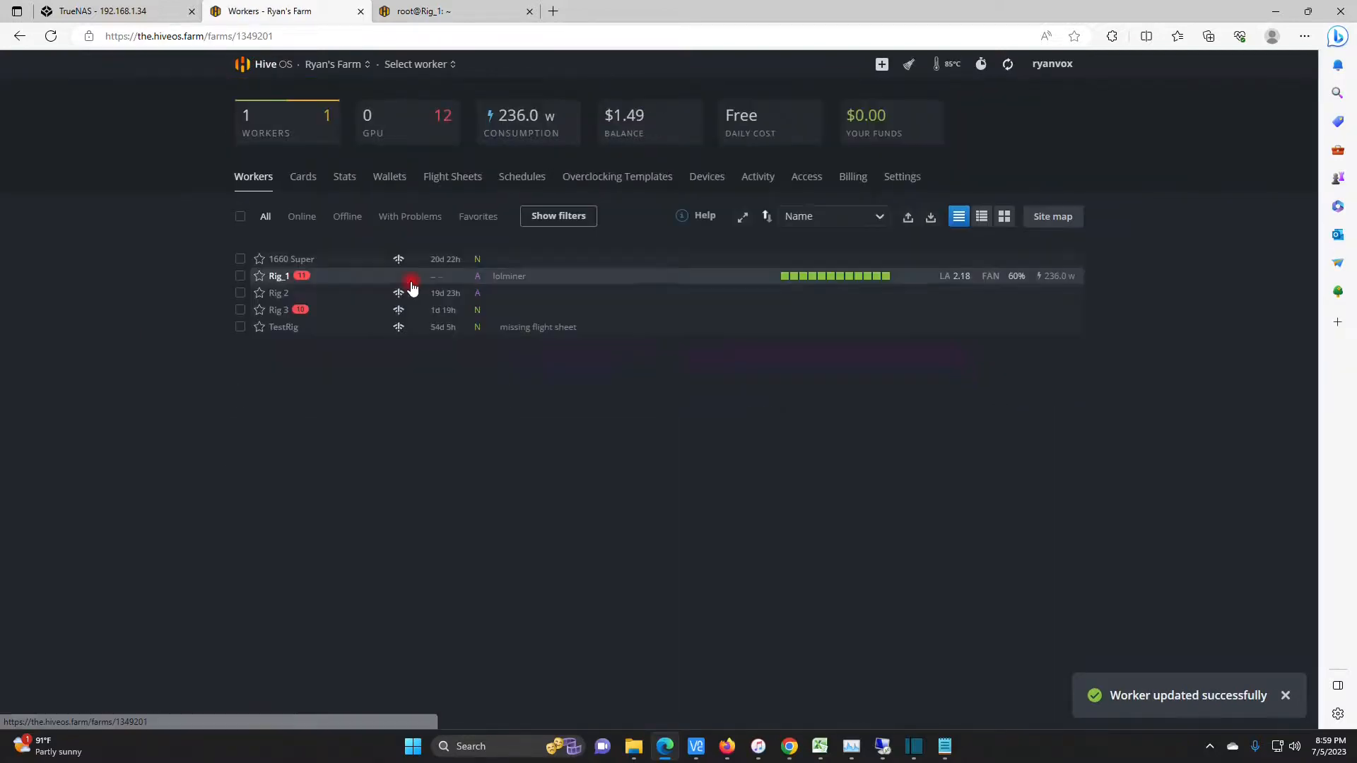
# Start a new farm wallet and create 'neurai' as its coin.
pyautogui.click(389, 177)
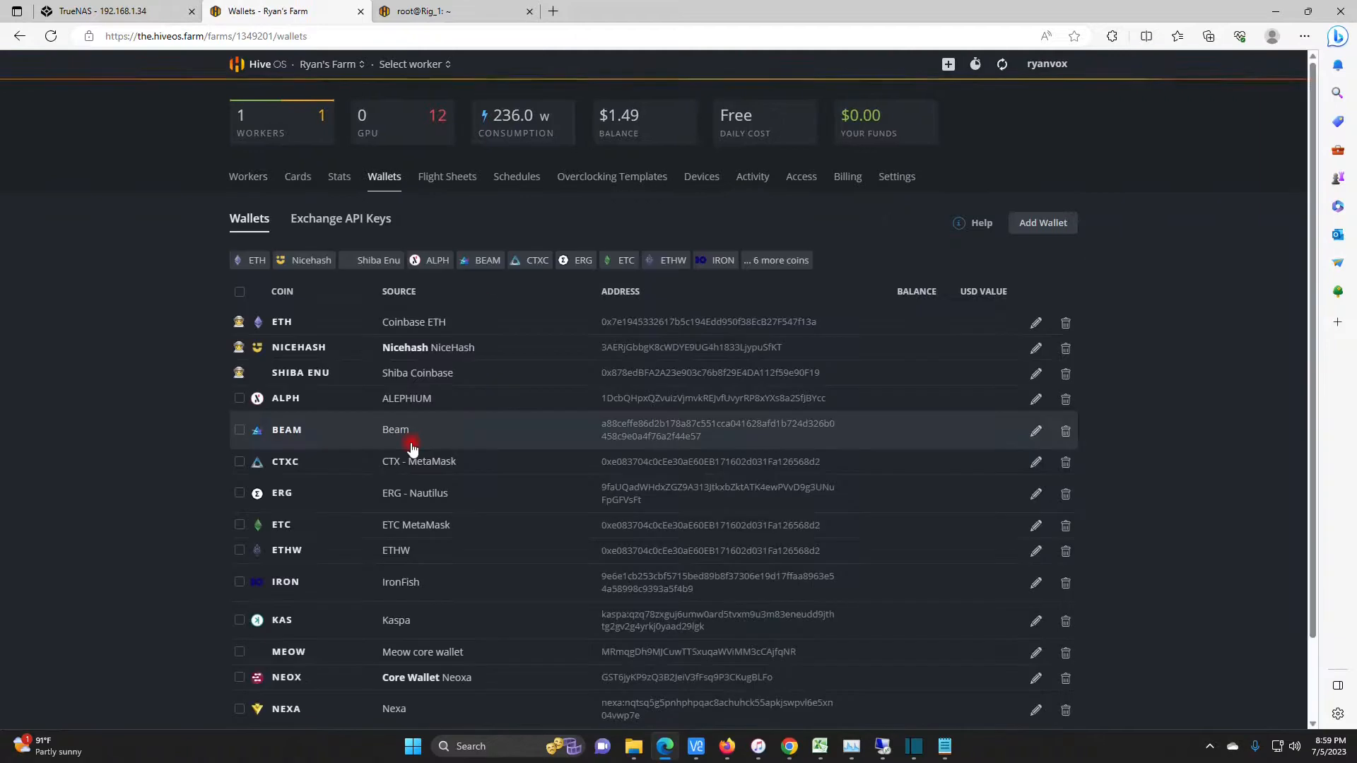
pyautogui.click(1042, 223)
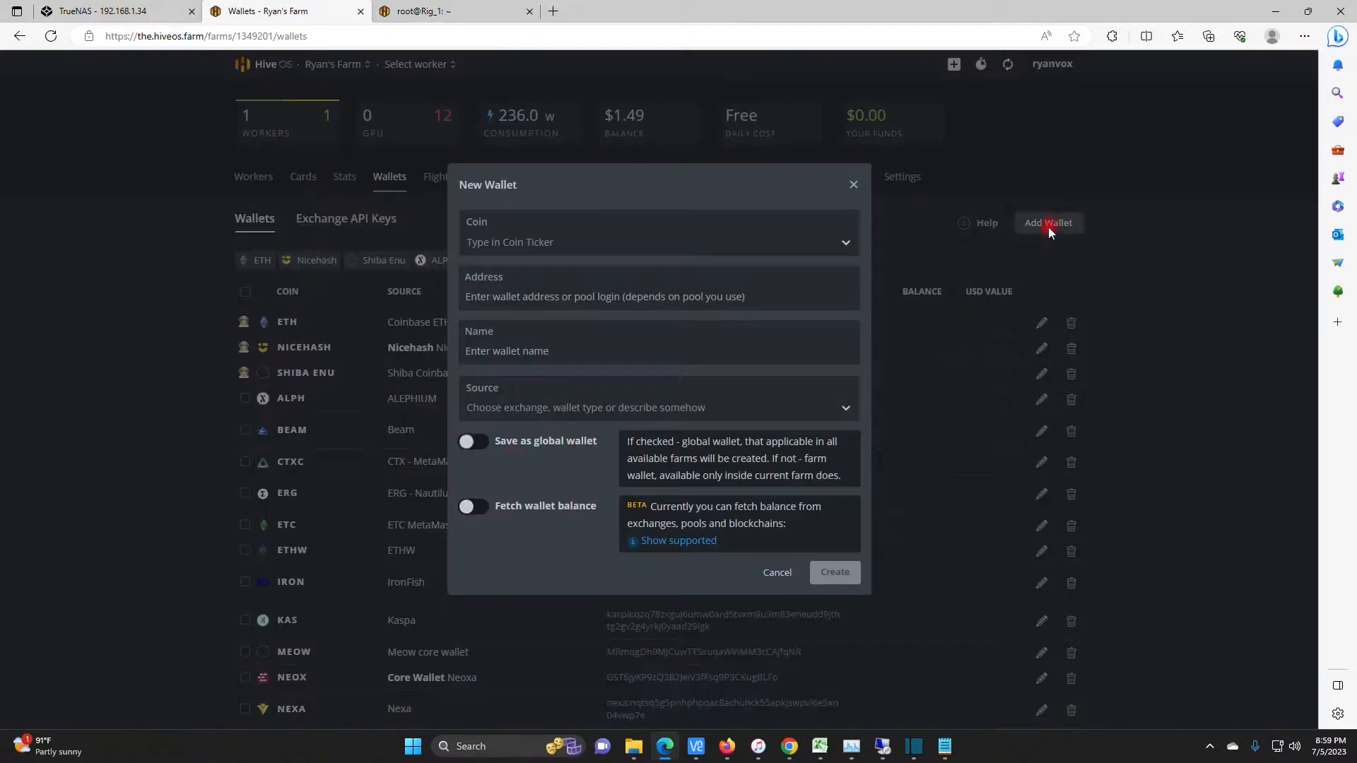
pyautogui.click(658, 242)
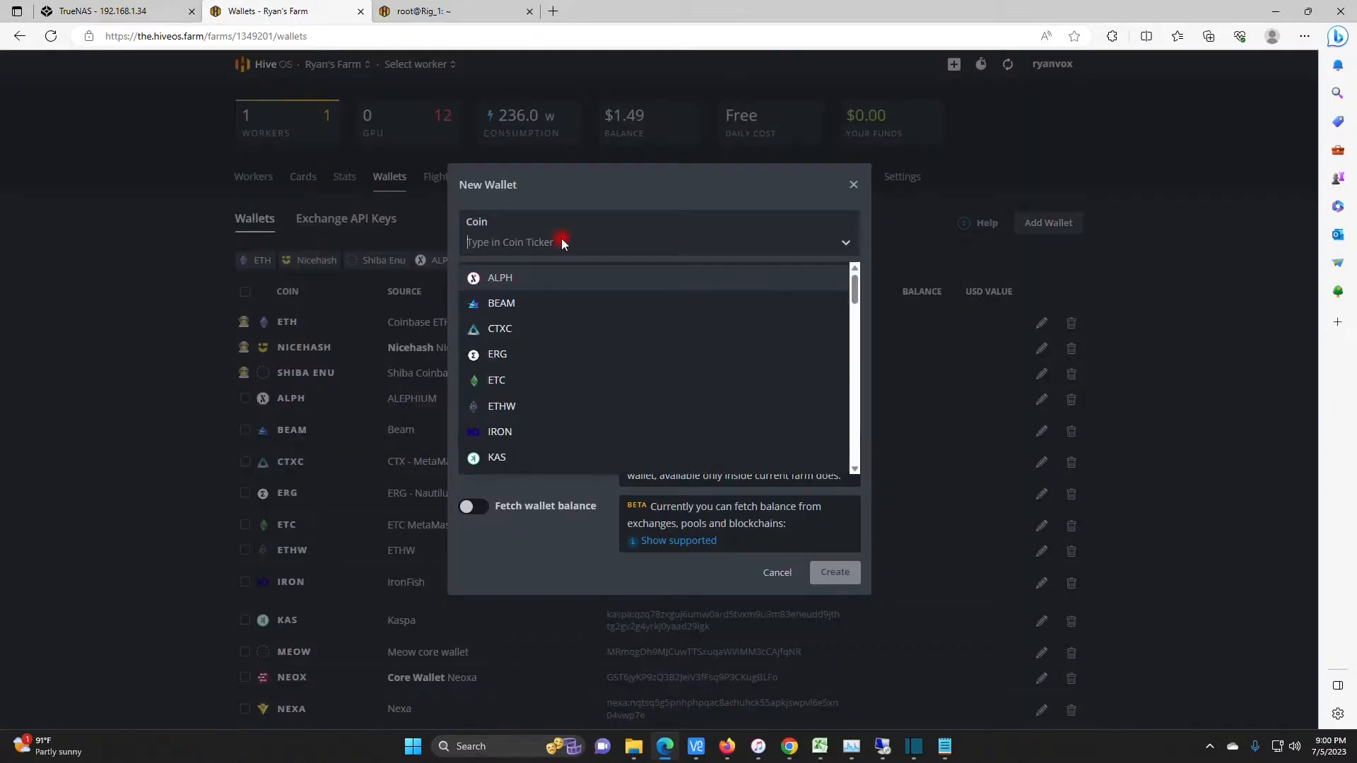
pyautogui.write('n')
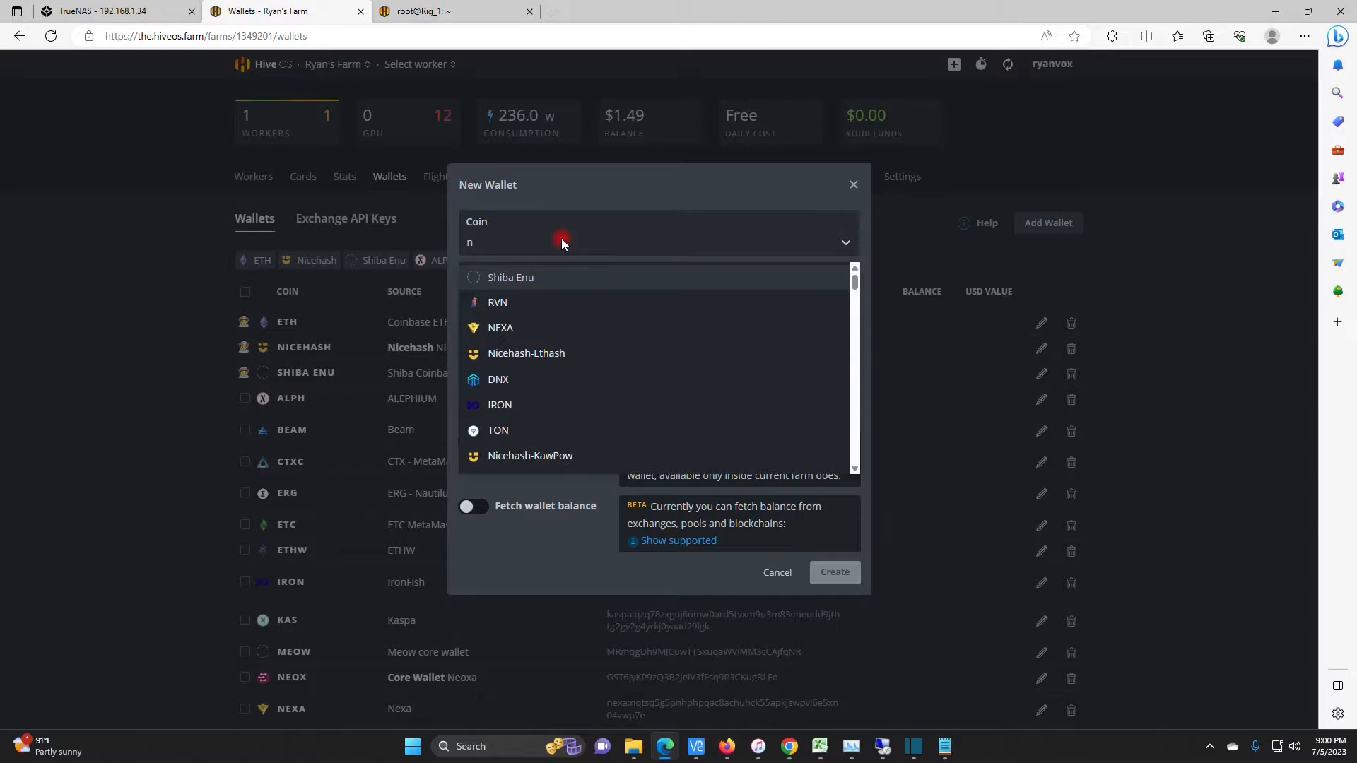
pyautogui.write('eurai')
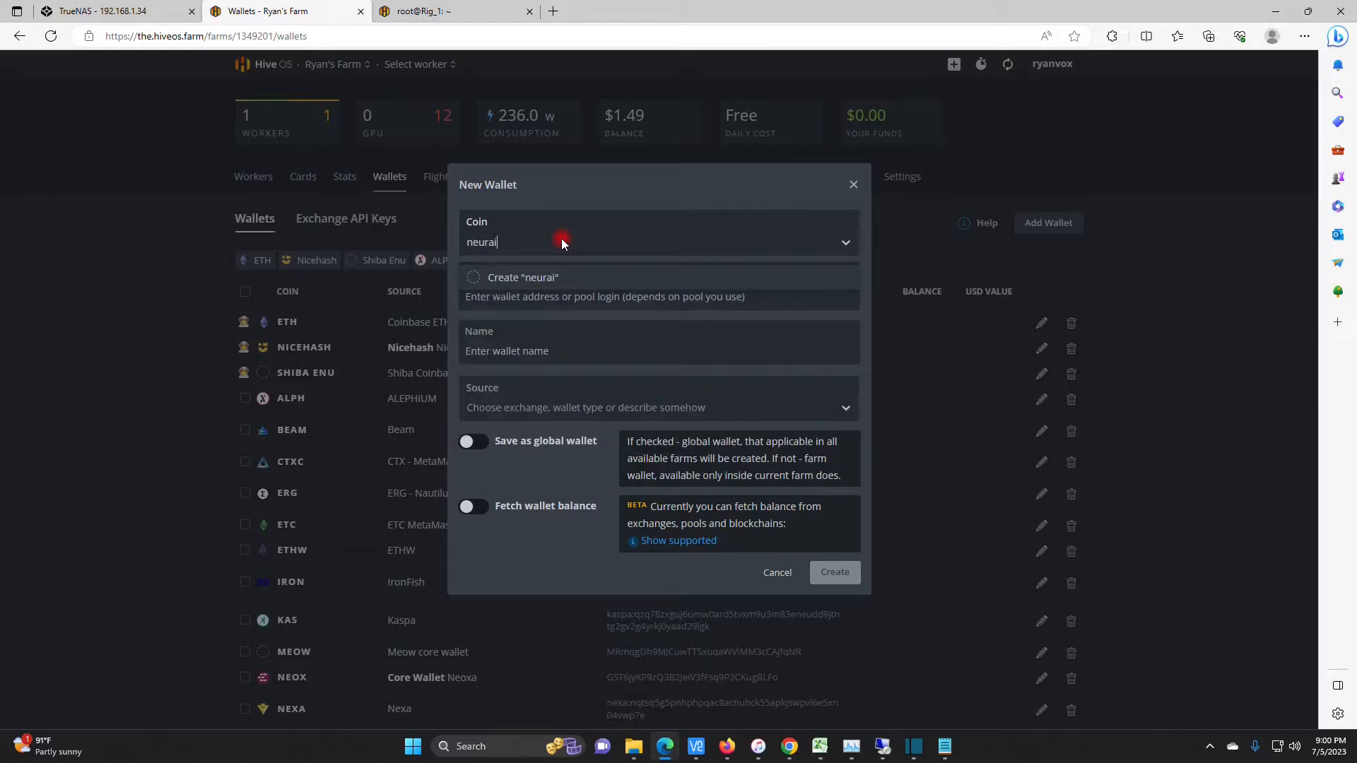
pyautogui.click(523, 278)
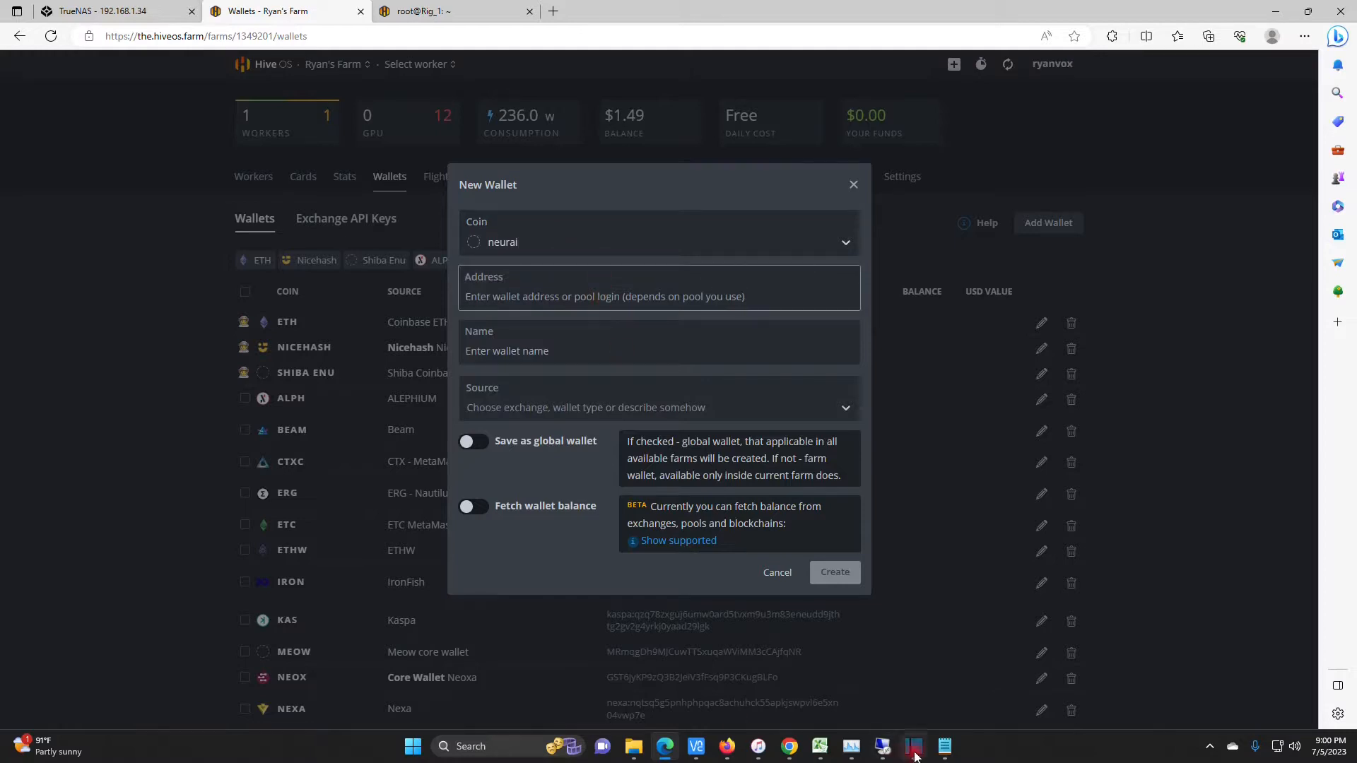
pyautogui.click(913, 746)
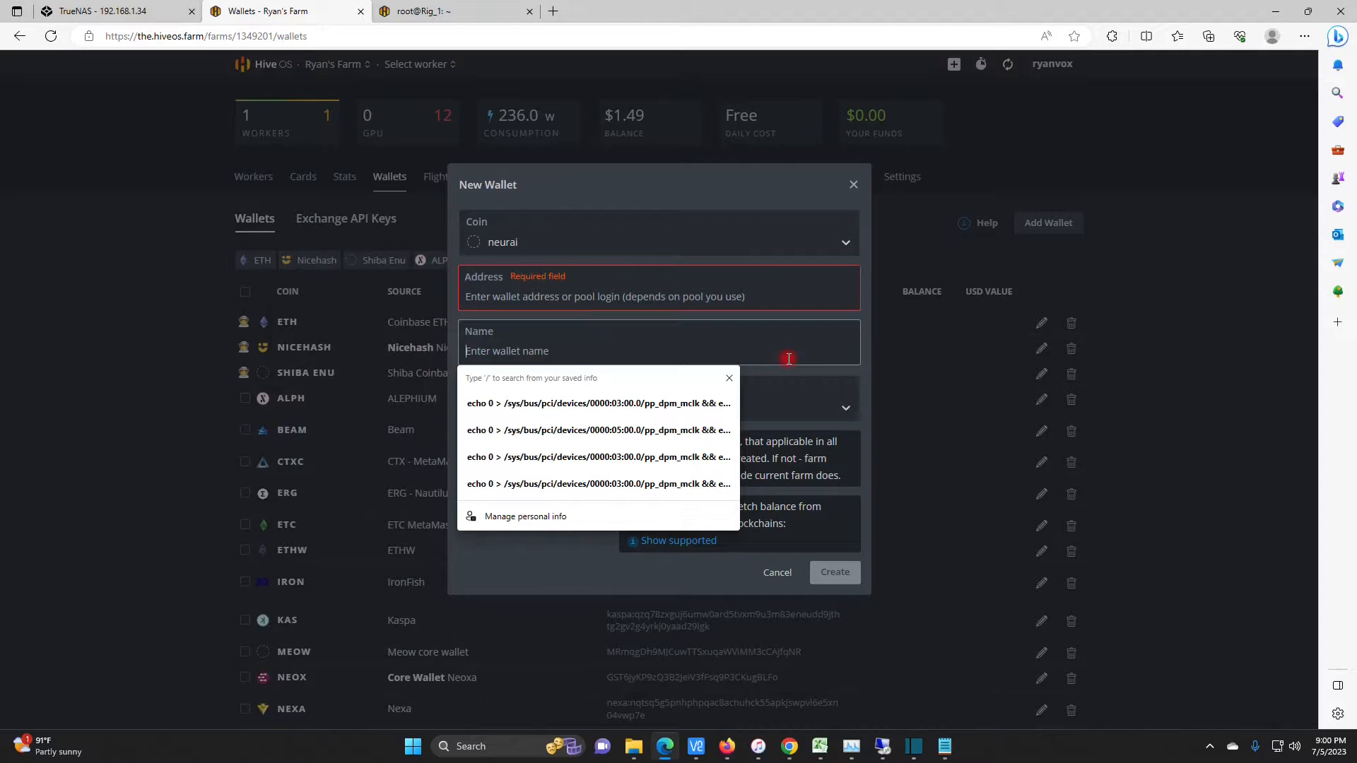
pyautogui.click(659, 296)
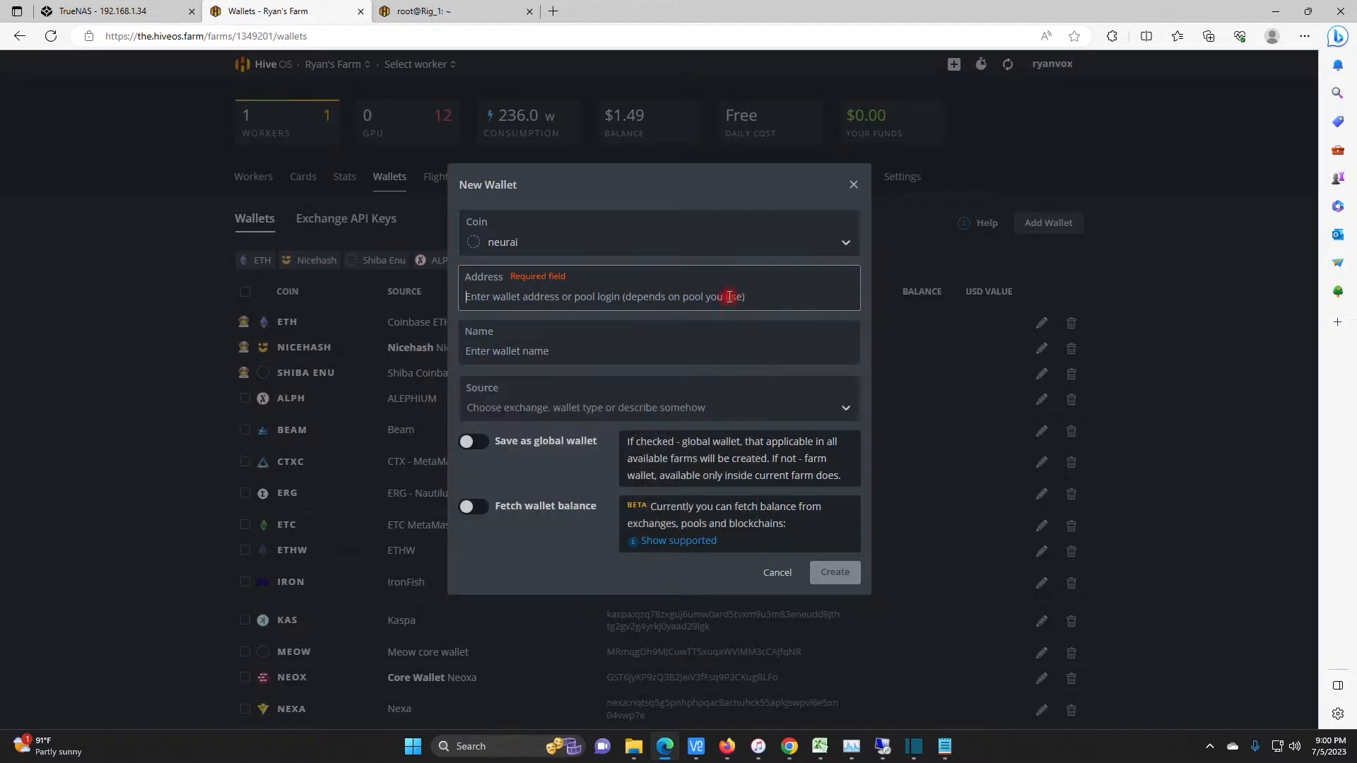
pyautogui.write('NPHJ8GShaiRkc4Js7L4sYoJ8a1EkXZ5mbC')
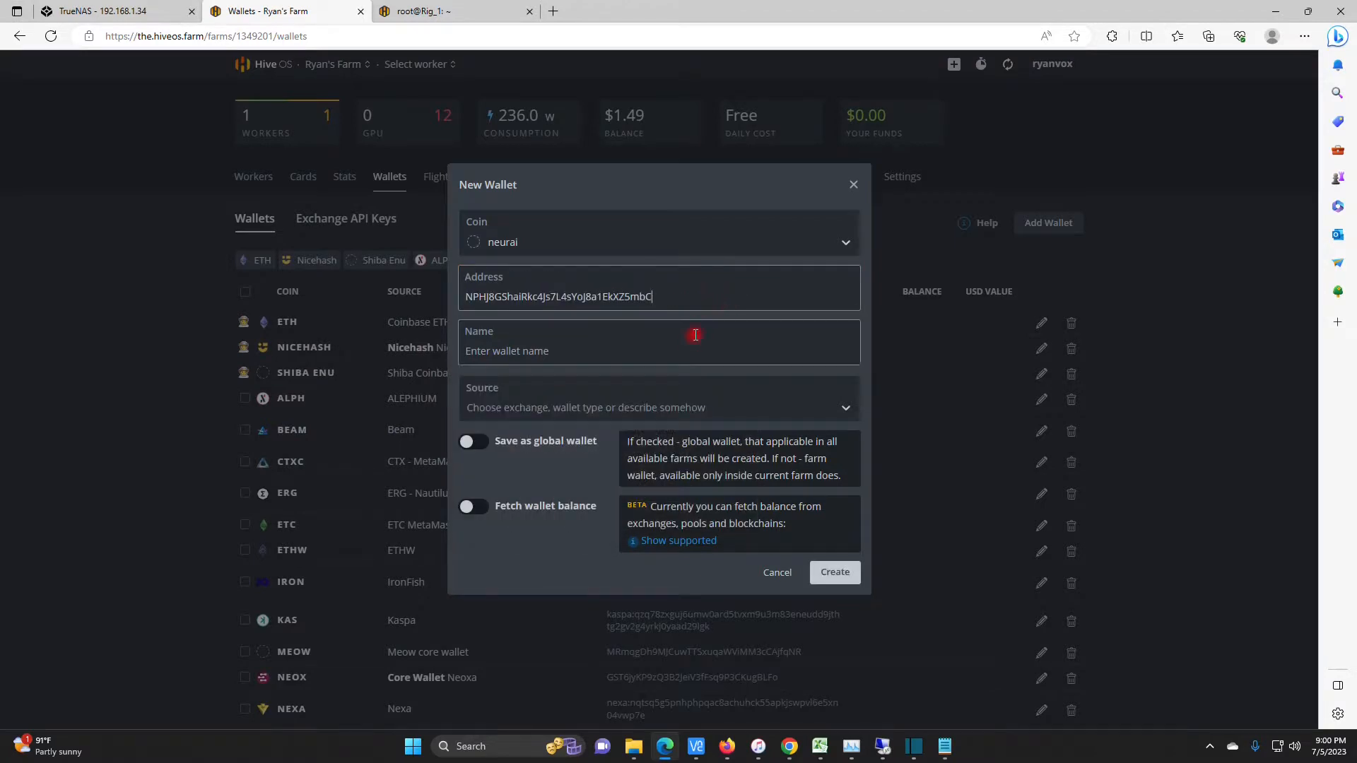
pyautogui.click(657, 350)
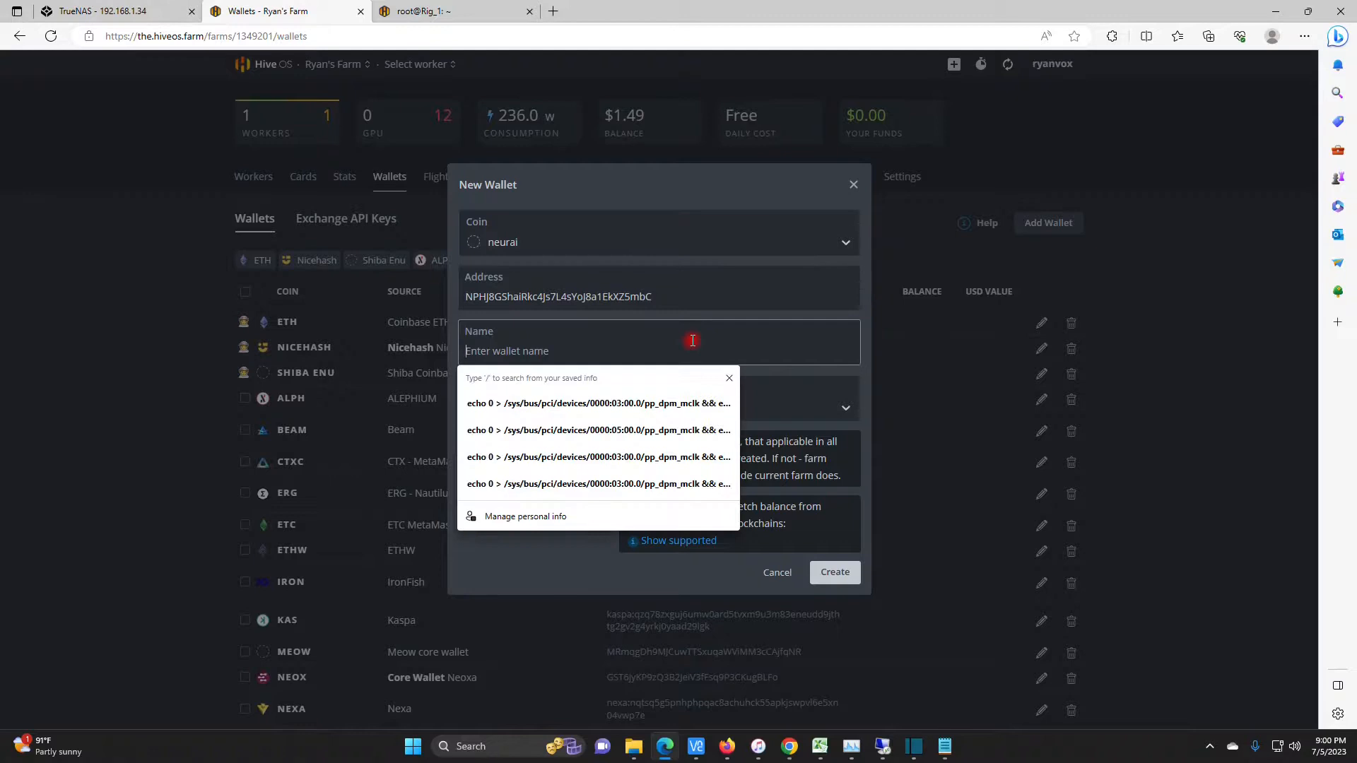
pyautogui.write('N')
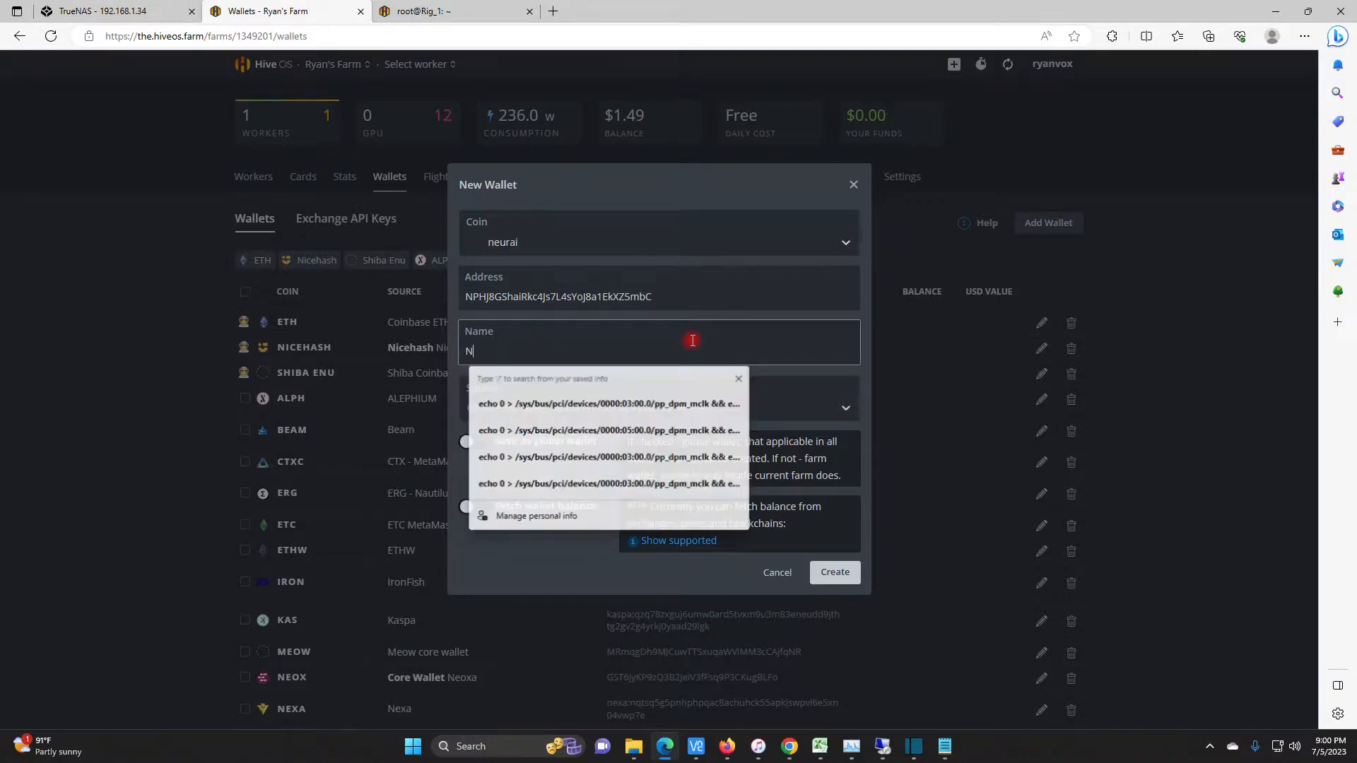
pyautogui.write('eurai')
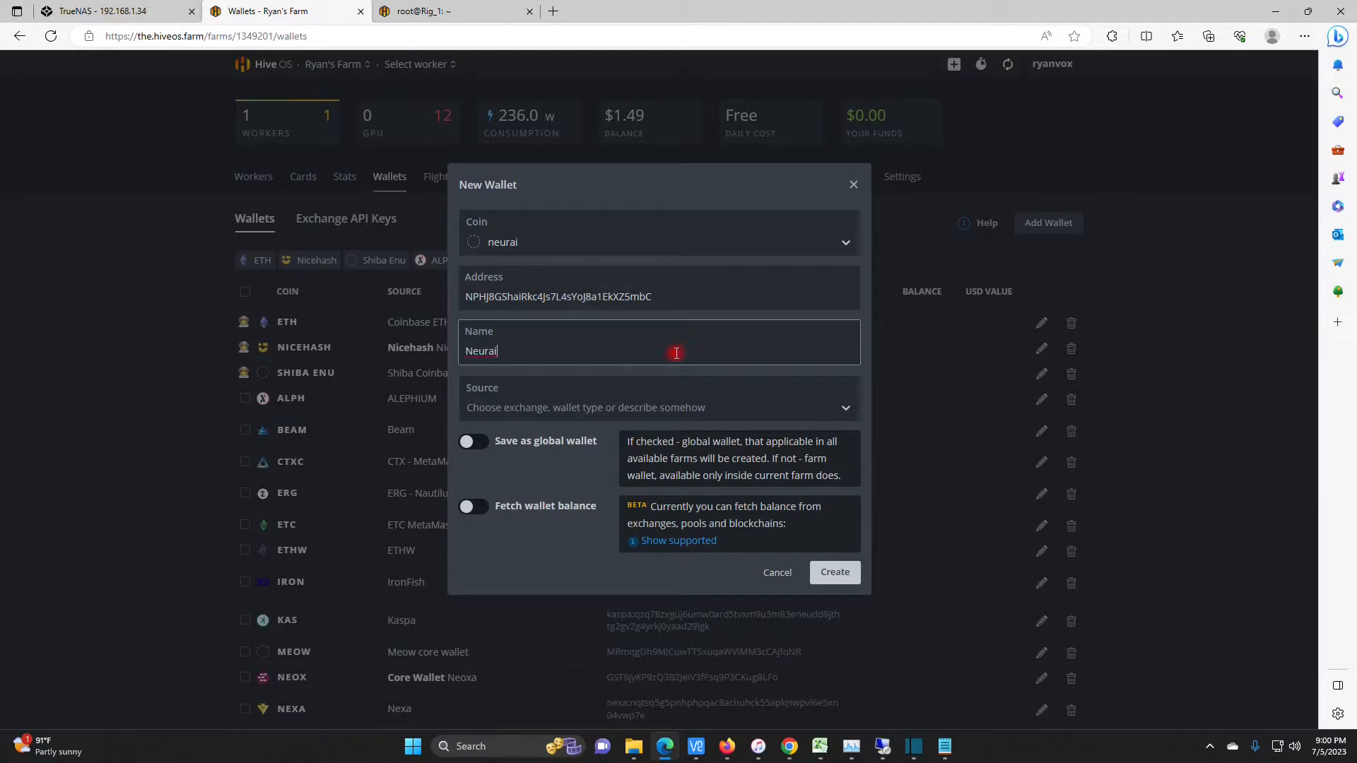
pyautogui.click(835, 573)
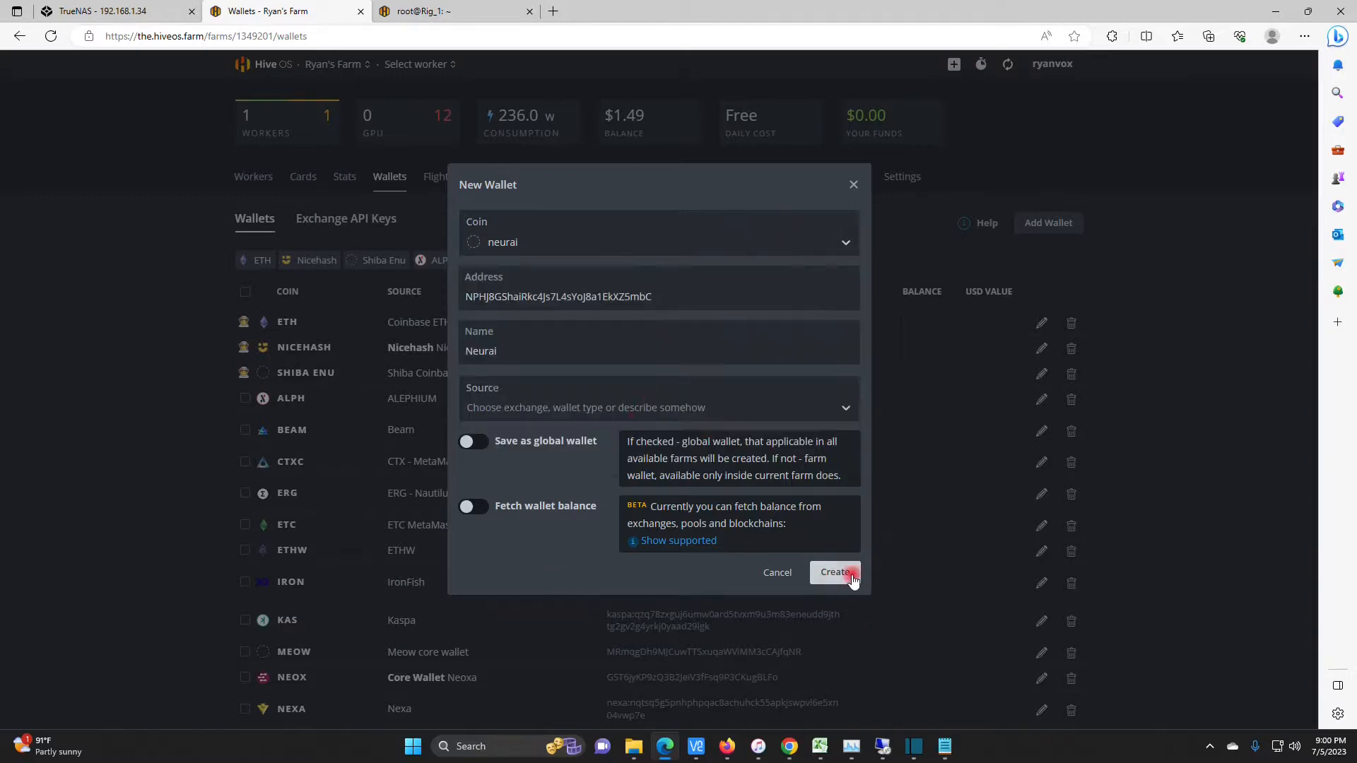
pyautogui.click(836, 573)
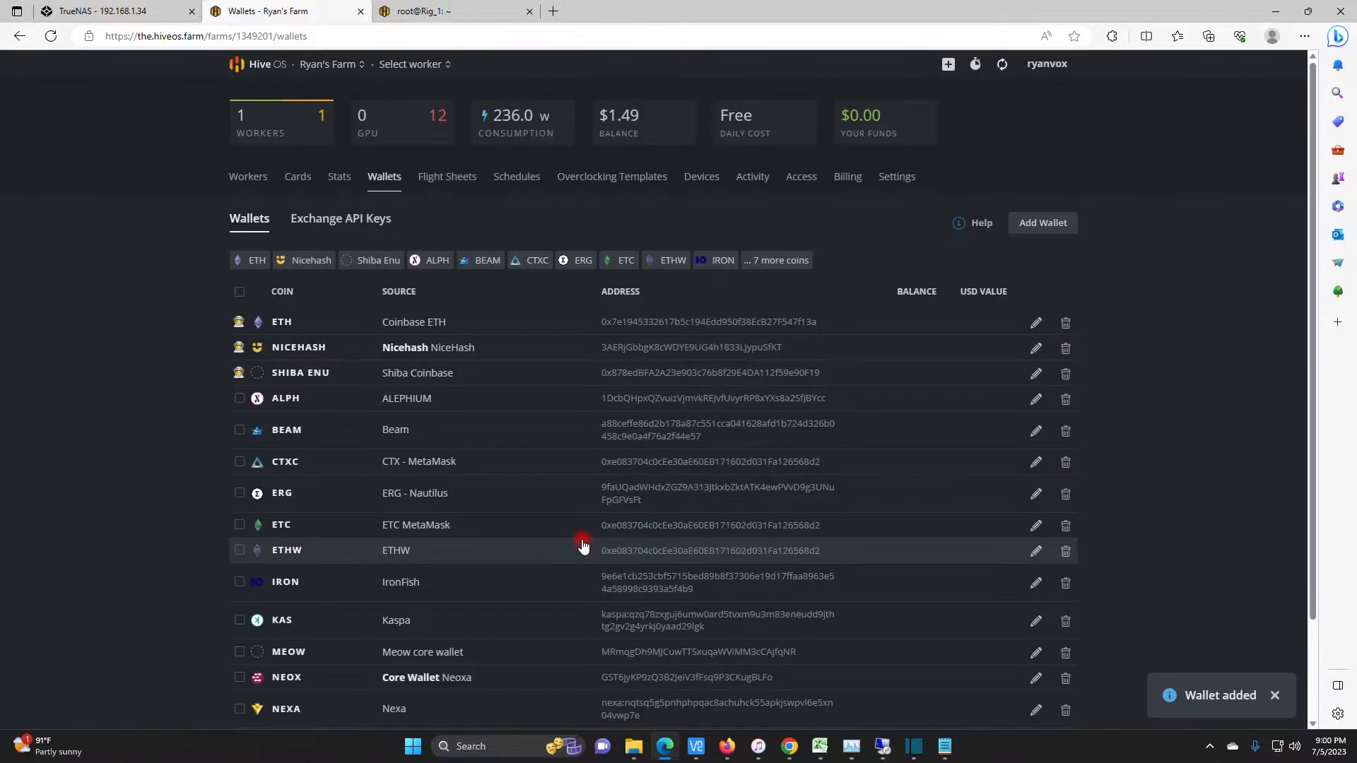
# Set a new flight sheet to coin neurai, wallet Neurai, pool configured in miner, and BzMiner.
pyautogui.scroll(-3)
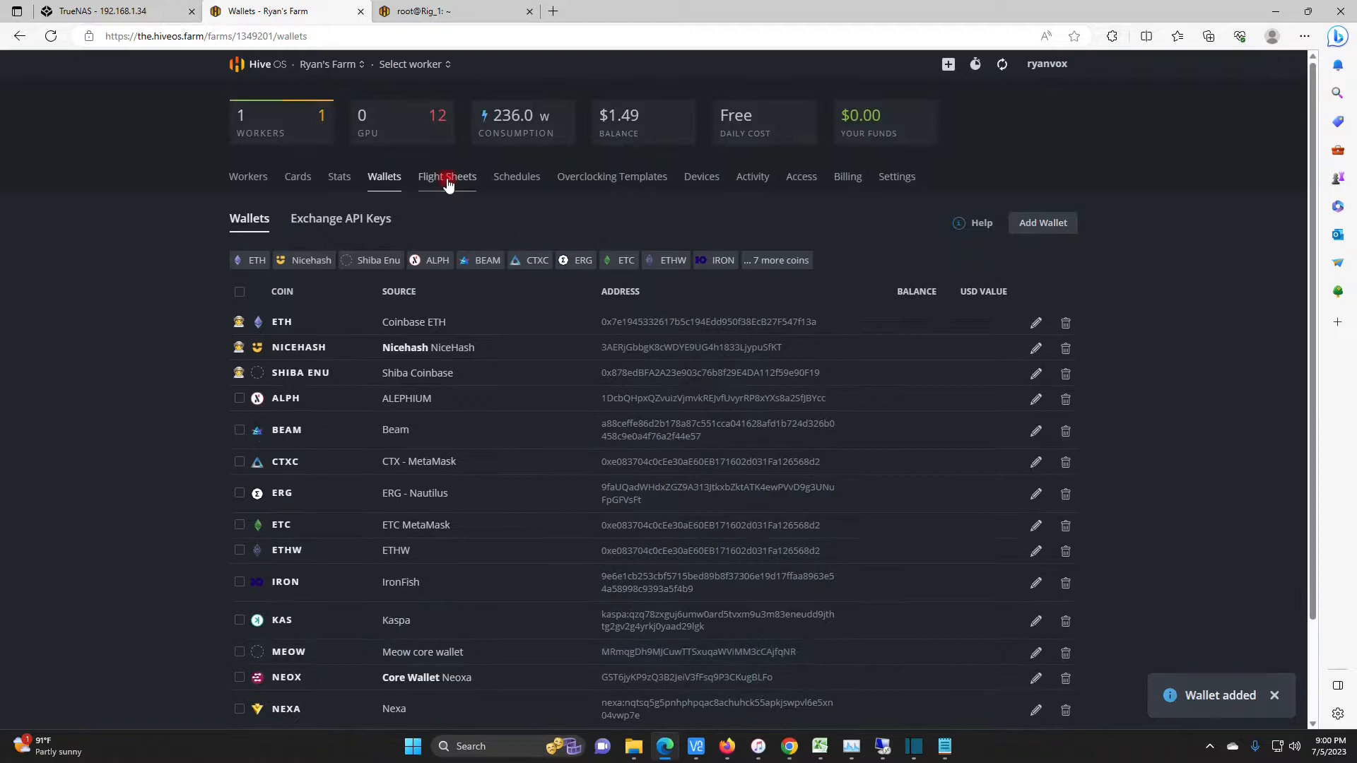
pyautogui.click(447, 176)
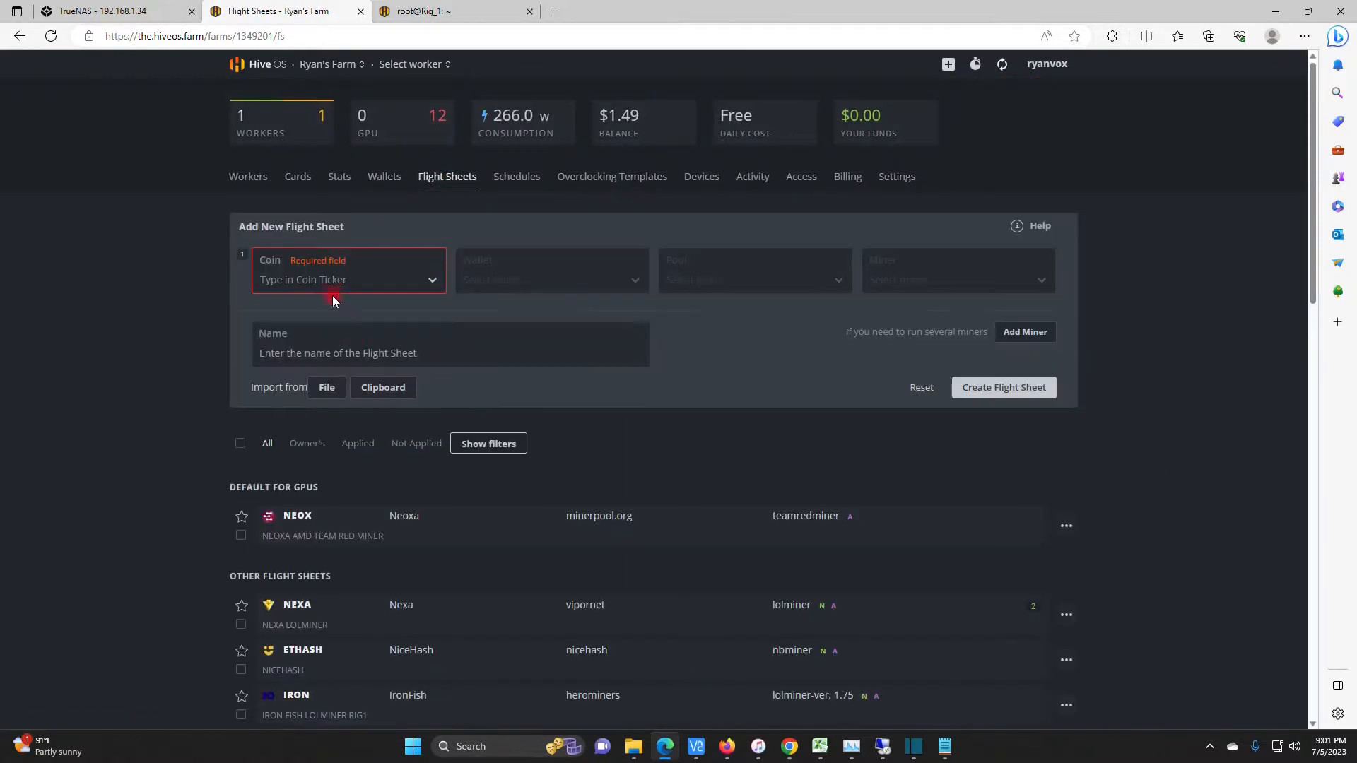
pyautogui.write('n')
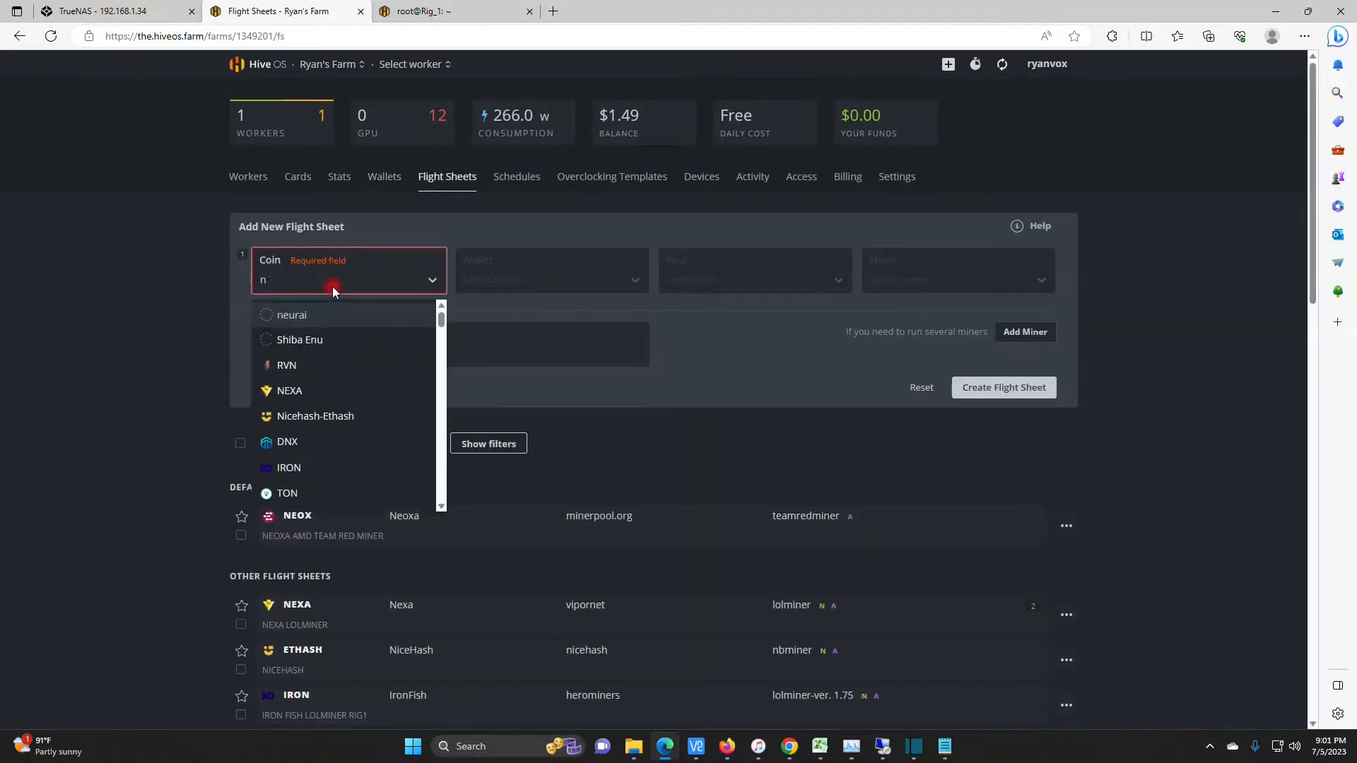
pyautogui.write('eu')
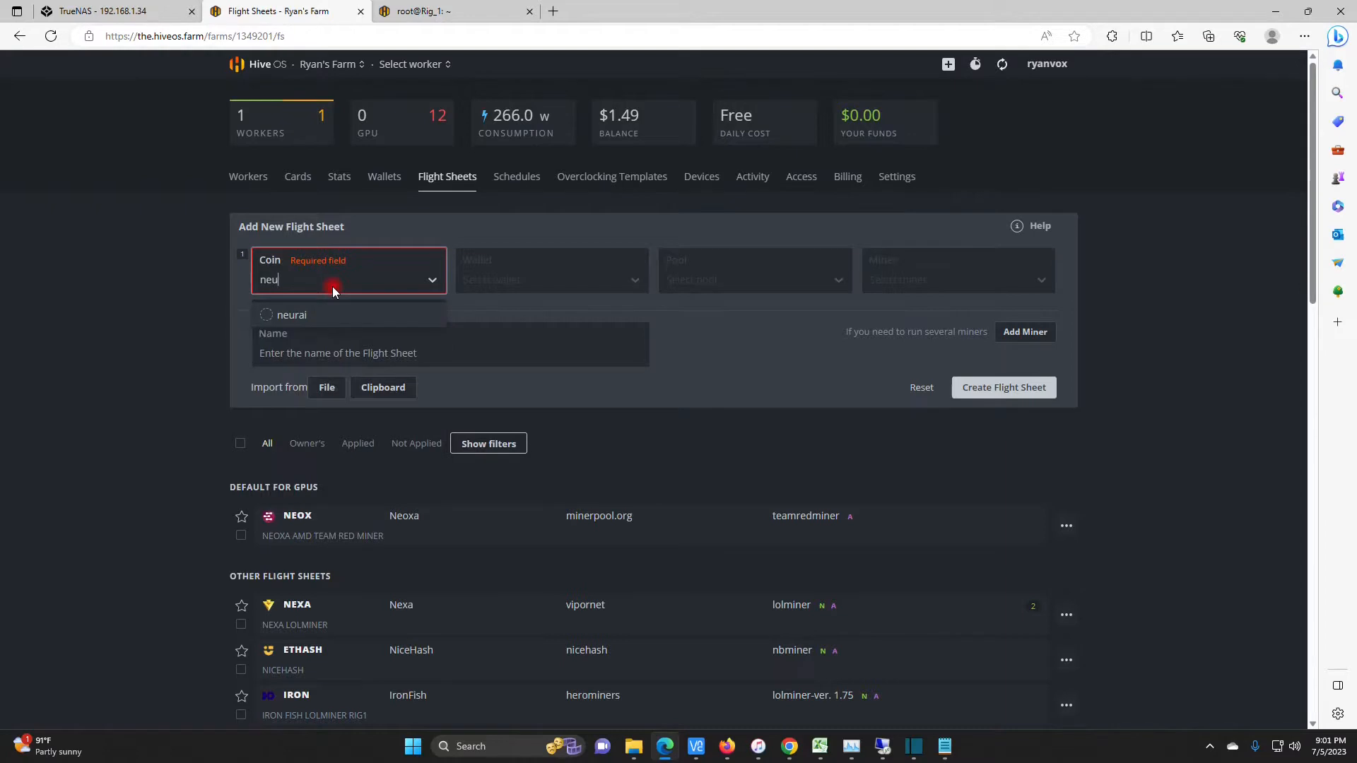
pyautogui.click(292, 315)
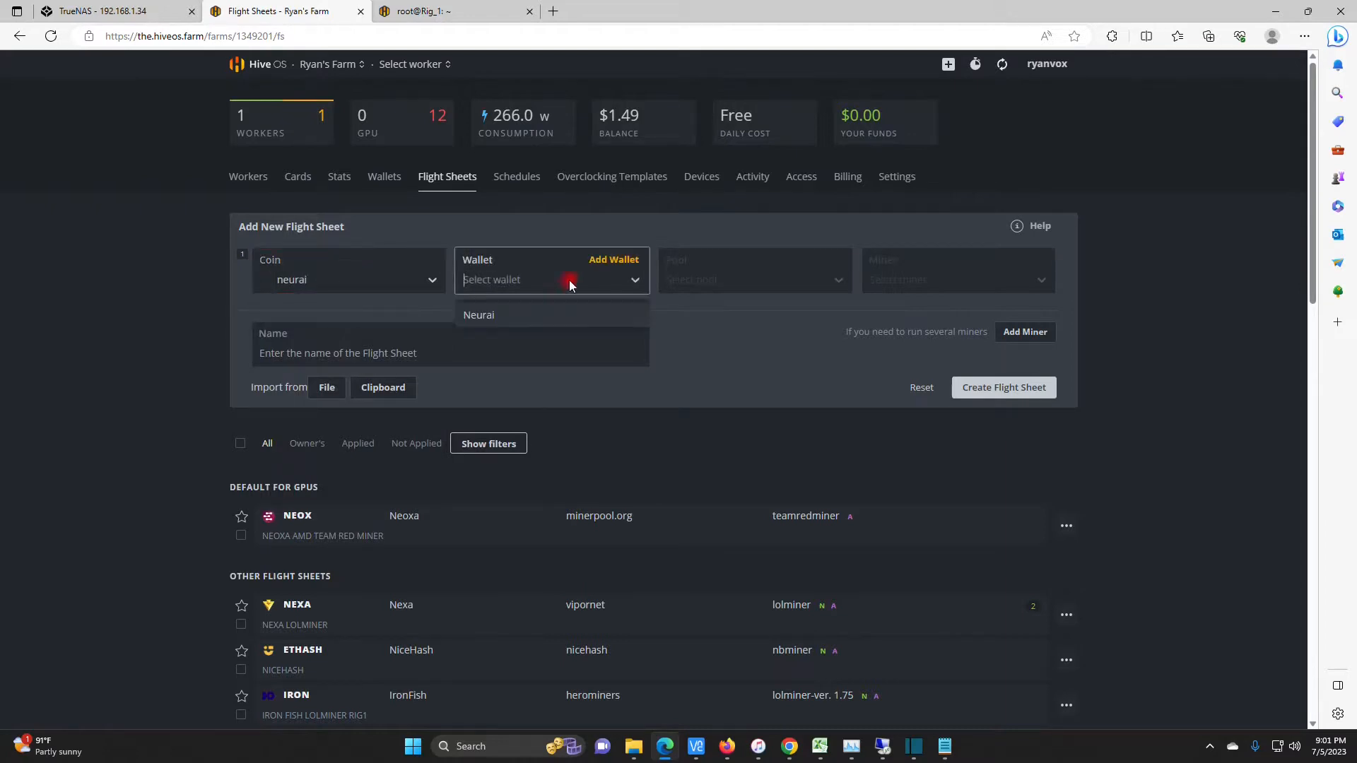
pyautogui.click(478, 314)
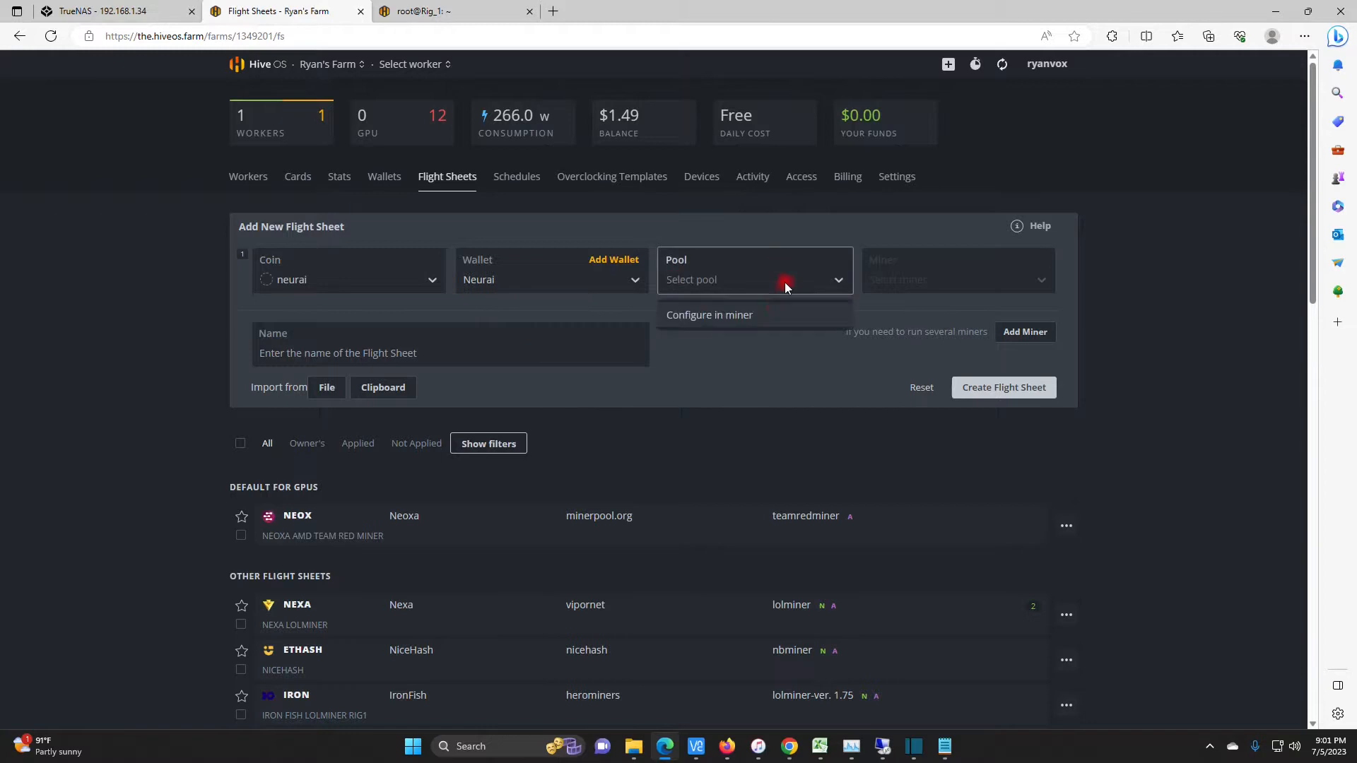
pyautogui.click(952, 279)
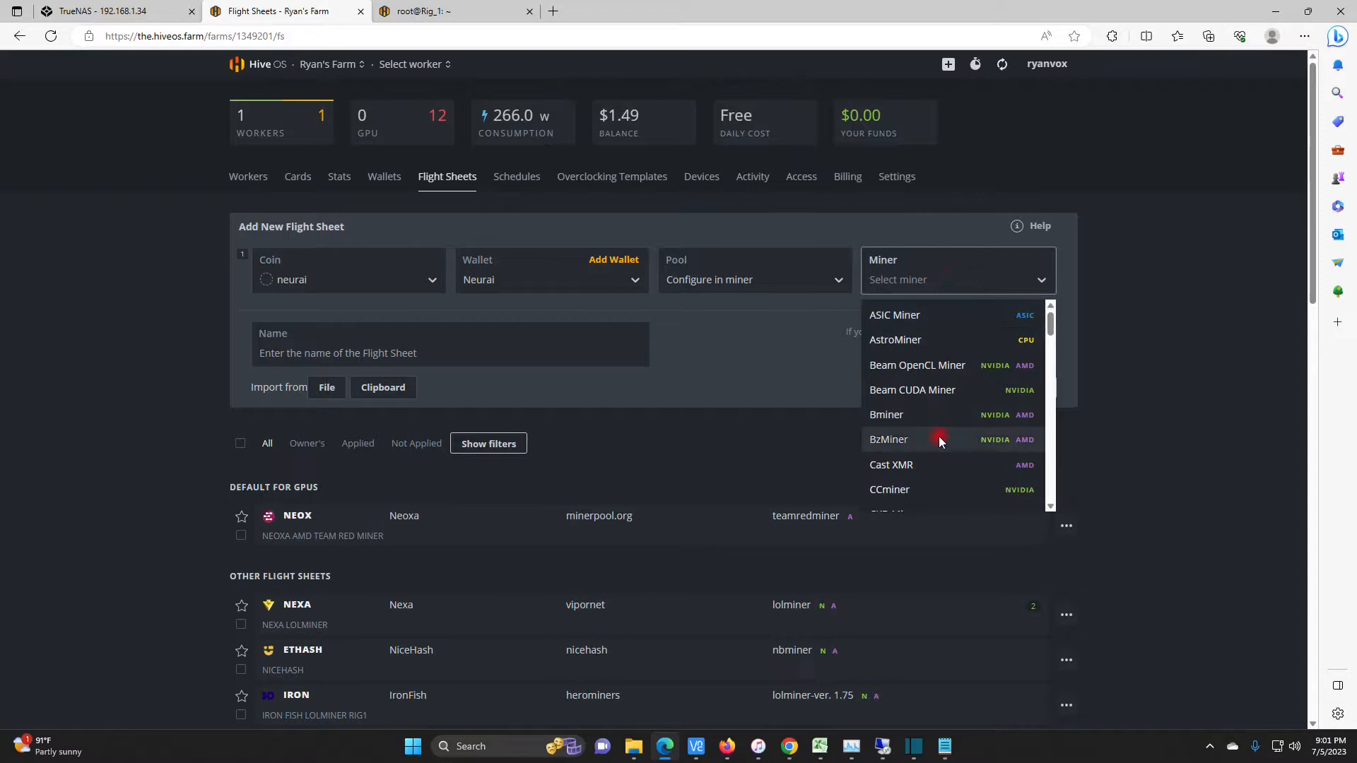
pyautogui.click(889, 439)
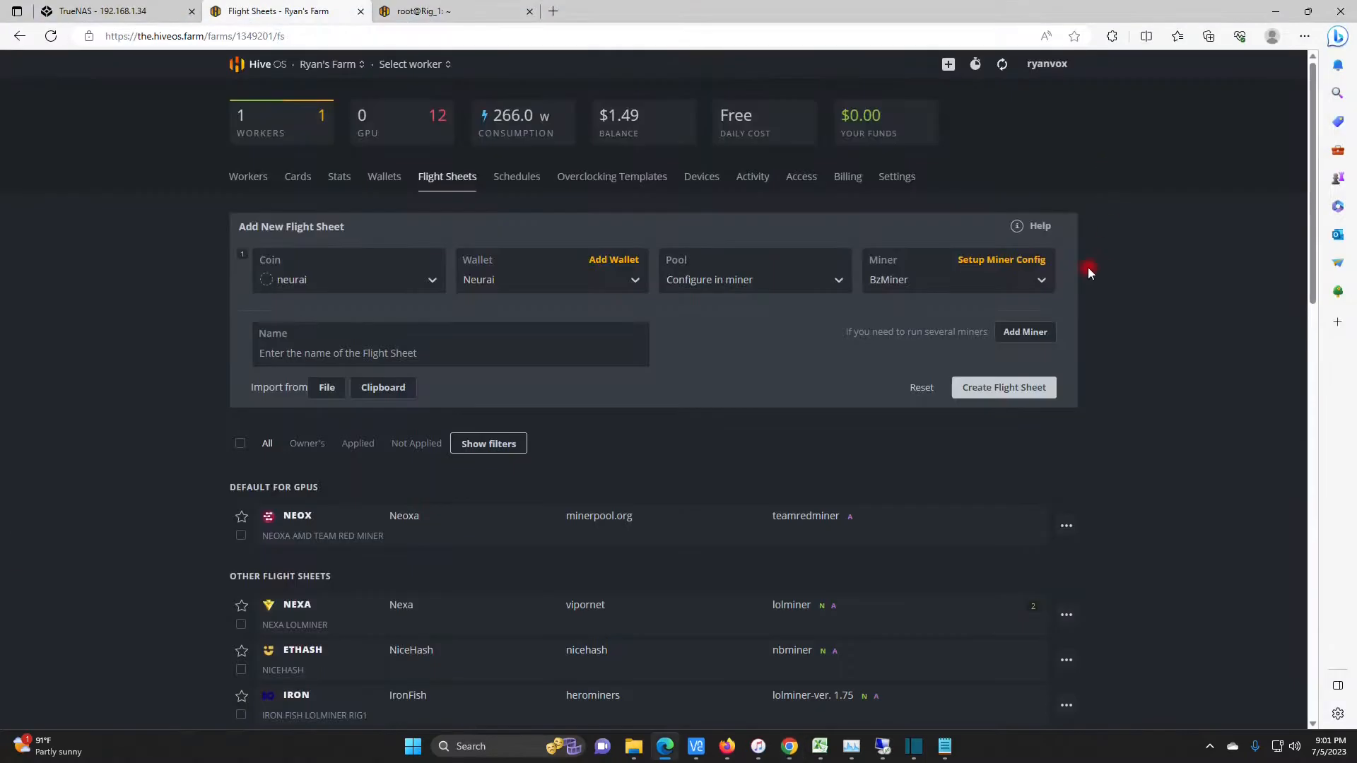
# Choose the kawpow algorithm and insert %WAL% into BzMiner's wallet template.
pyautogui.click(1002, 259)
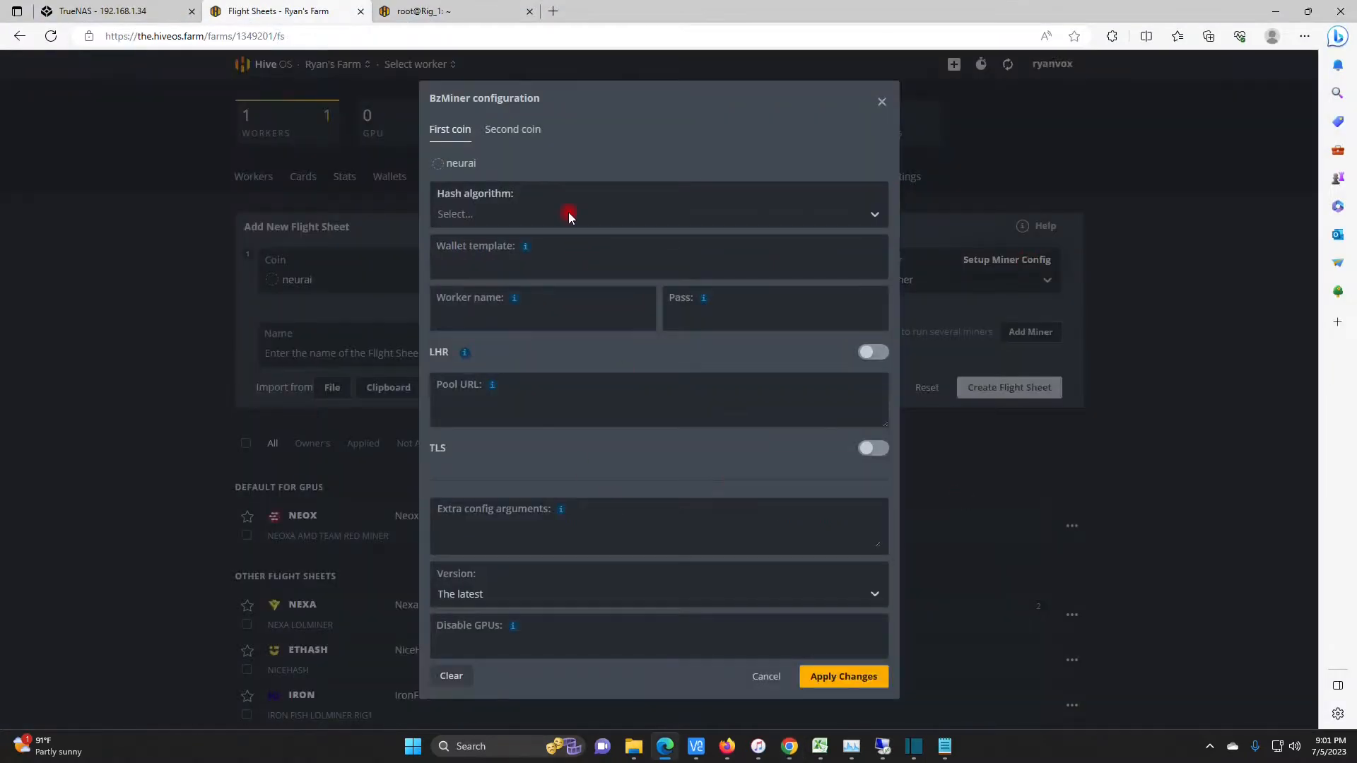
pyautogui.write('k')
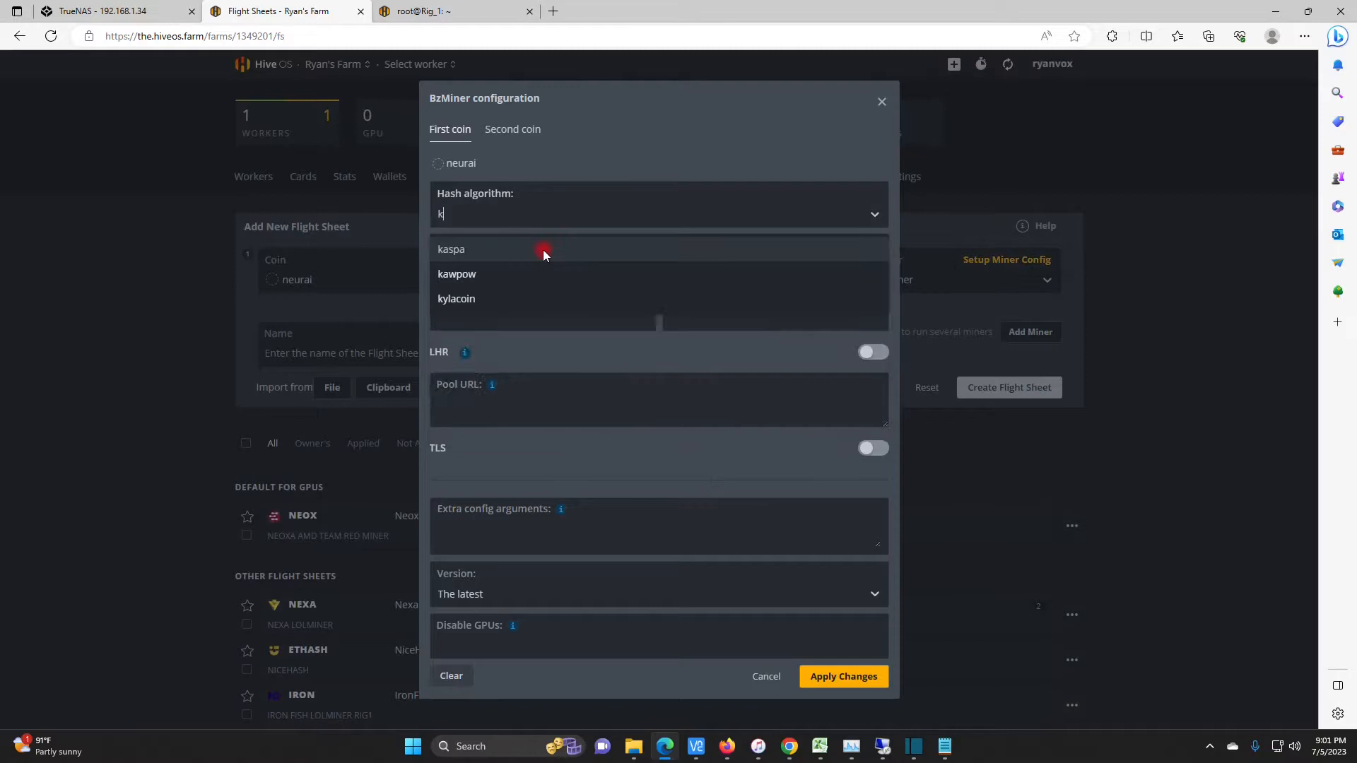
pyautogui.click(457, 274)
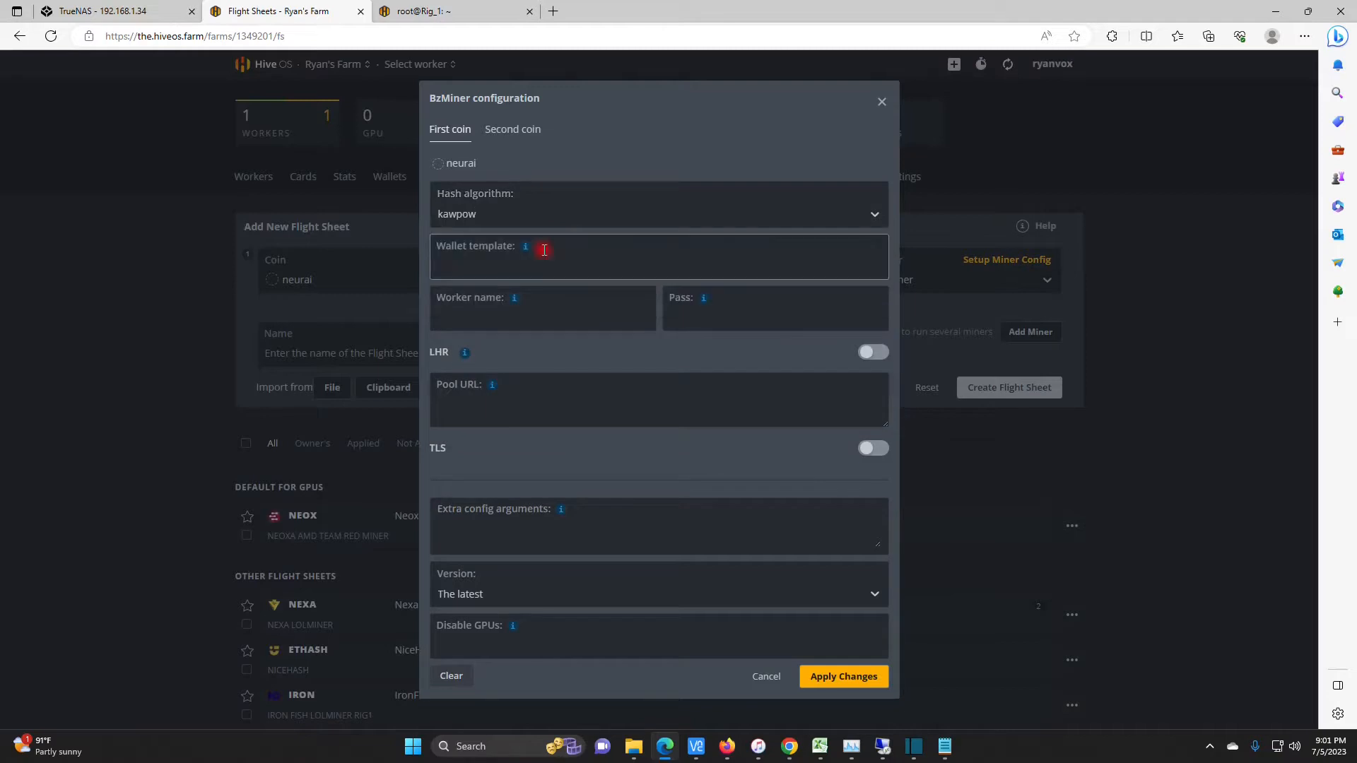
pyautogui.click(545, 263)
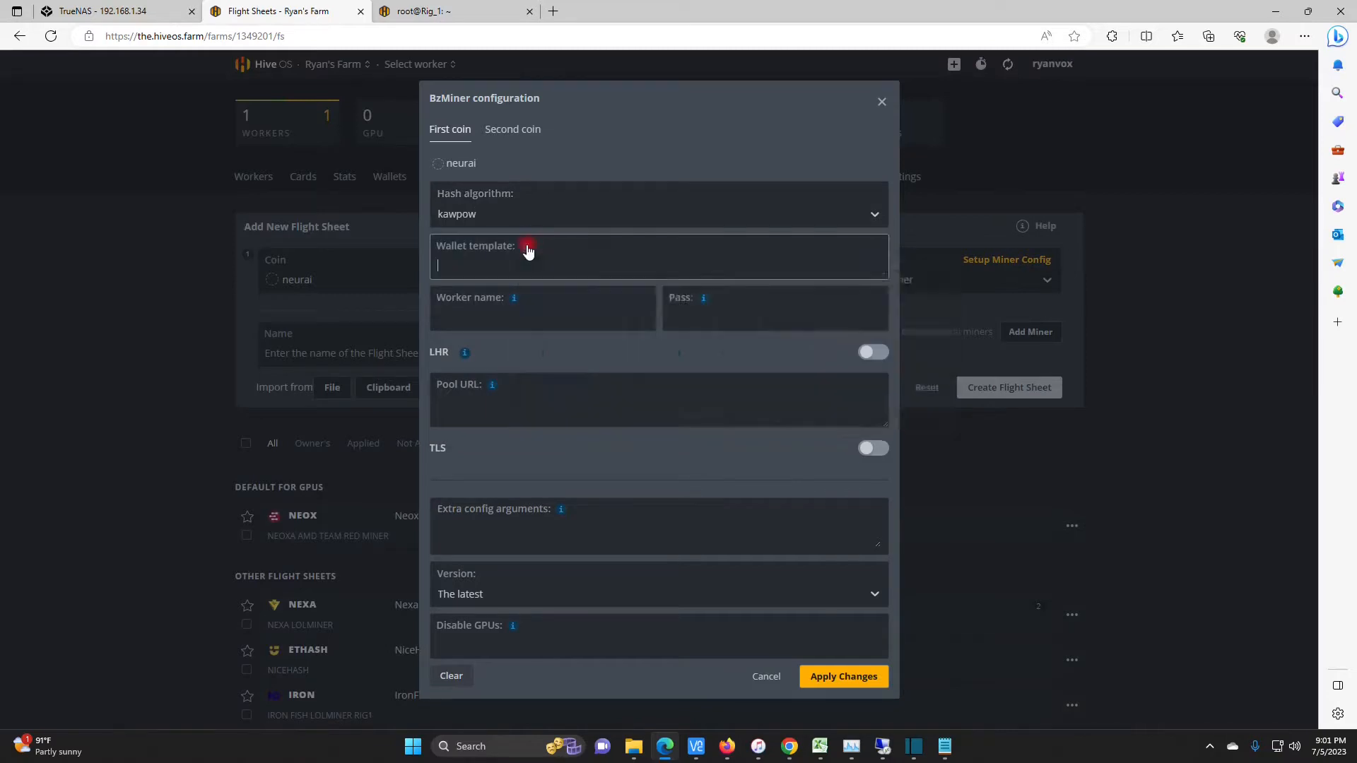
pyautogui.click(527, 246)
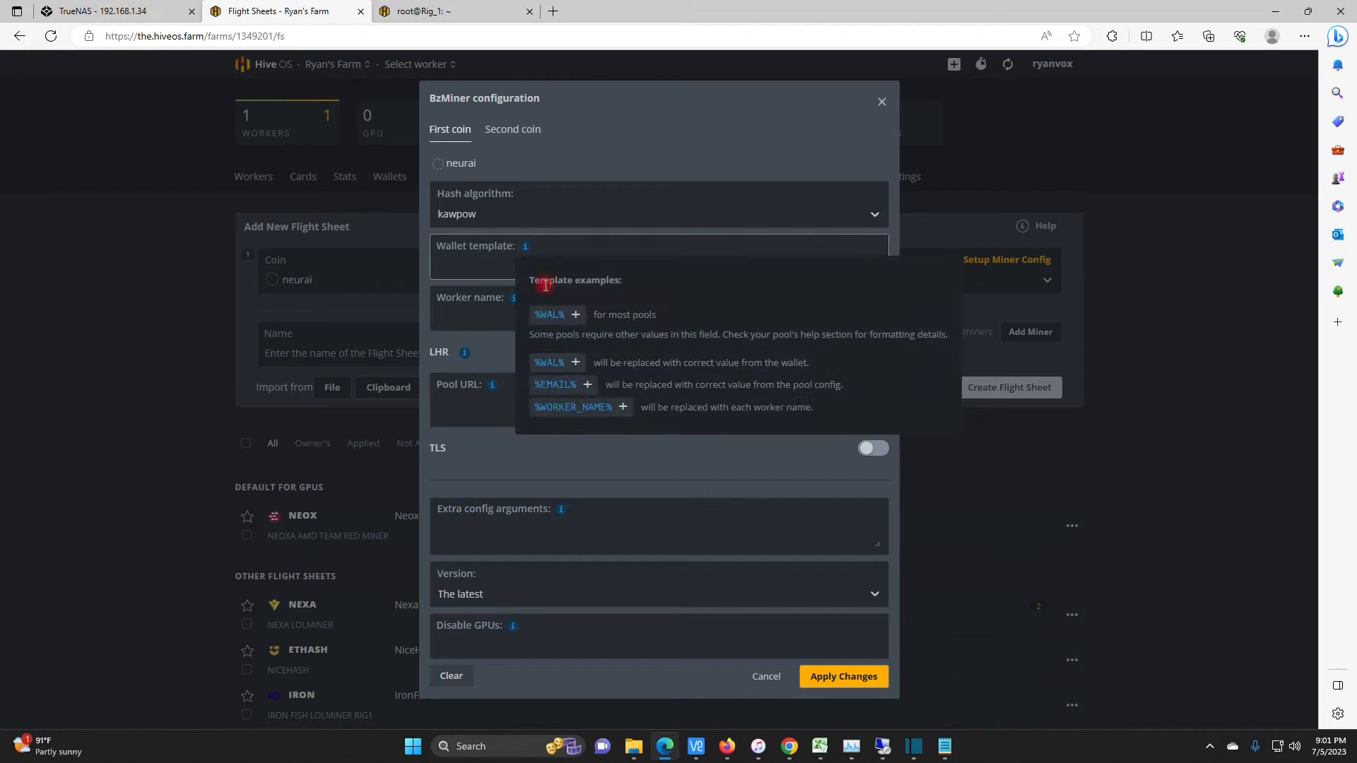
pyautogui.click(574, 315)
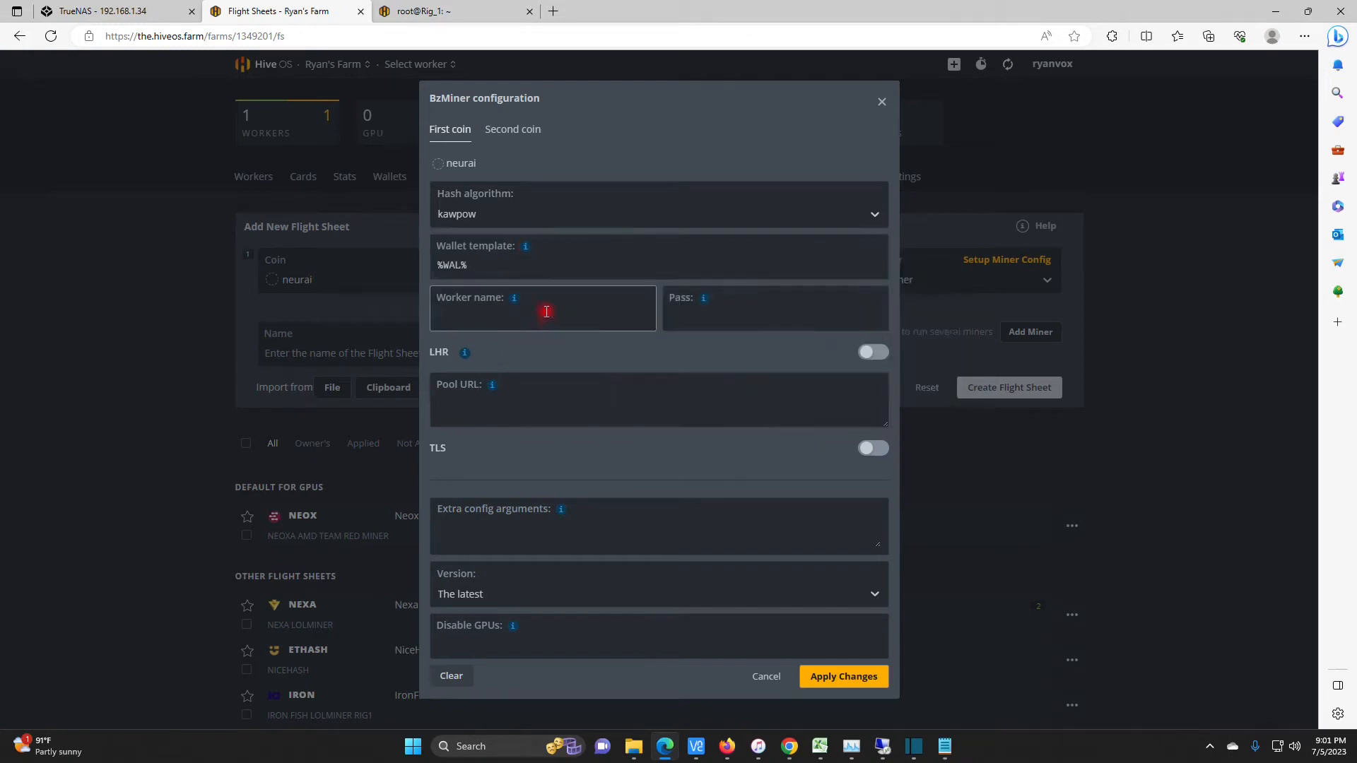
# Set the pool URL to stratum+ssl://stratum-na.rplant.xyz:17078 and apply the changes.
pyautogui.click(542, 313)
pyautogui.write('%WORKER_NAME%')
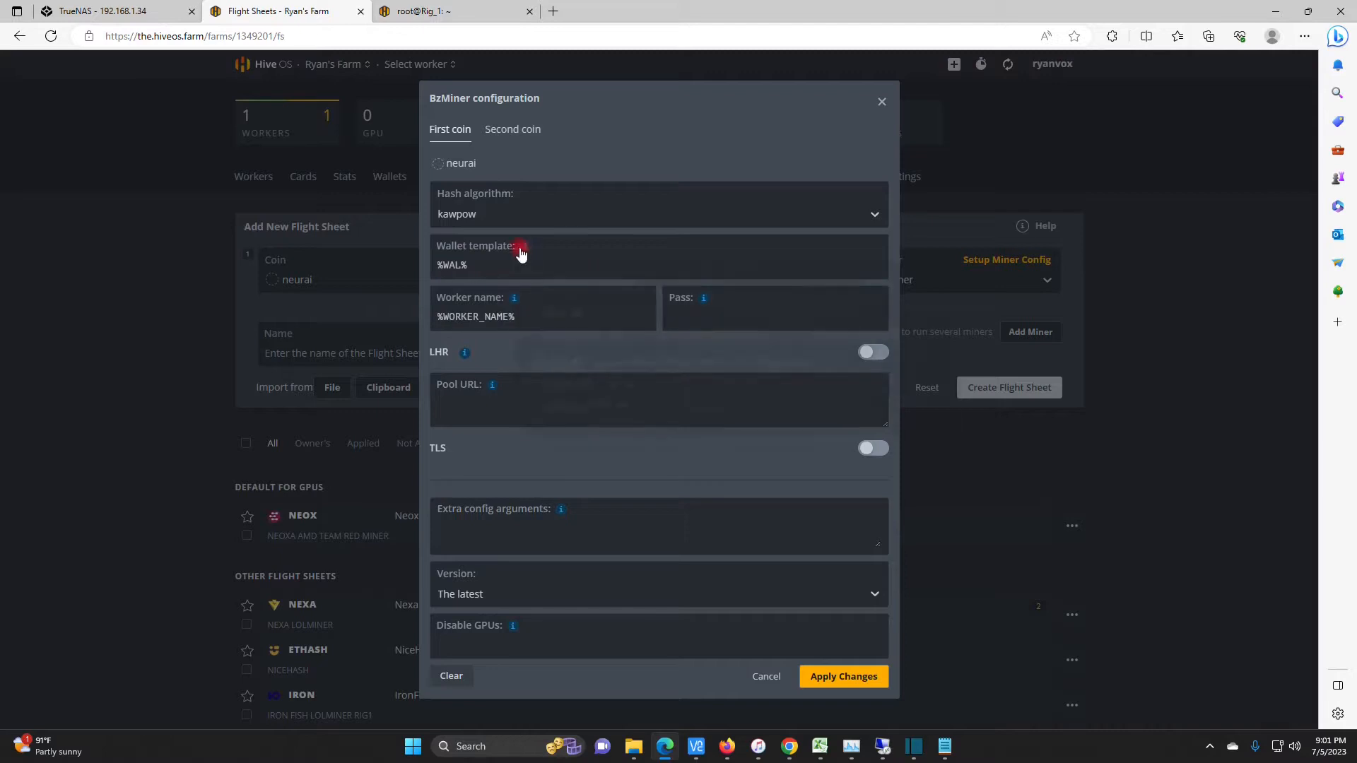
pyautogui.click(528, 249)
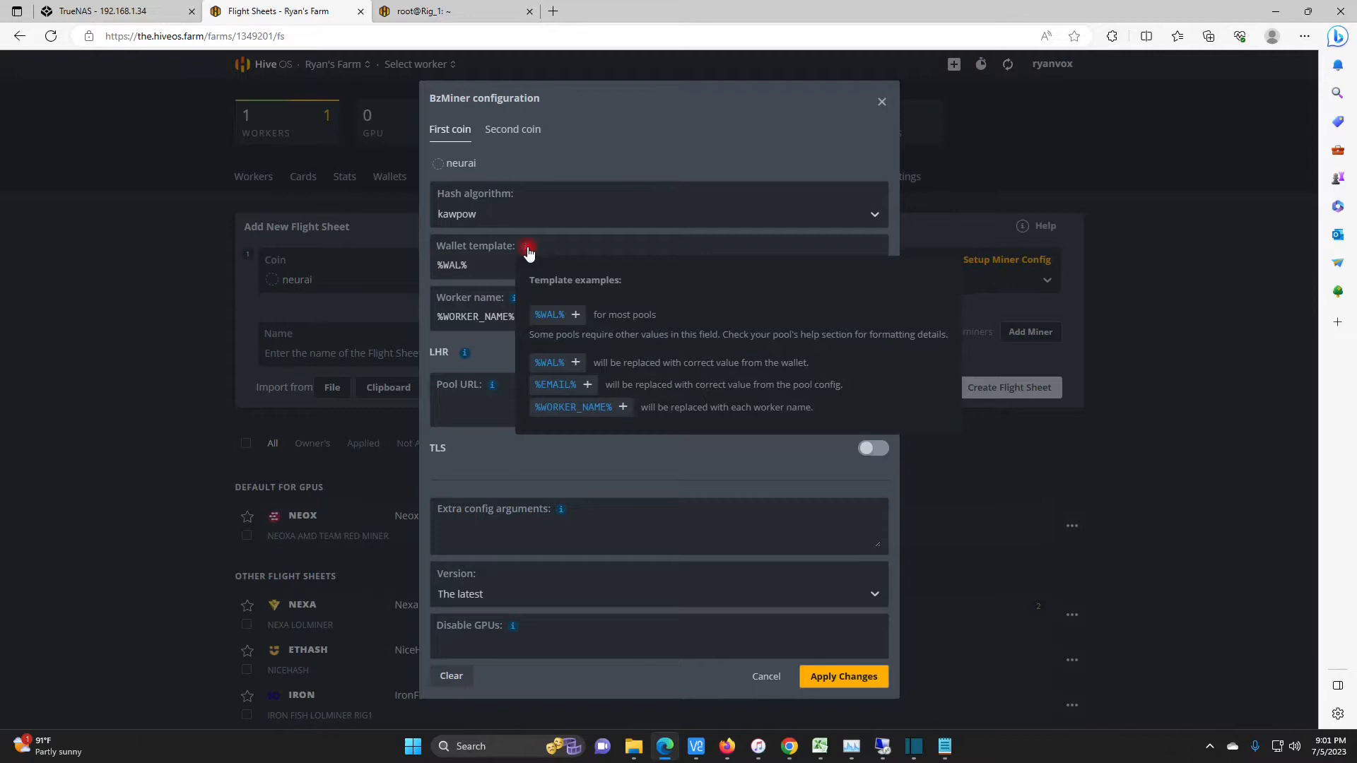
pyautogui.click(528, 252)
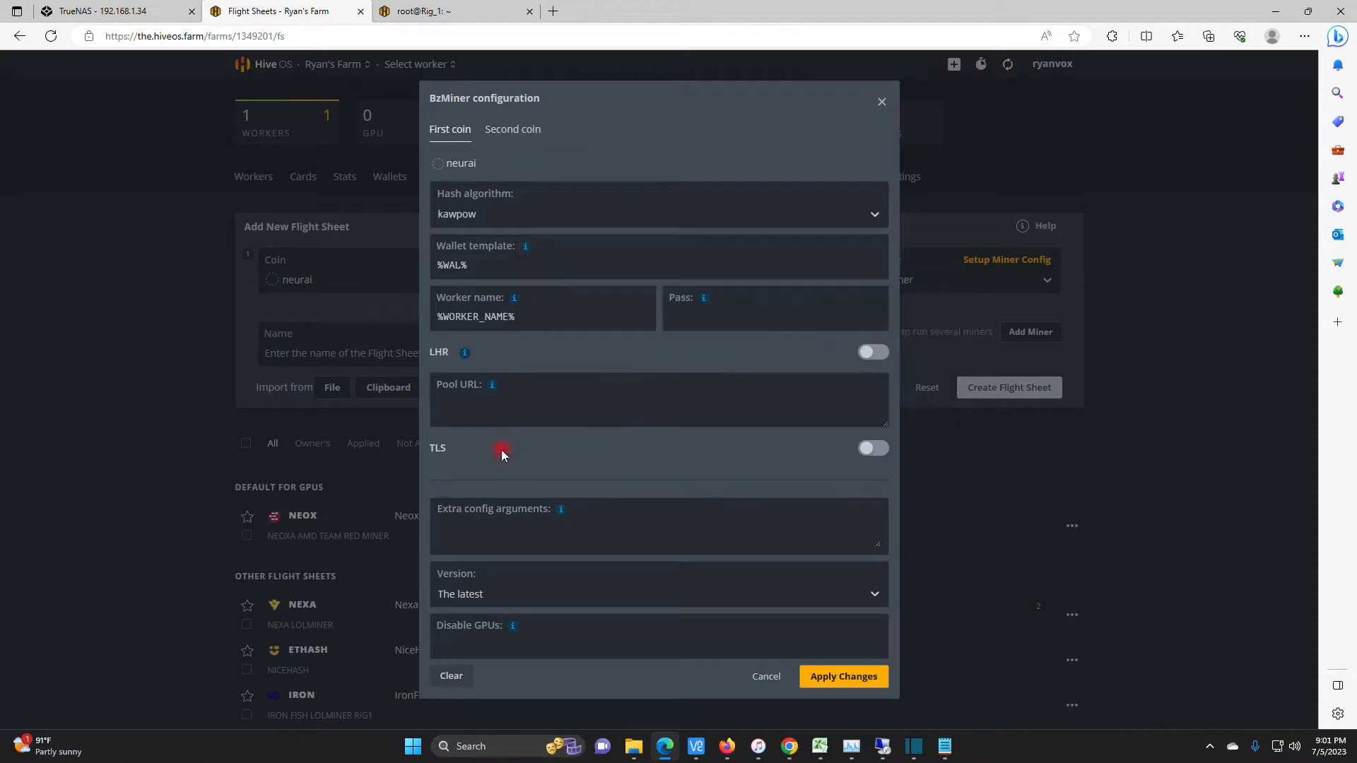
pyautogui.click(540, 409)
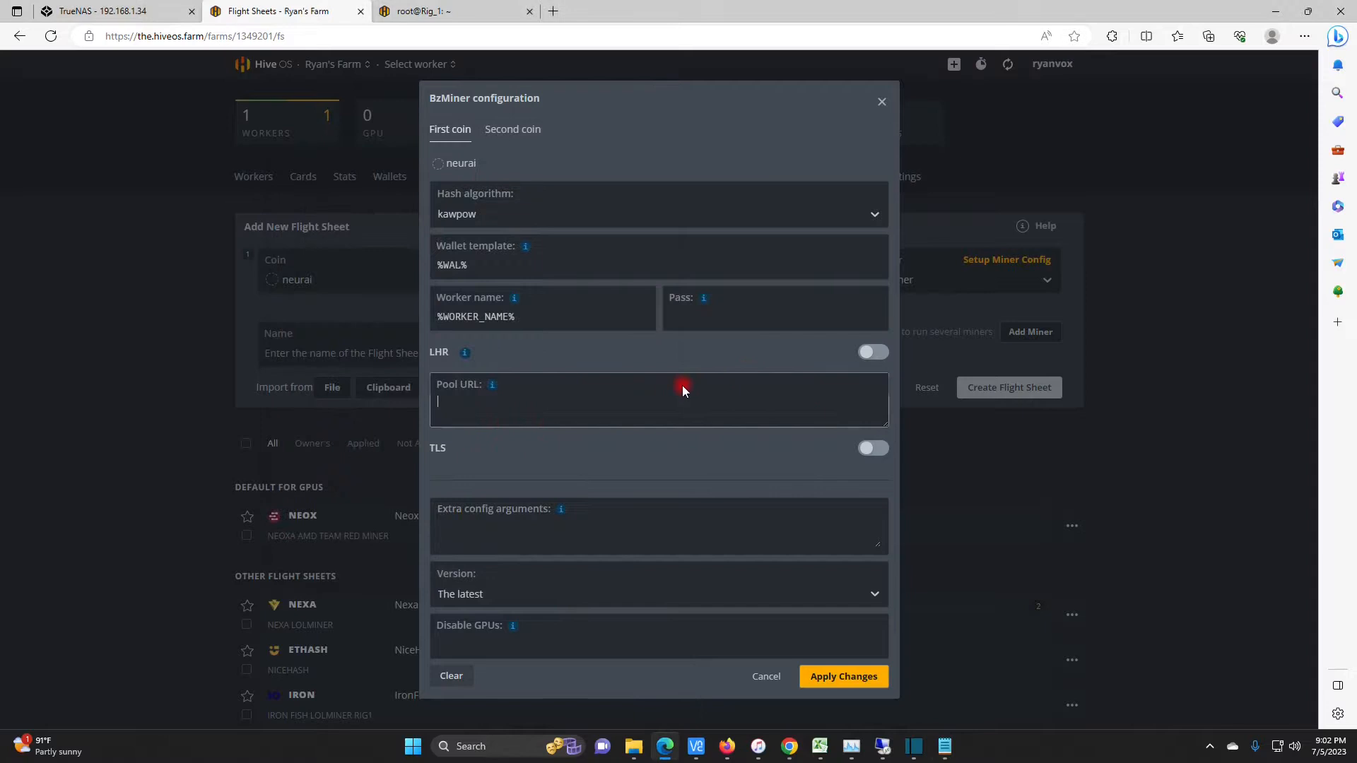
pyautogui.write('stratum+ssl://stratum-na.rplant.xyz:17078')
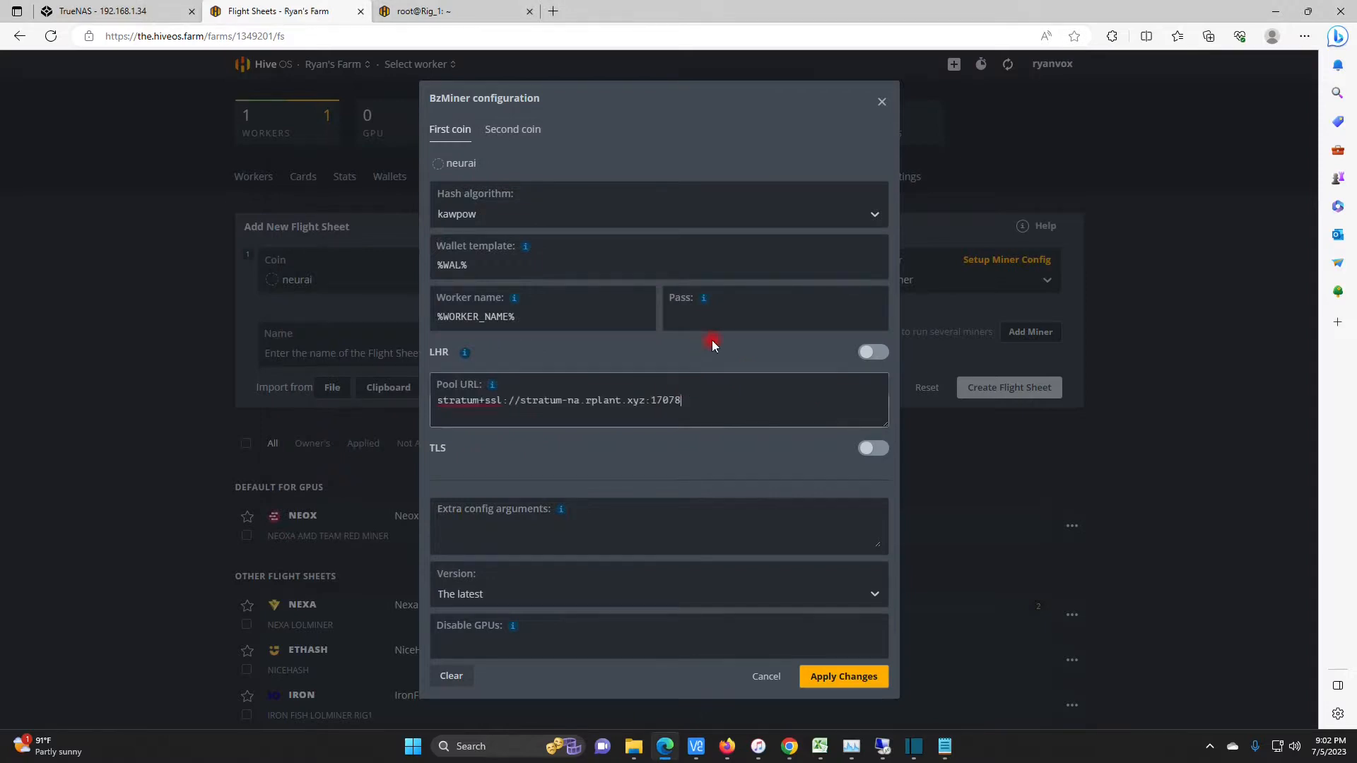
pyautogui.moveTo(623, 501)
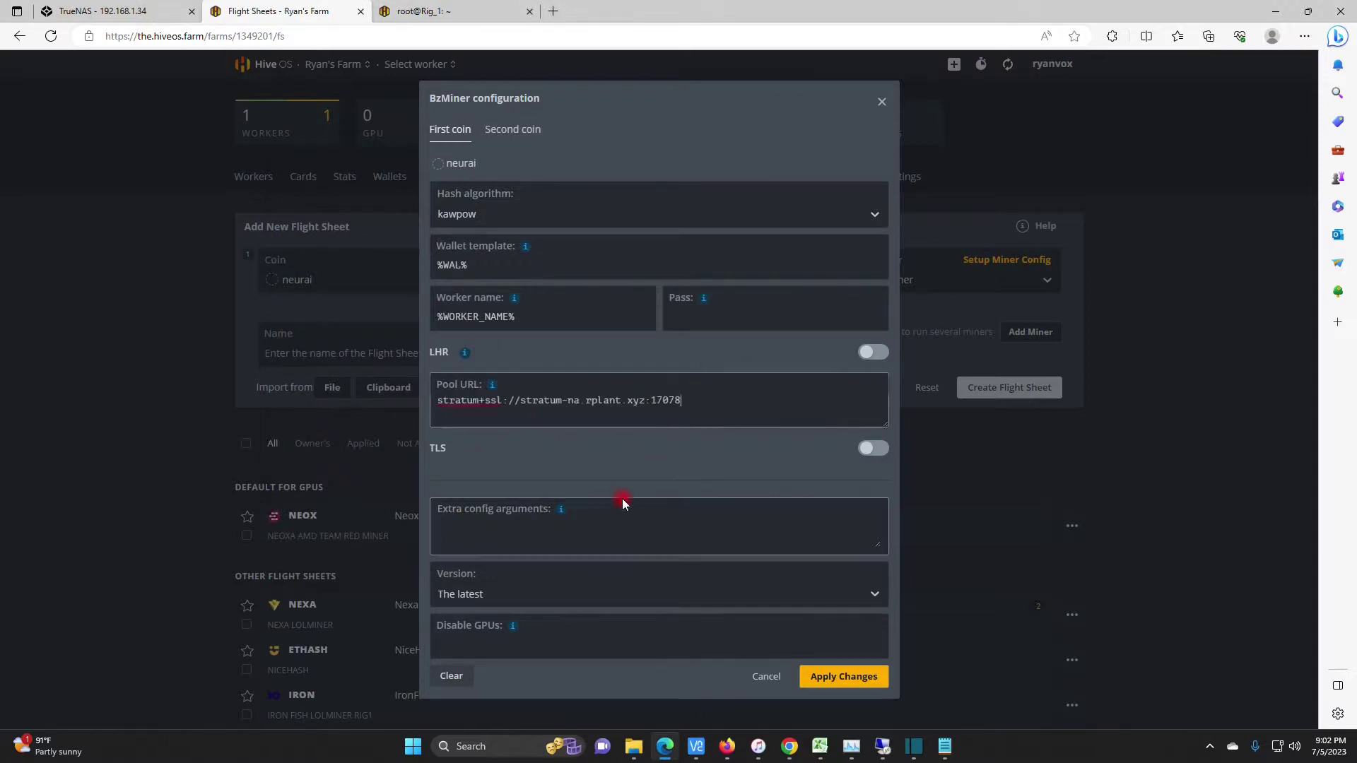
pyautogui.moveTo(902, 684)
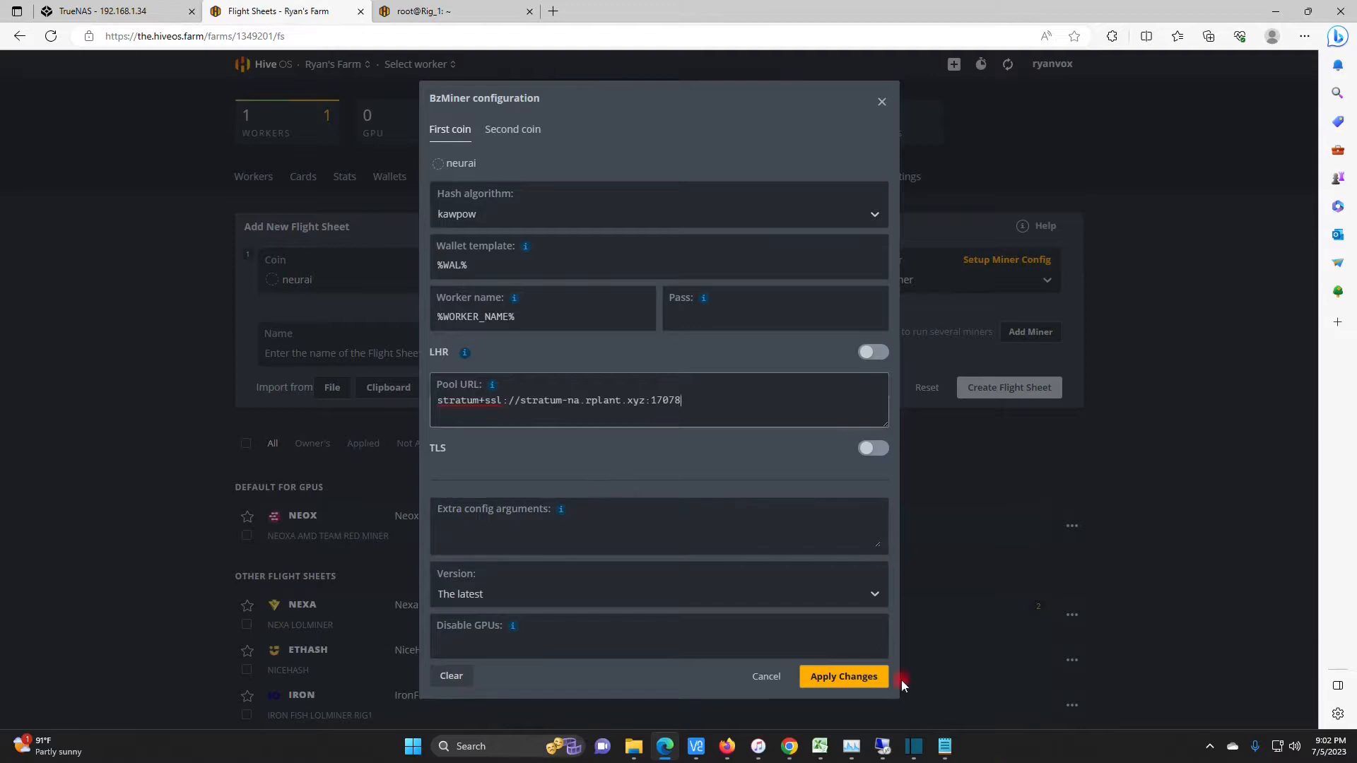
pyautogui.click(845, 677)
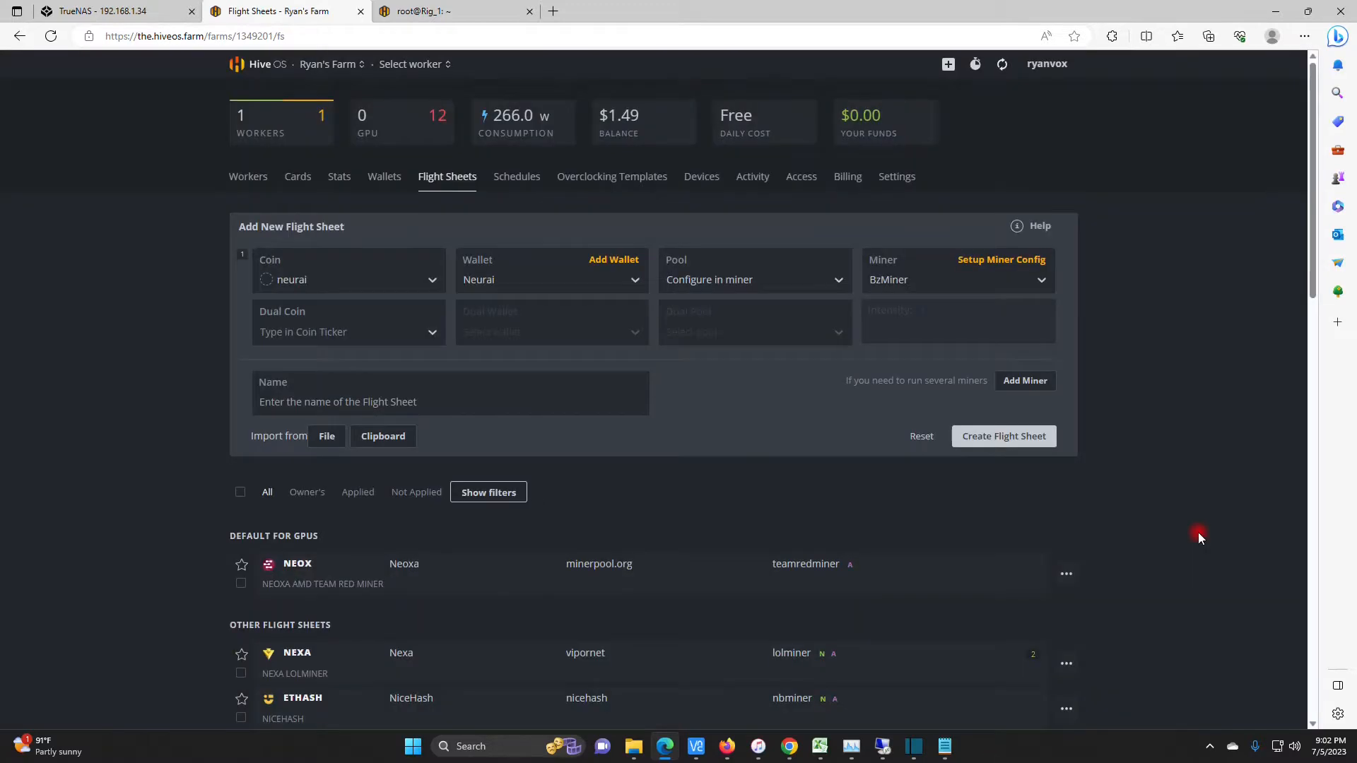
pyautogui.moveTo(979, 462)
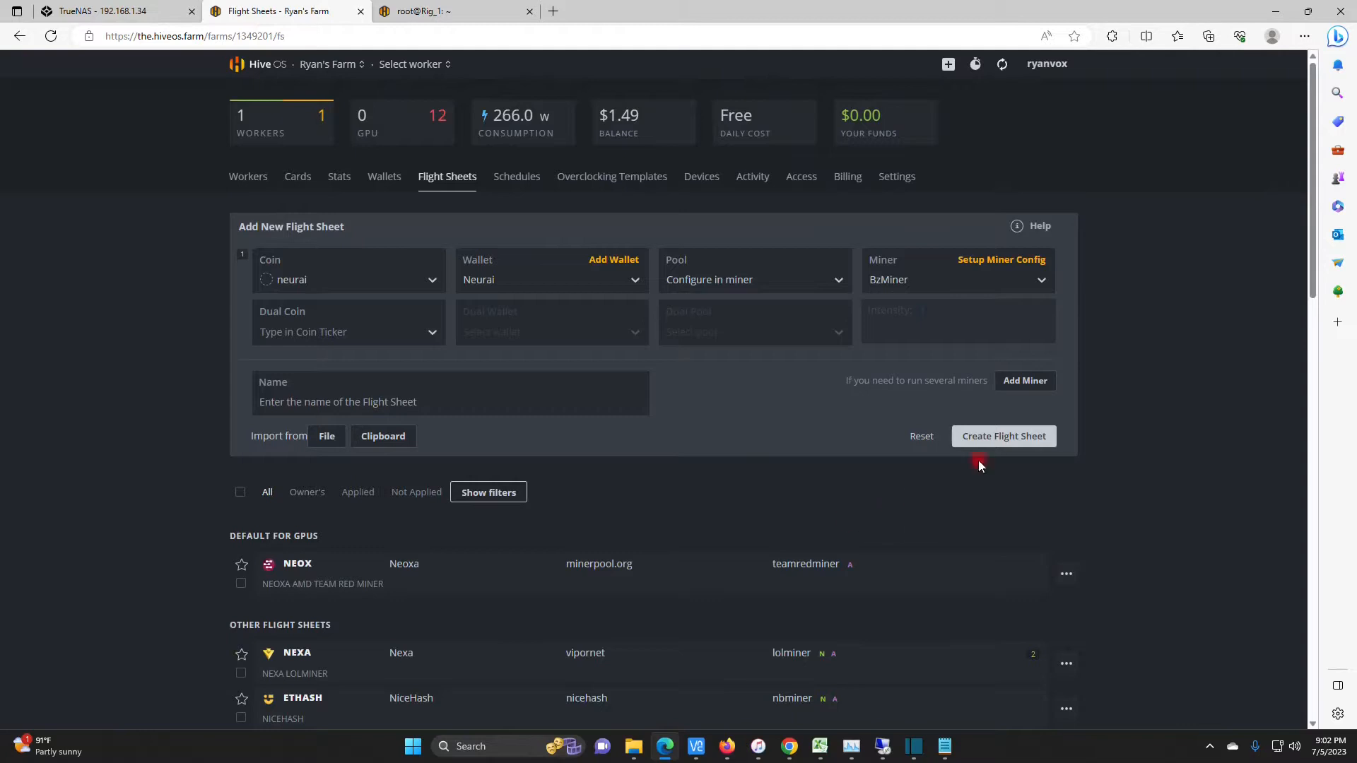
# Create the Neurai flight sheet, then rename it NEURAI BZMINER and save.
pyautogui.click(1004, 436)
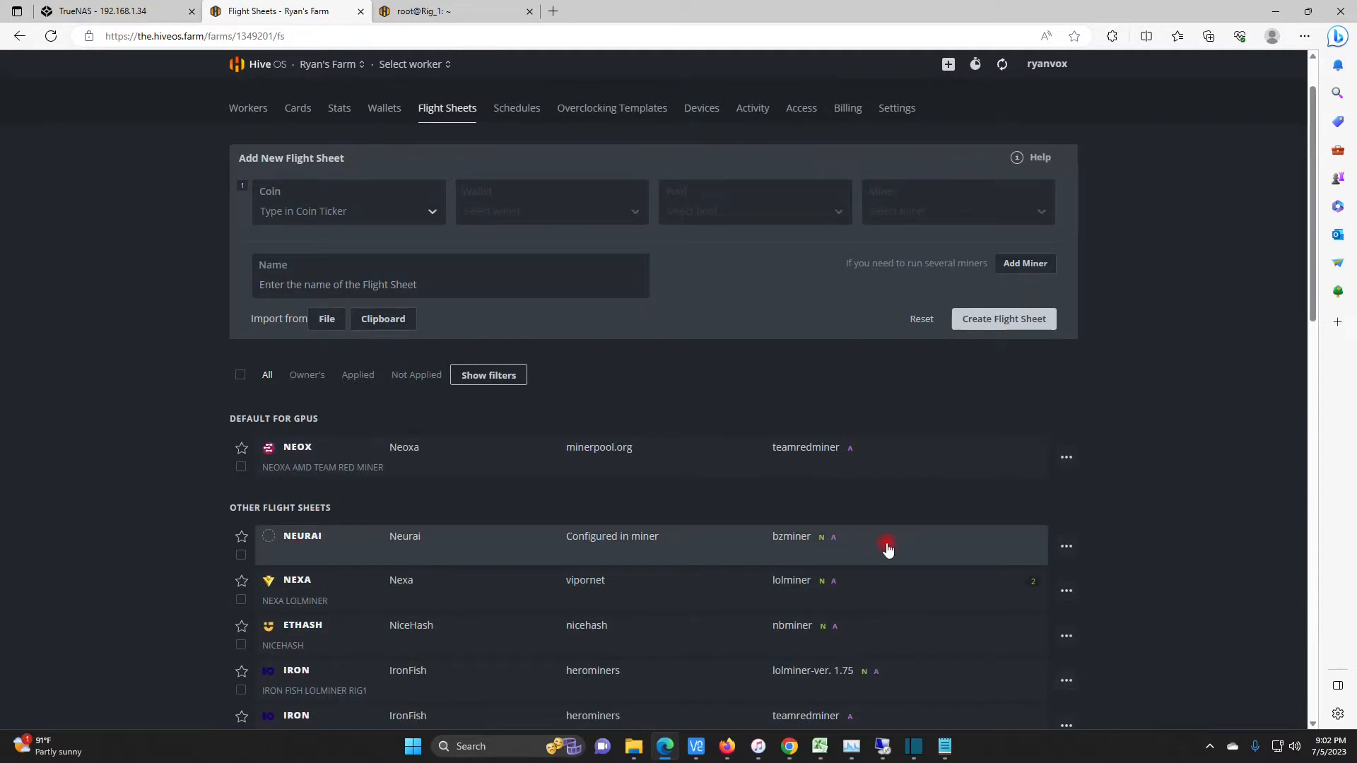
pyautogui.click(1066, 546)
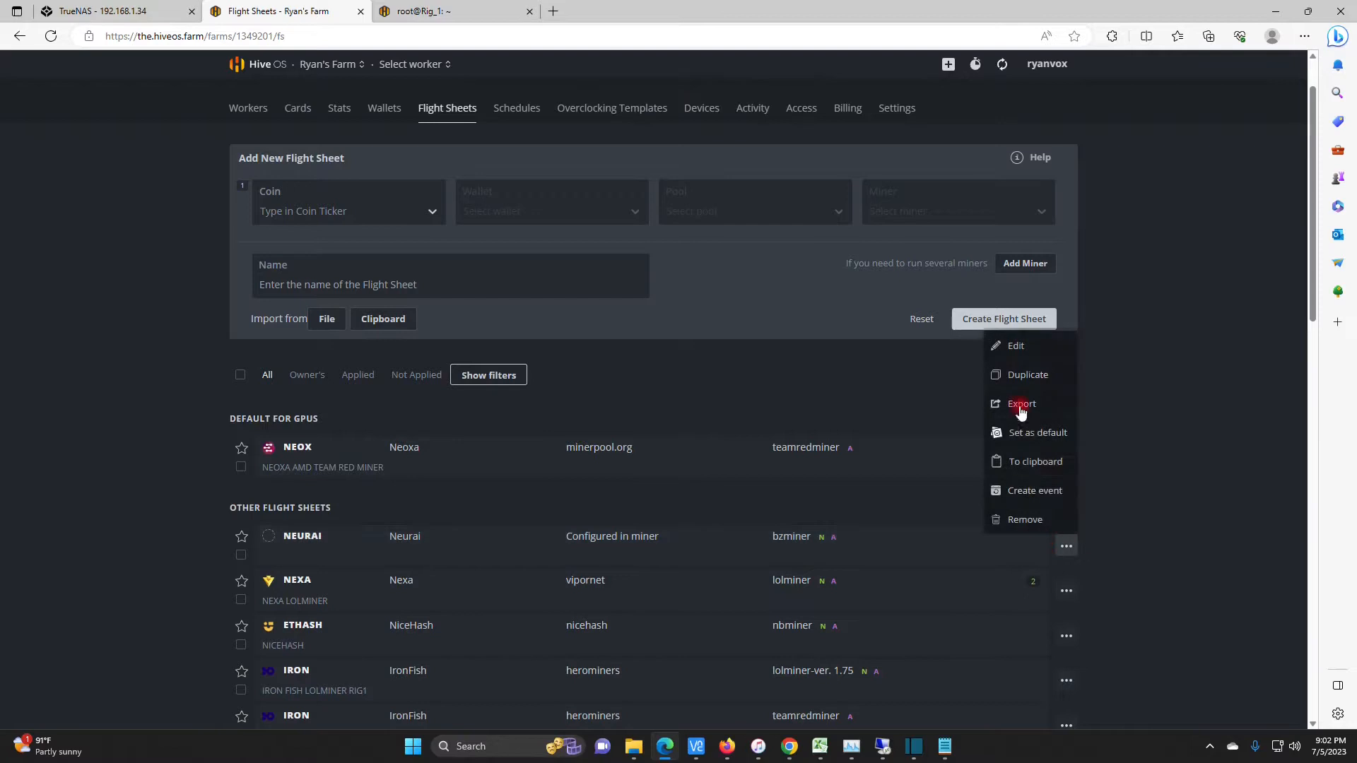
pyautogui.click(1016, 345)
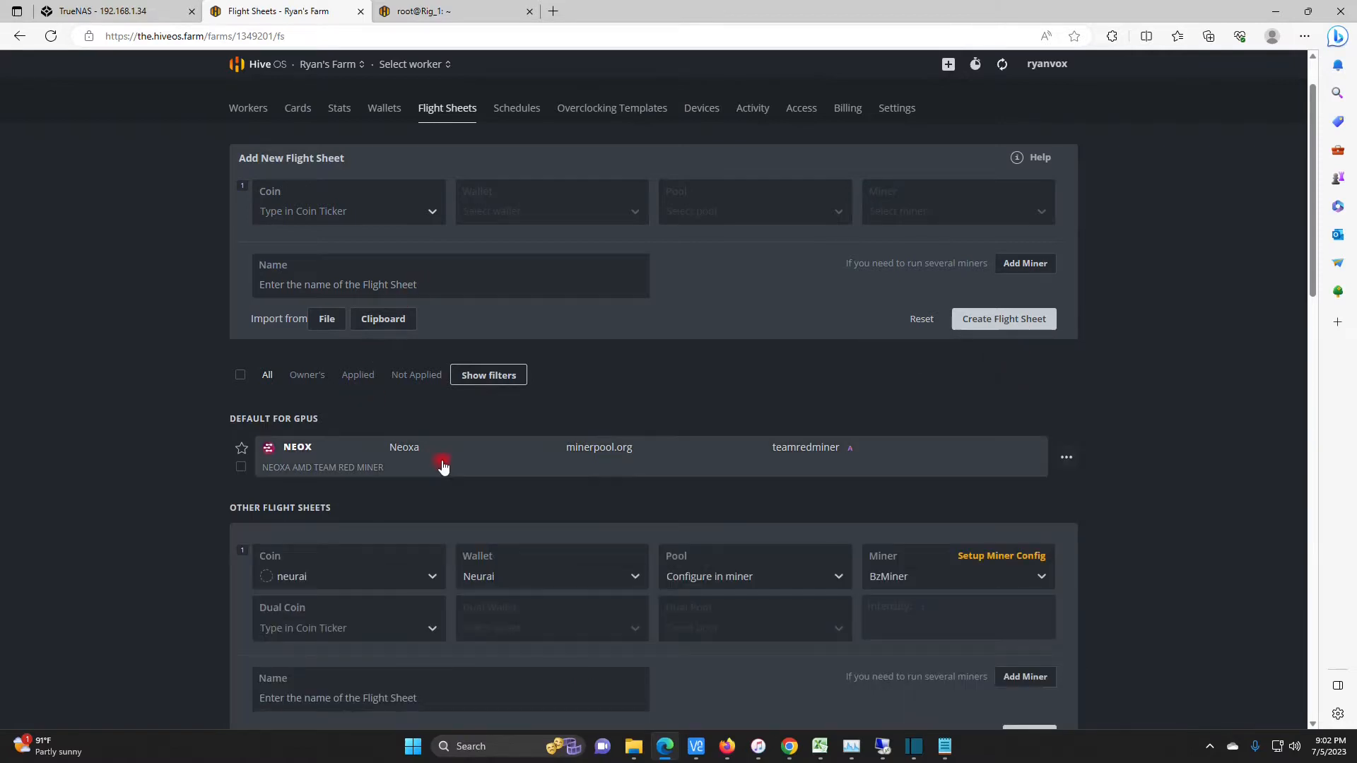
pyautogui.scroll(-3)
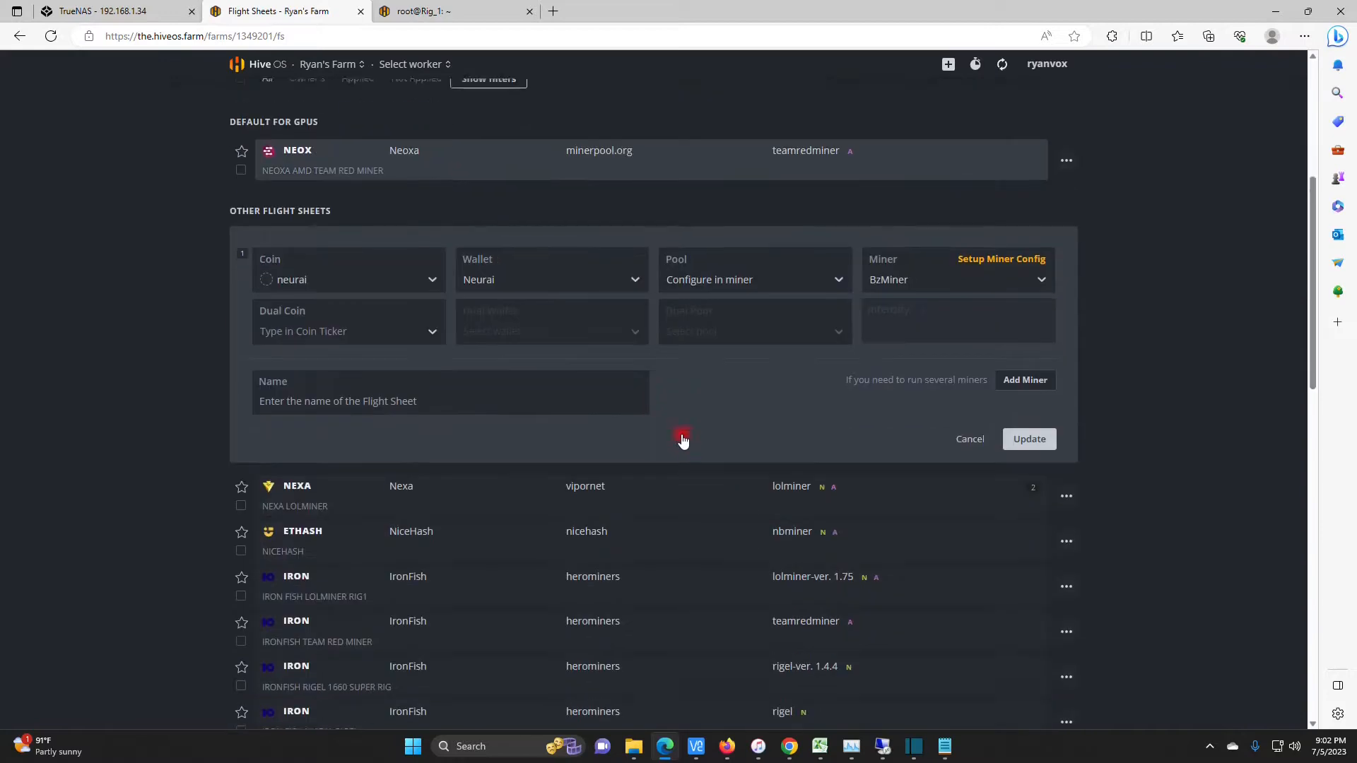
pyautogui.click(449, 401)
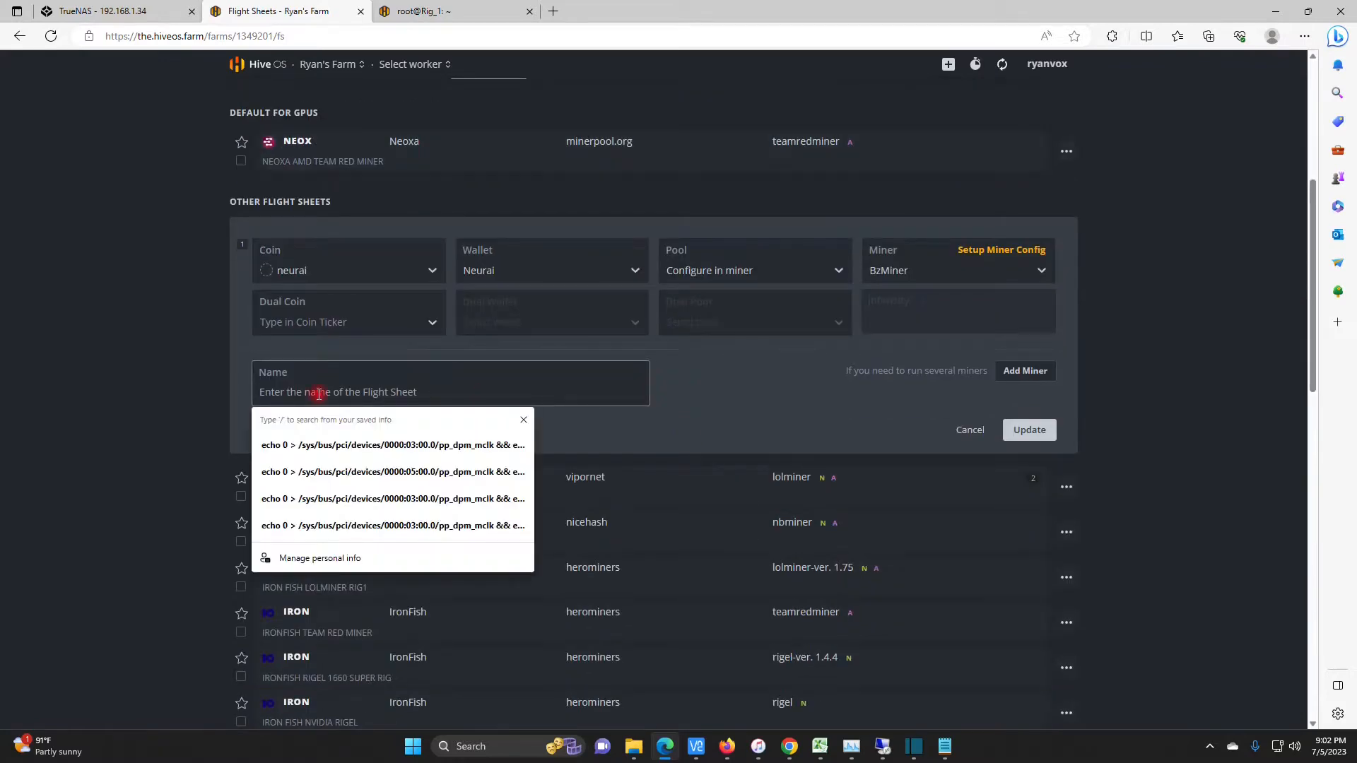
pyautogui.write('NU')
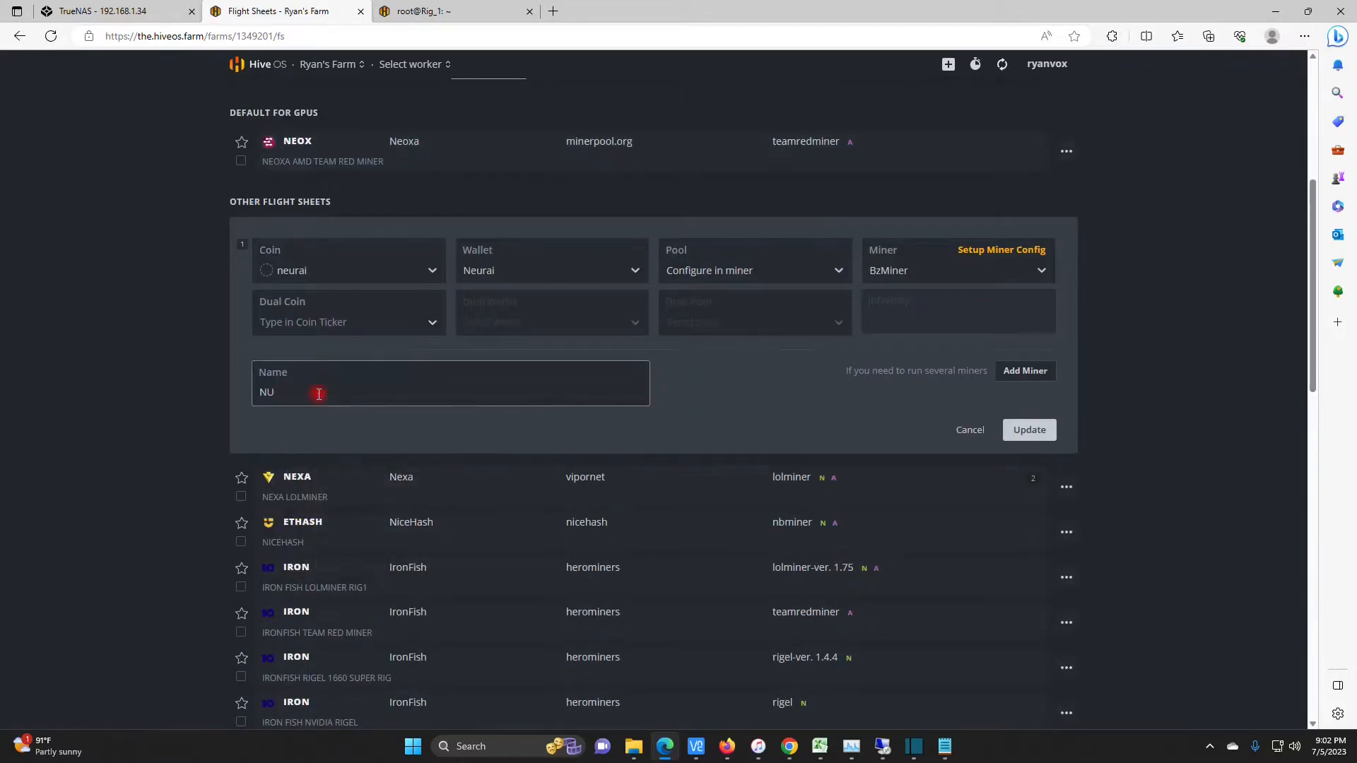
pyautogui.write('EURAI BZMINER')
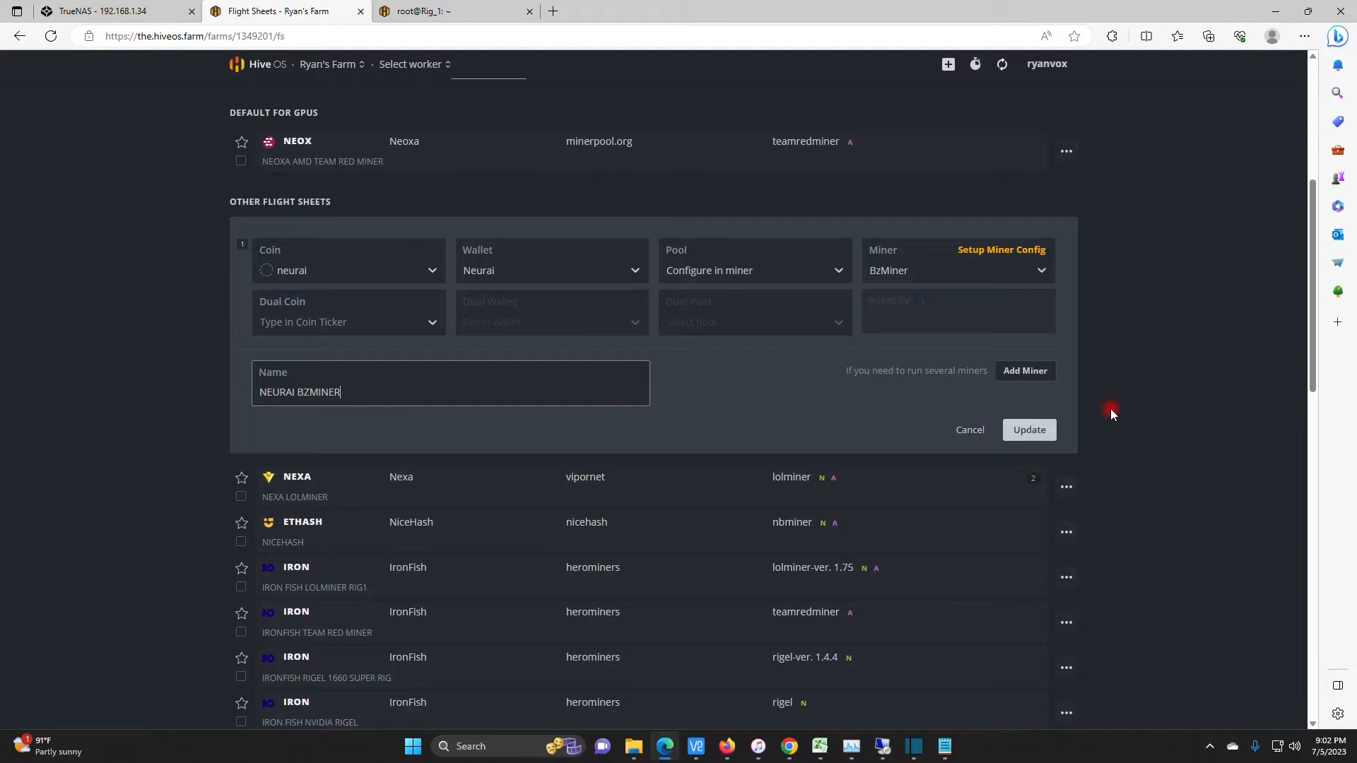
pyautogui.click(1030, 430)
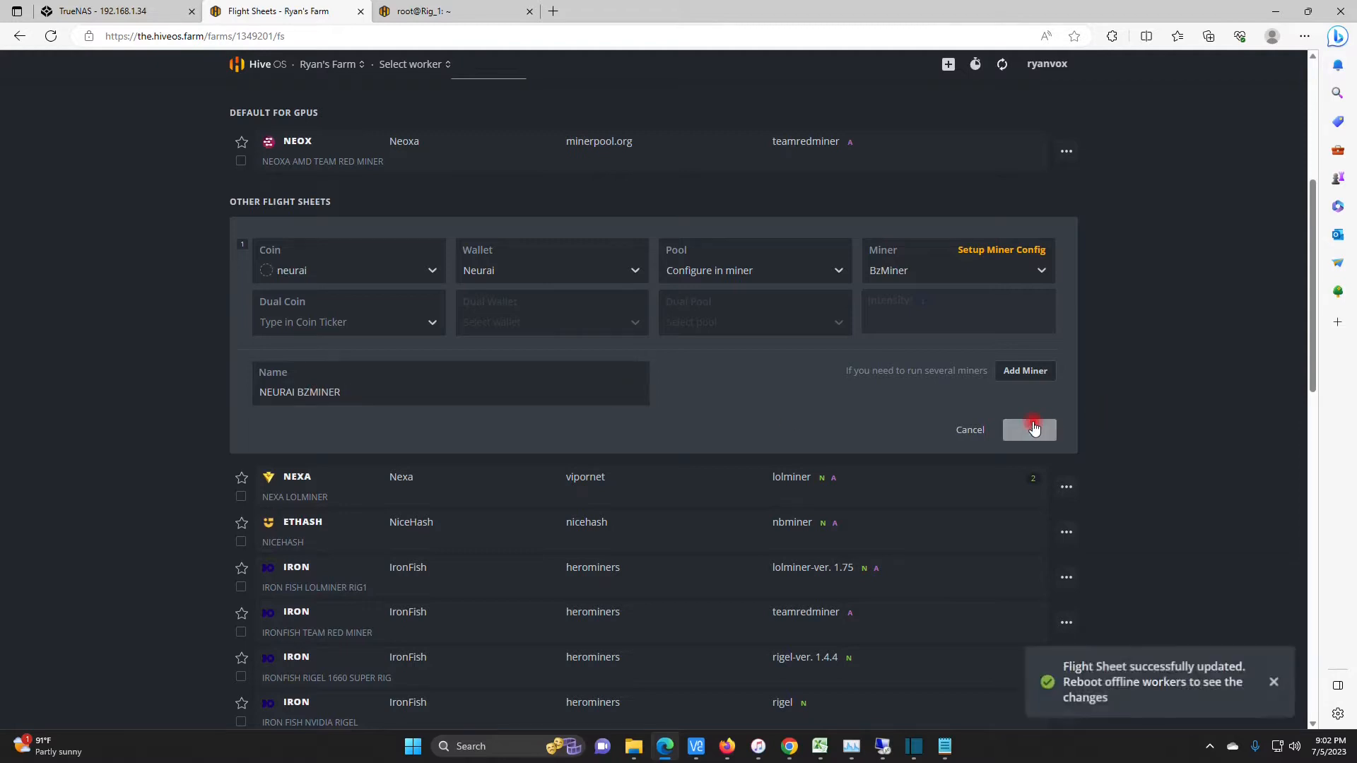
pyautogui.click(1029, 430)
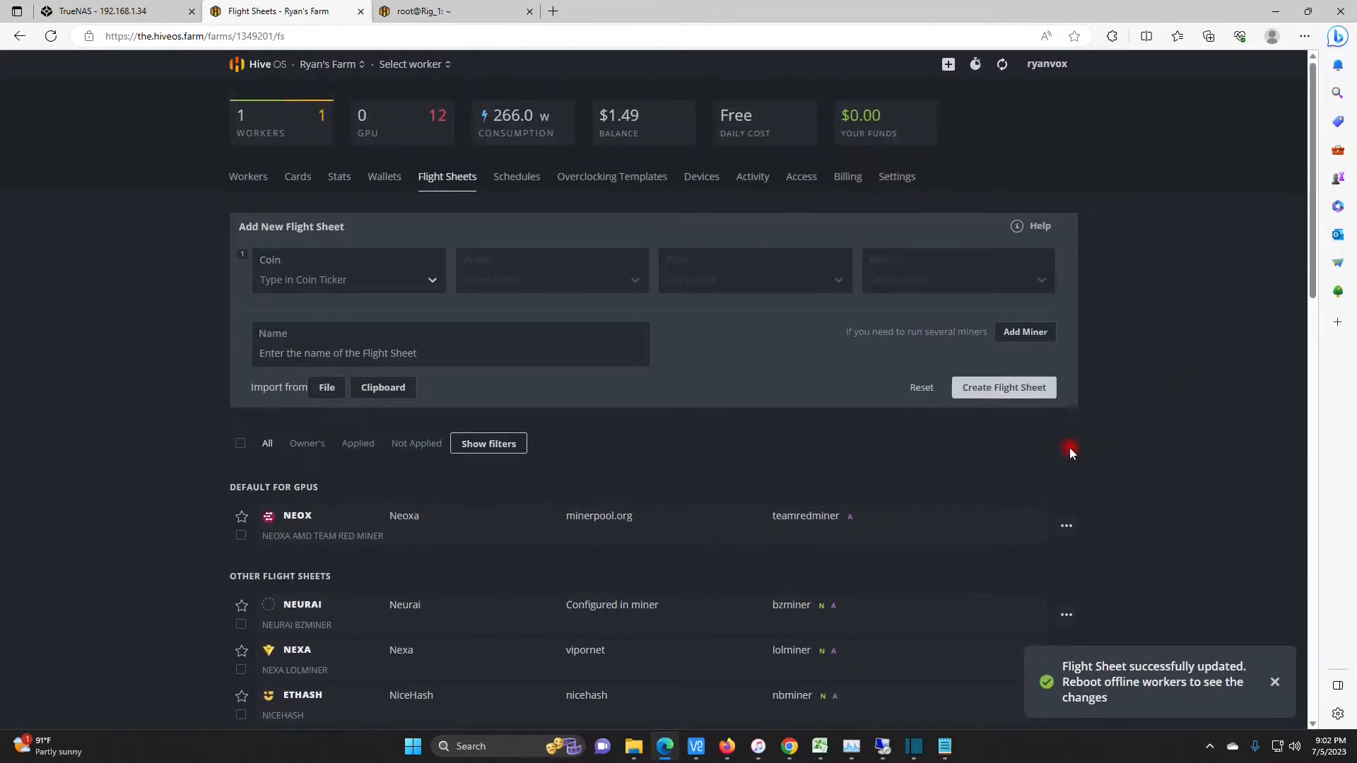
pyautogui.moveTo(297, 185)
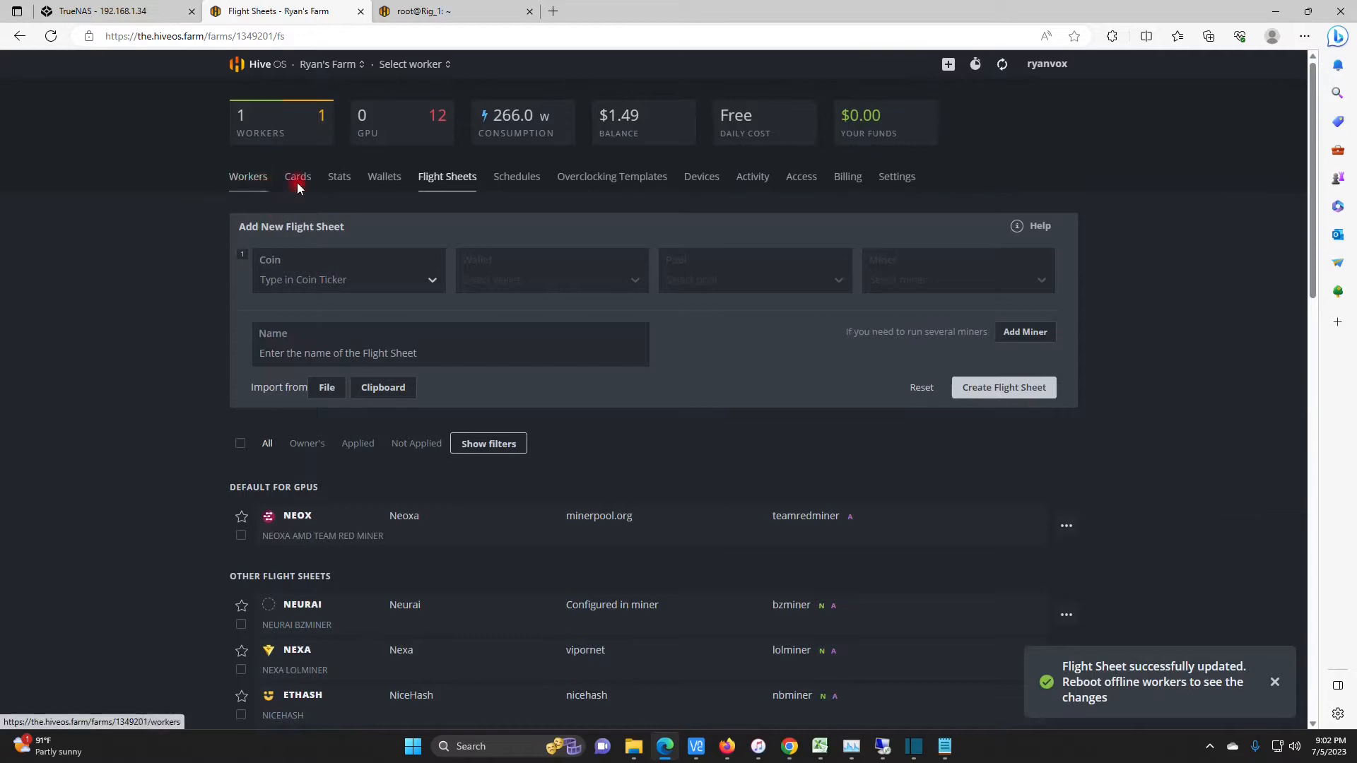
# Launch the NEURAI BZMINER flight sheet on Rig_1 from its Flight Sheet tab.
pyautogui.click(253, 176)
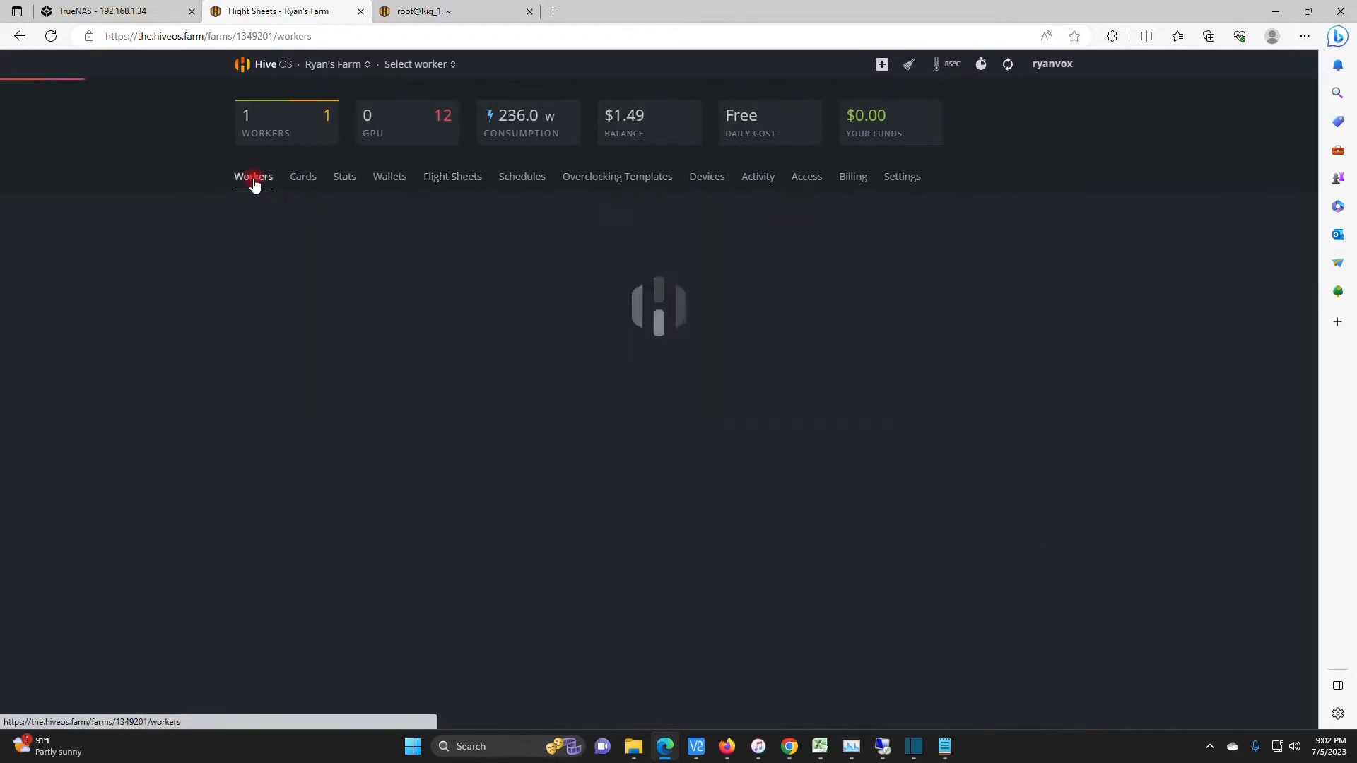
pyautogui.click(253, 176)
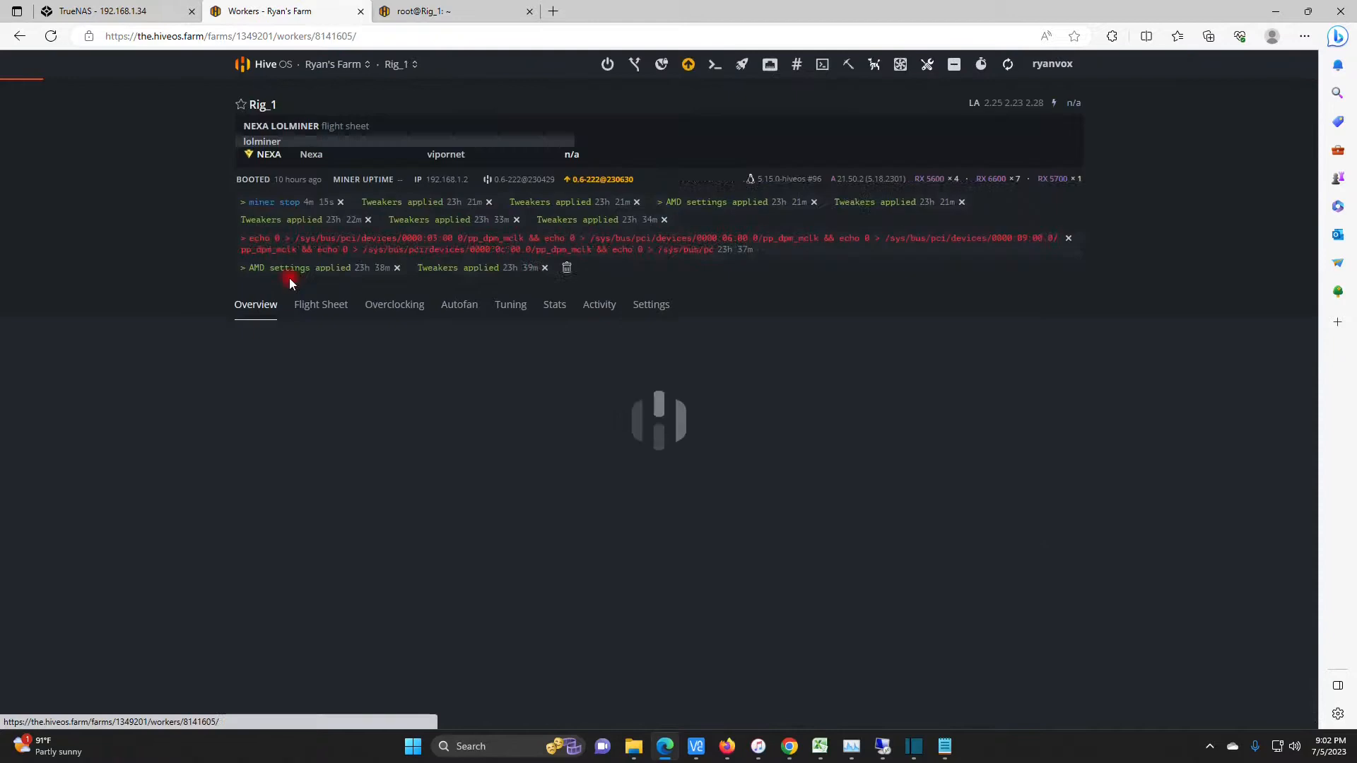
pyautogui.click(321, 304)
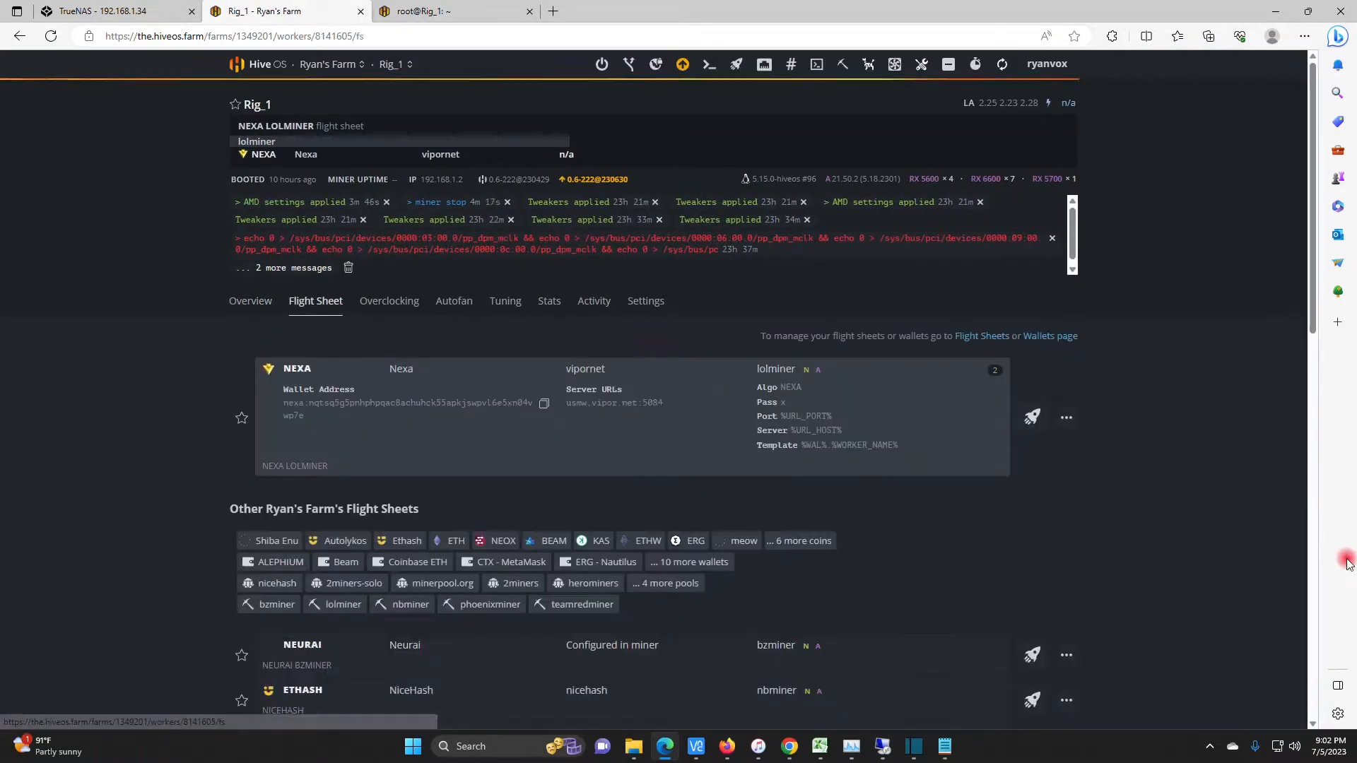
pyautogui.scroll(-3)
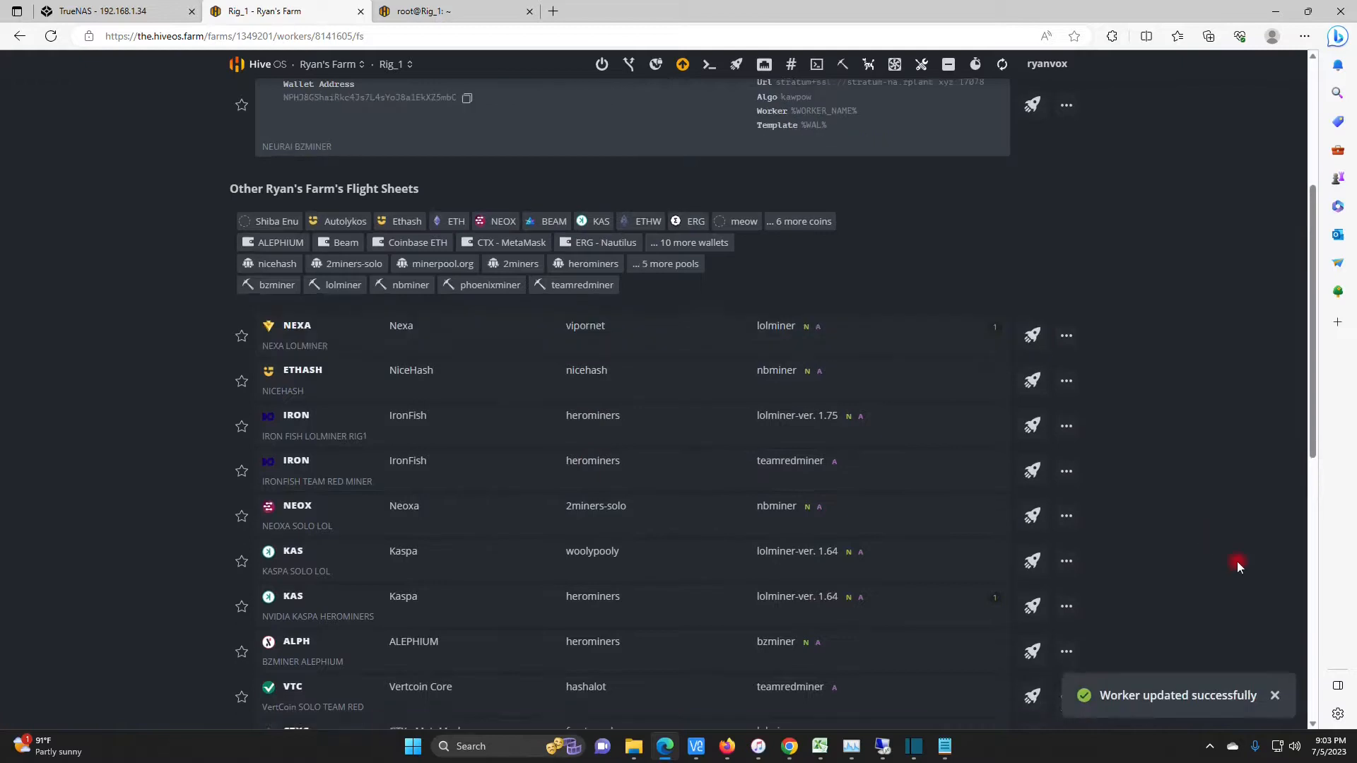
pyautogui.click(442, 11)
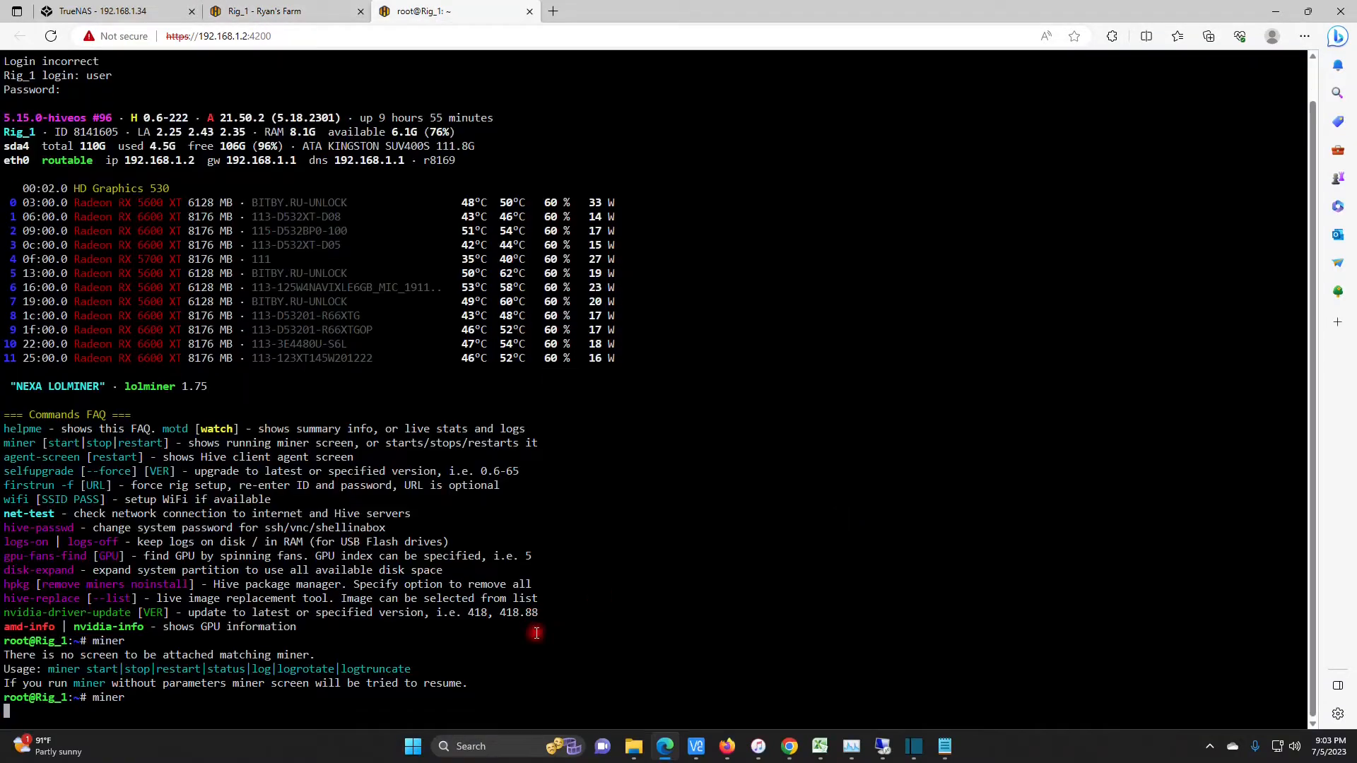
# Run 'miner' and watch BzMiner install, connect to rplant, and hash on all 12 GPUs.
pyautogui.press('Enter')
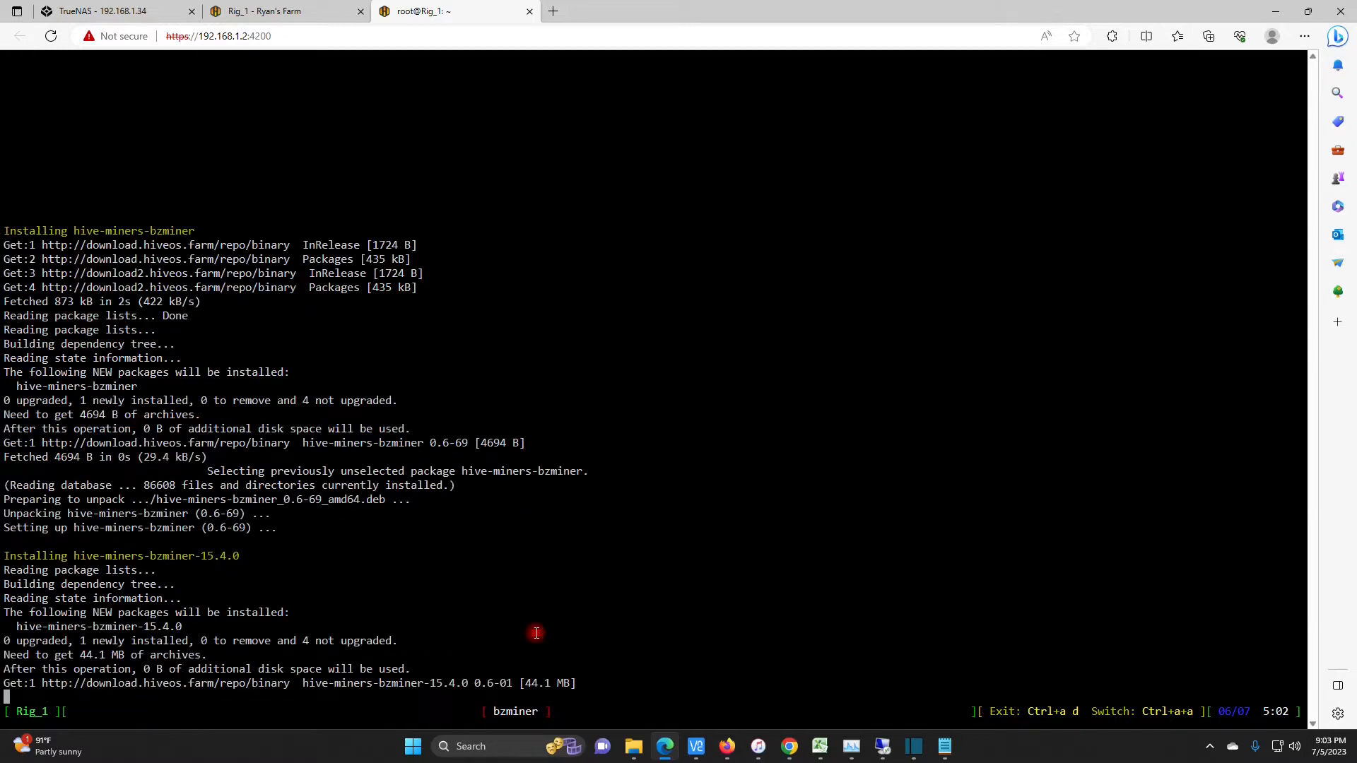
pyautogui.click(271, 11)
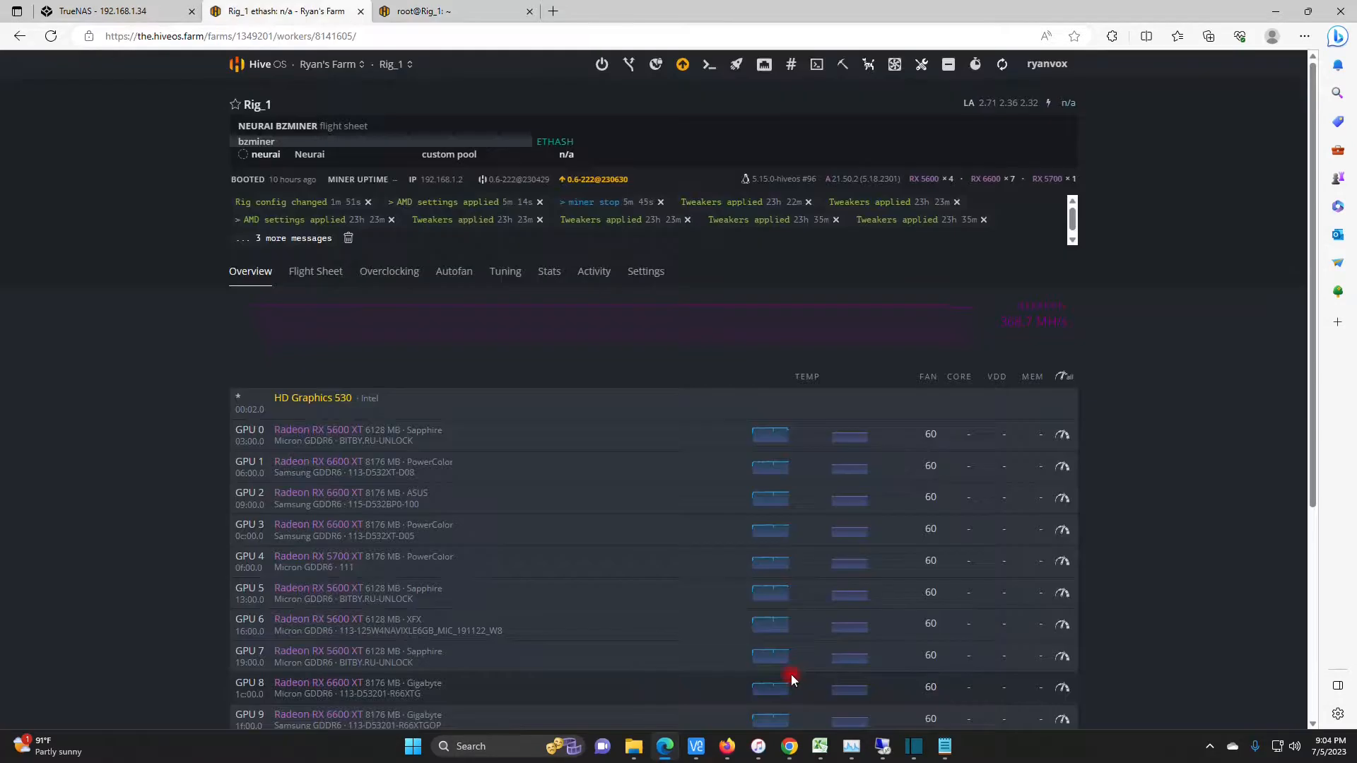
pyautogui.click(426, 10)
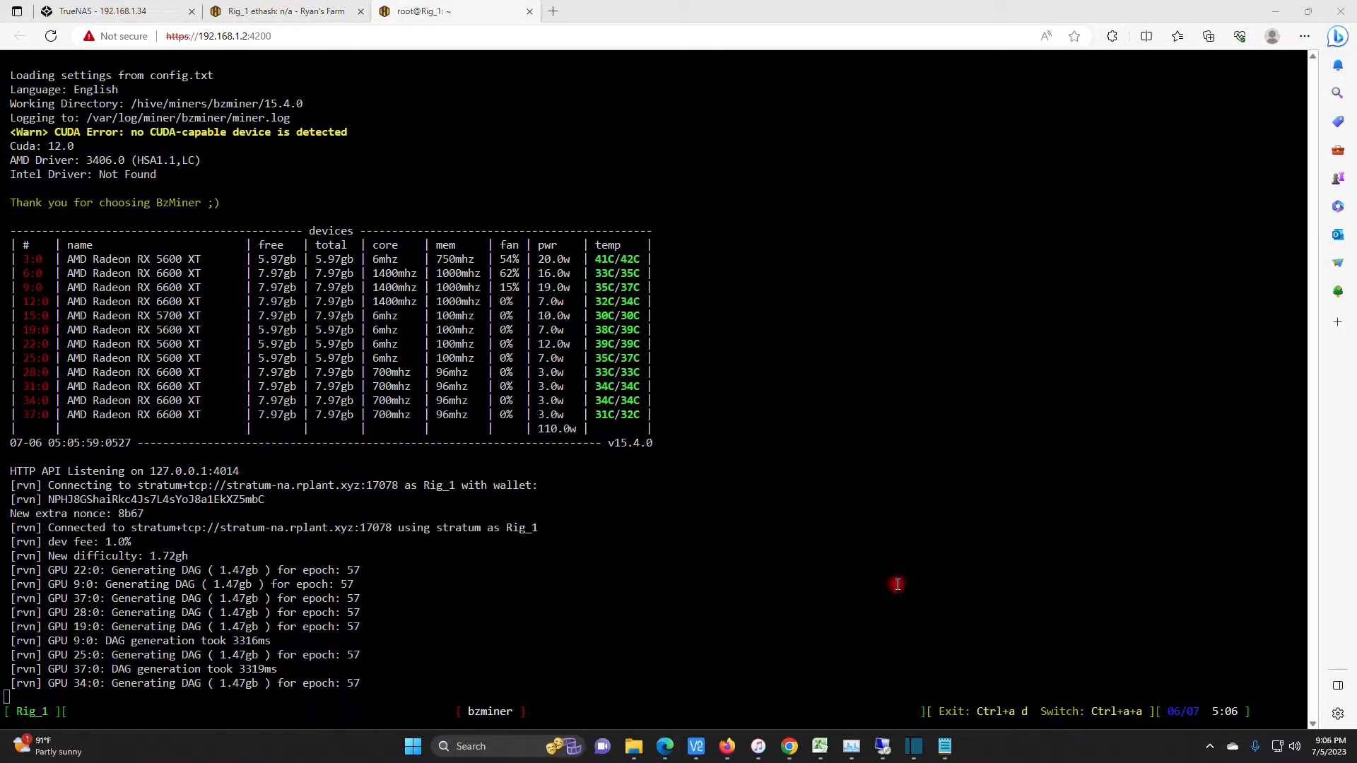
pyautogui.scroll(-3)
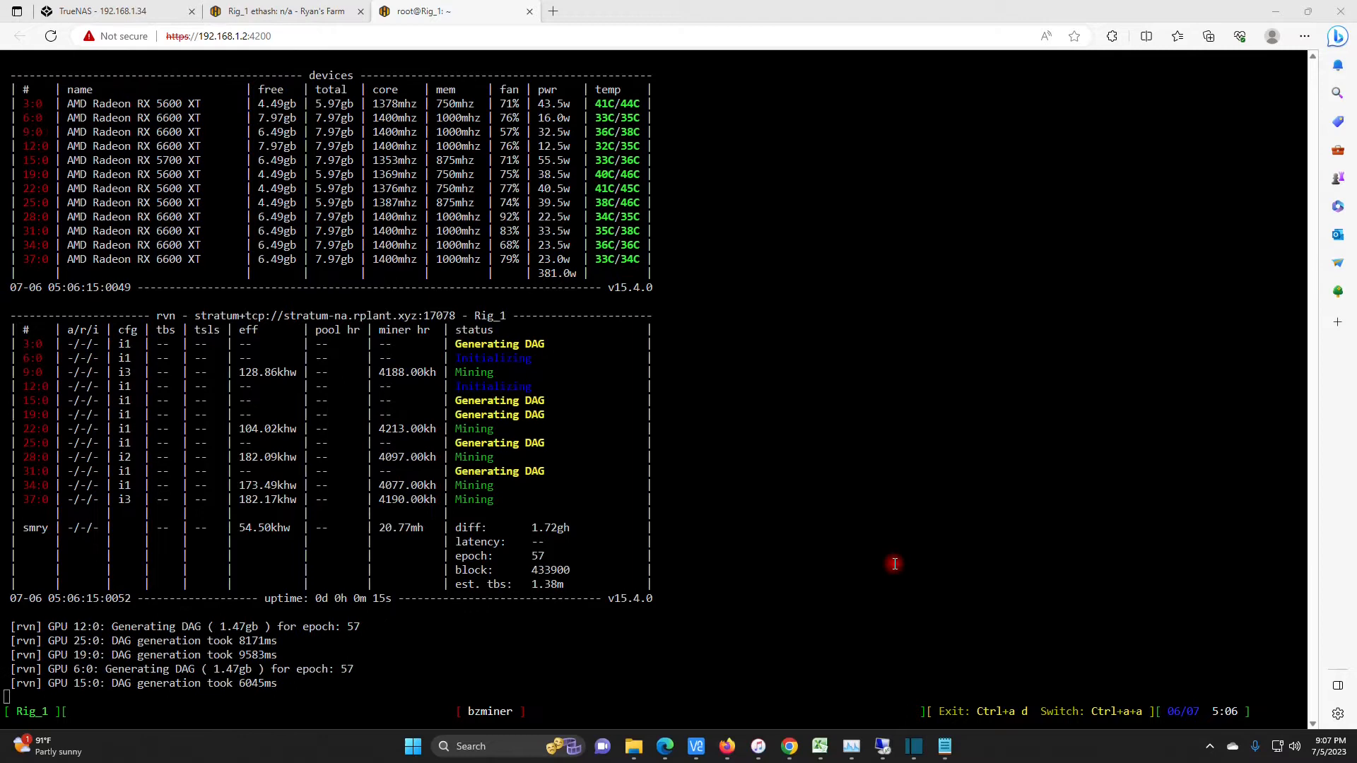
pyautogui.scroll(-3)
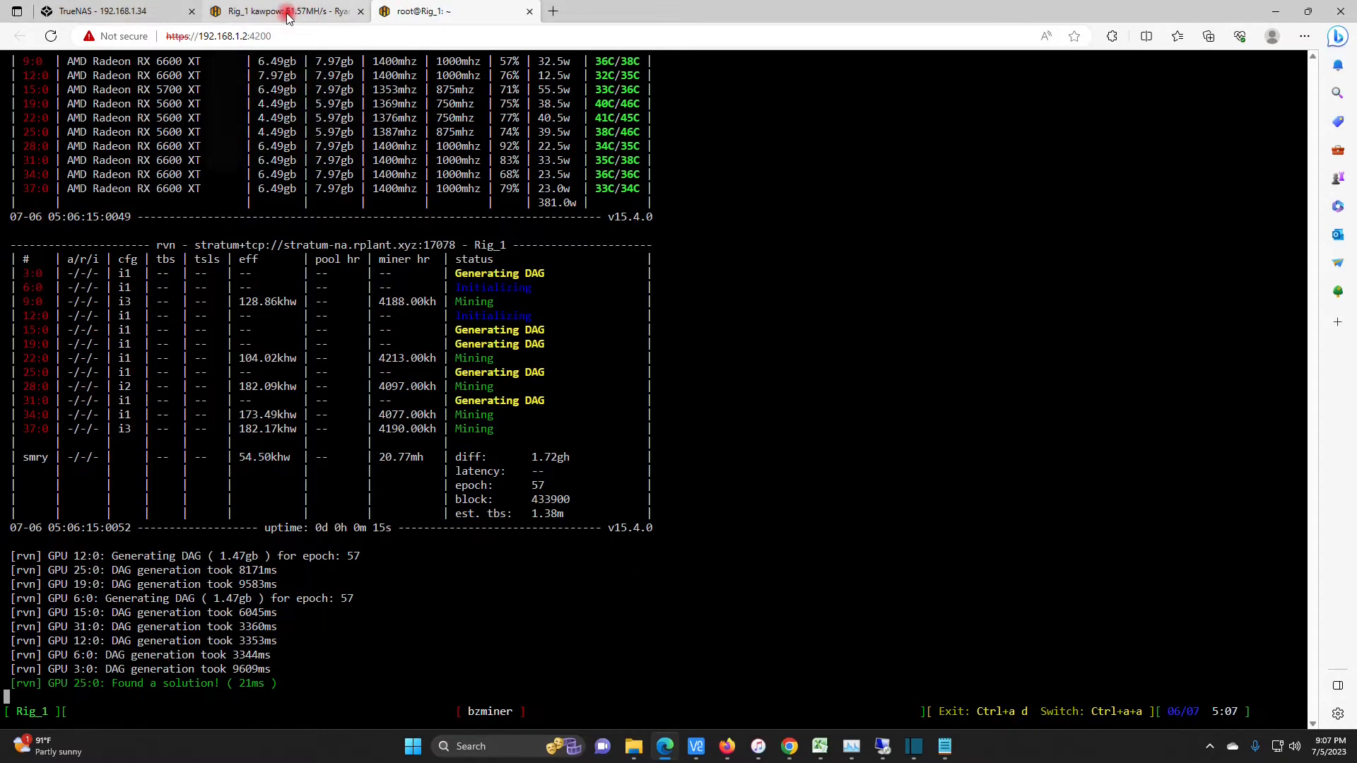
pyautogui.click(279, 11)
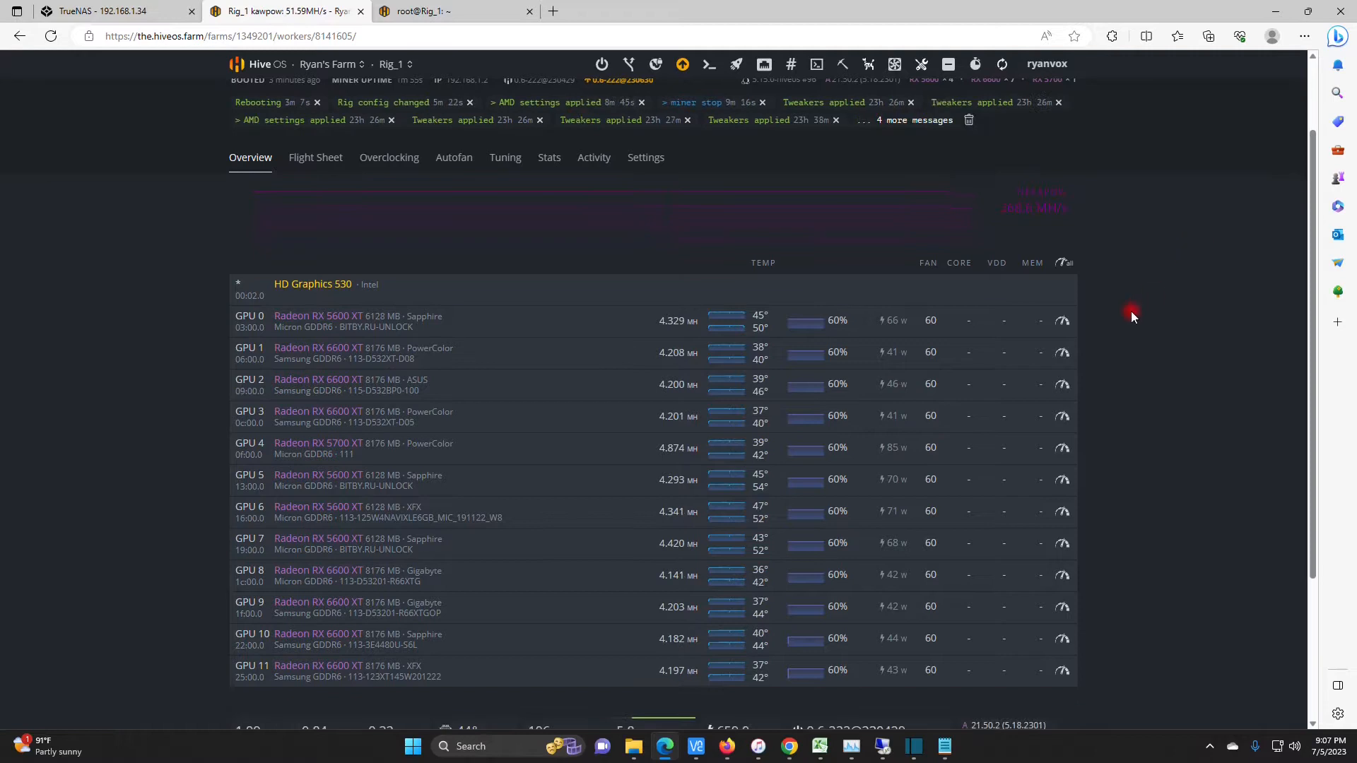
pyautogui.moveTo(1095, 296)
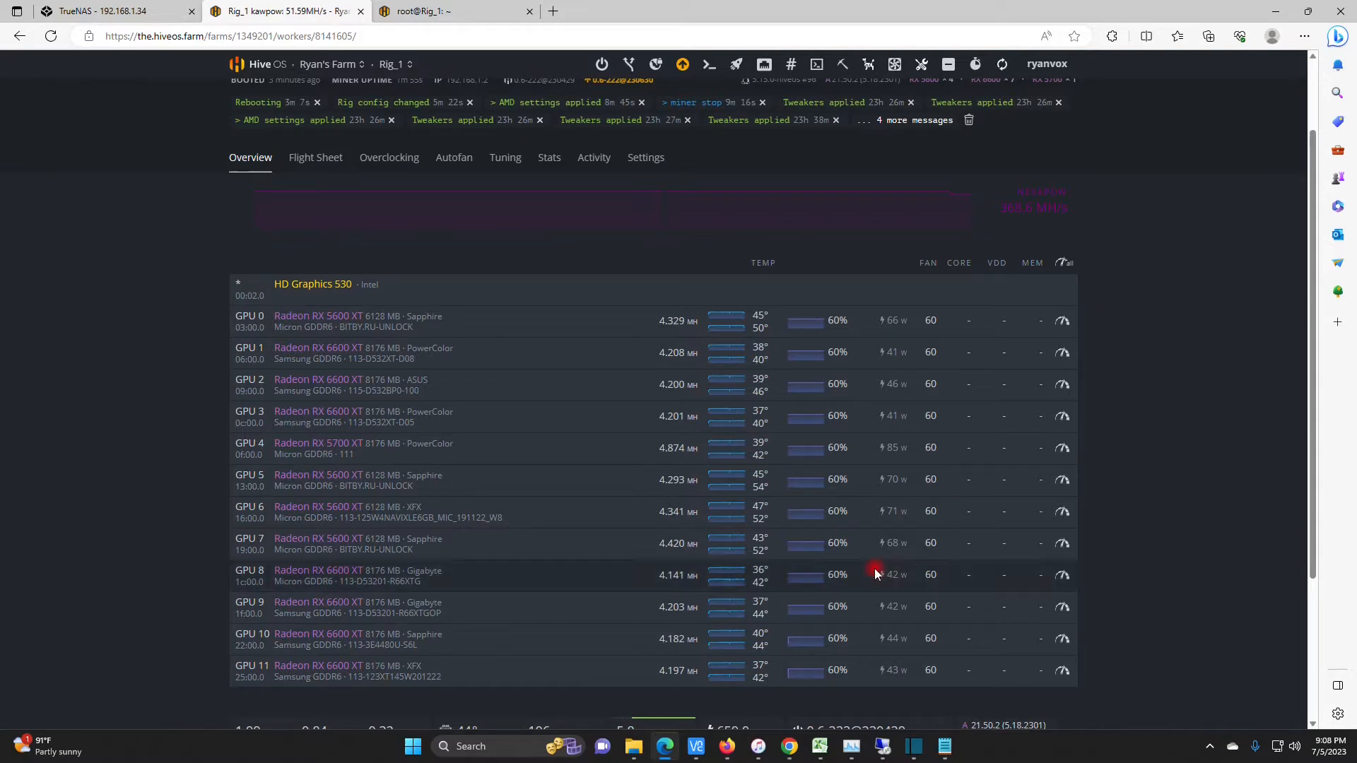
pyautogui.moveTo(749, 360)
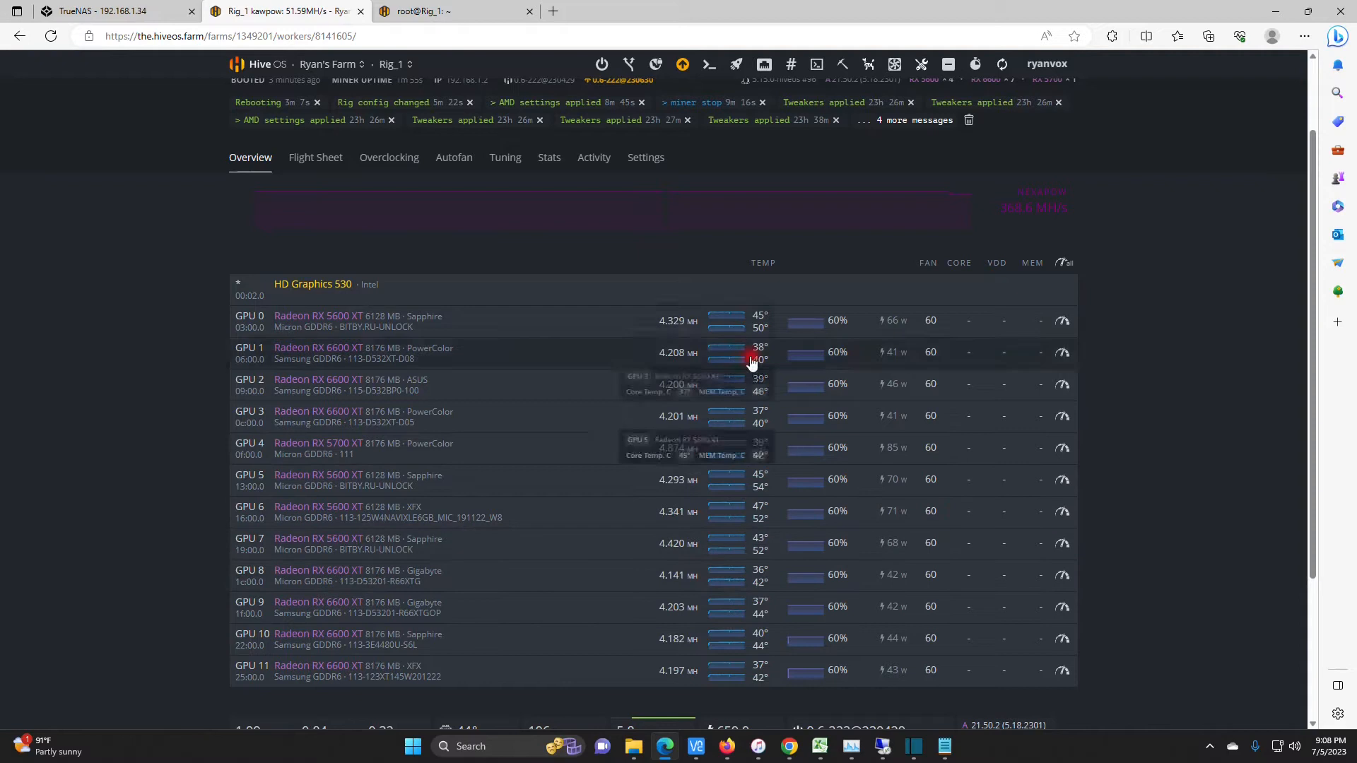
pyautogui.moveTo(678, 368)
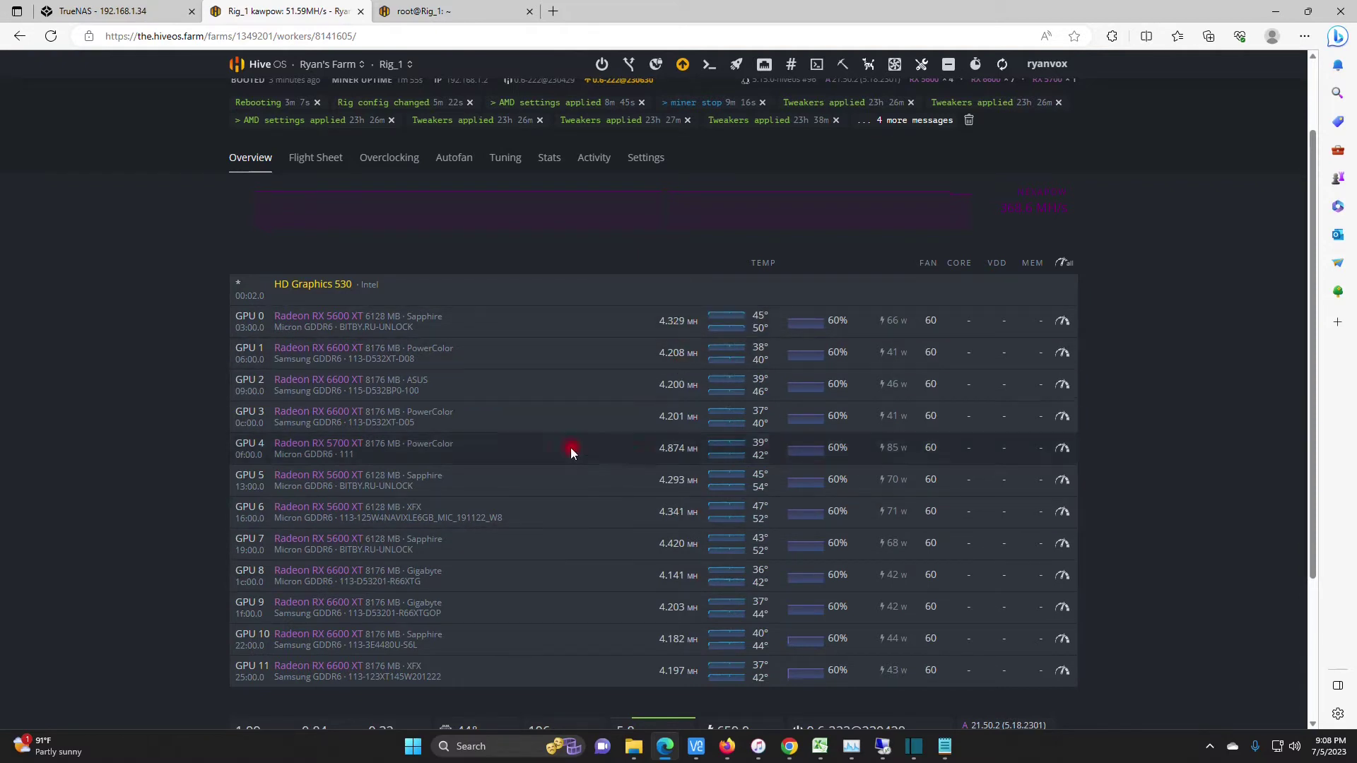
pyautogui.moveTo(654, 414)
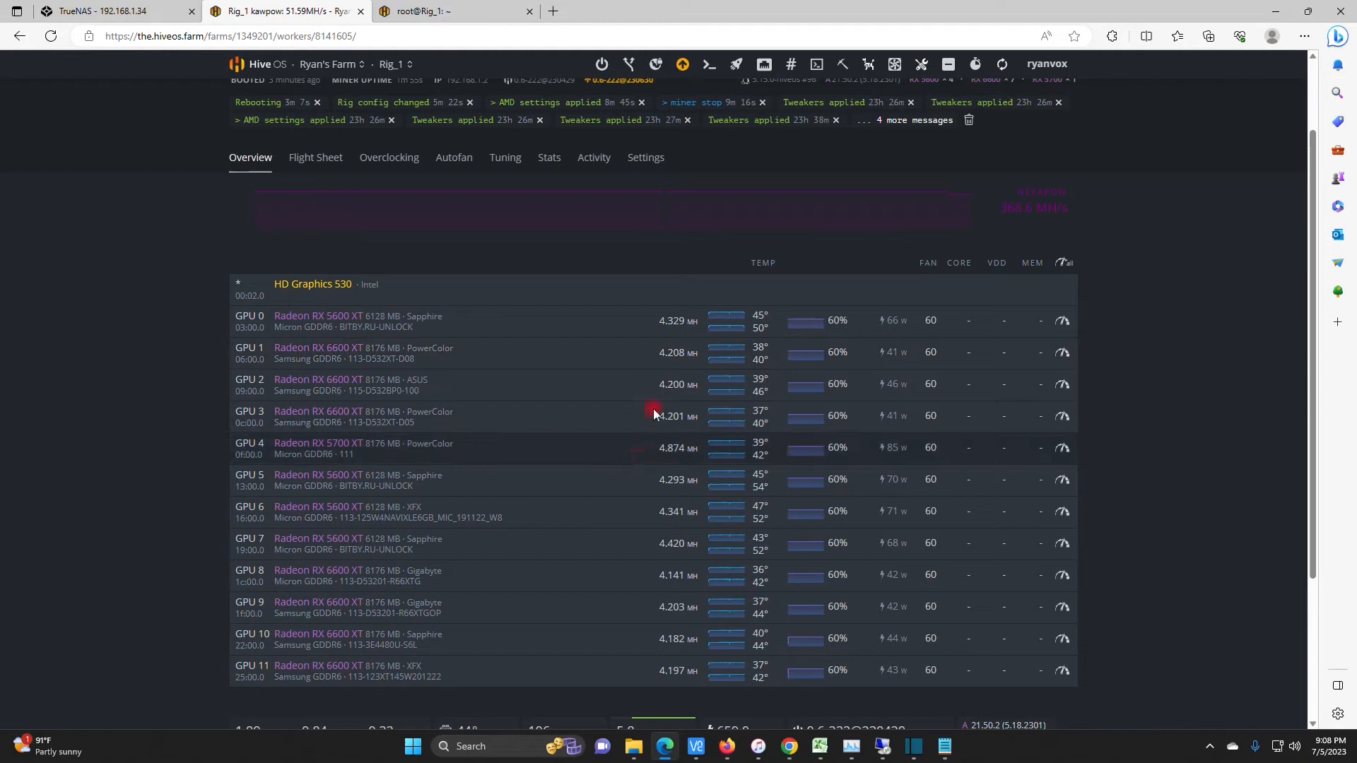
pyautogui.moveTo(695, 372)
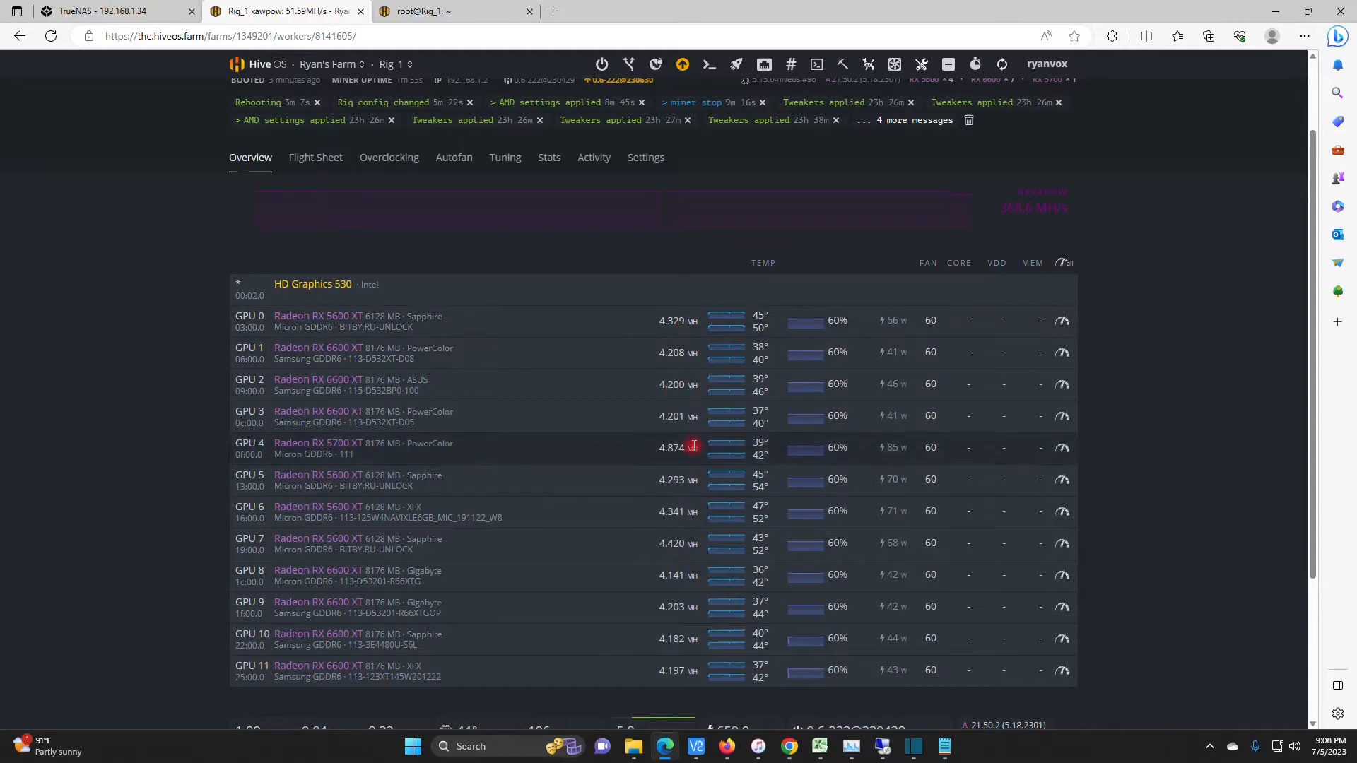
pyautogui.moveTo(671, 377)
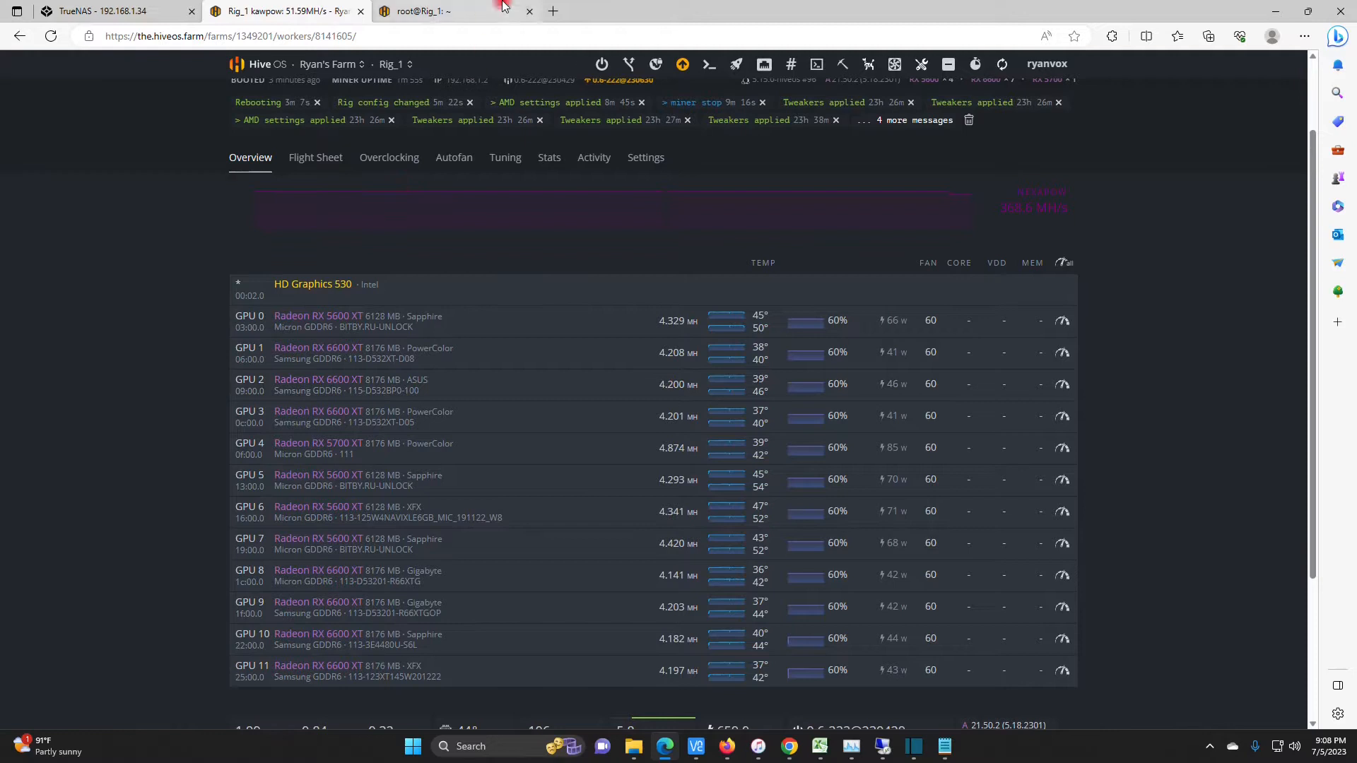
# After confirming twelve GPUs at about 4.2 MH/s, start a new browser tab.
pyautogui.click(553, 11)
pyautogui.write('https://hashrate.no')
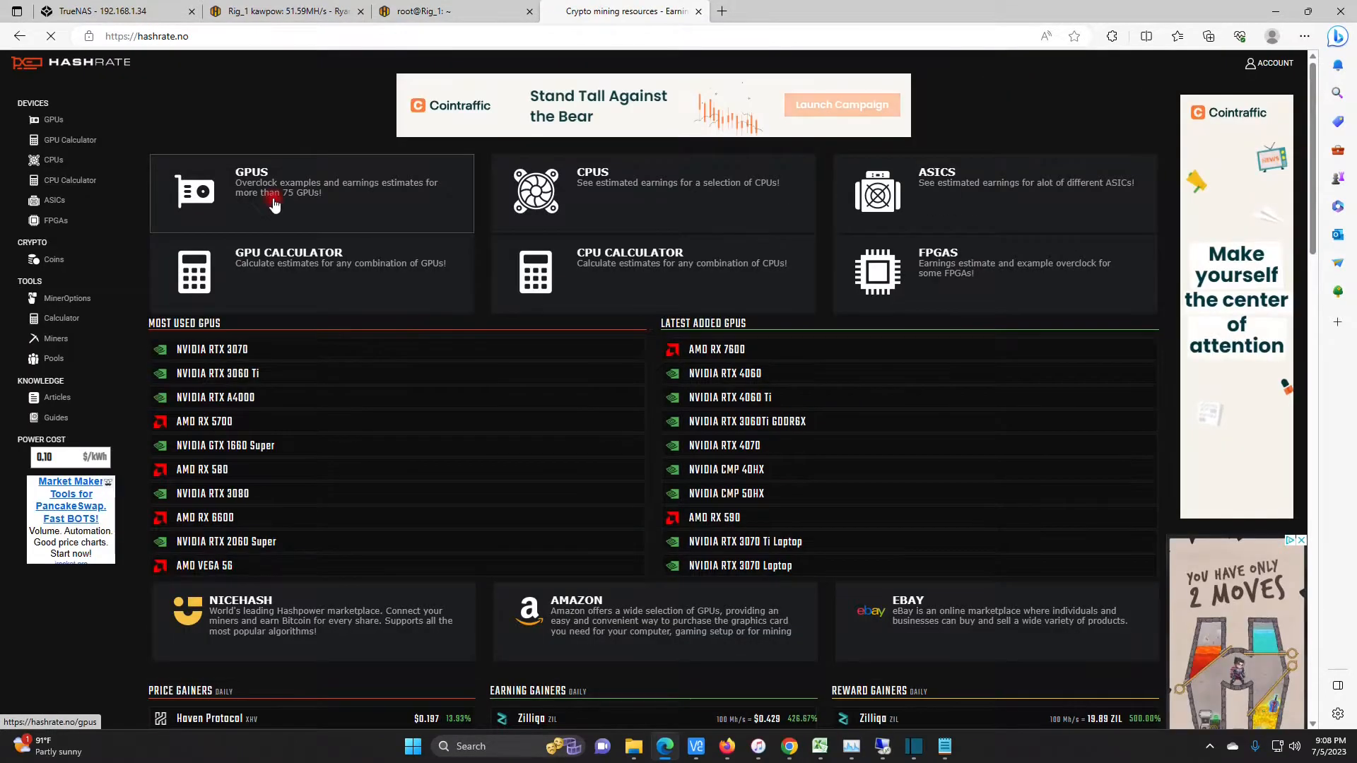
# Open hashrate.no's AMD RX 6600 XT Neurai page showing medium overclock settings.
pyautogui.click(275, 198)
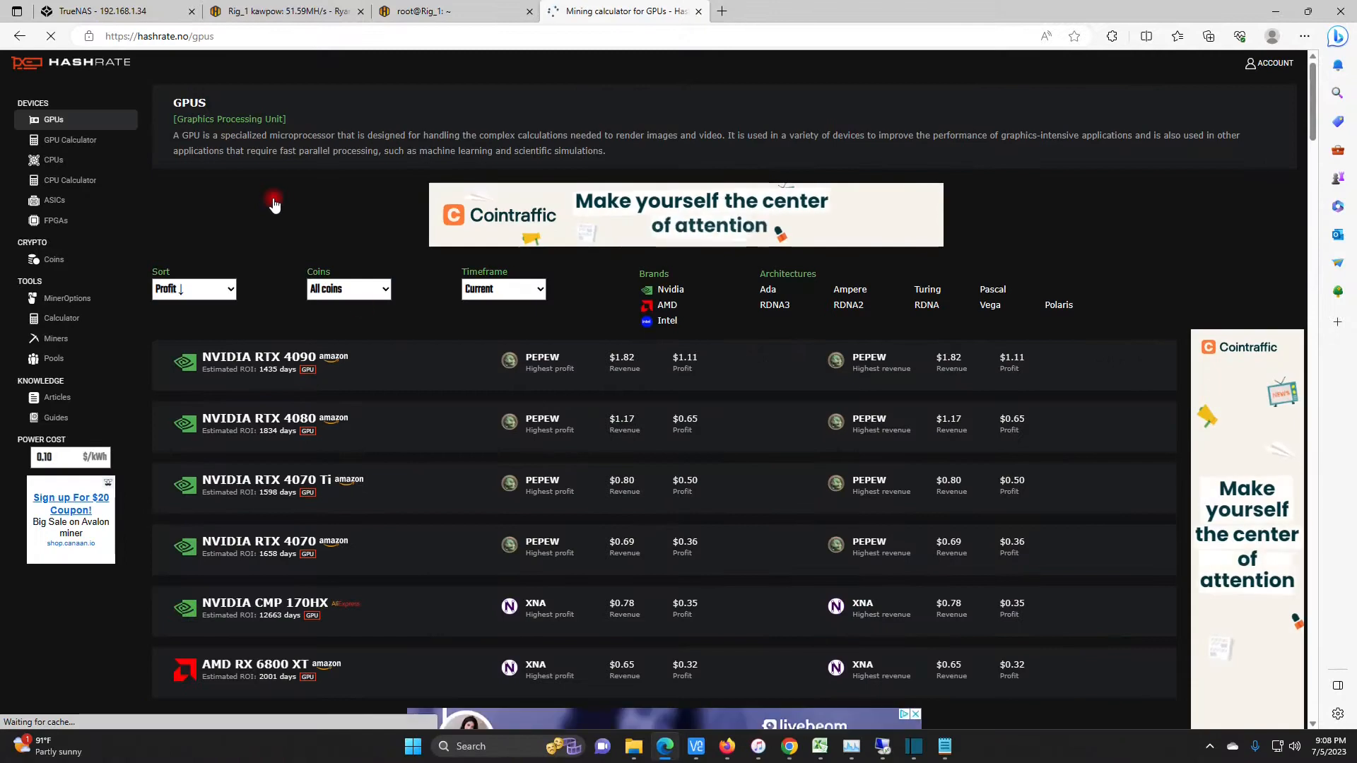
pyautogui.scroll(-3)
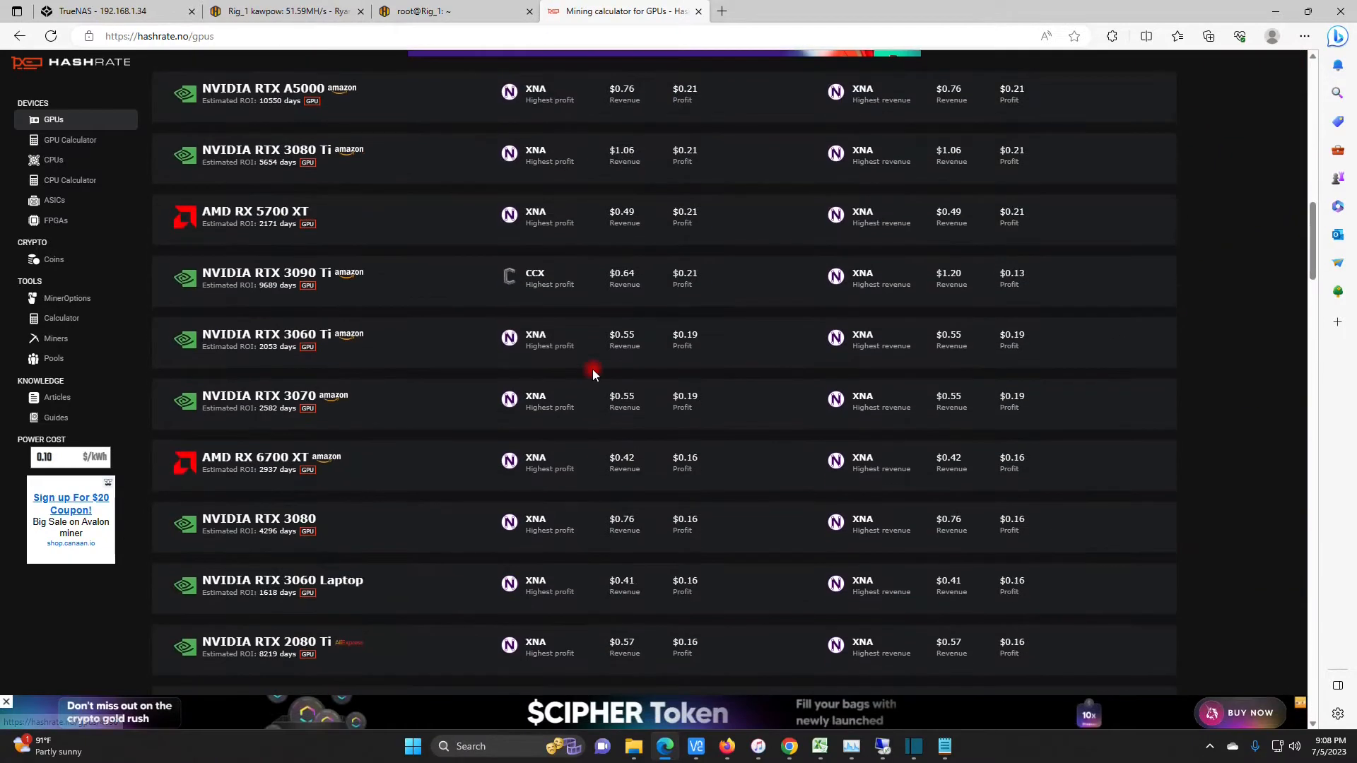
pyautogui.scroll(-3)
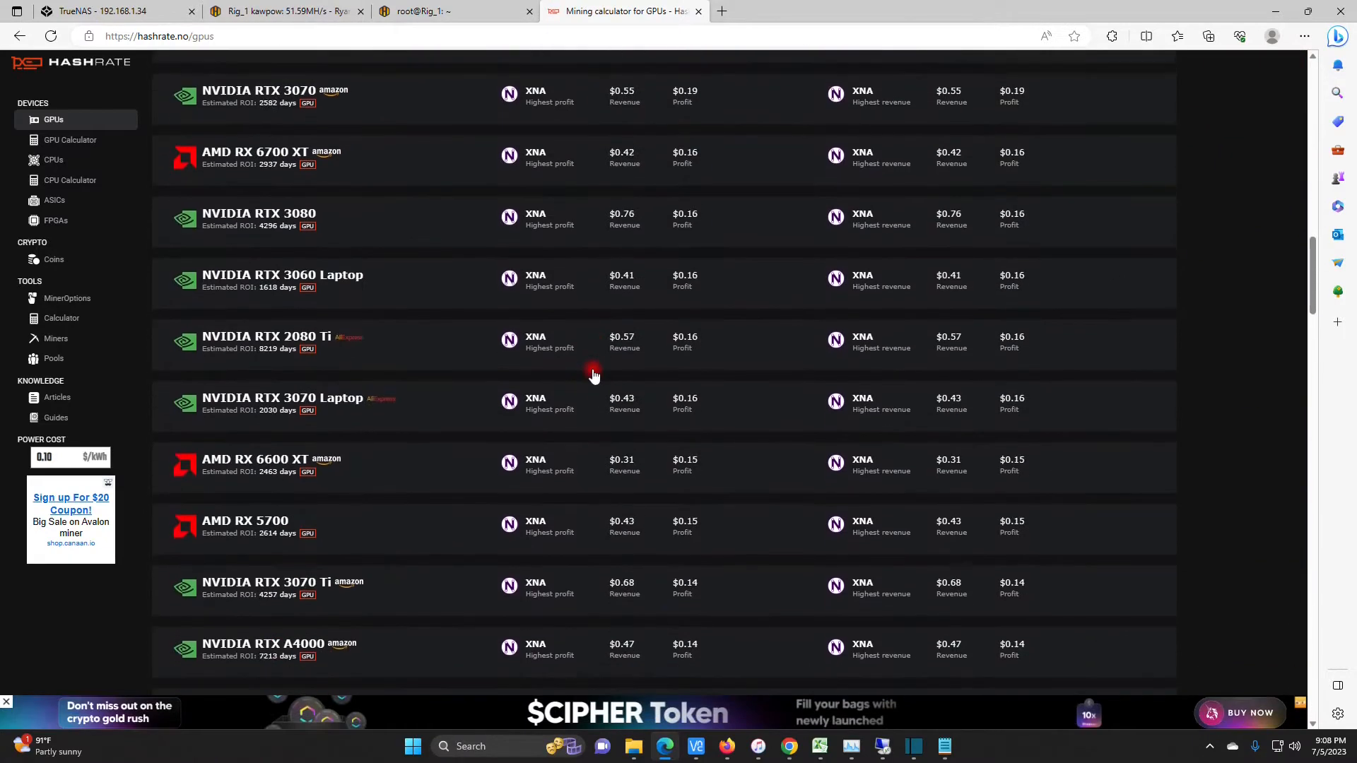
pyautogui.scroll(-3)
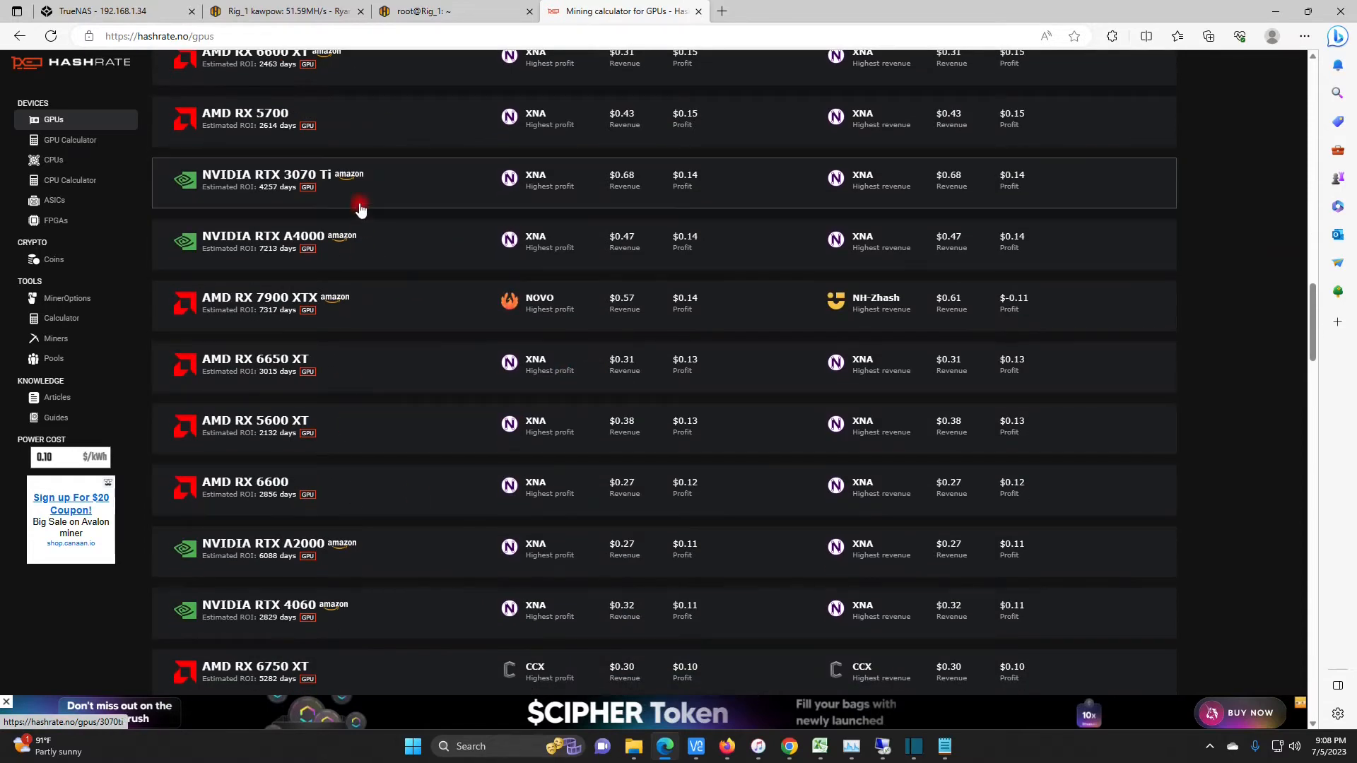
pyautogui.moveTo(332, 502)
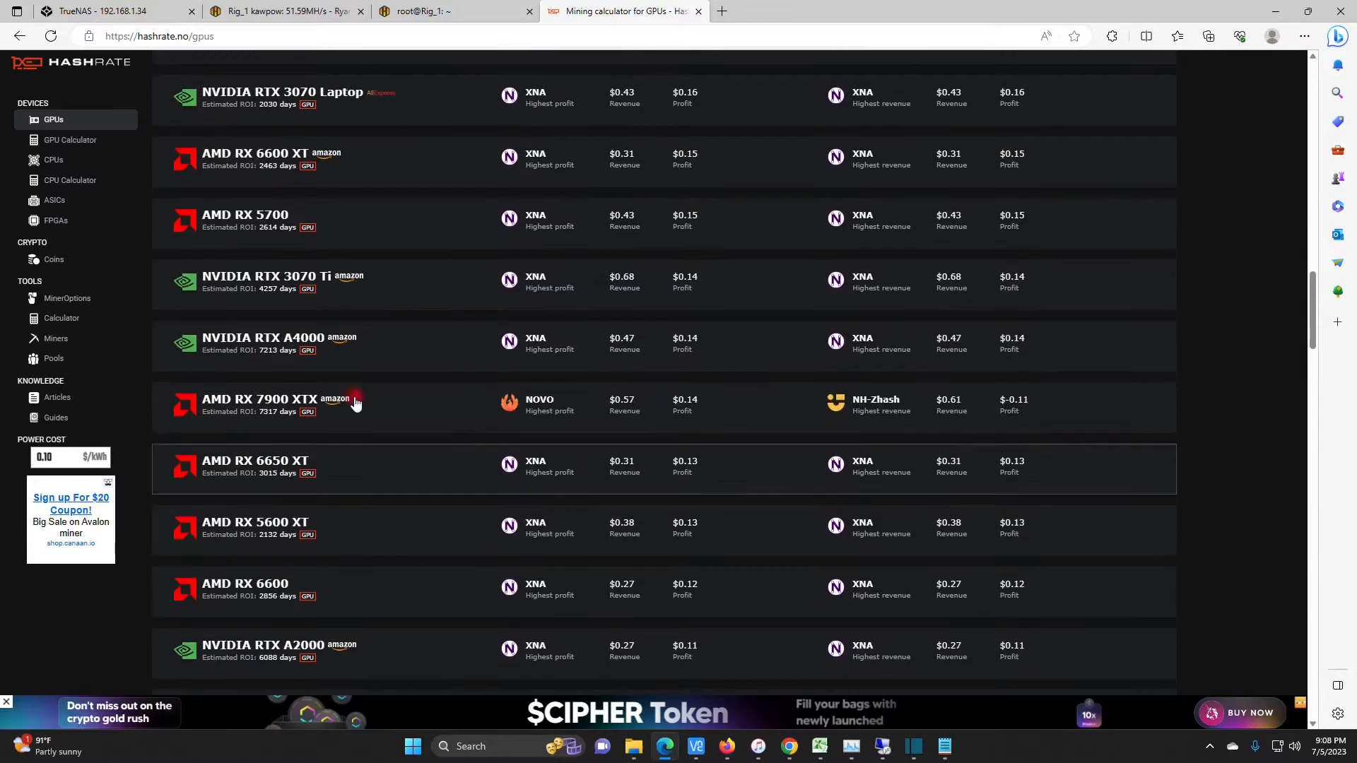
pyautogui.click(254, 153)
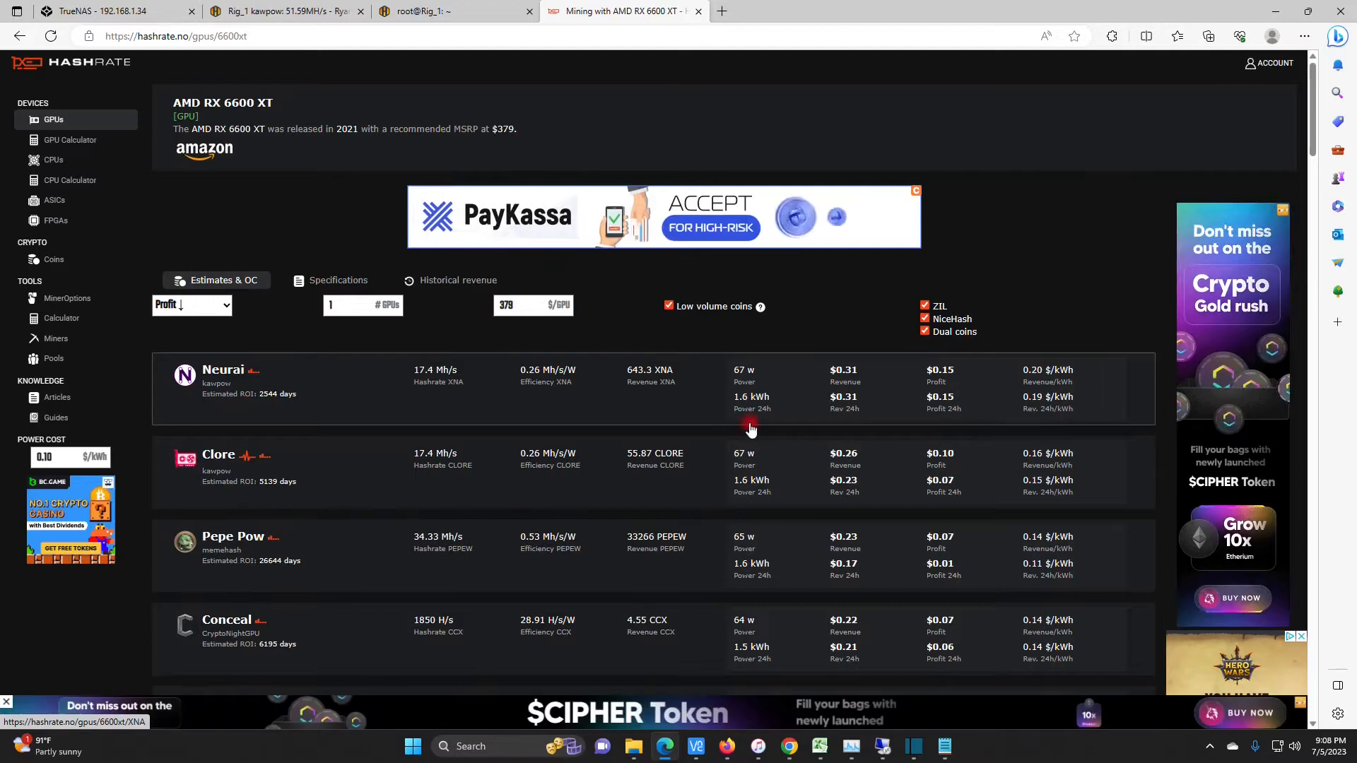
pyautogui.click(223, 376)
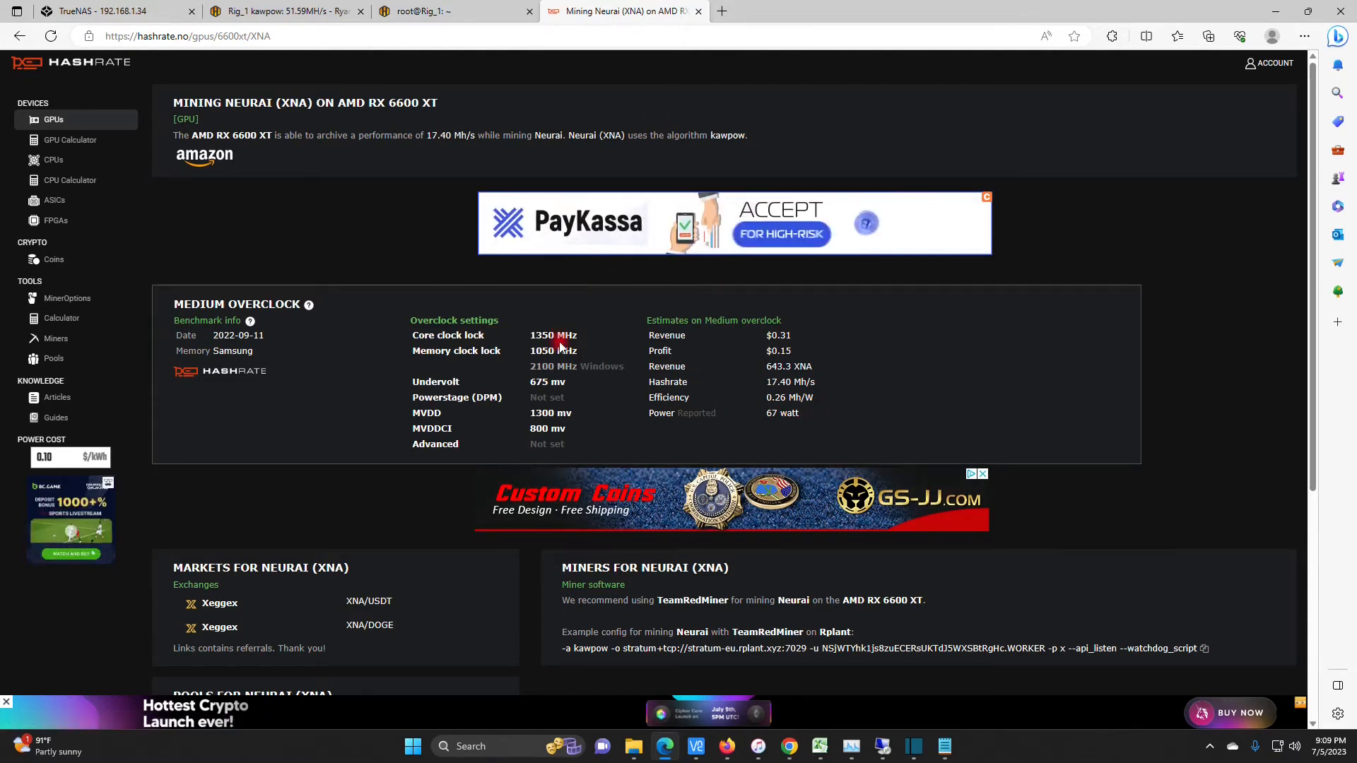
pyautogui.moveTo(914, 746)
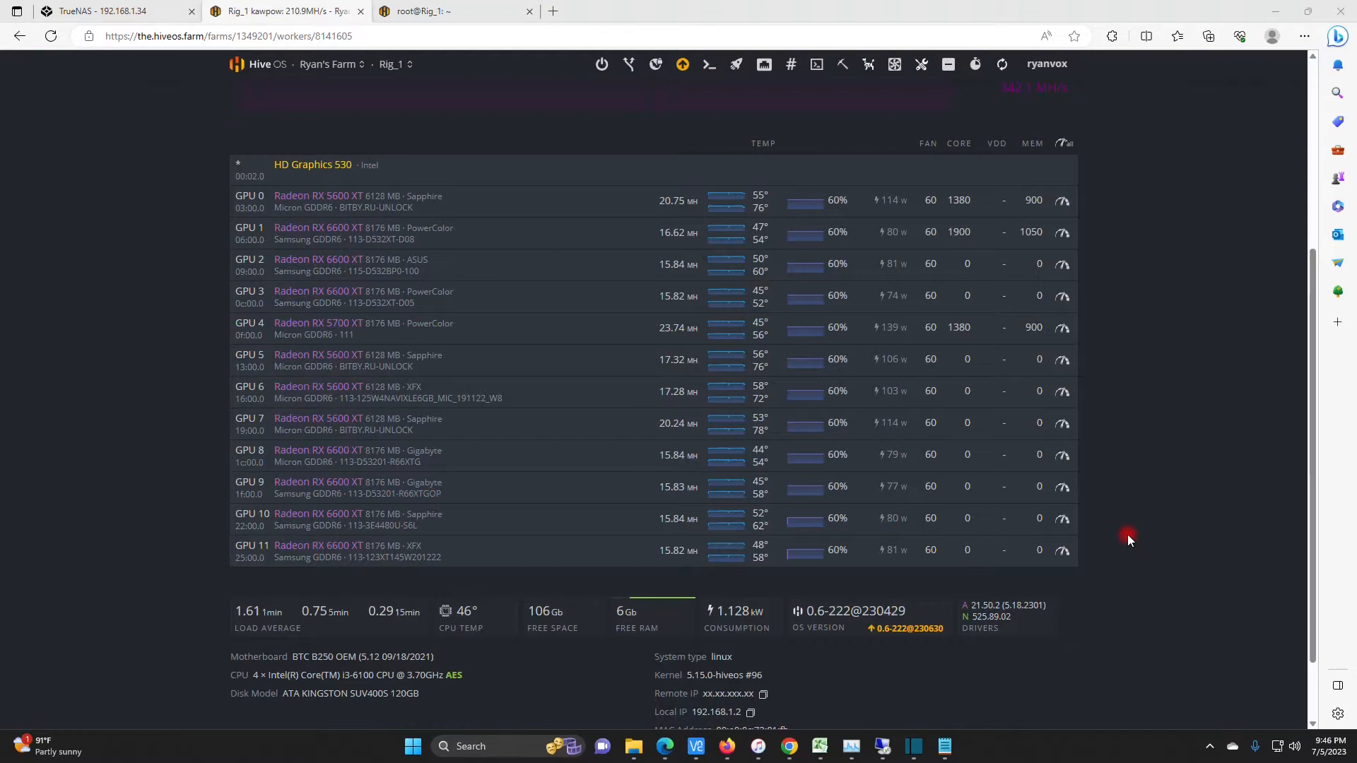
pyautogui.moveTo(741, 729)
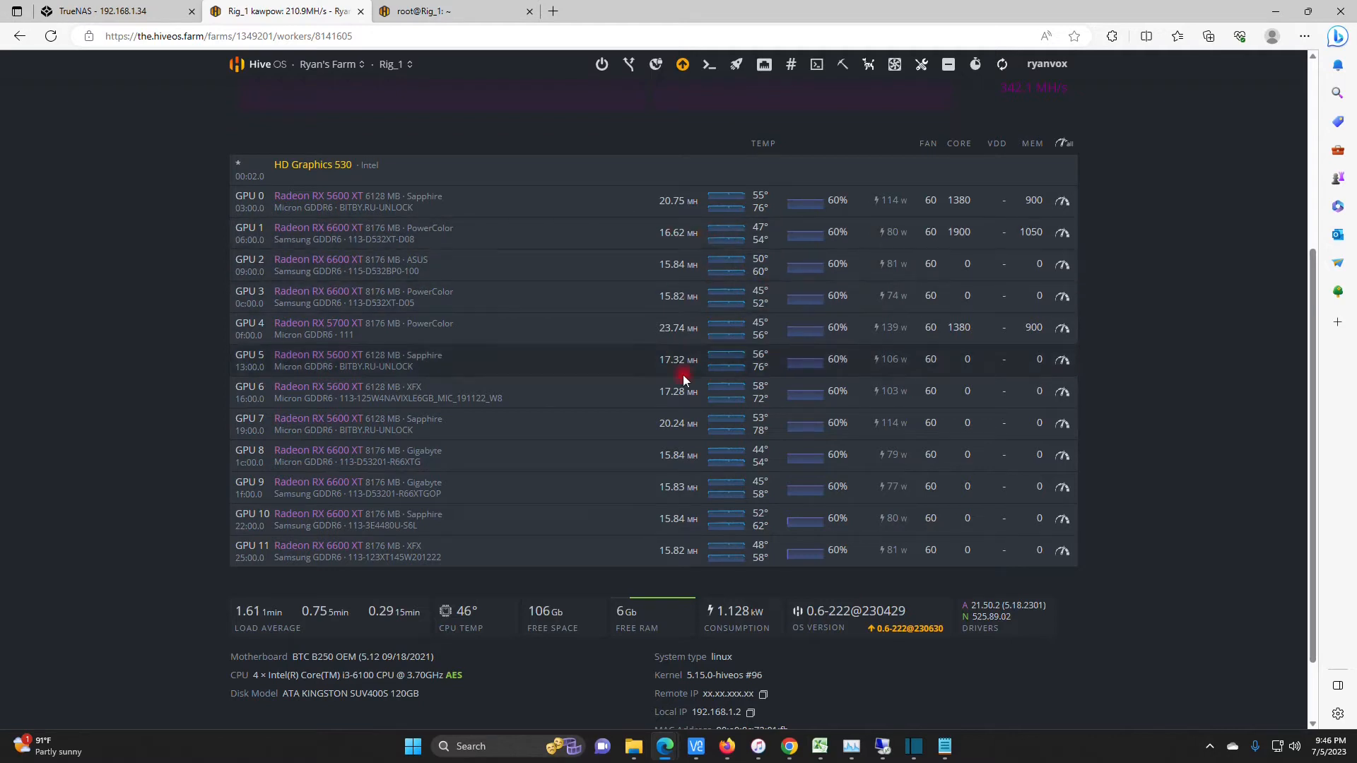
pyautogui.moveTo(741, 578)
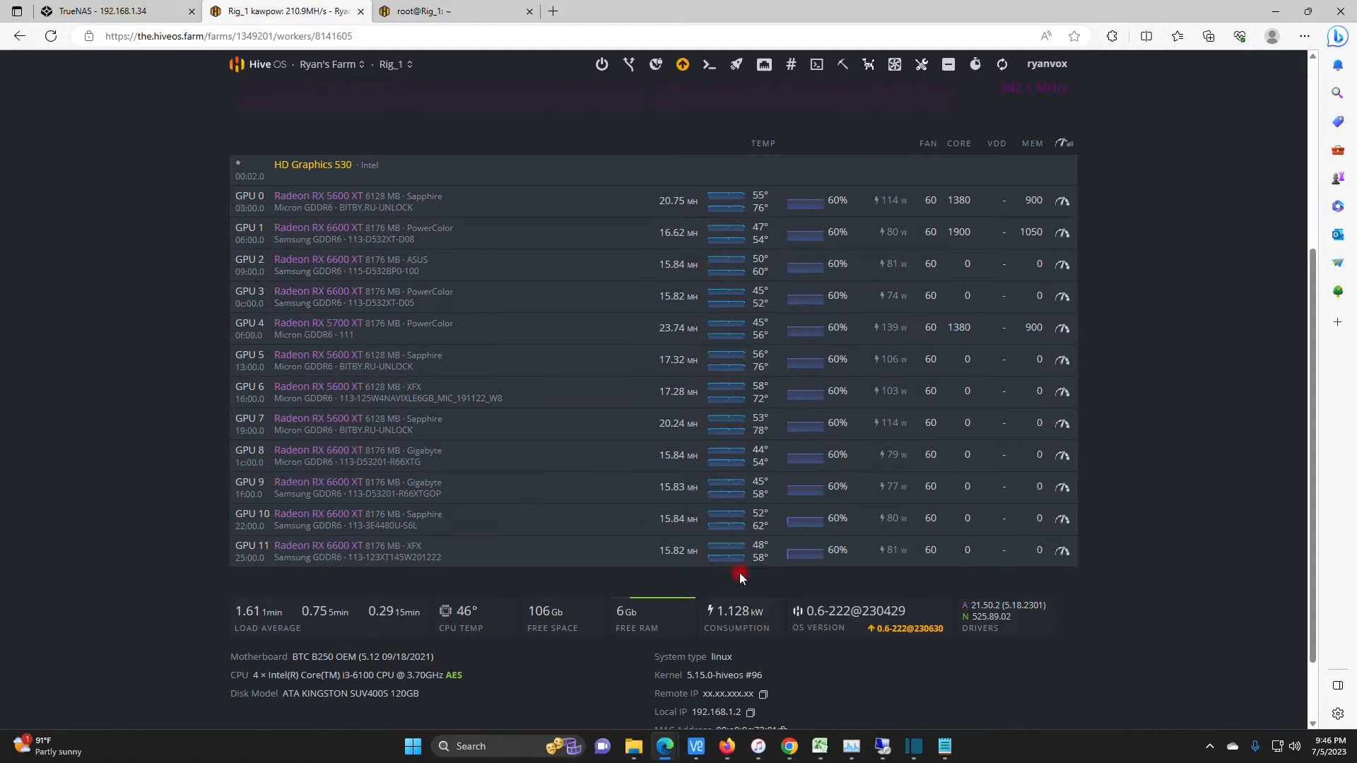
pyautogui.moveTo(1054, 213)
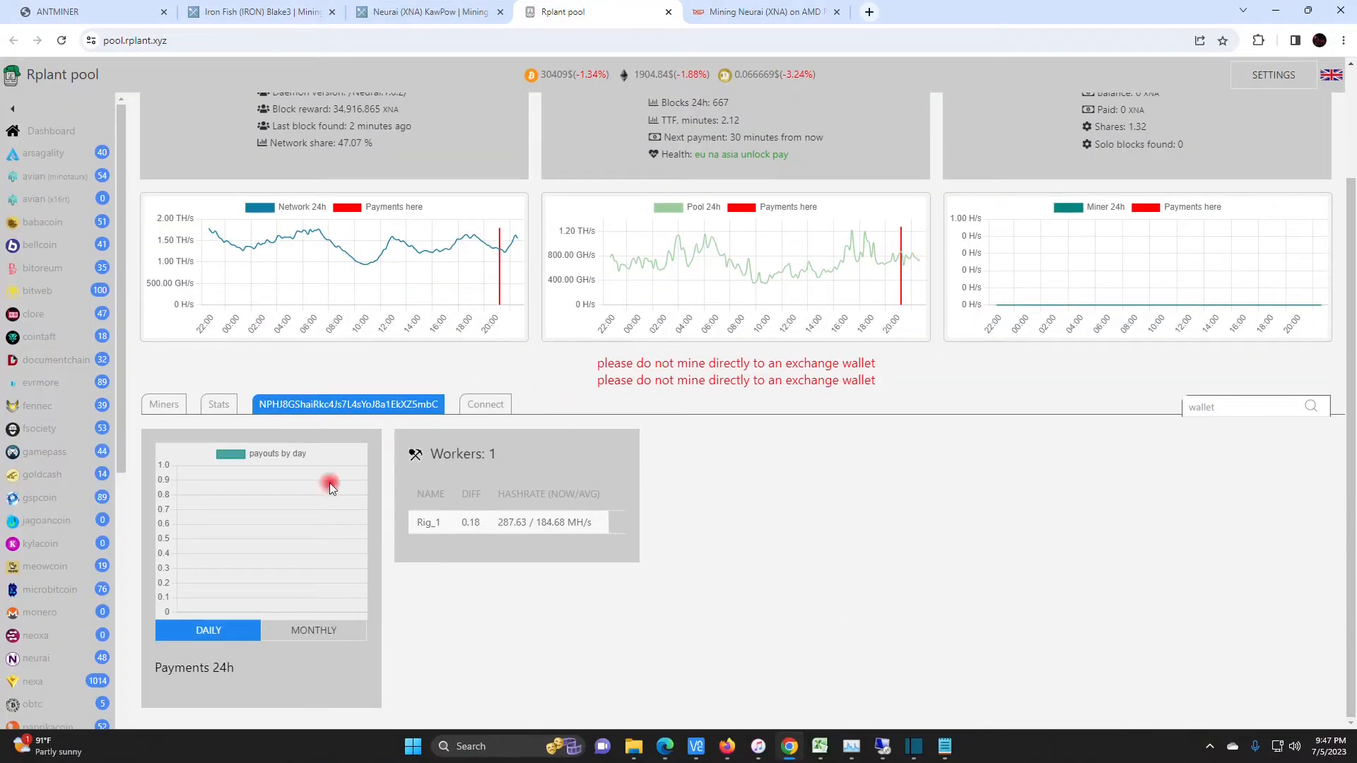
pyautogui.moveTo(854, 545)
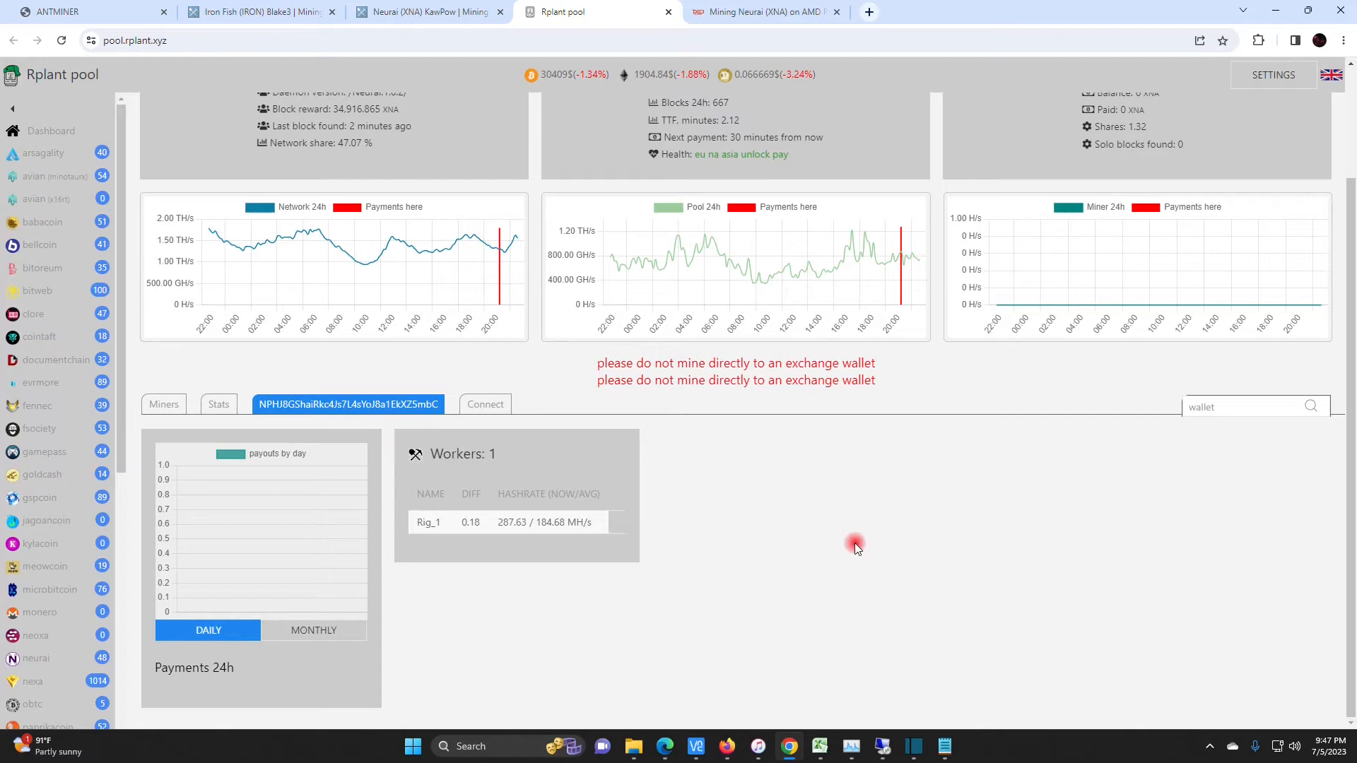
pyautogui.click(484, 405)
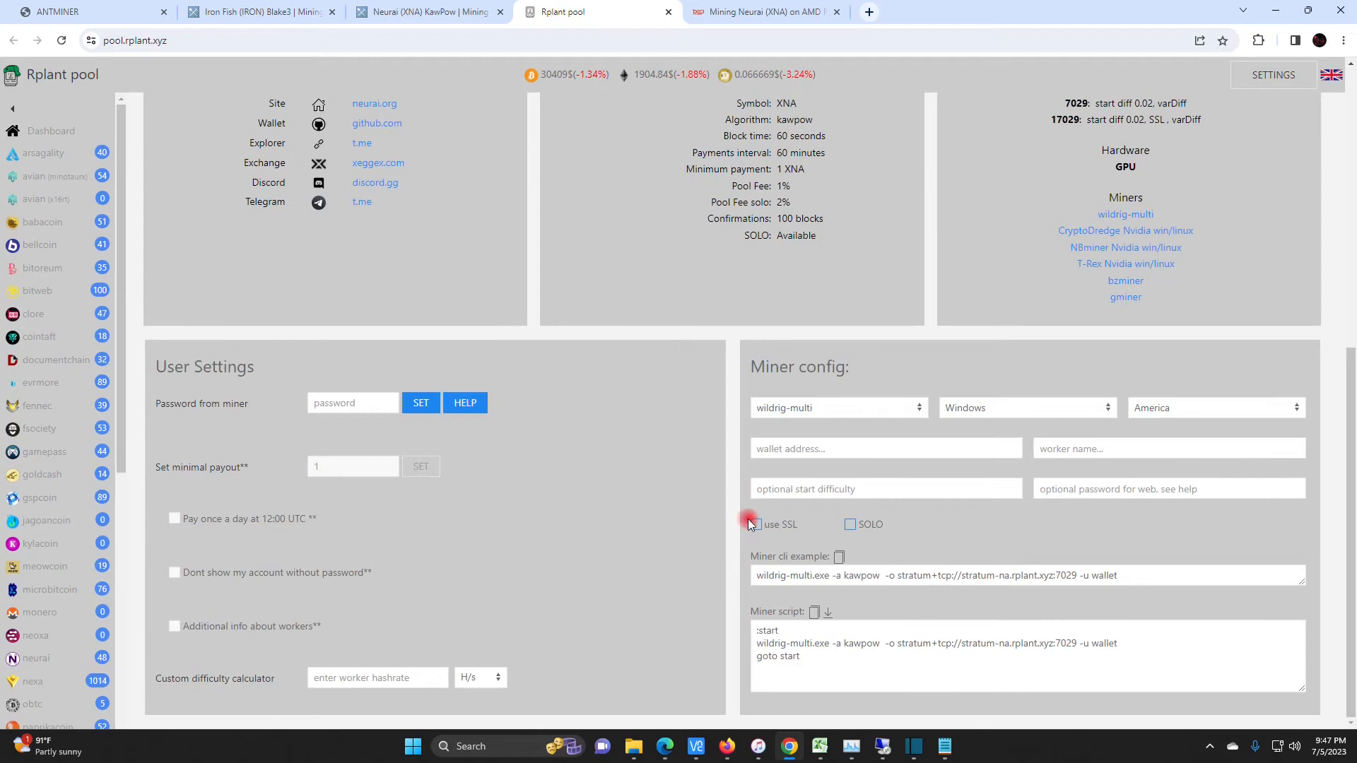
pyautogui.click(755, 524)
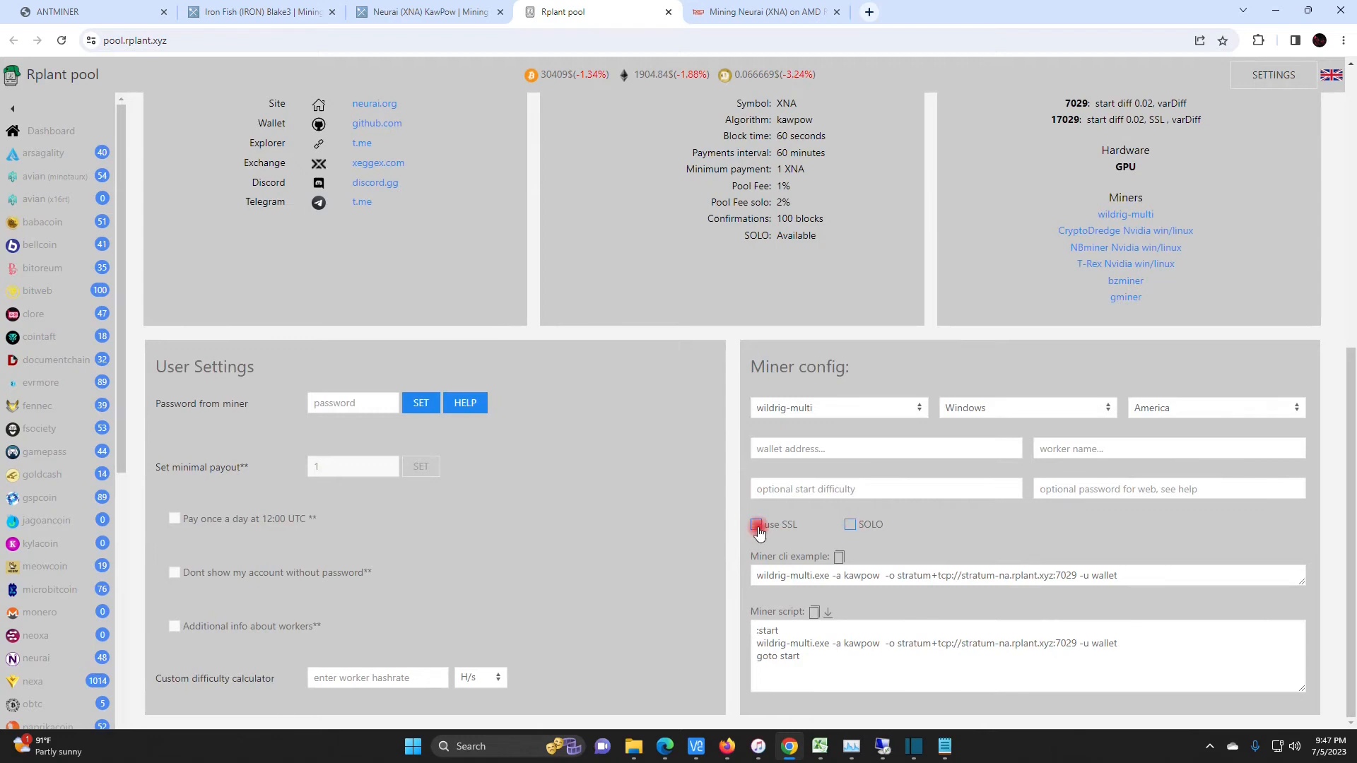
pyautogui.click(756, 525)
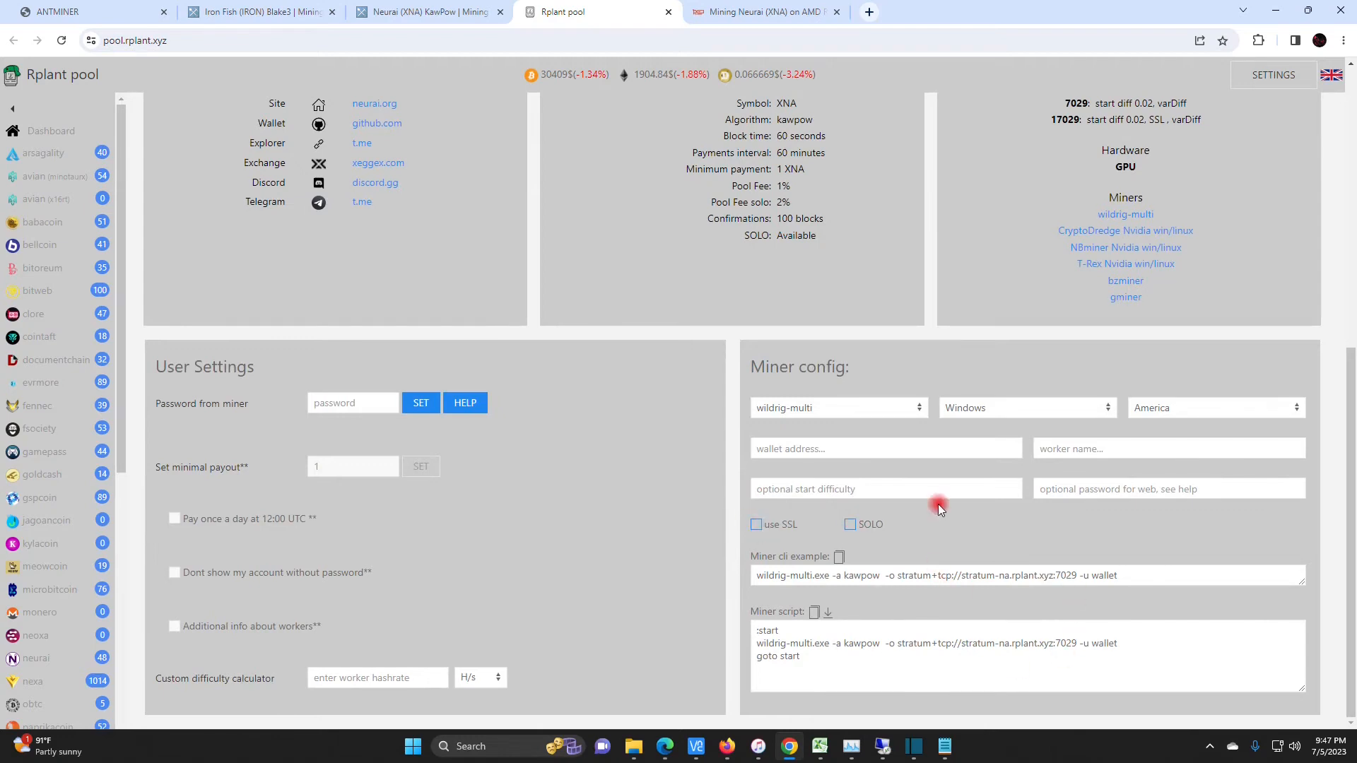
pyautogui.moveTo(671, 127)
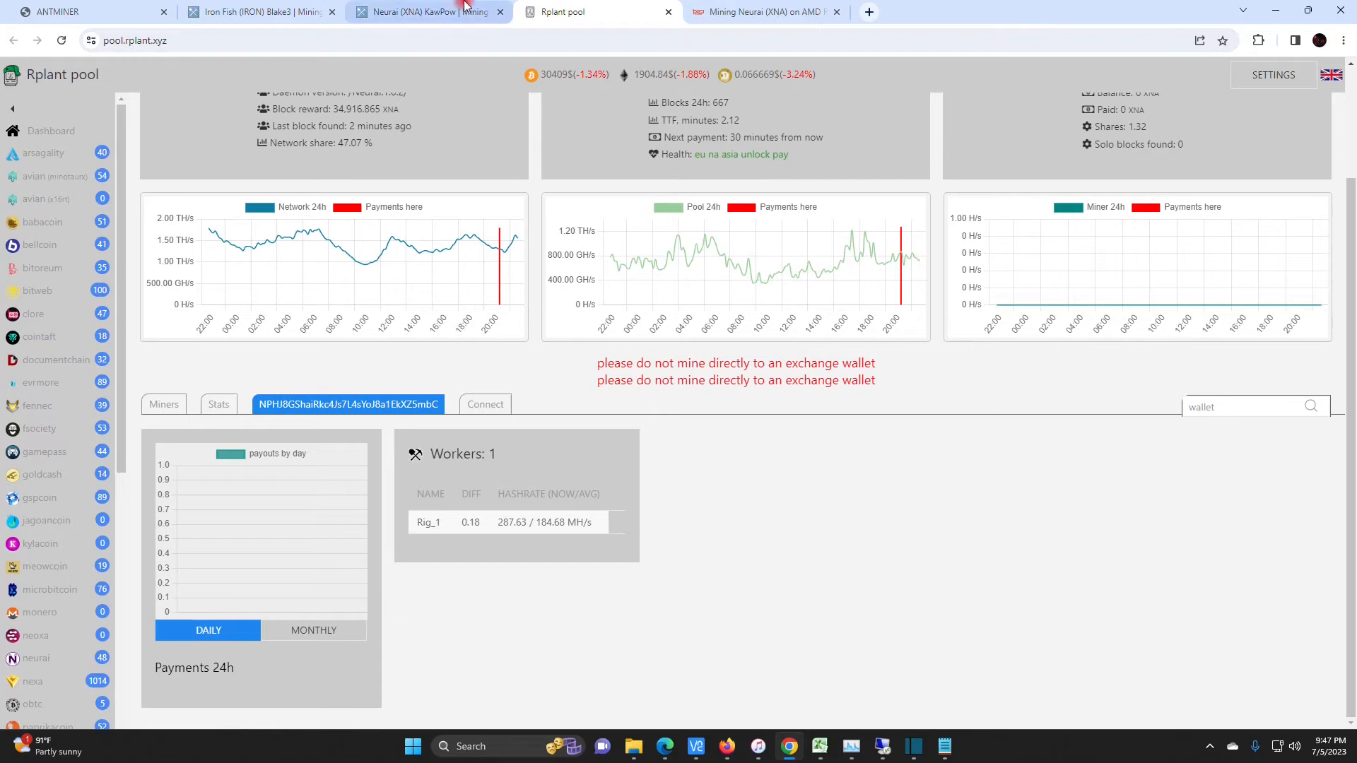
pyautogui.moveTo(642, 735)
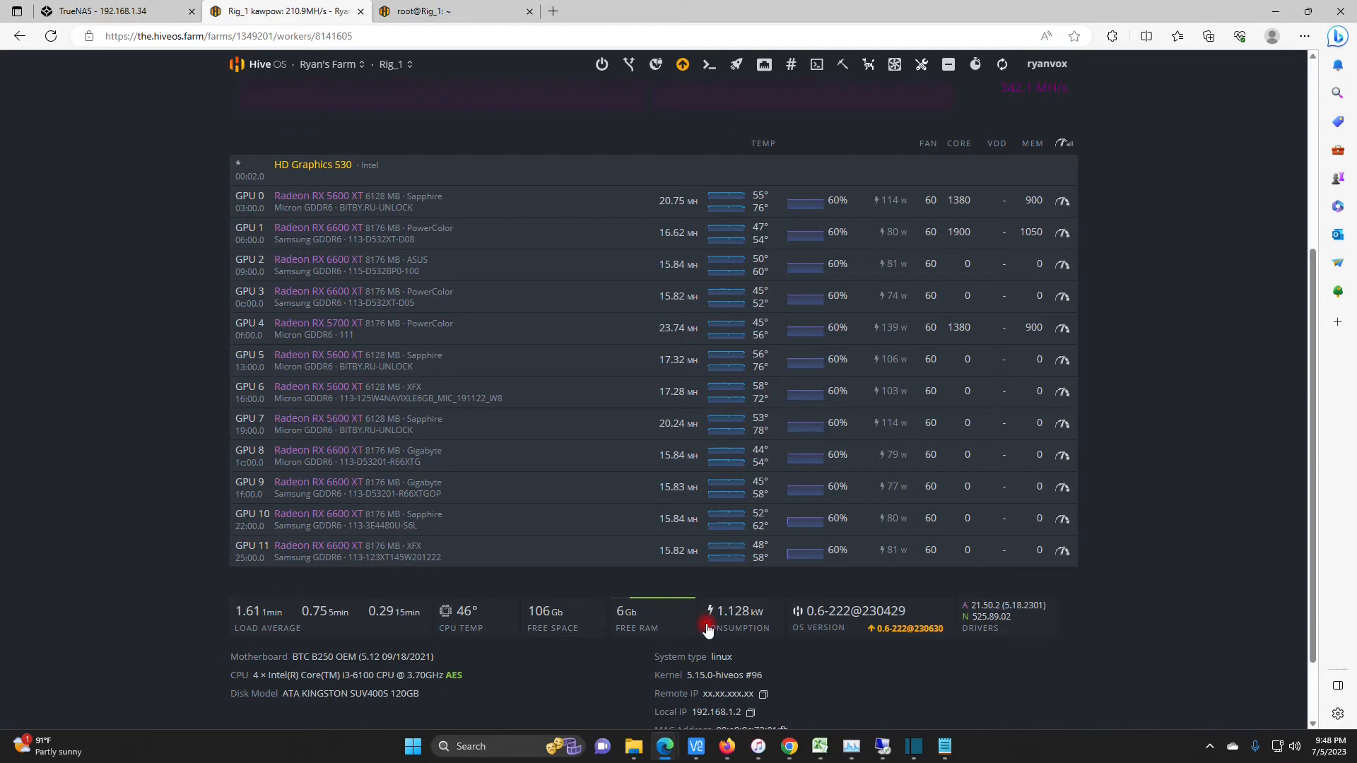
pyautogui.moveTo(796, 681)
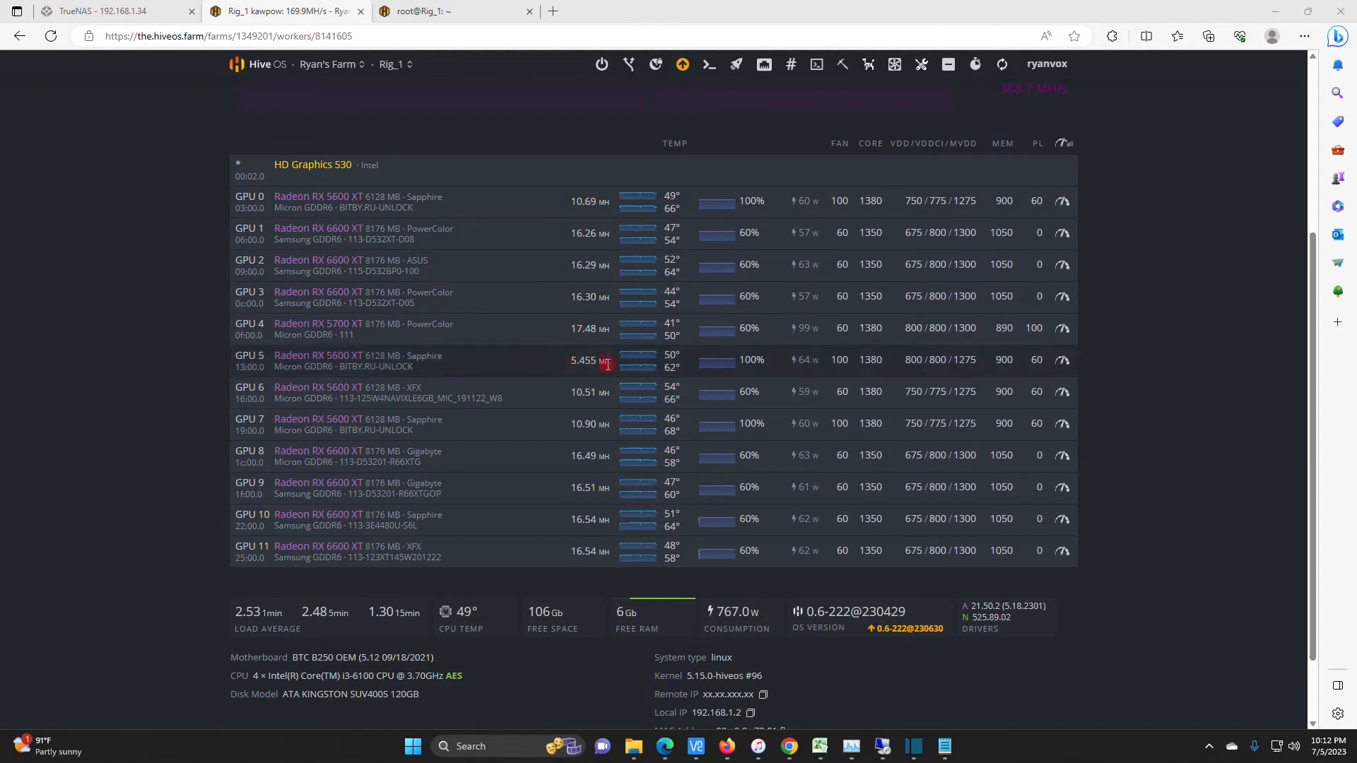
pyautogui.moveTo(621, 403)
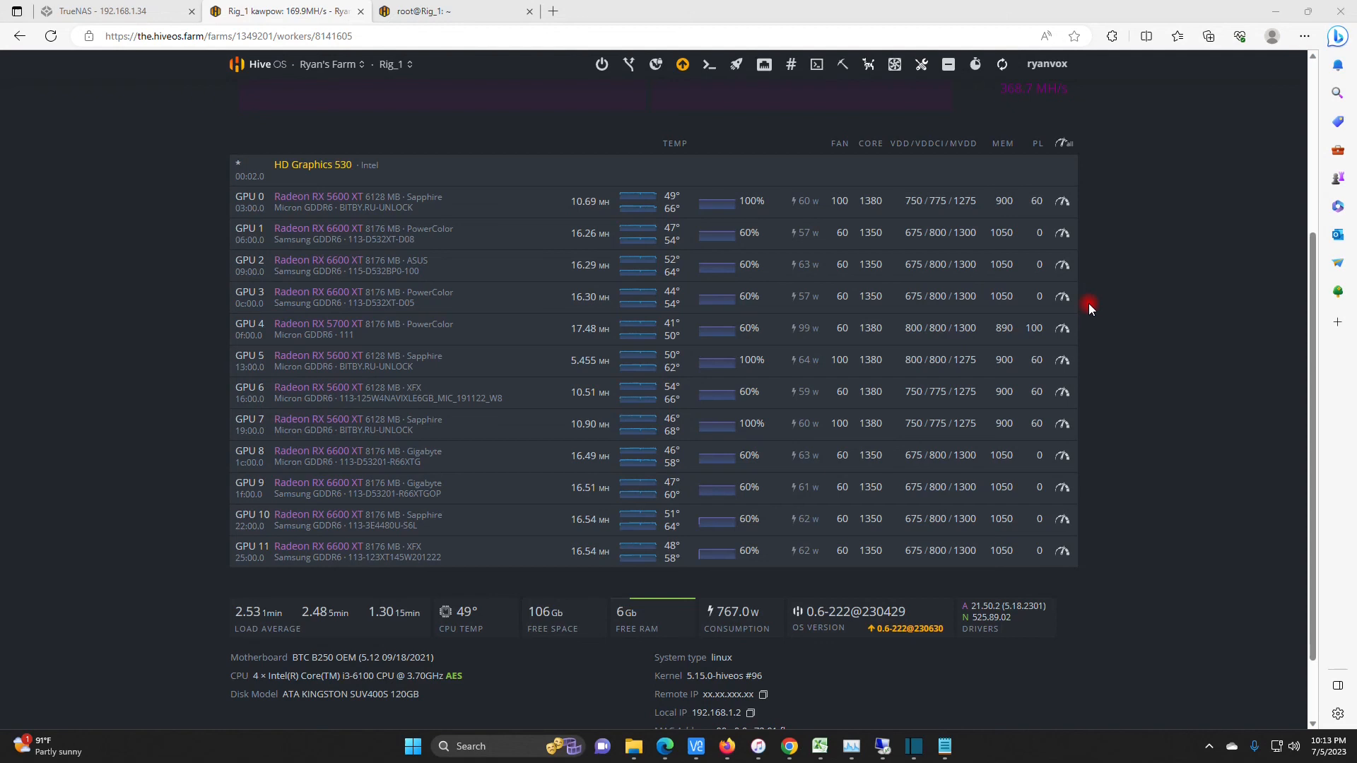
pyautogui.moveTo(1203, 560)
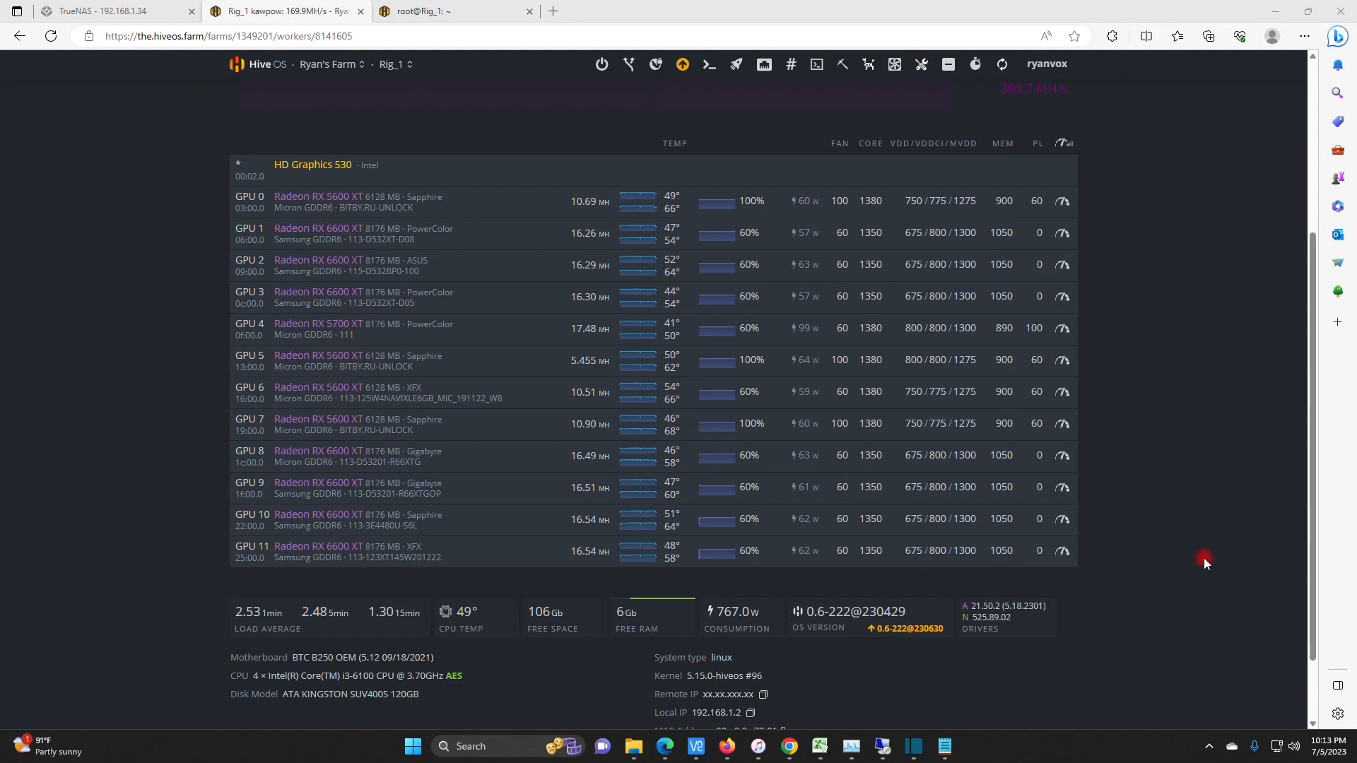
pyautogui.moveTo(924, 668)
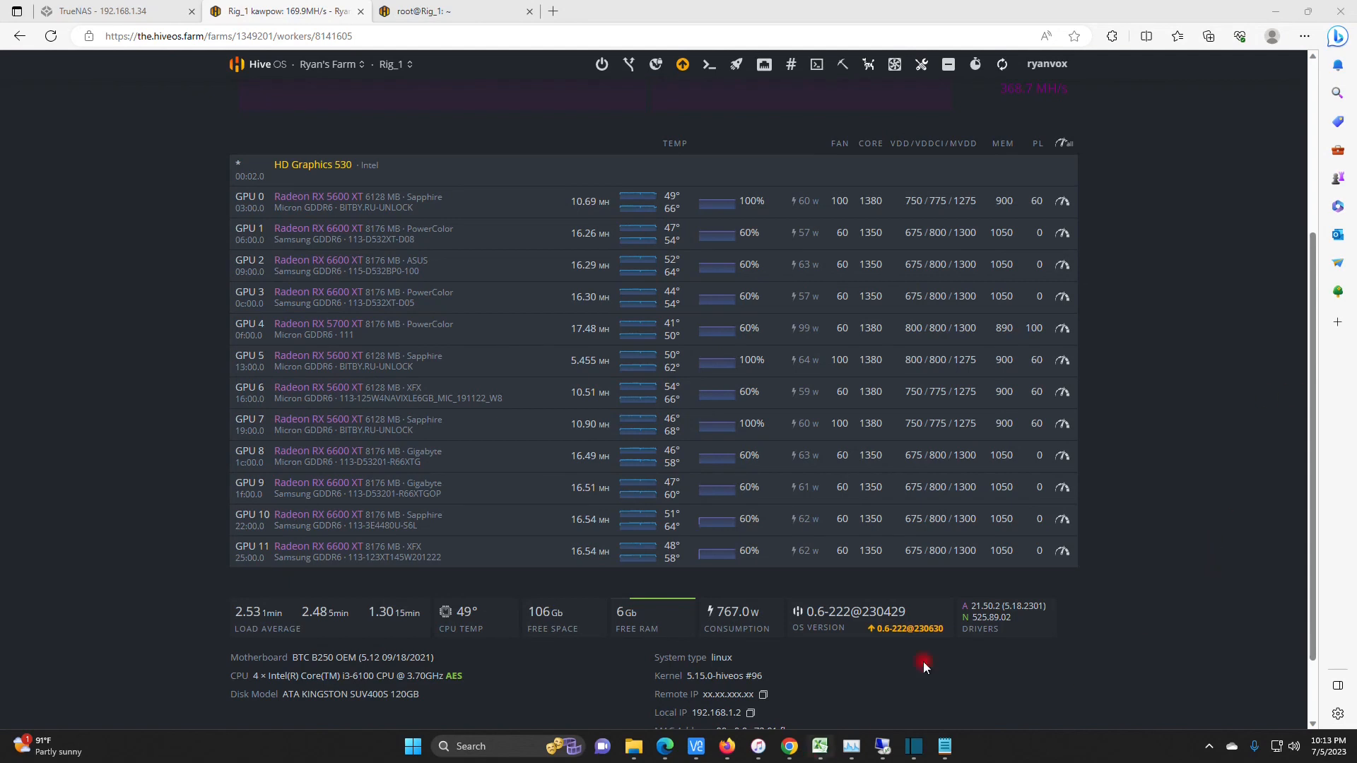